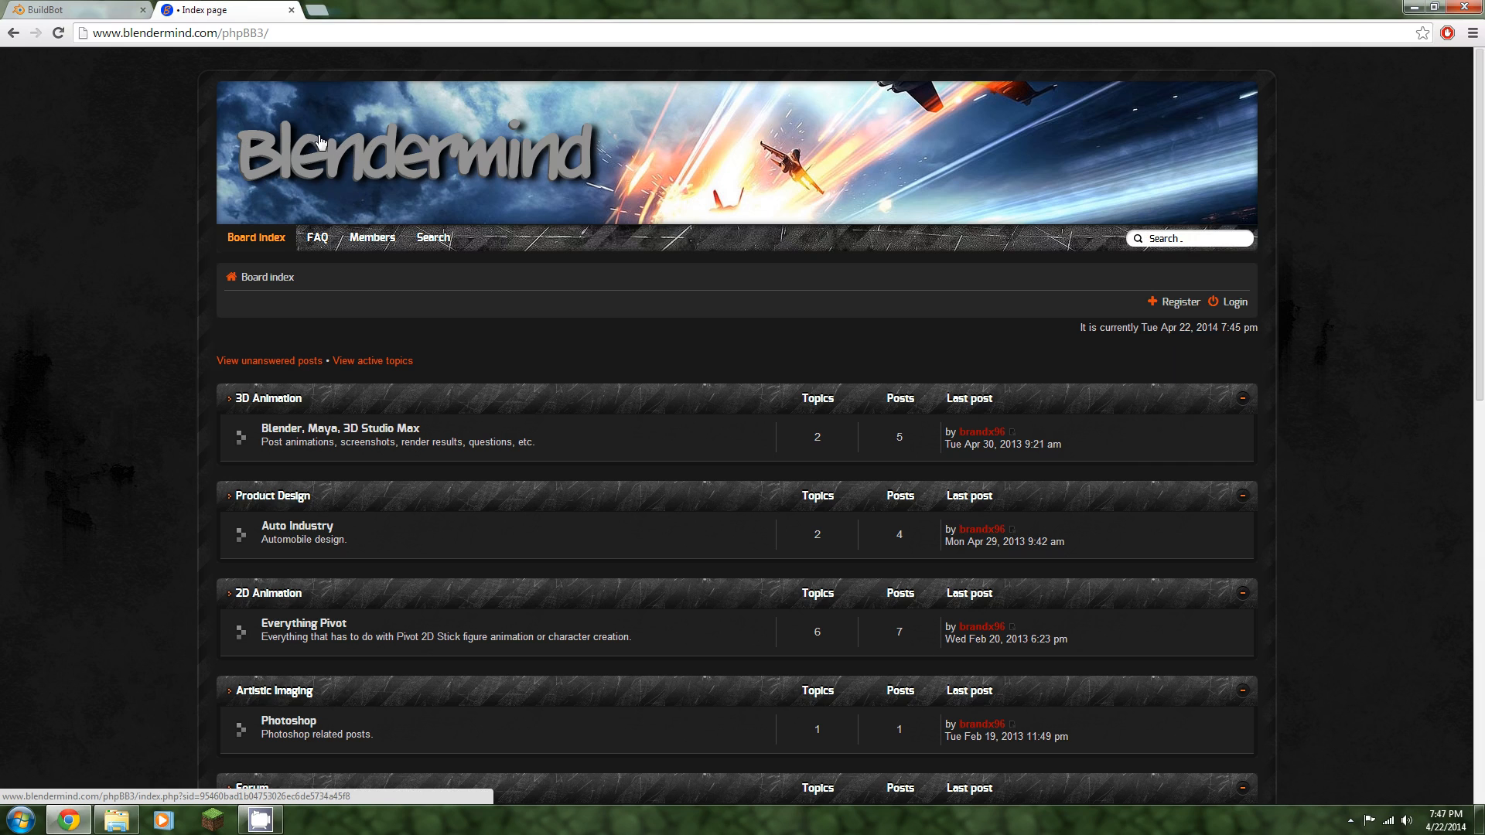
Show the builder.blender.org download page and scroll through the latest 2.70 build list
left_click(188, 33)
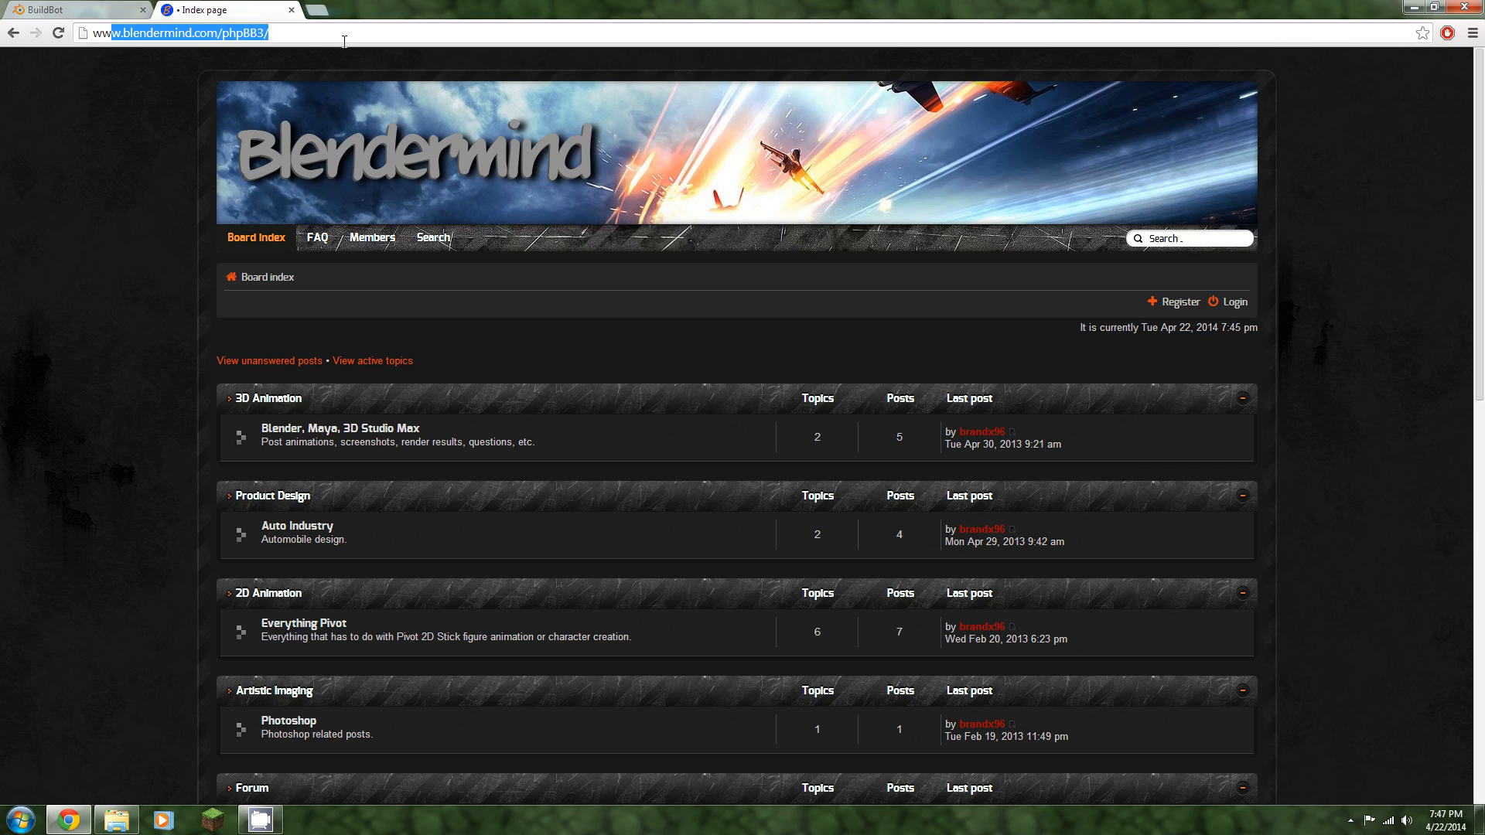
scroll("down", 3)
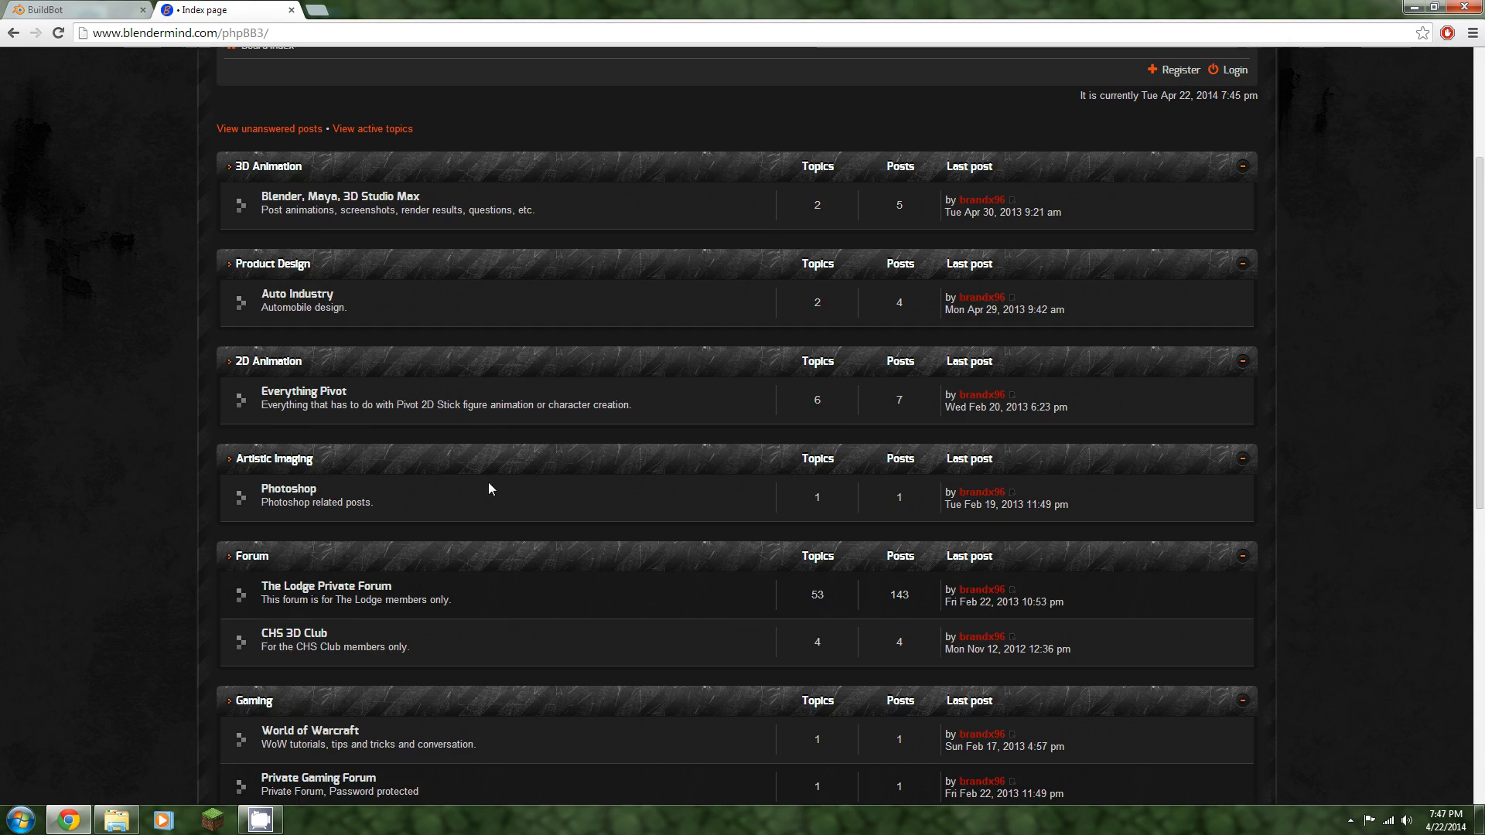
scroll("down", 3)
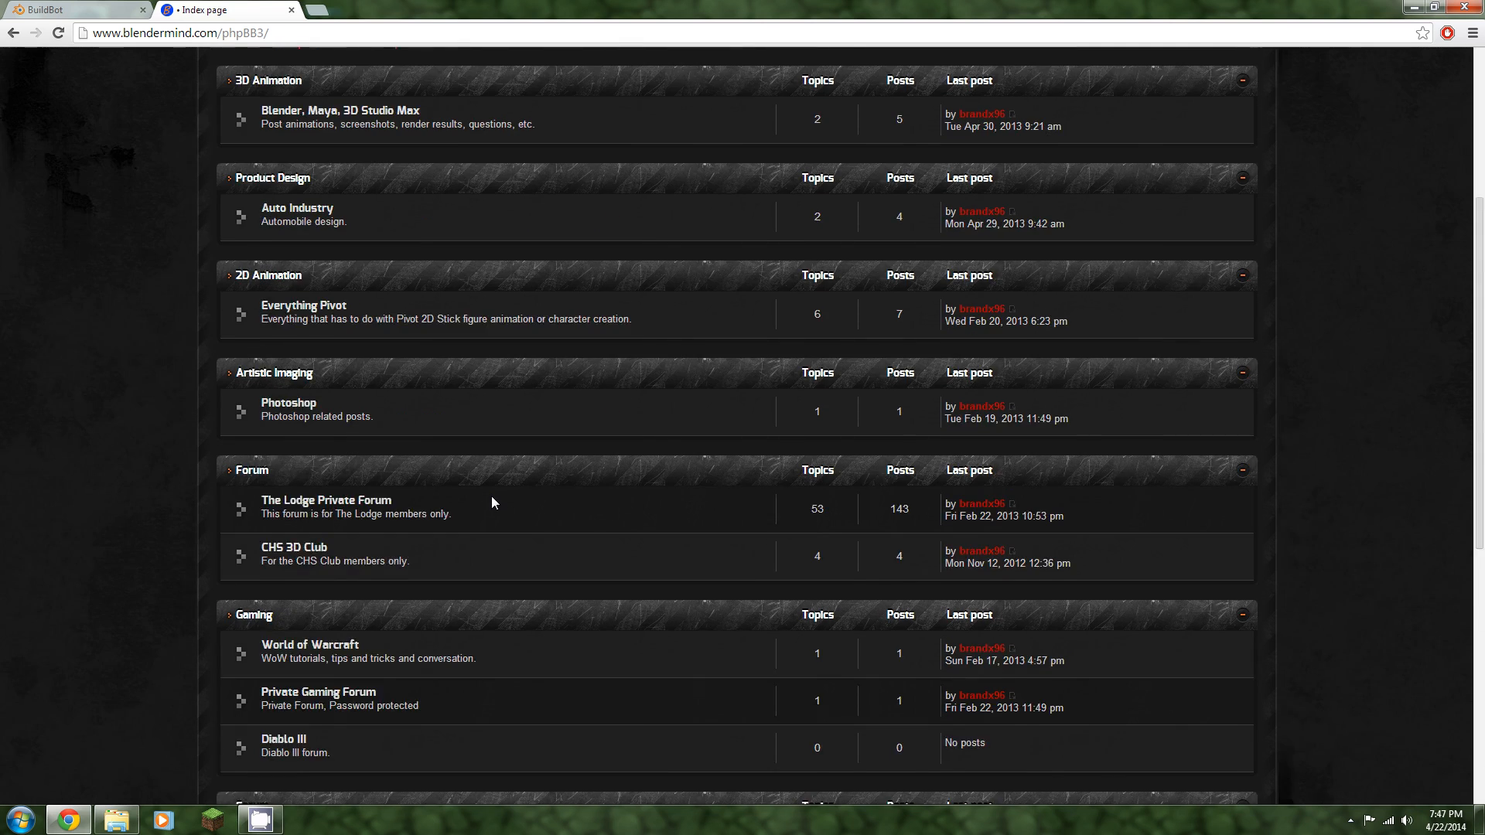
scroll("up", 3)
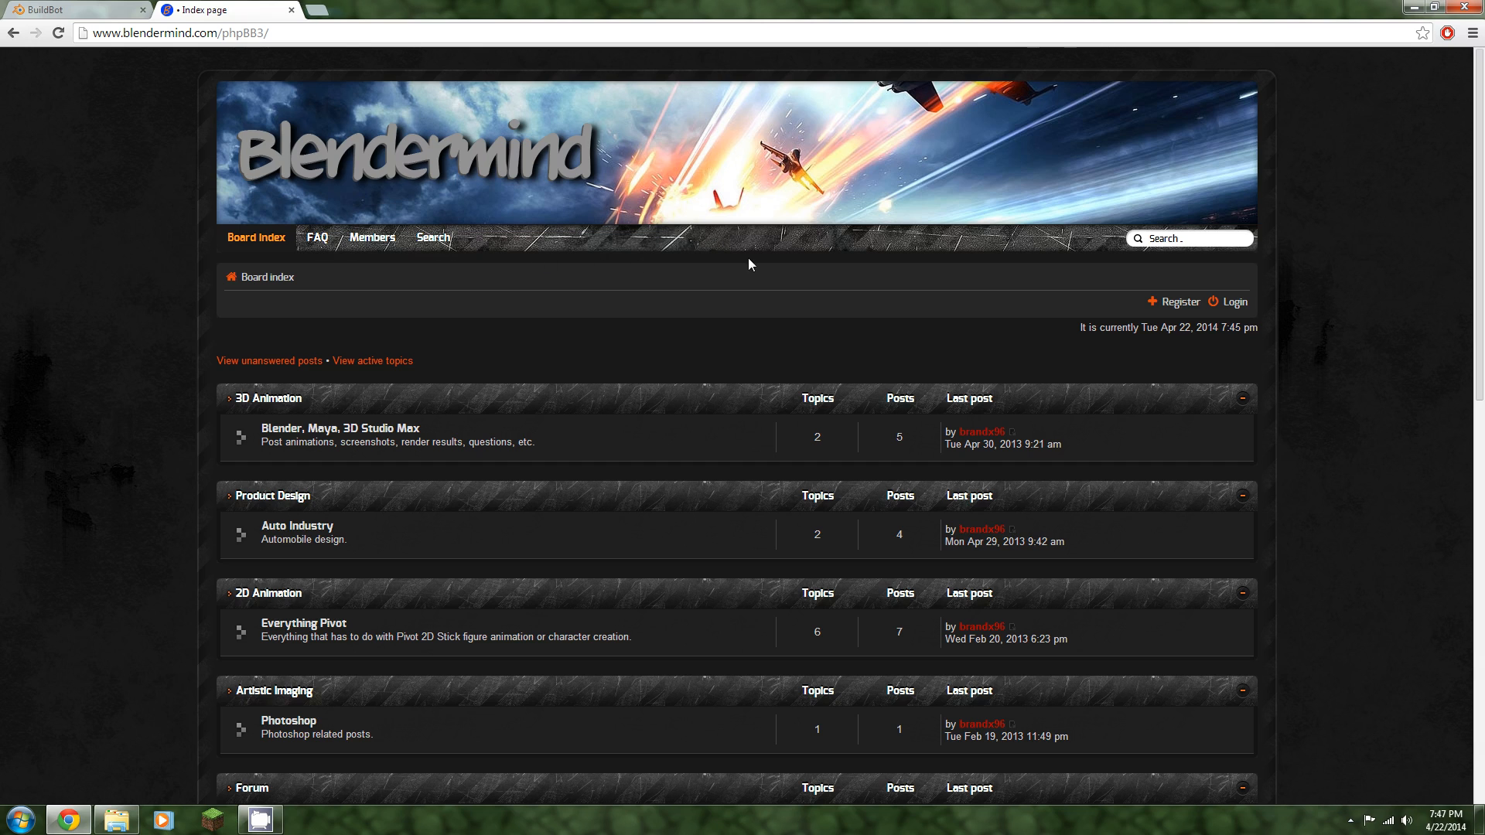
mouse_move(617, 458)
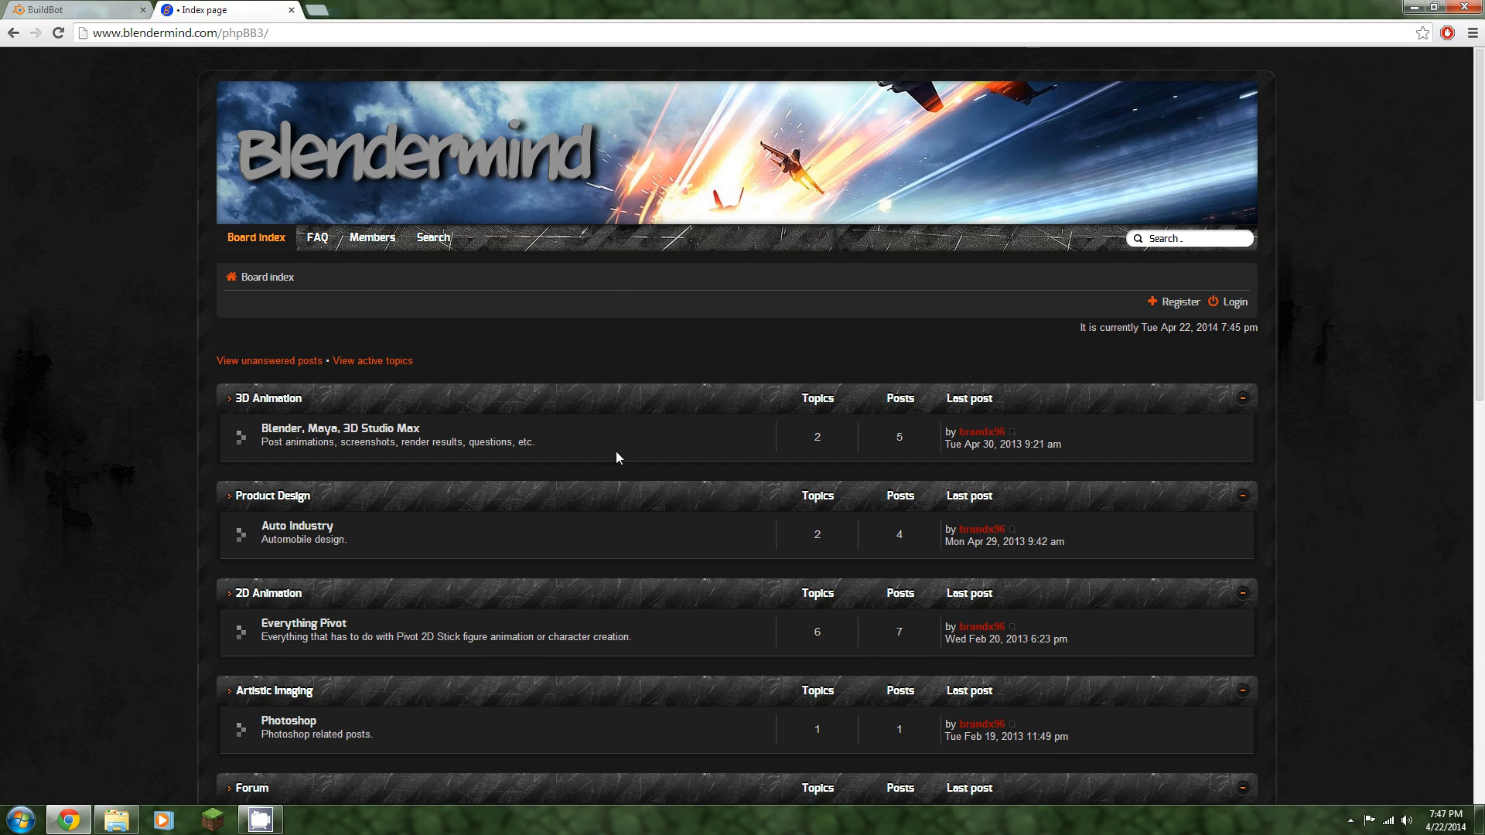
scroll("down", 3)
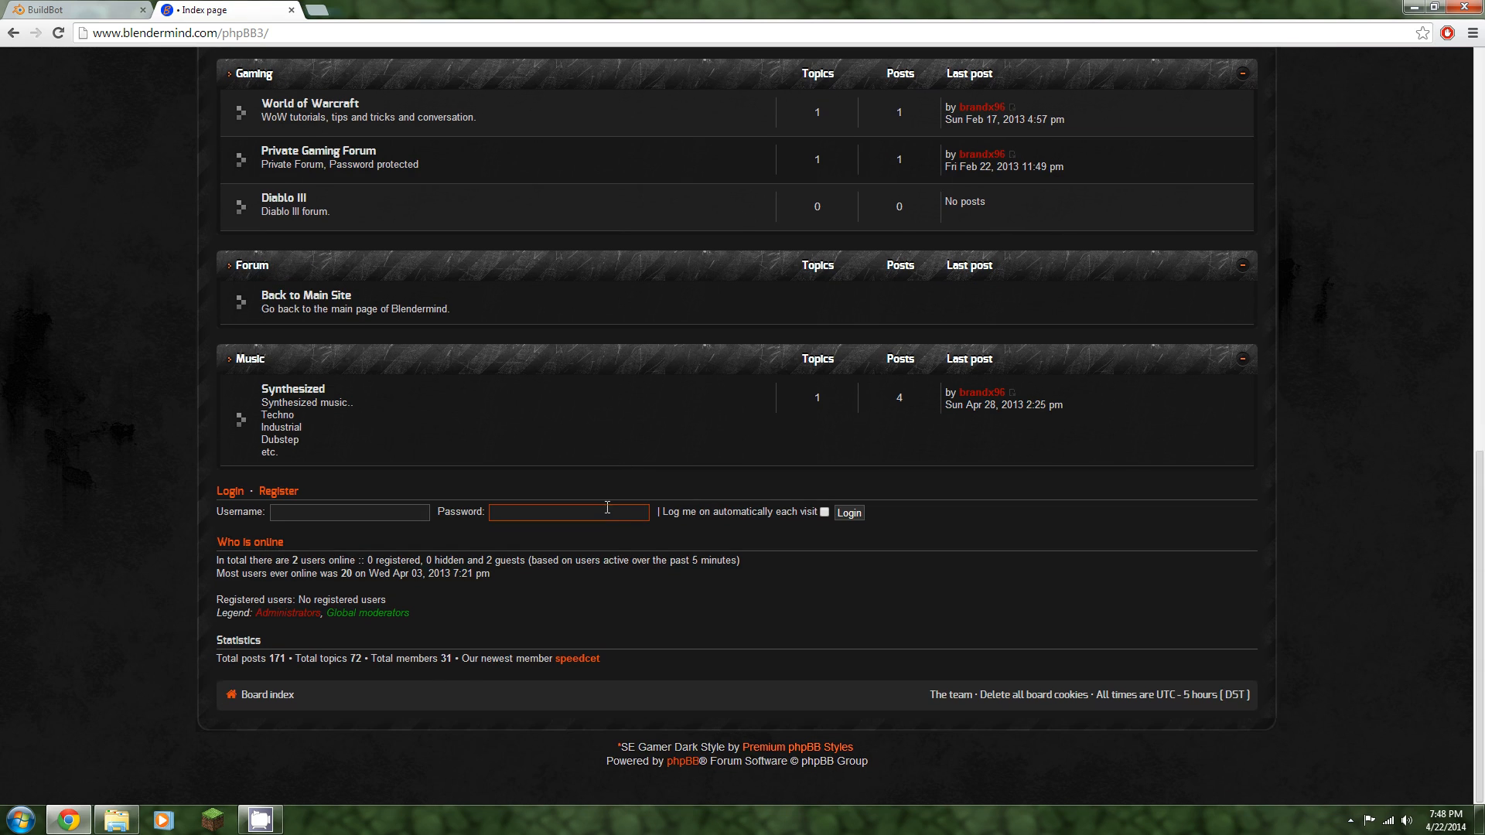
scroll("up", 3)
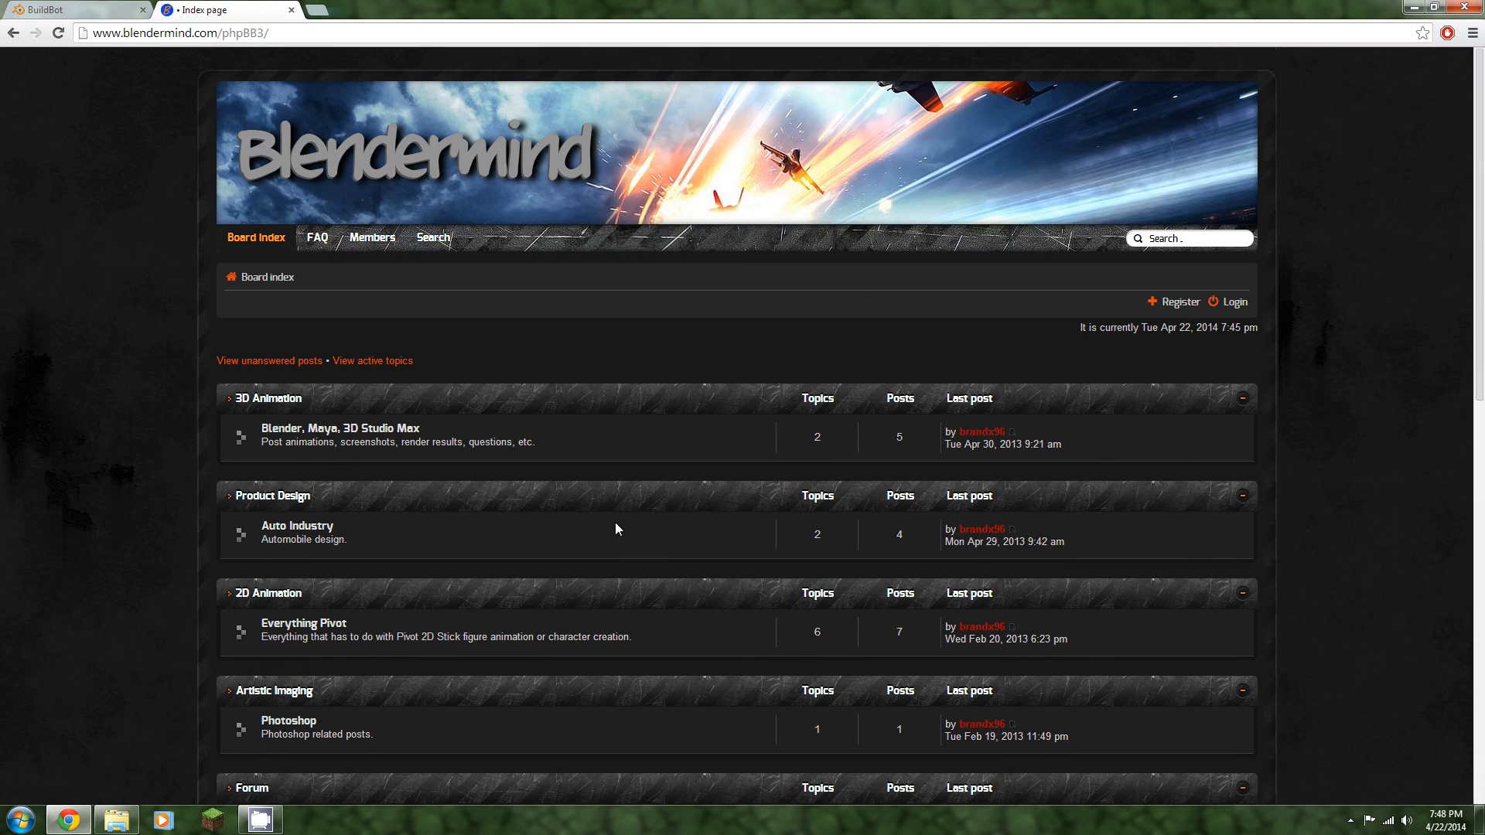
mouse_move(373, 360)
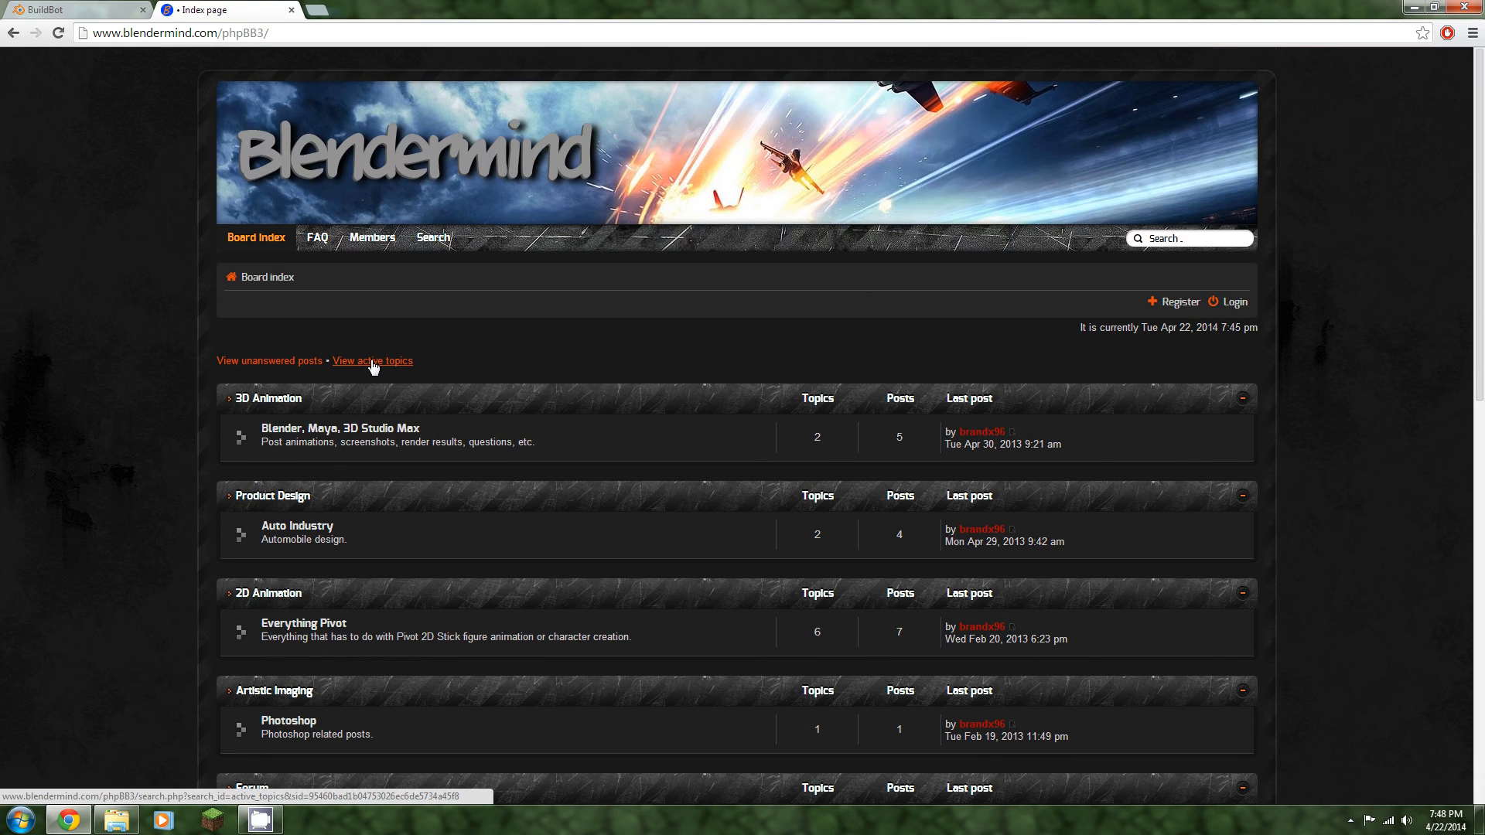
mouse_move(529, 365)
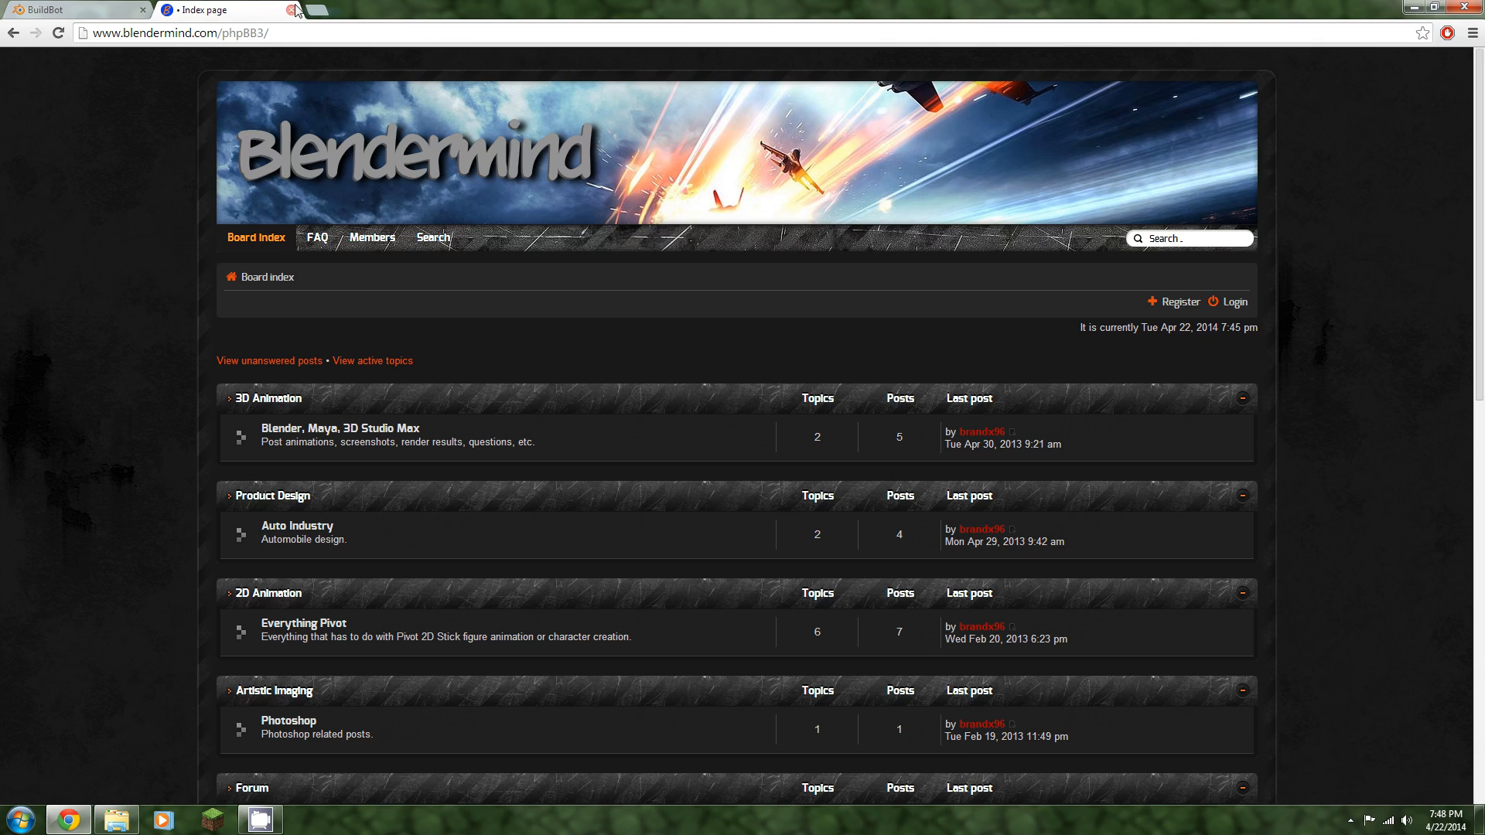
mouse_move(292, 14)
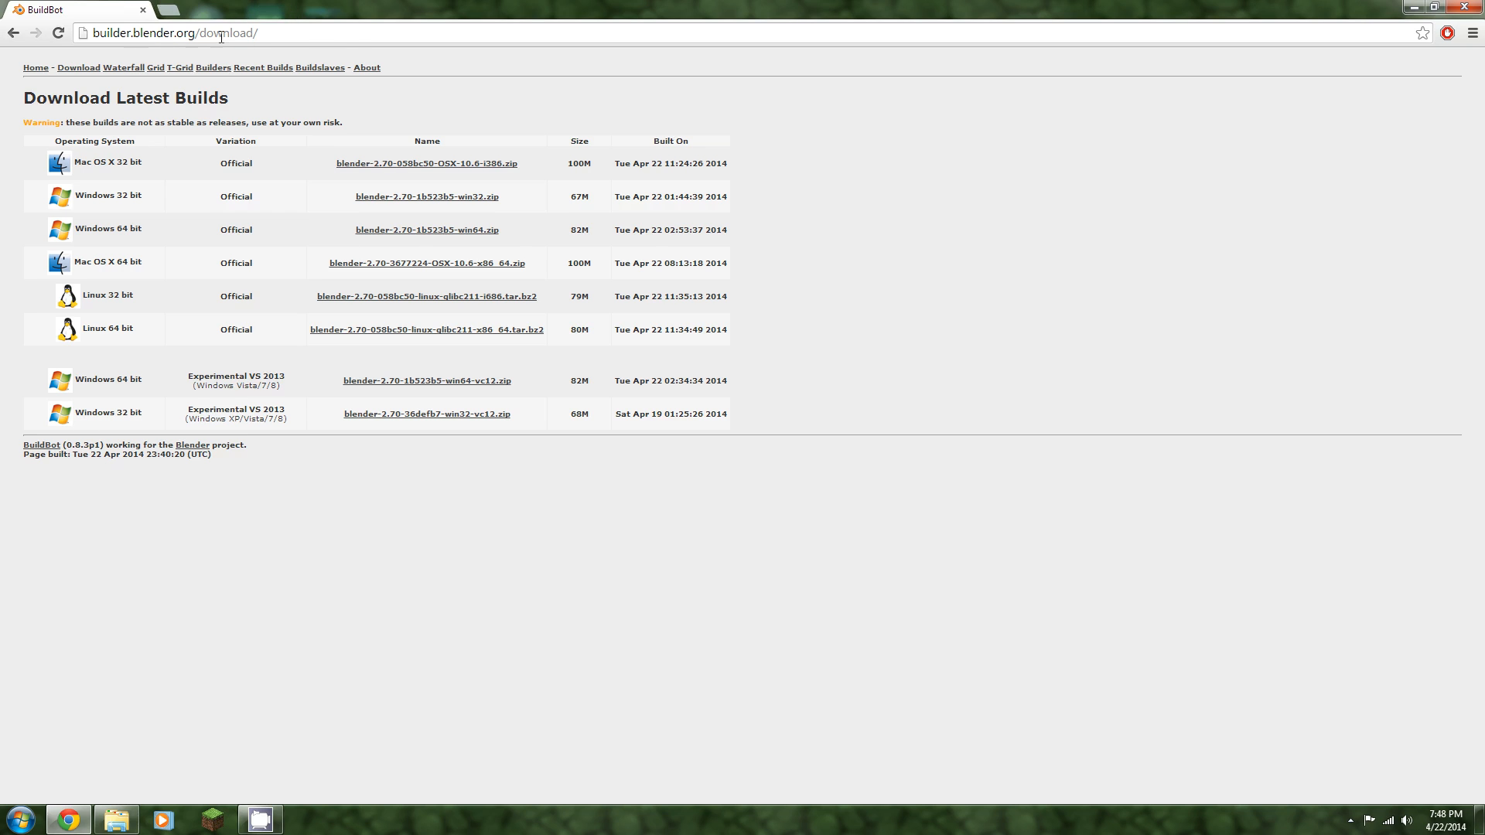
mouse_move(201, 179)
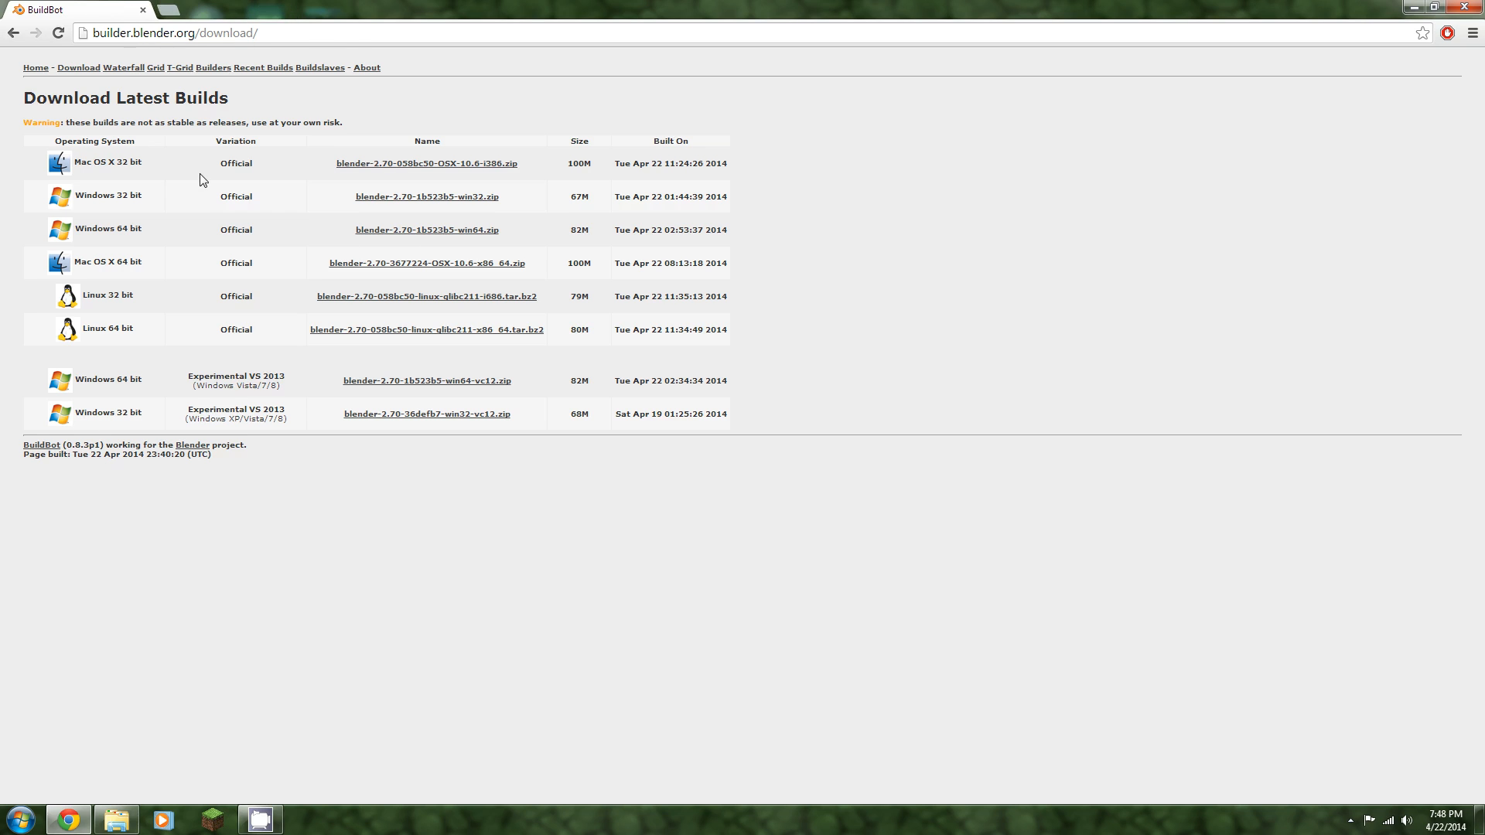
left_click_drag(200, 162, 267, 329)
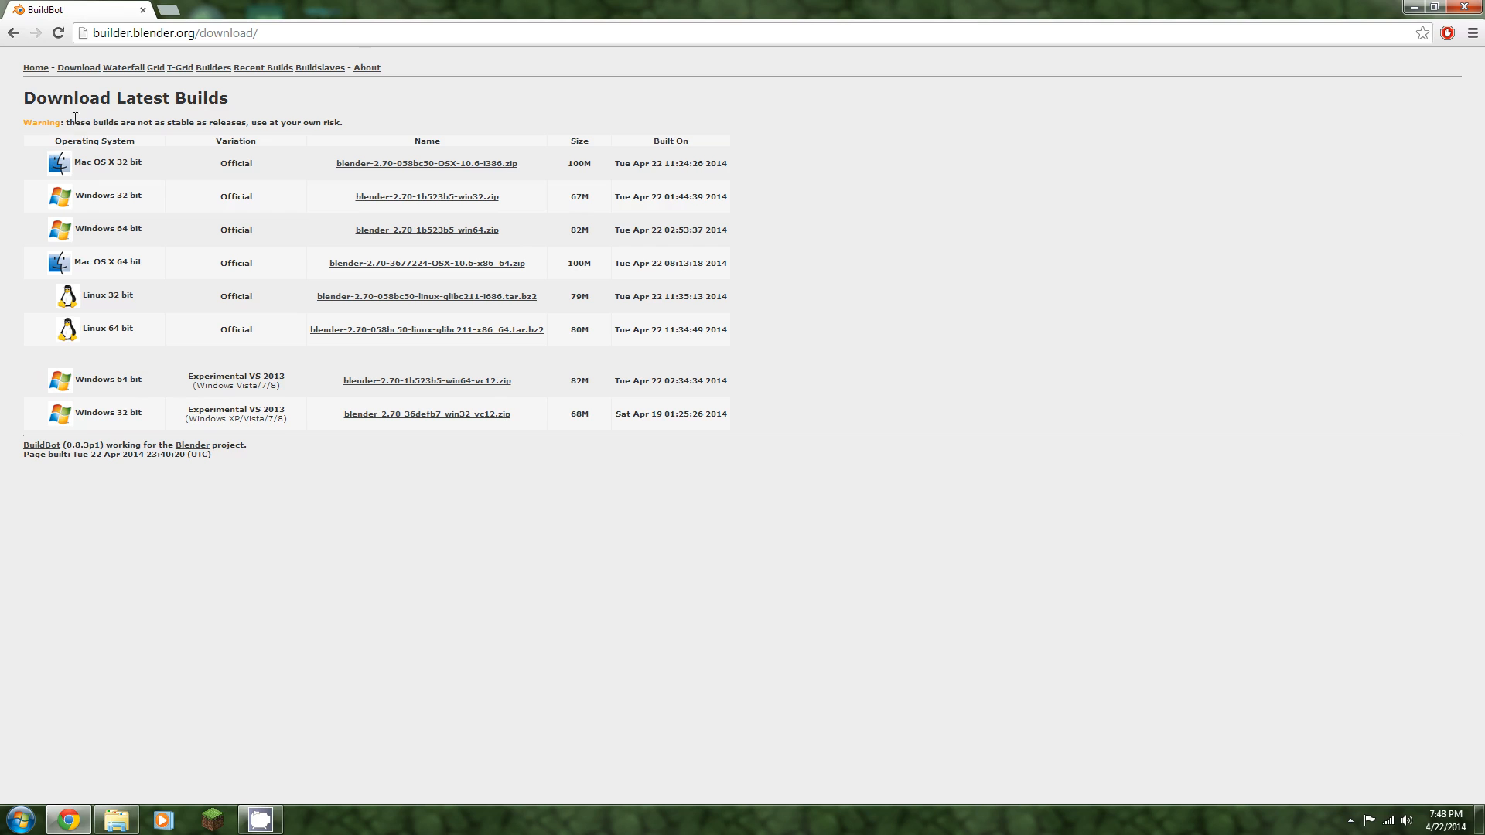
mouse_move(23, 121)
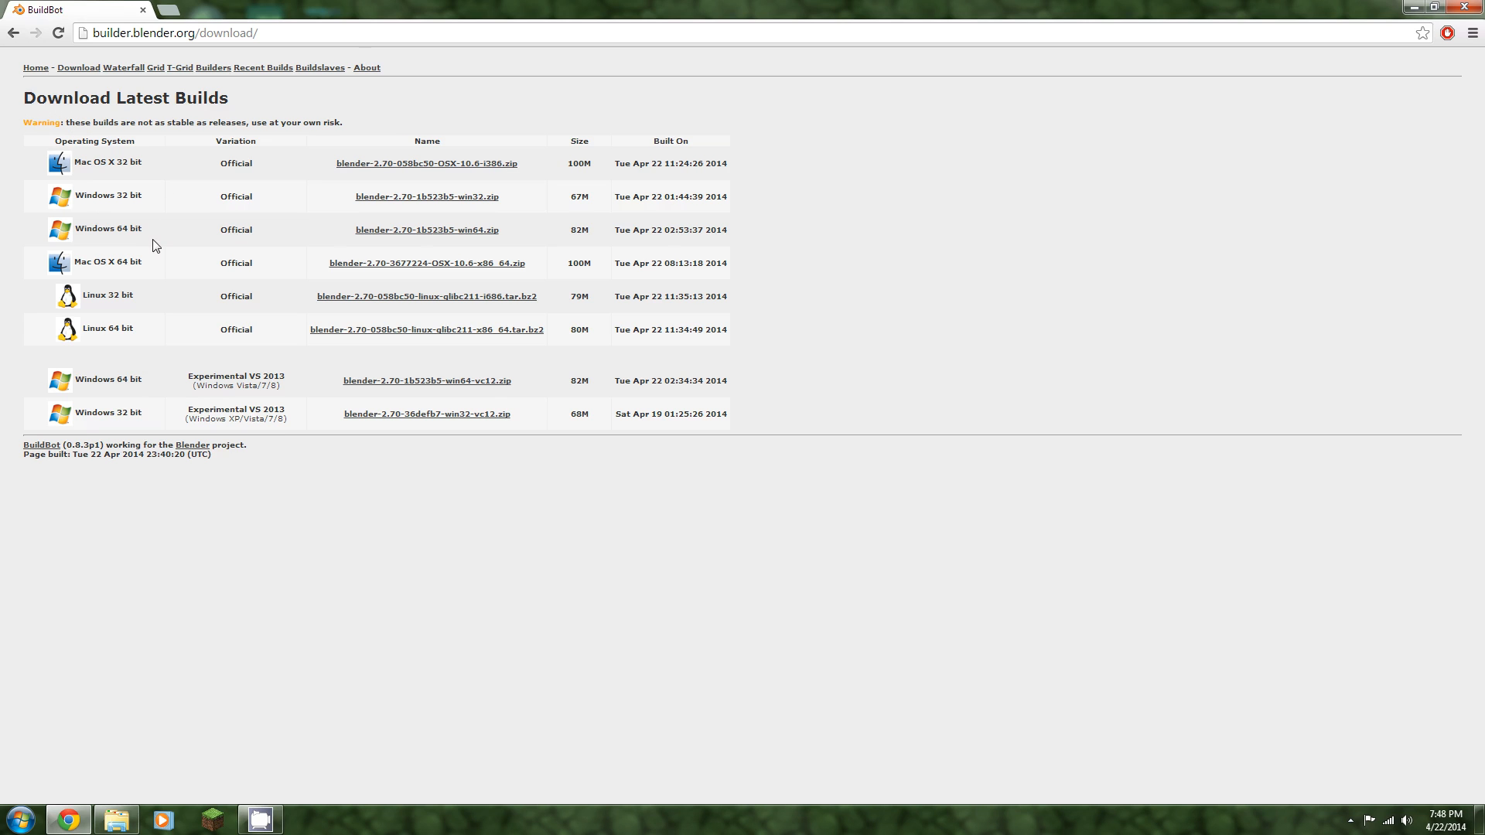
mouse_move(235, 161)
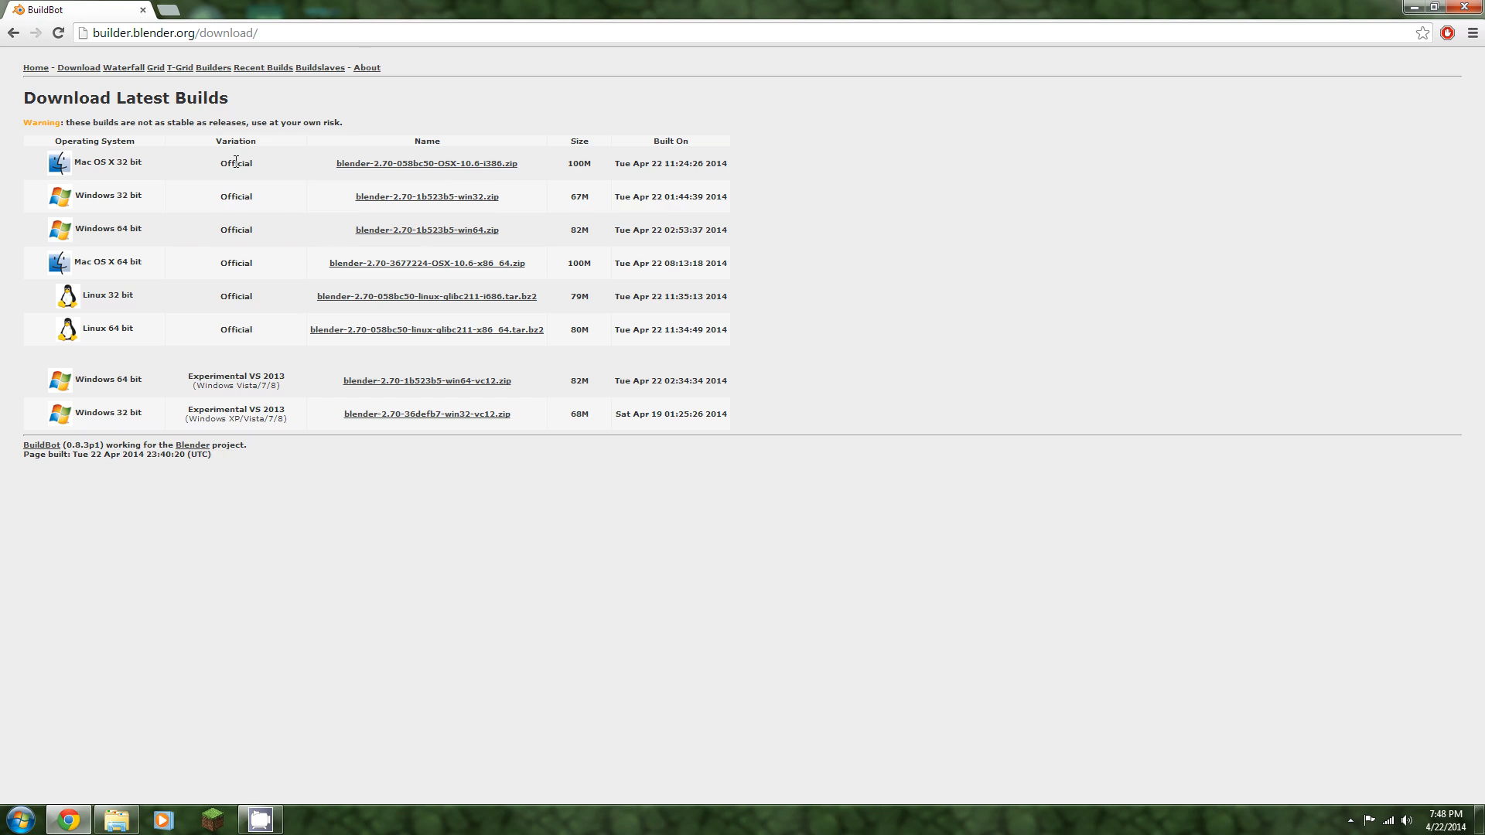
mouse_move(238, 199)
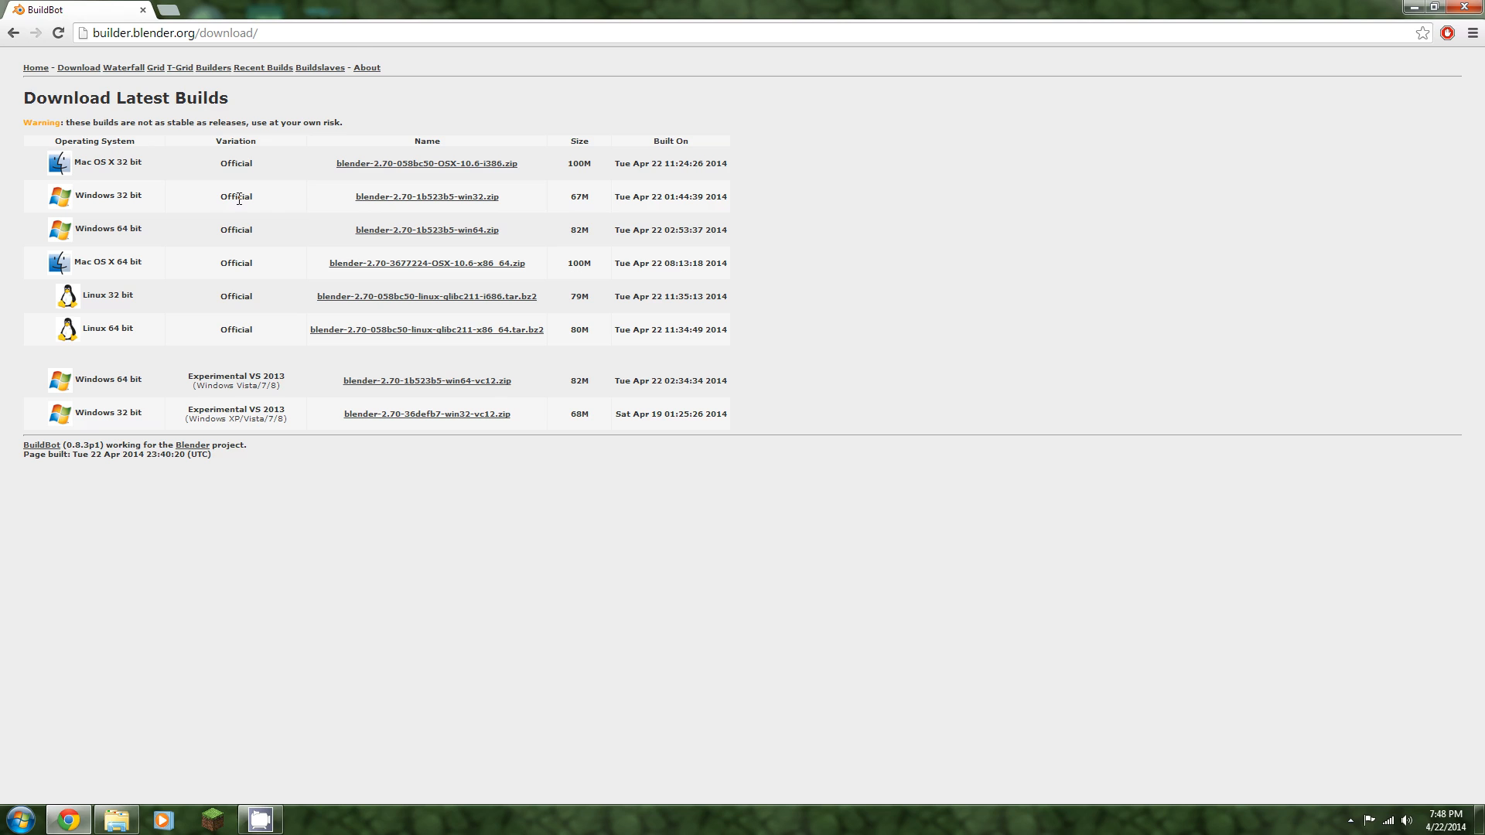
mouse_move(233, 176)
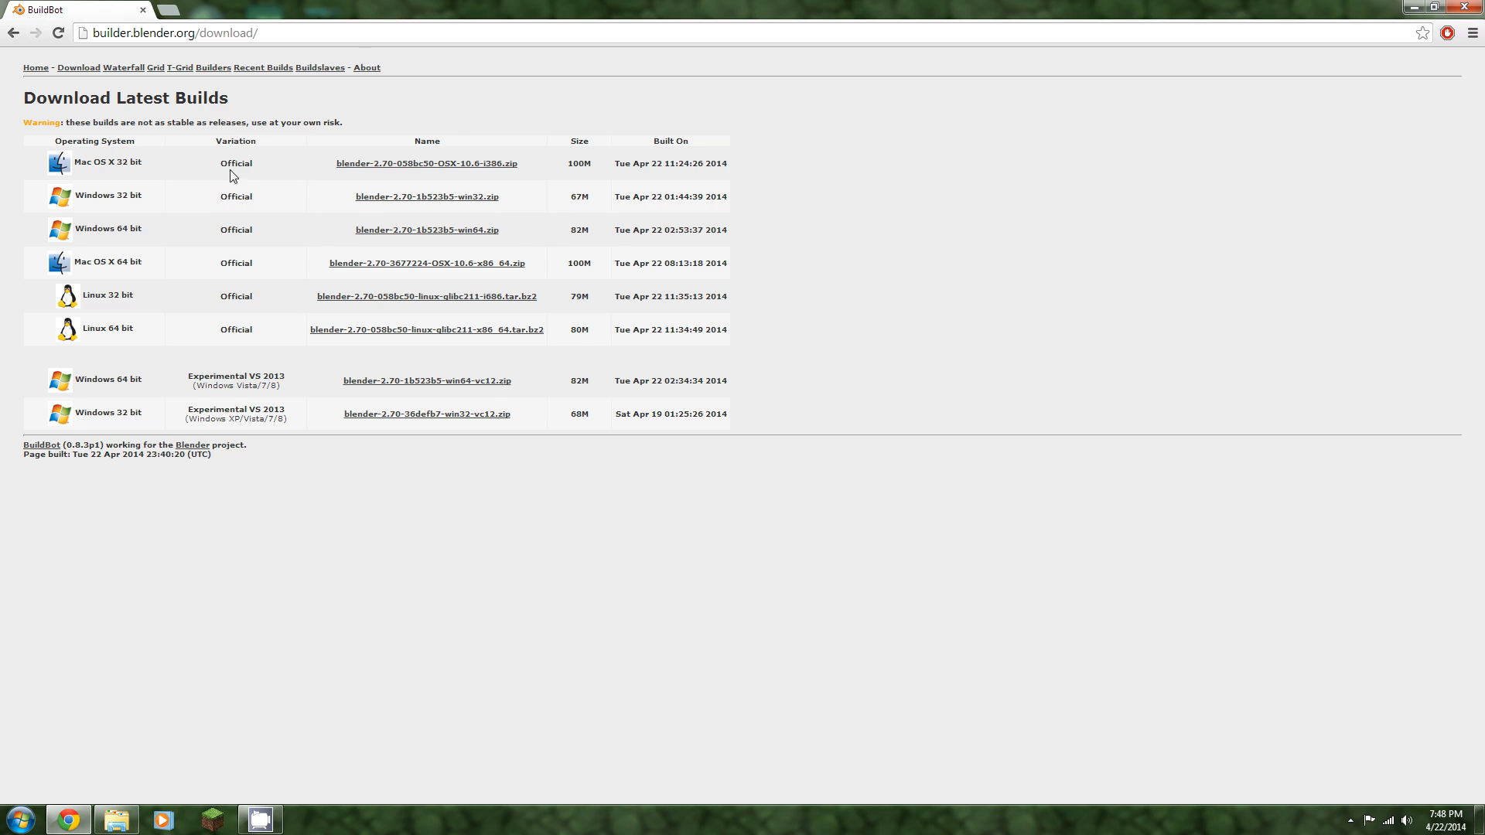
mouse_move(86, 163)
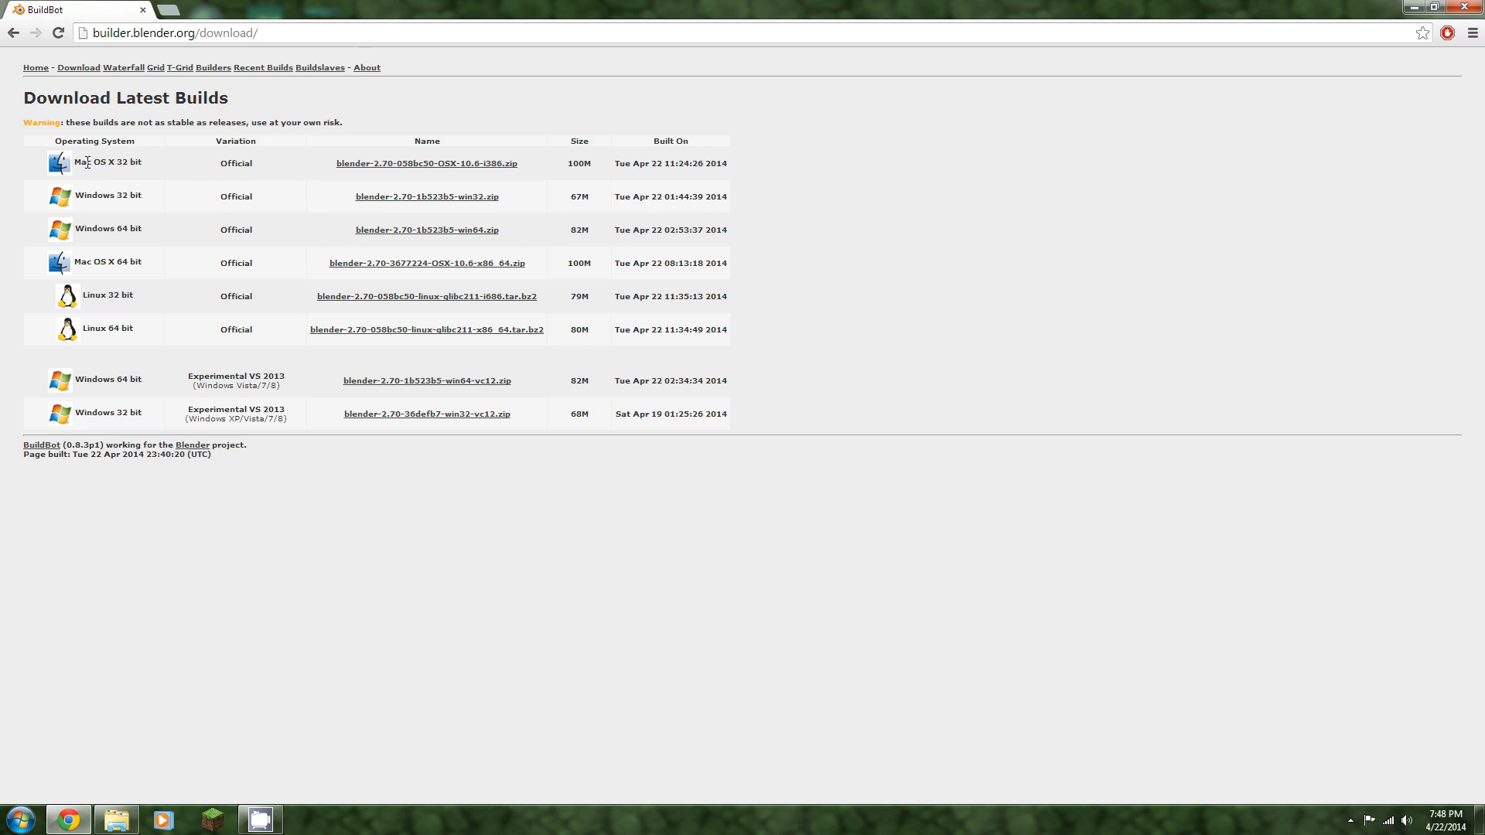
mouse_move(111, 235)
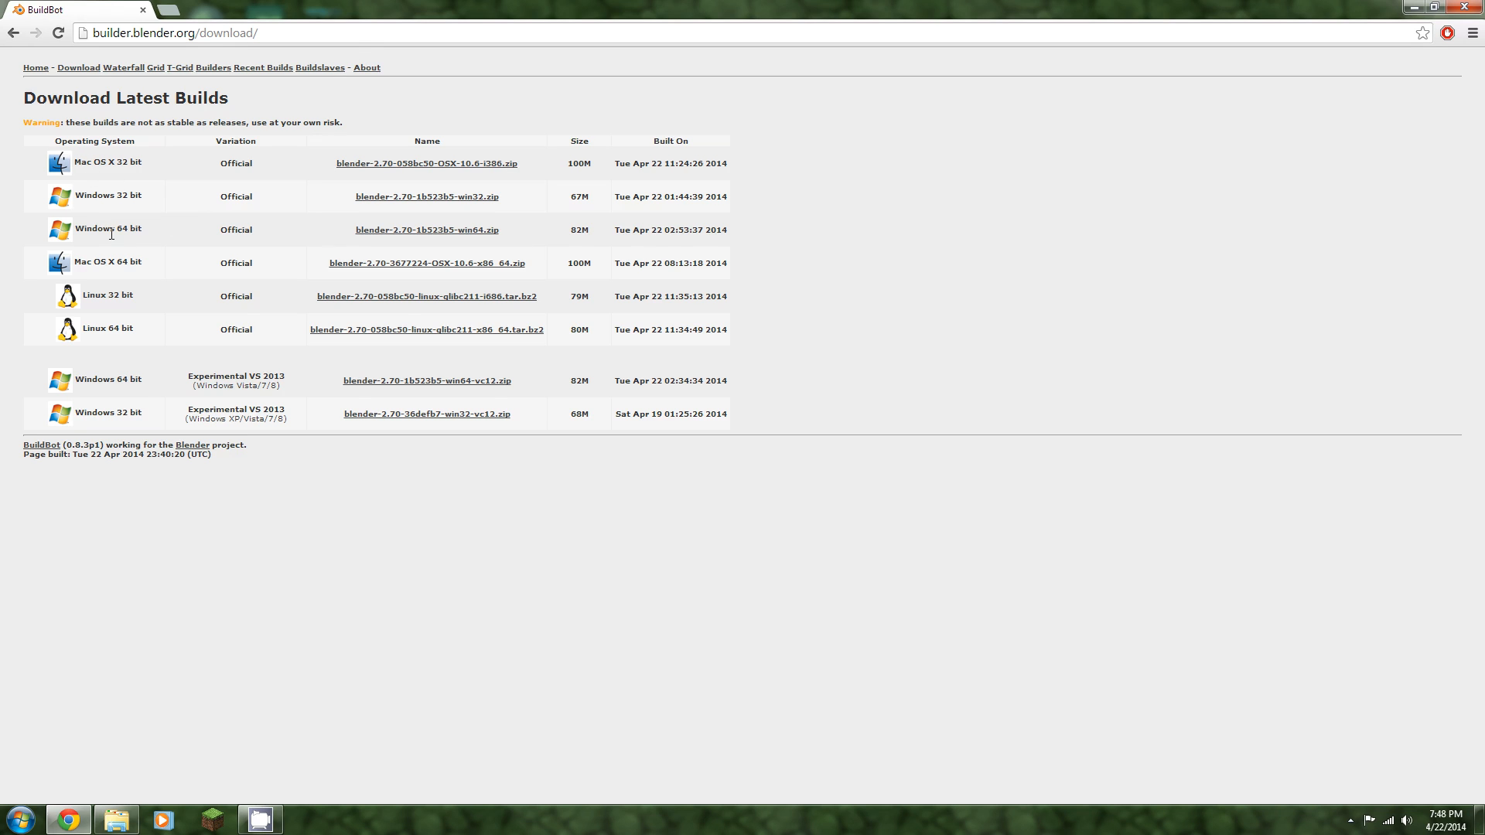
mouse_move(92, 23)
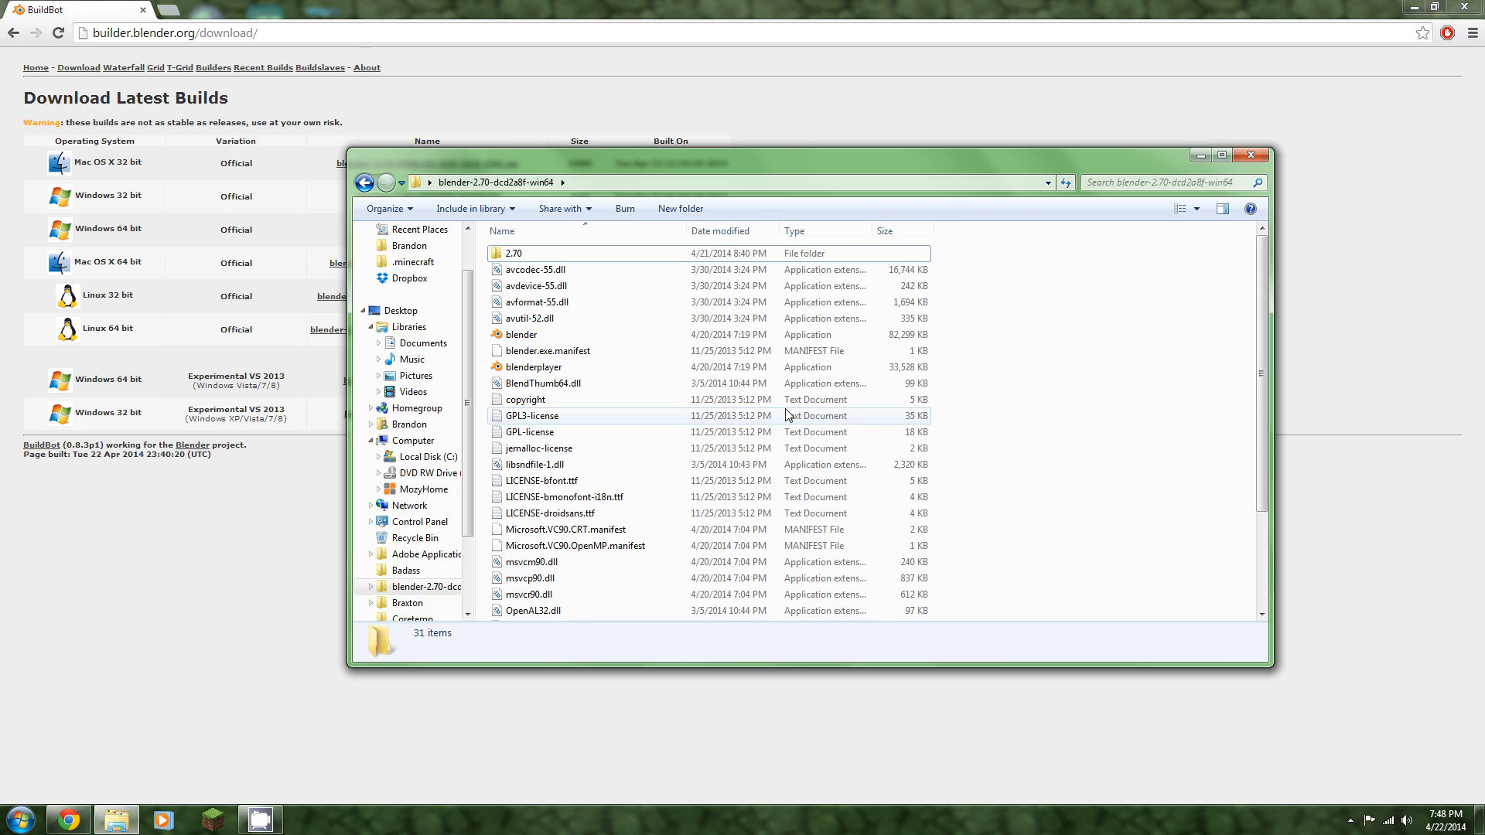
Launch blender.exe from the blender-2.70 build folder and allow the unverified program to run
left_click(545, 383)
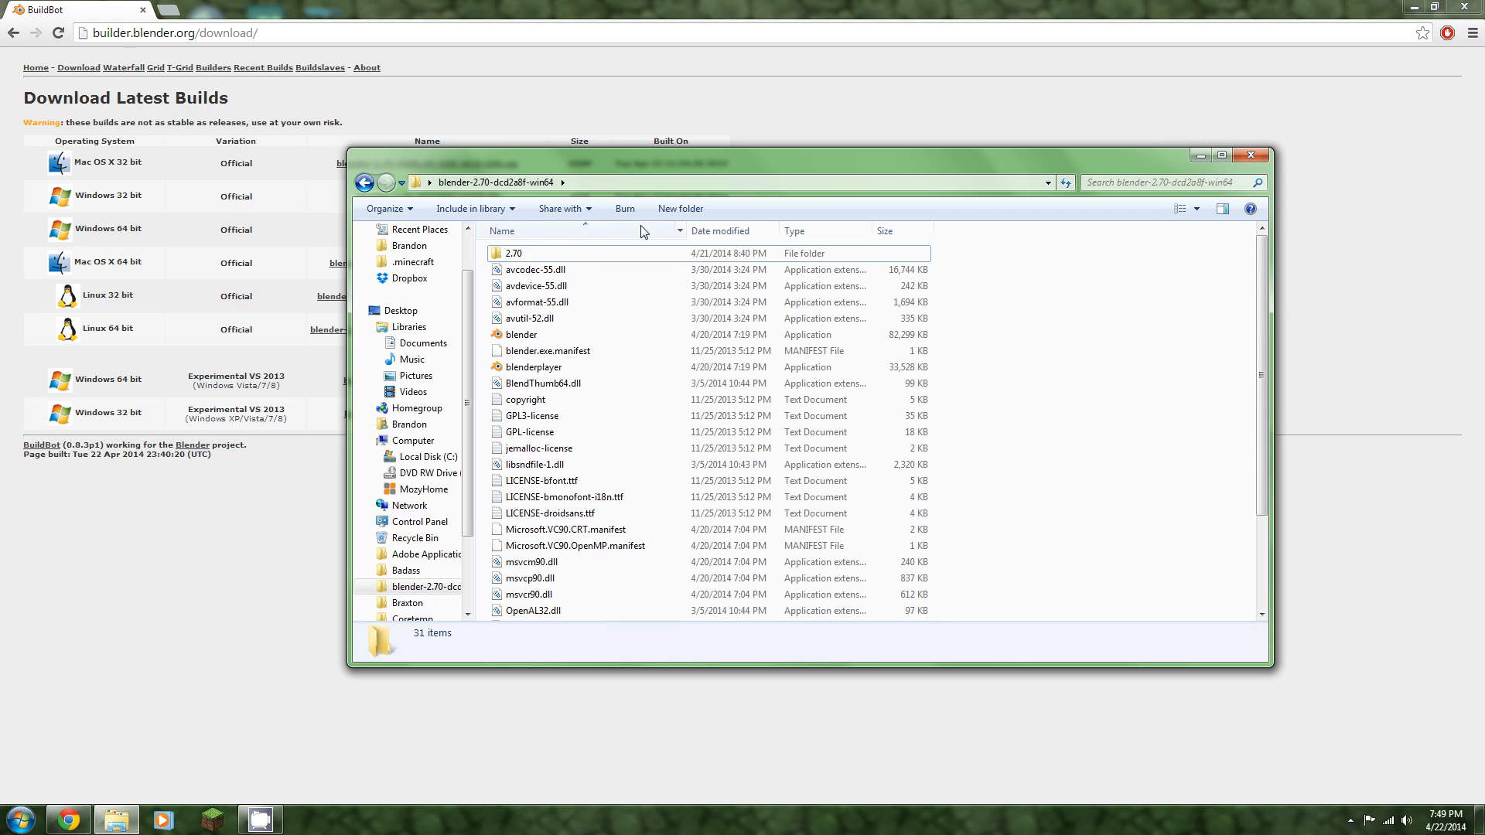
left_click(519, 334)
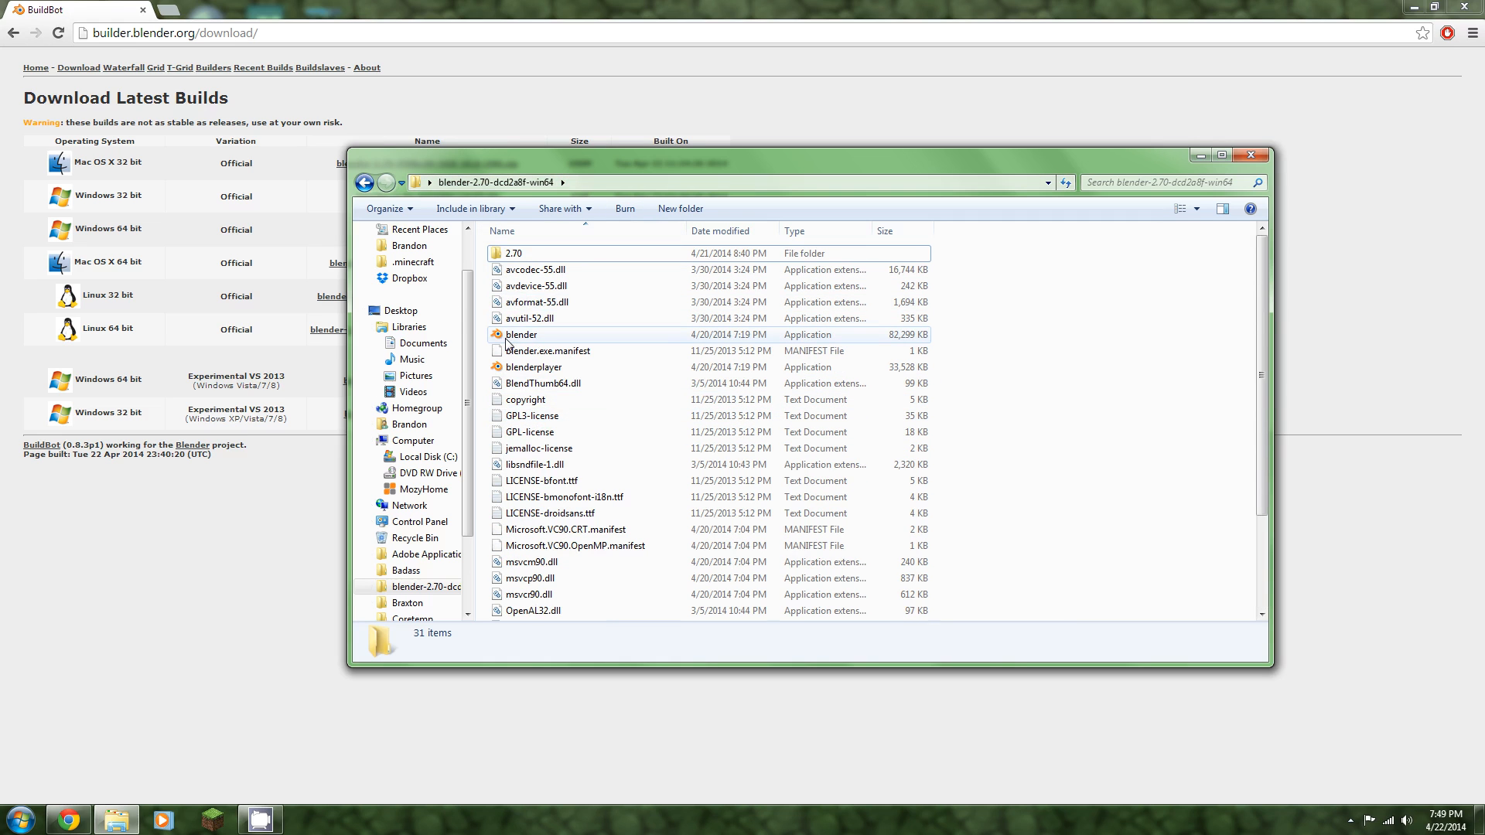
double_click(519, 334)
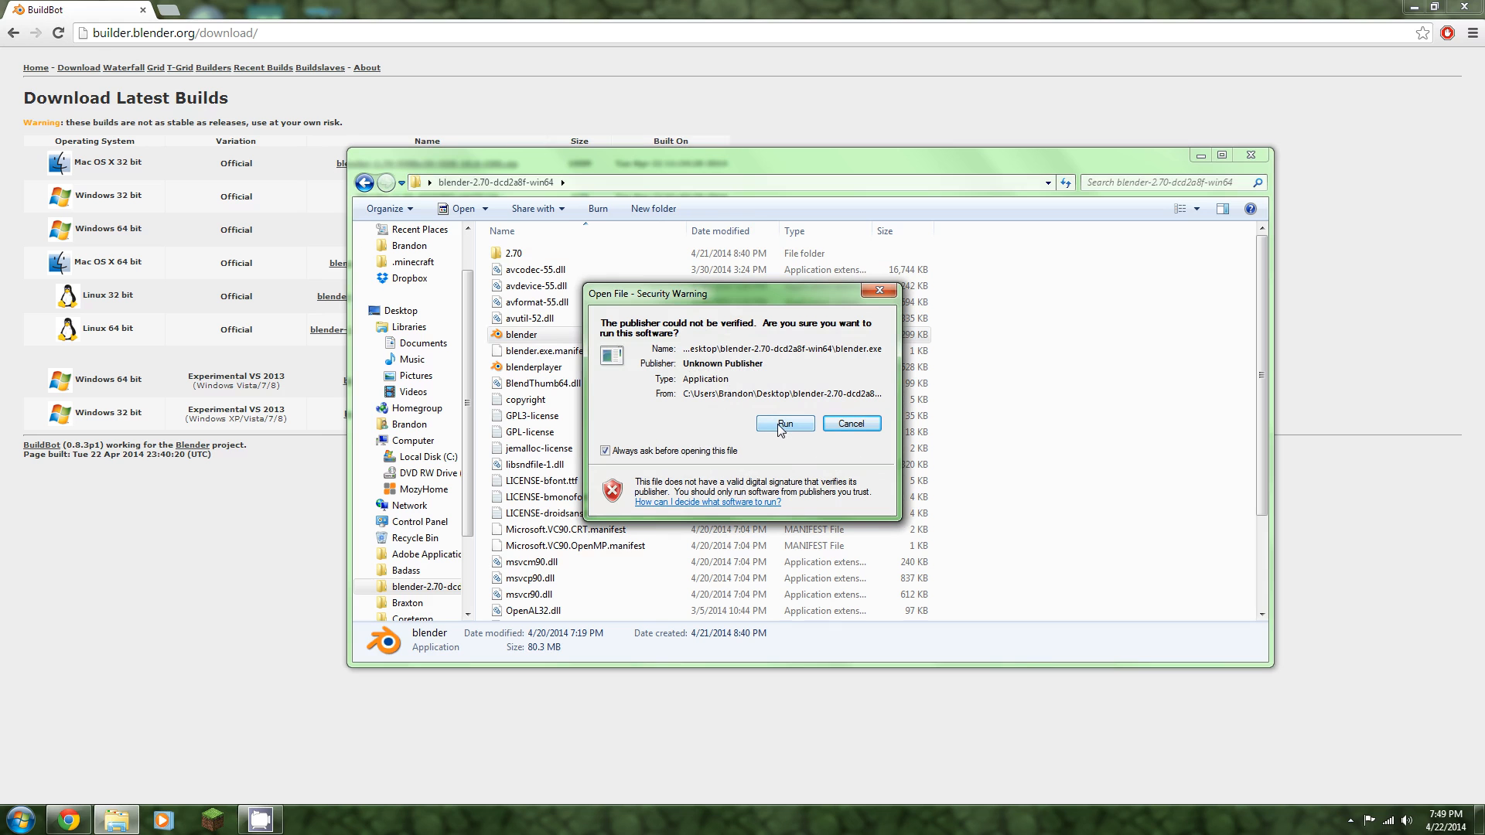
left_click(784, 424)
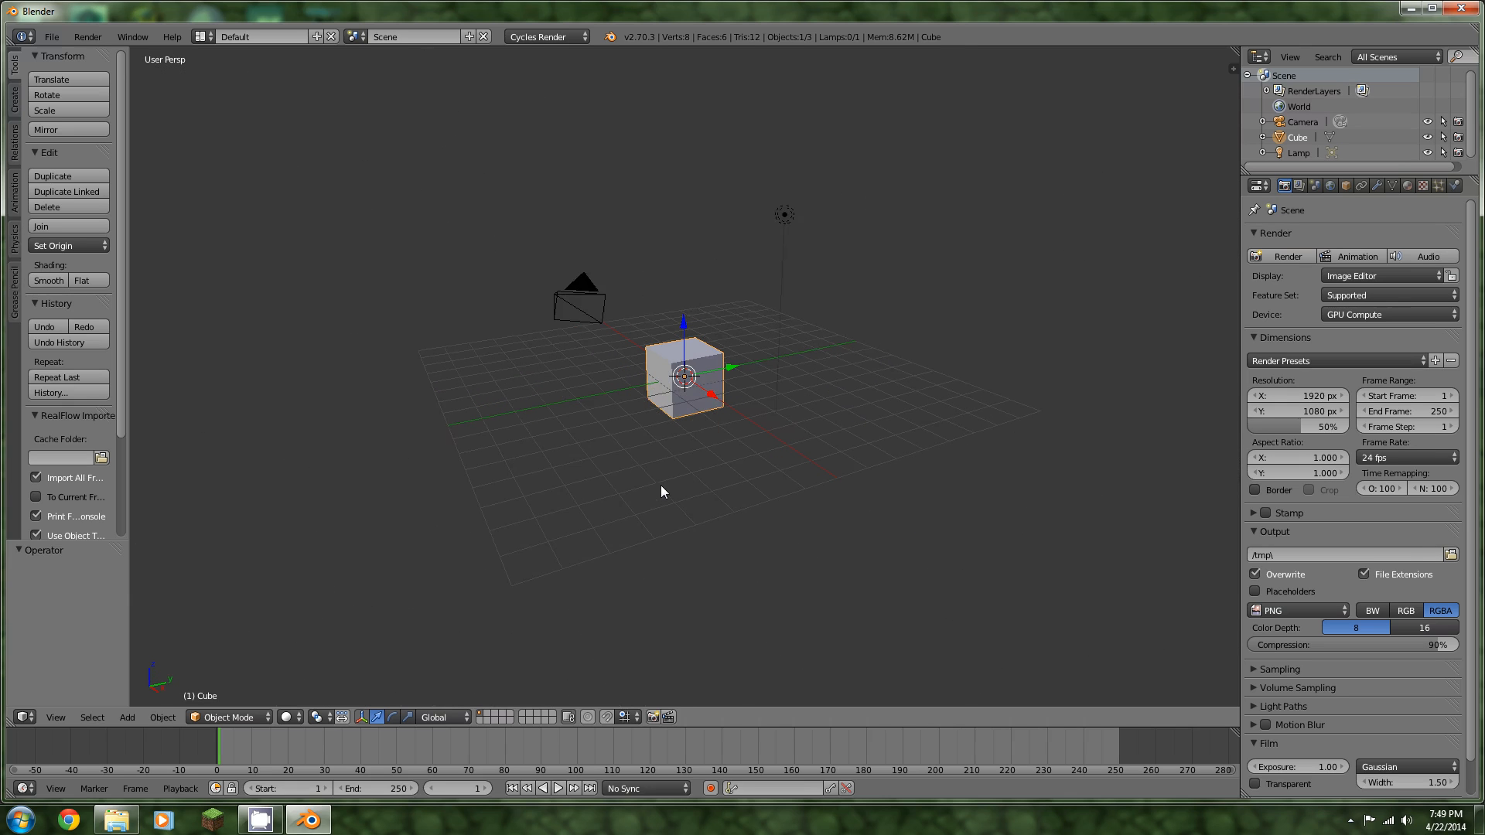
Delete the lamp, stretch and scale the cube into a tall box, then raise it upward in front view
left_click_drag(664, 492, 673, 471)
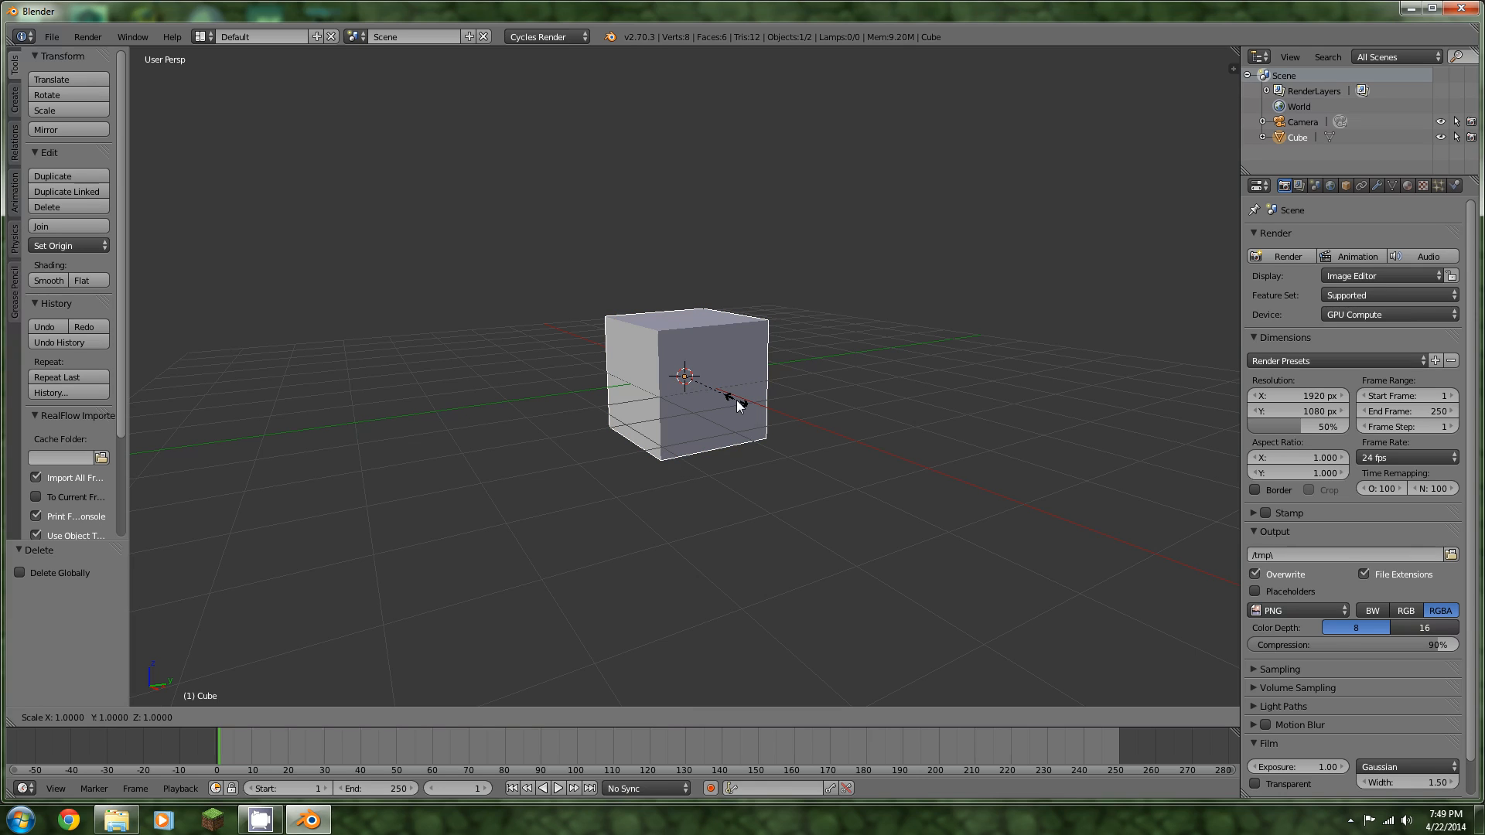
key("z")
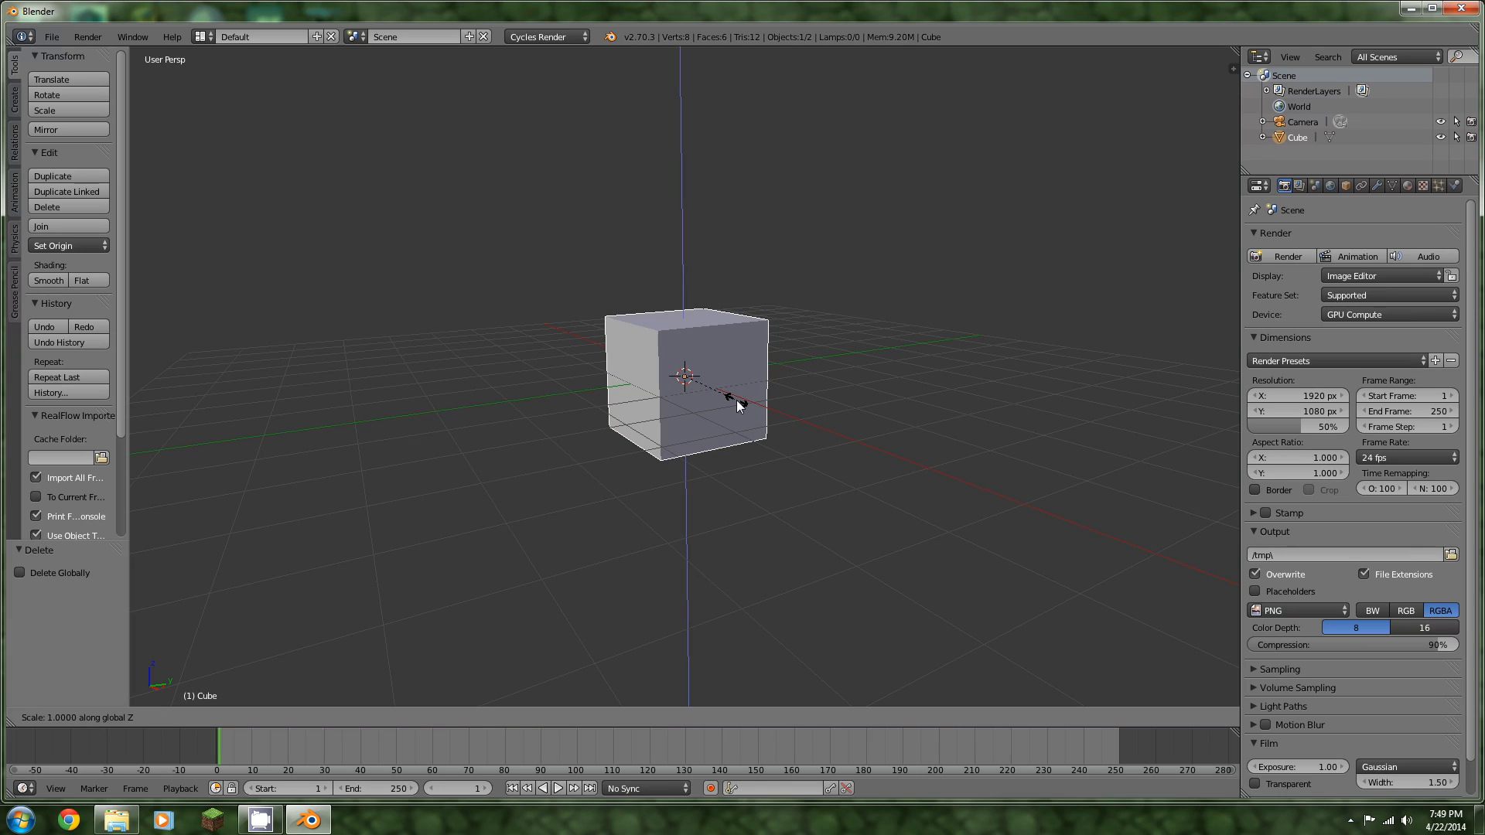
left_click_drag(740, 403, 803, 438)
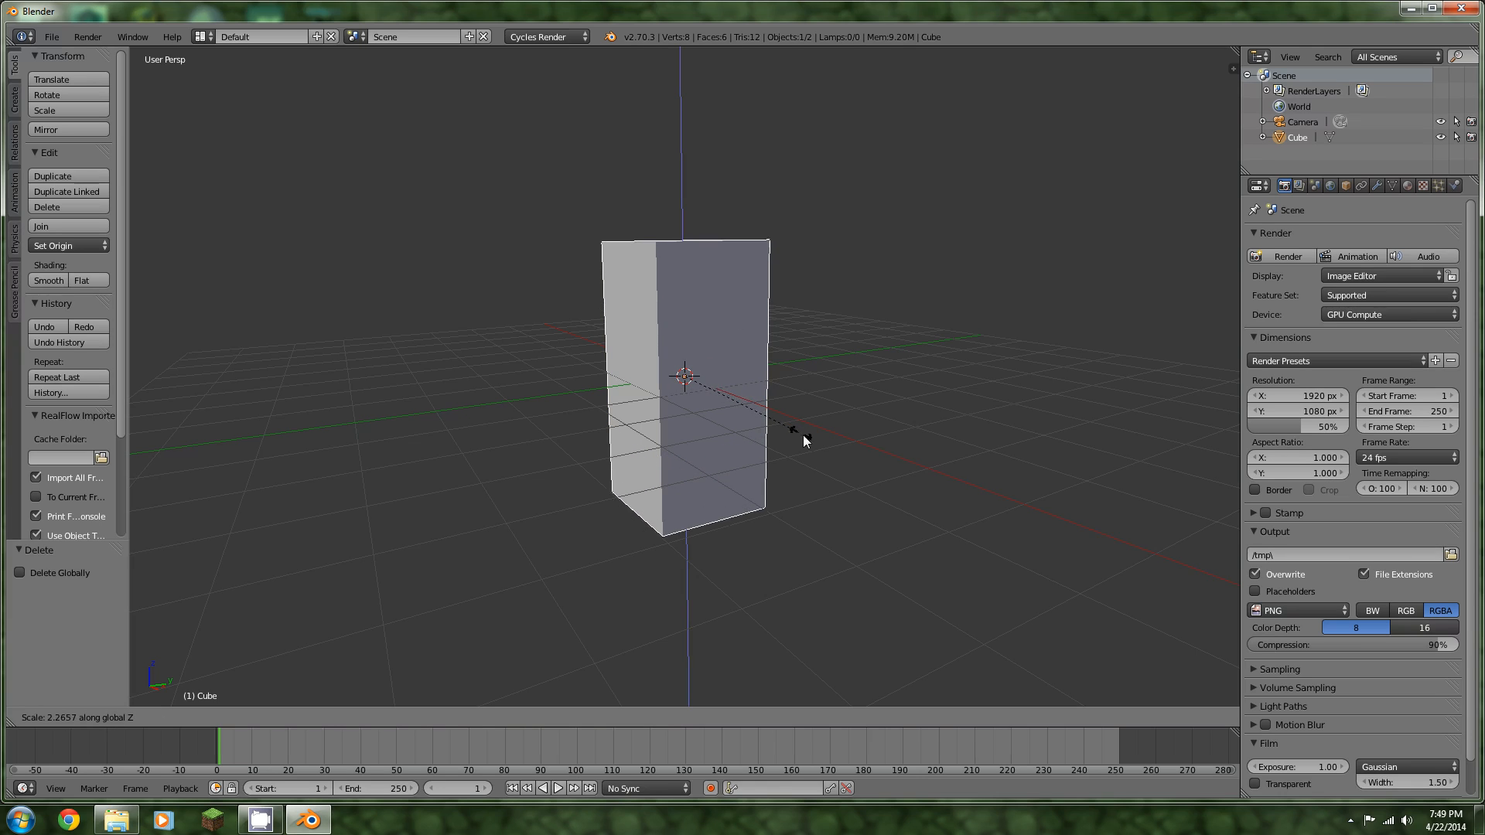
left_click_drag(803, 437, 887, 479)
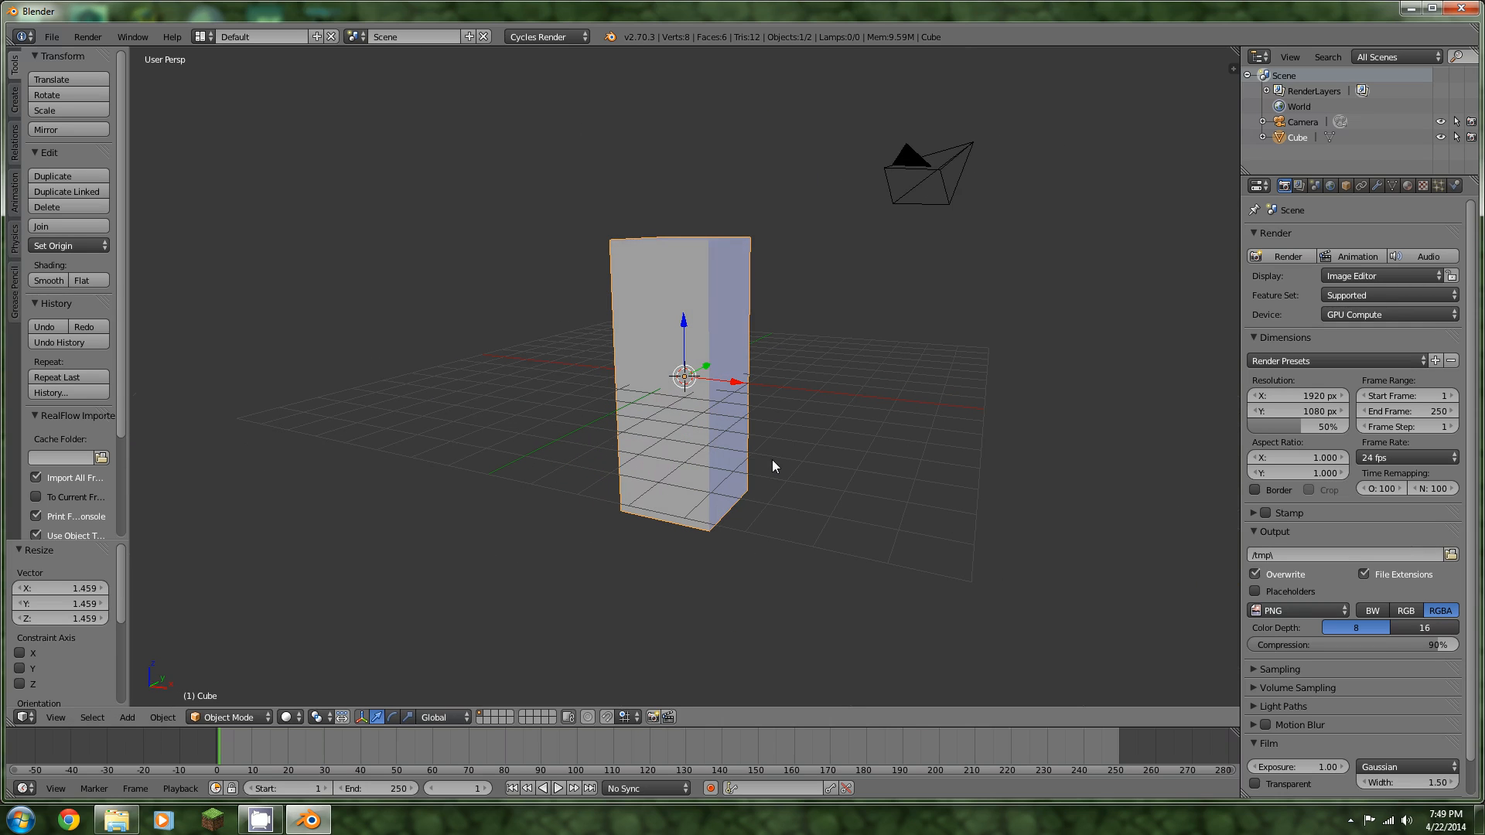
key("1")
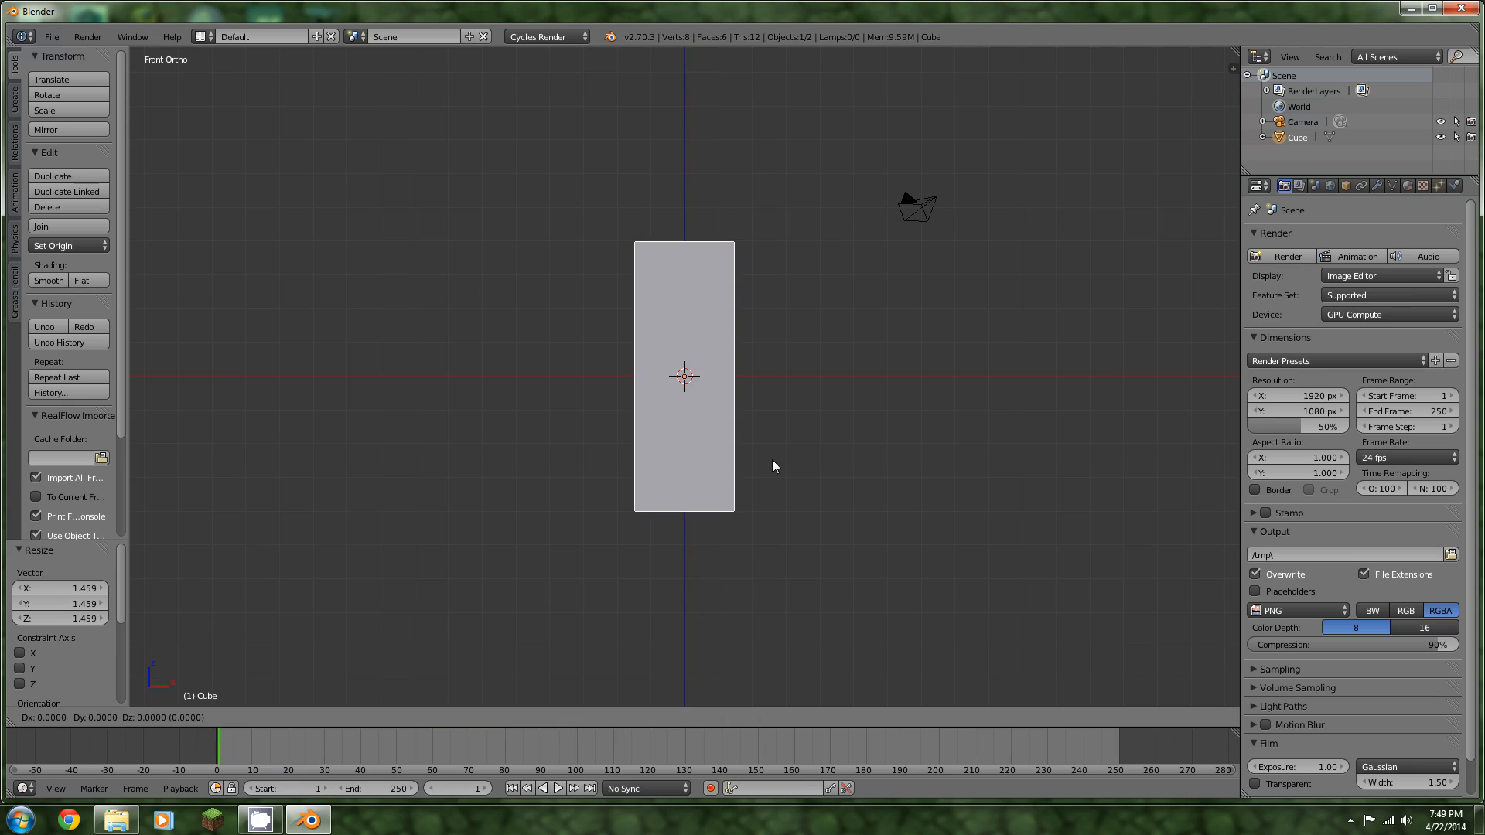
left_click_drag(683, 376, 684, 276)
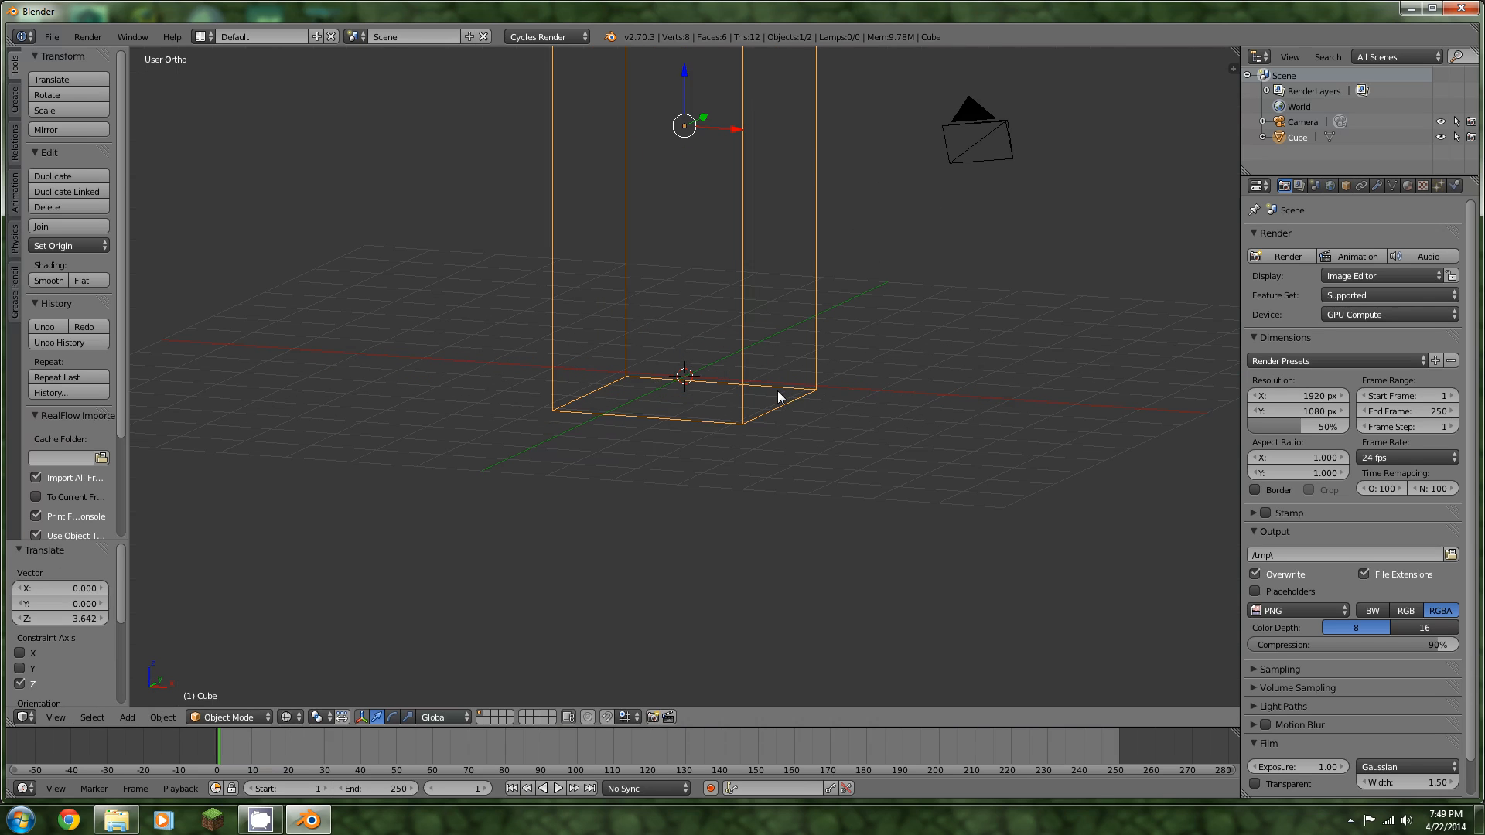
Add a Suzanne monkey head, scale it to about 0.812 and lift it slightly along Z
type("add")
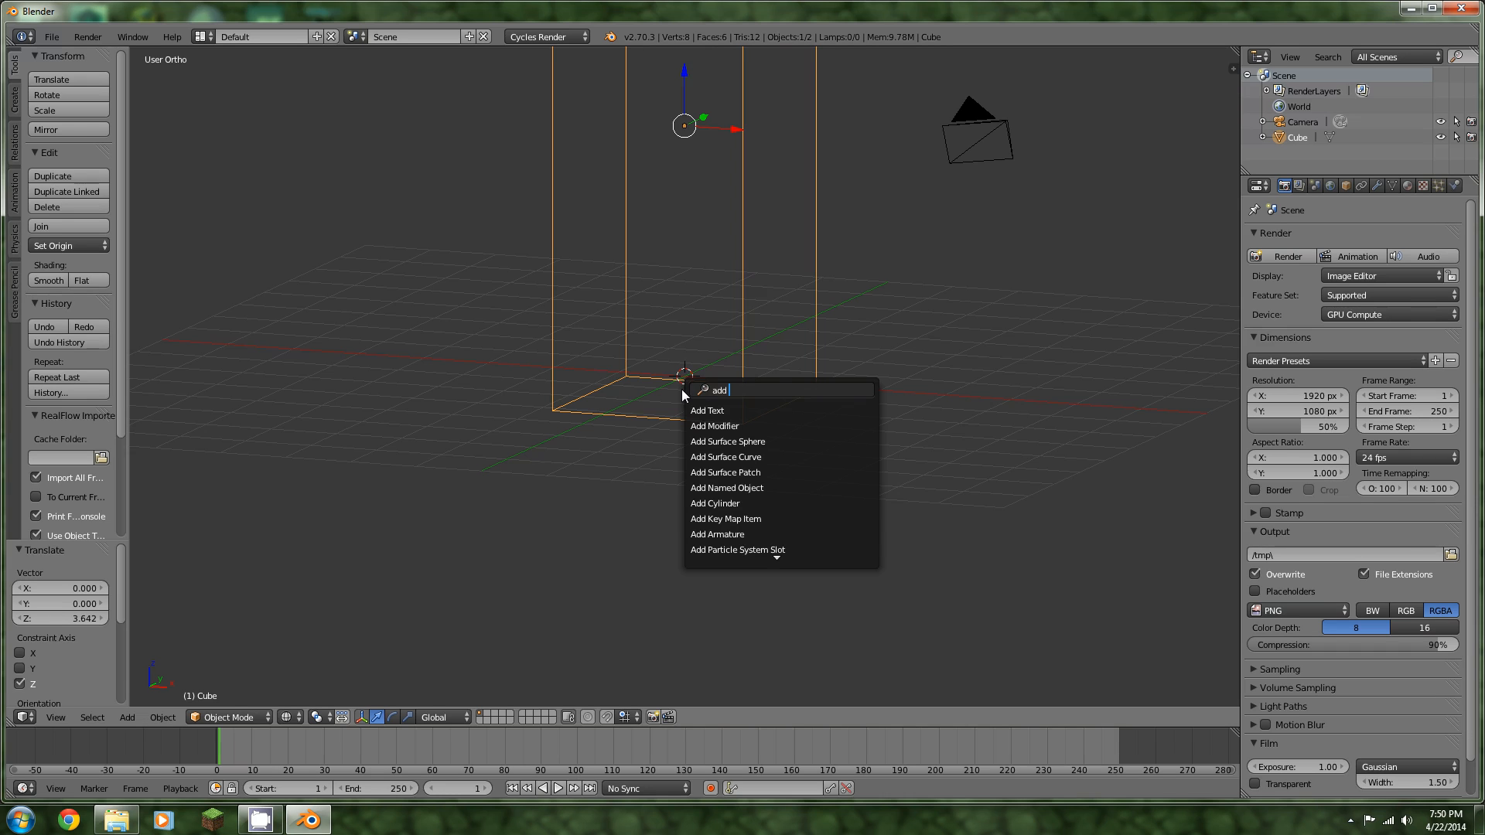
type("mon")
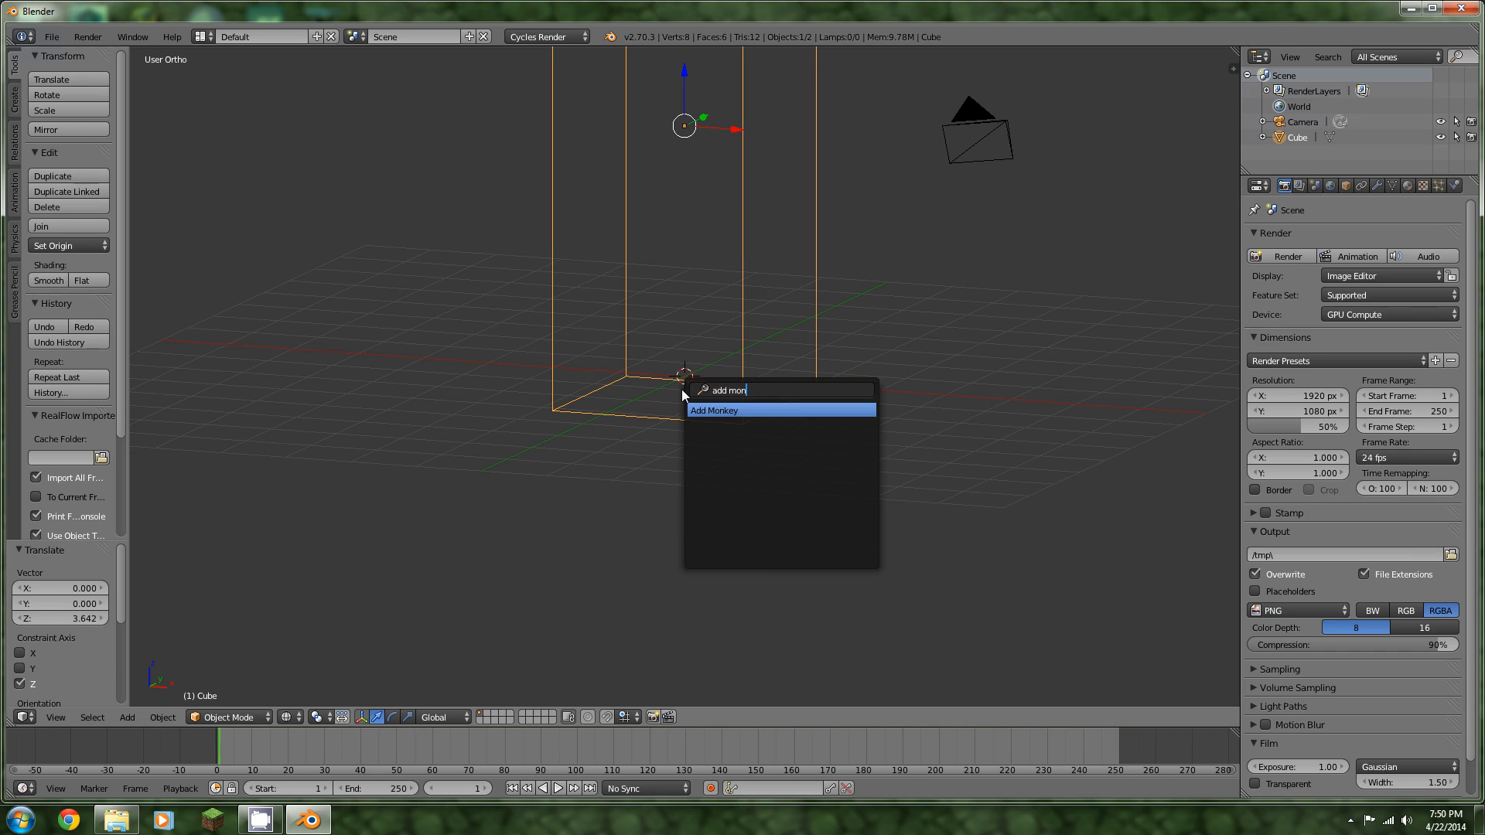
left_click(715, 410)
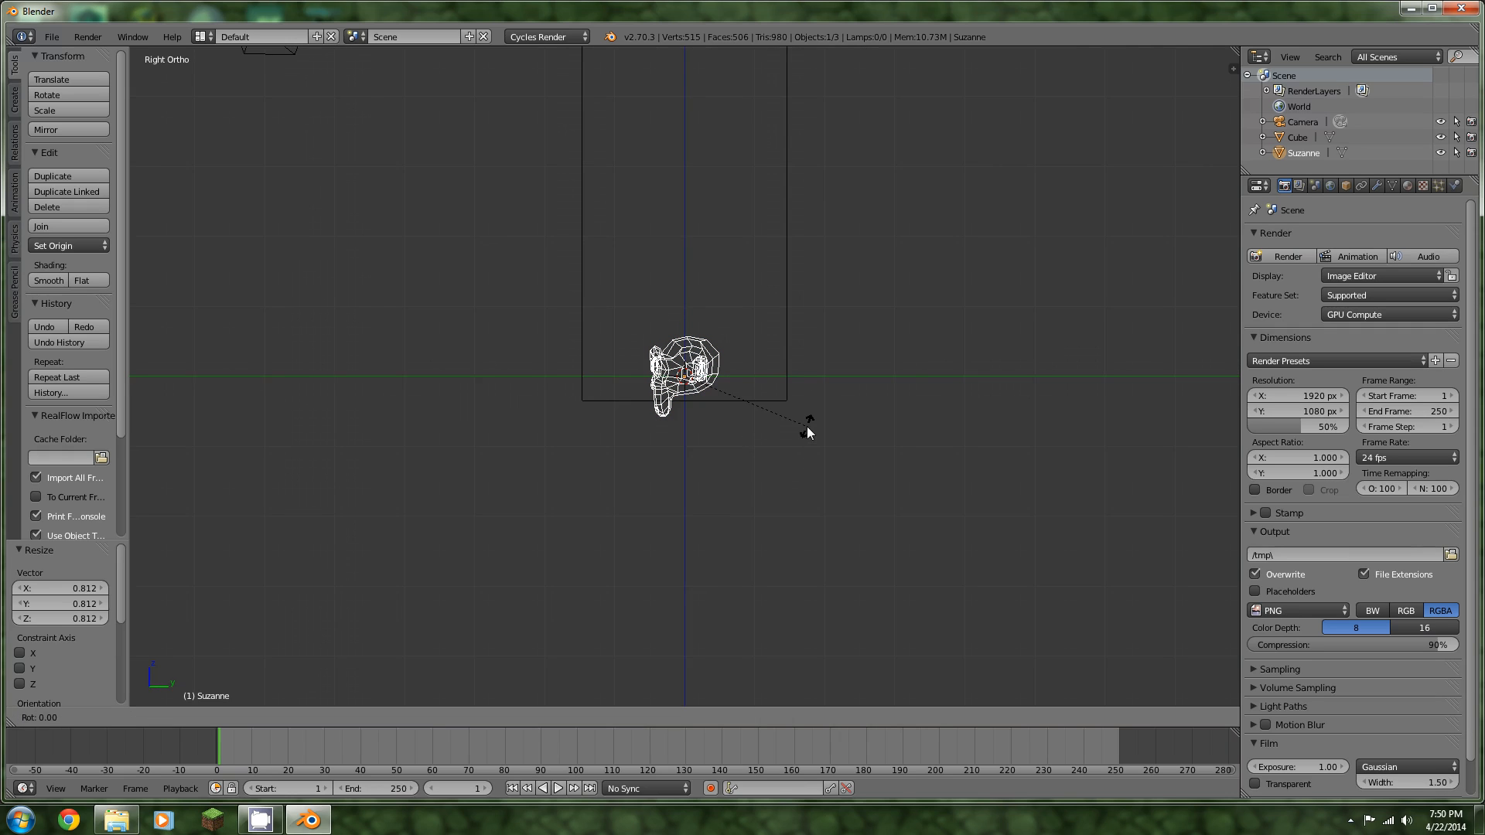
left_click_drag(809, 432, 733, 445)
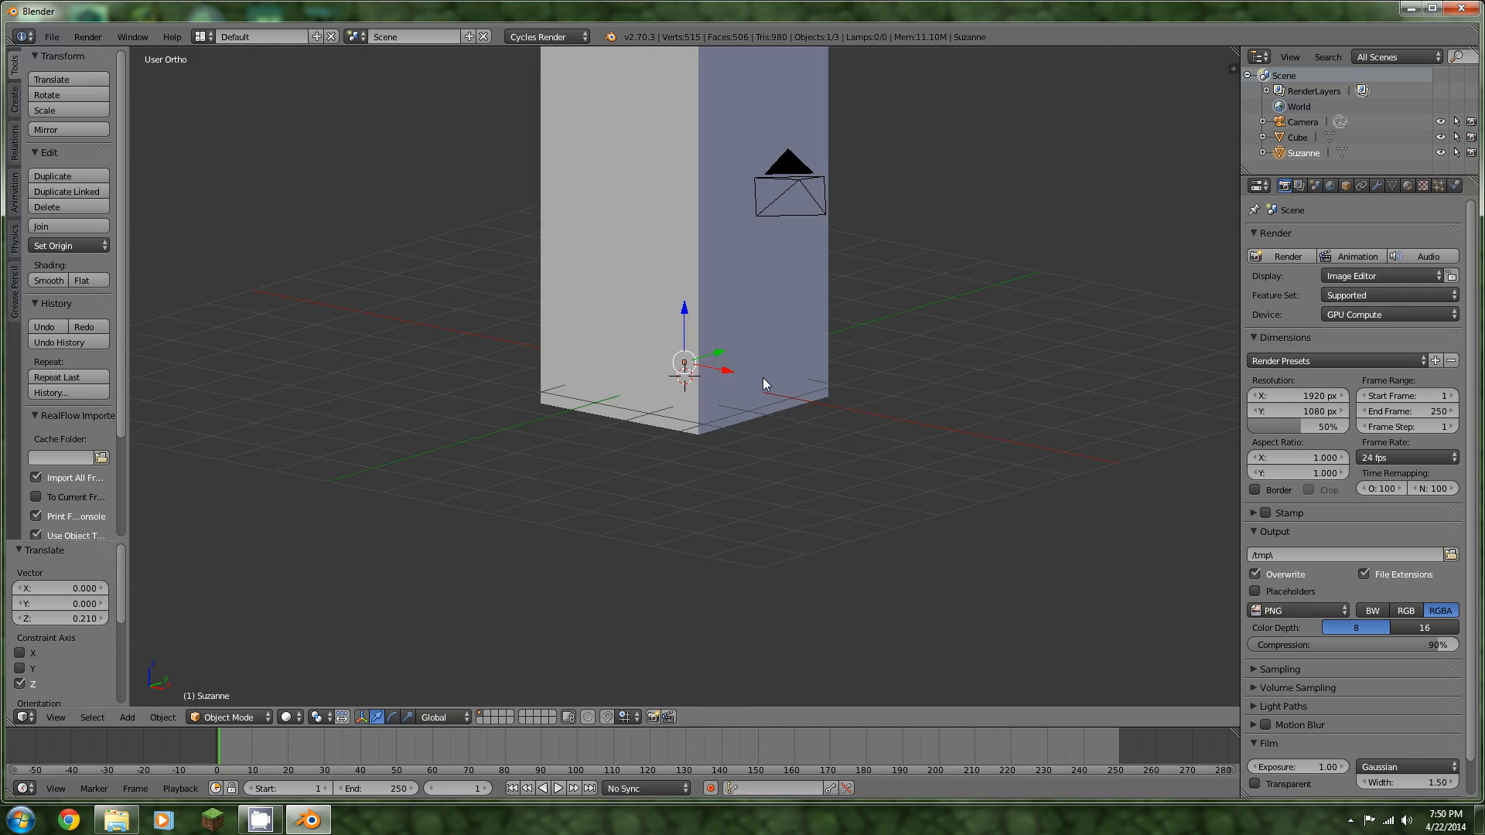
key("z")
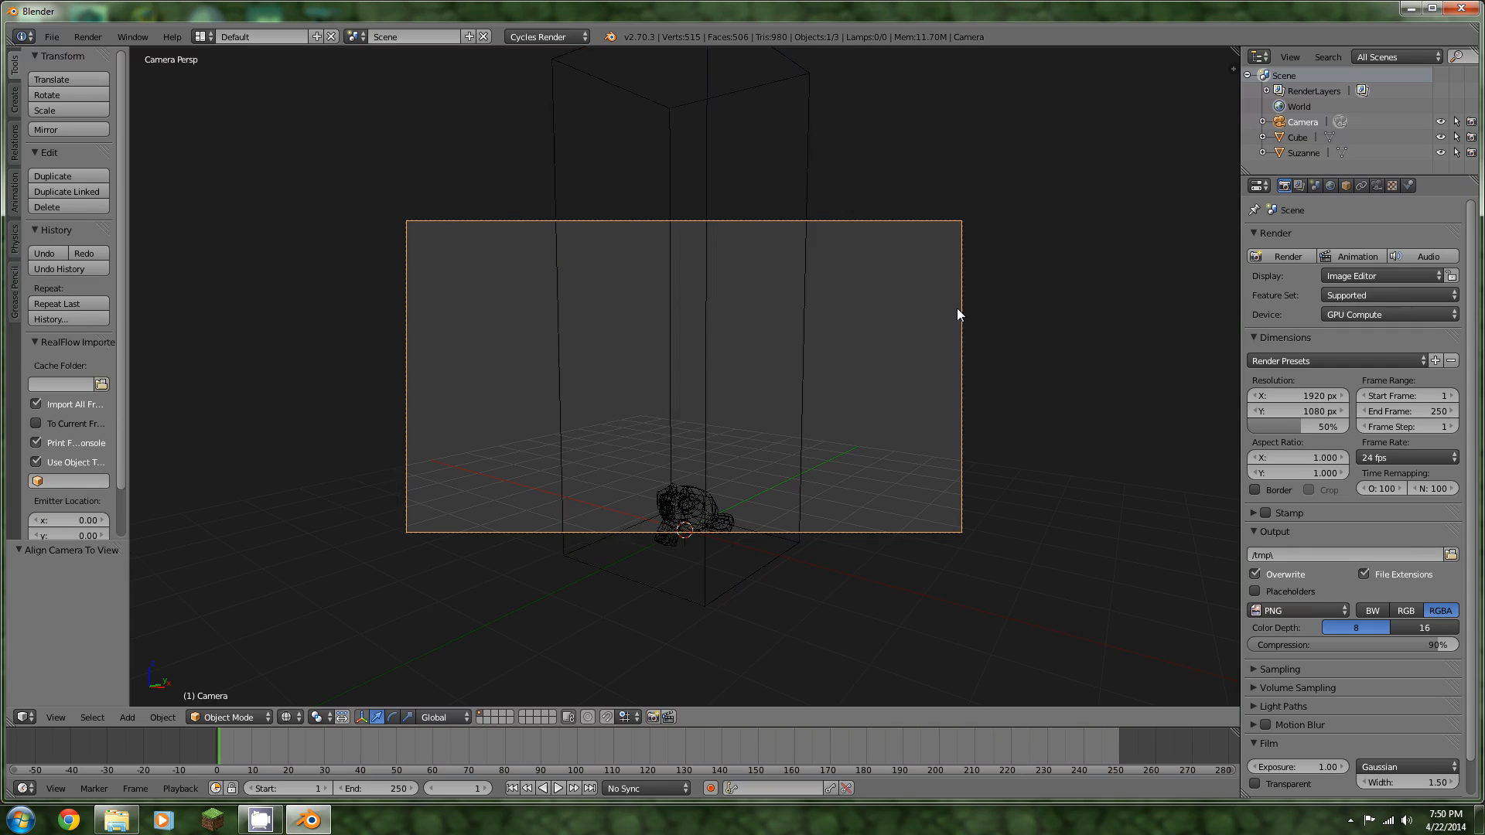
mouse_move(942, 334)
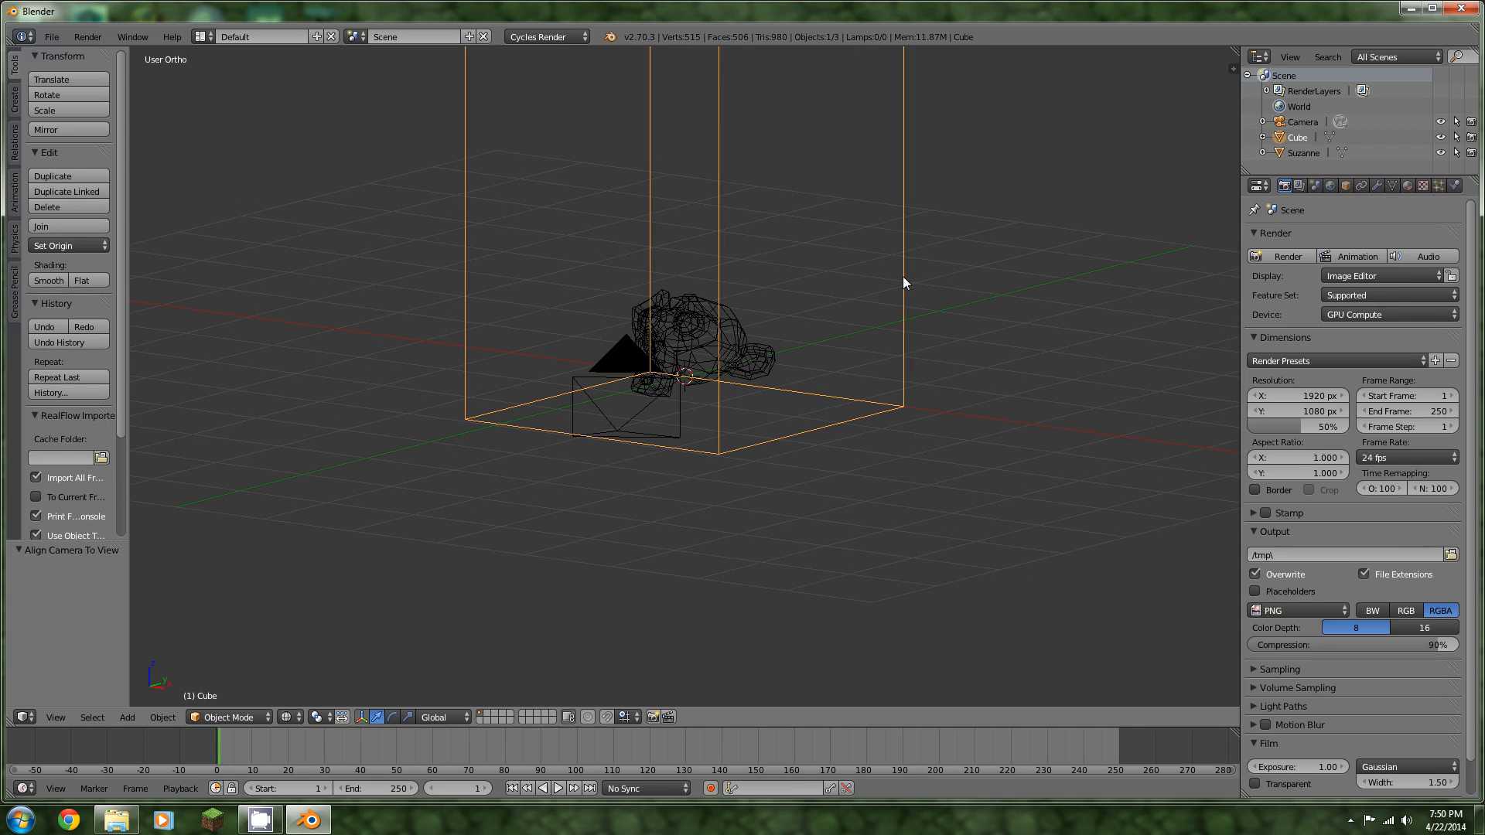
Enable Smoke physics on the tall box and set it as the Domain
left_click(1253, 186)
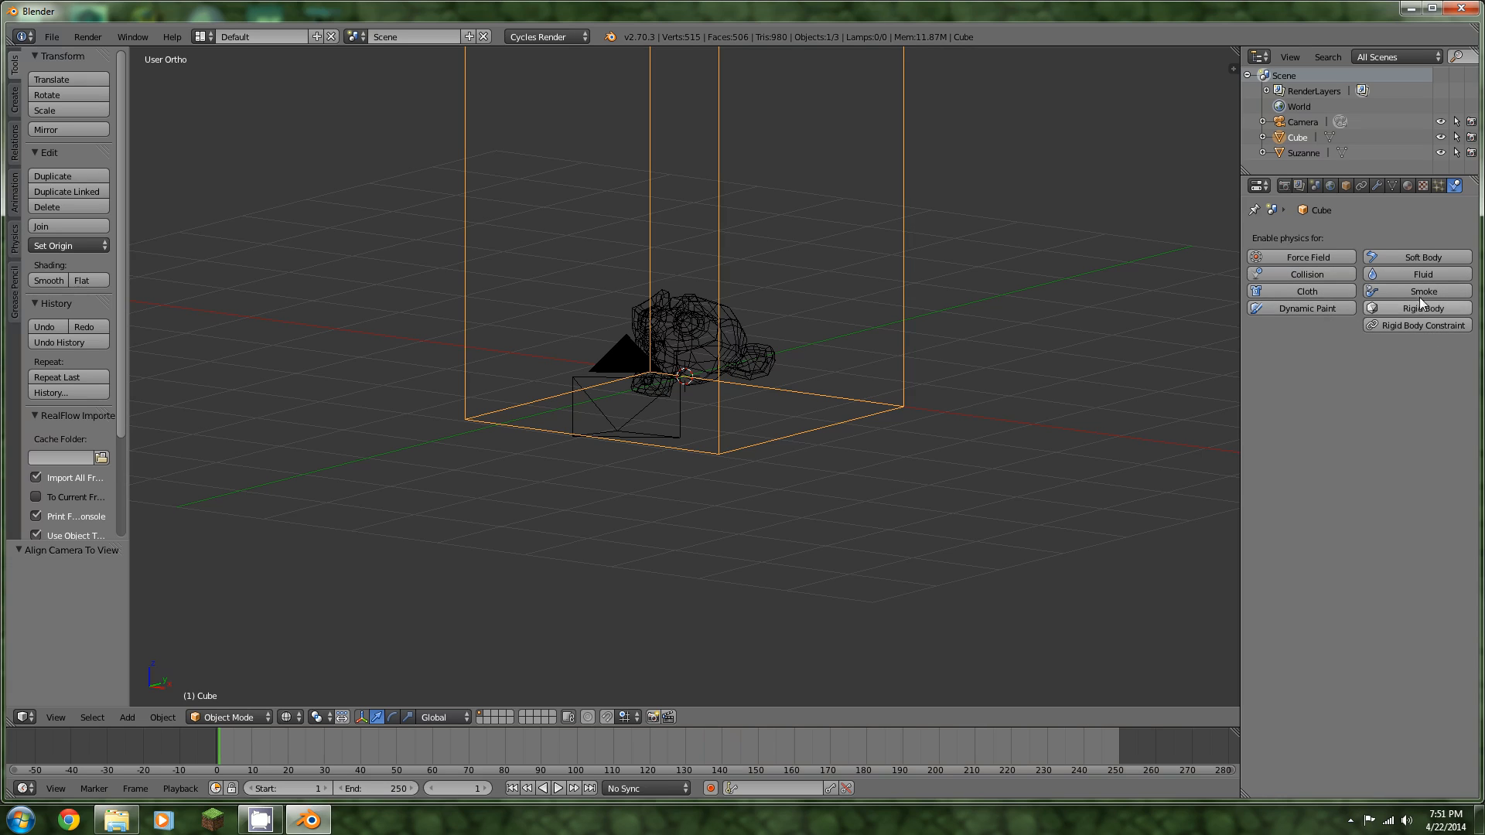
left_click(1423, 290)
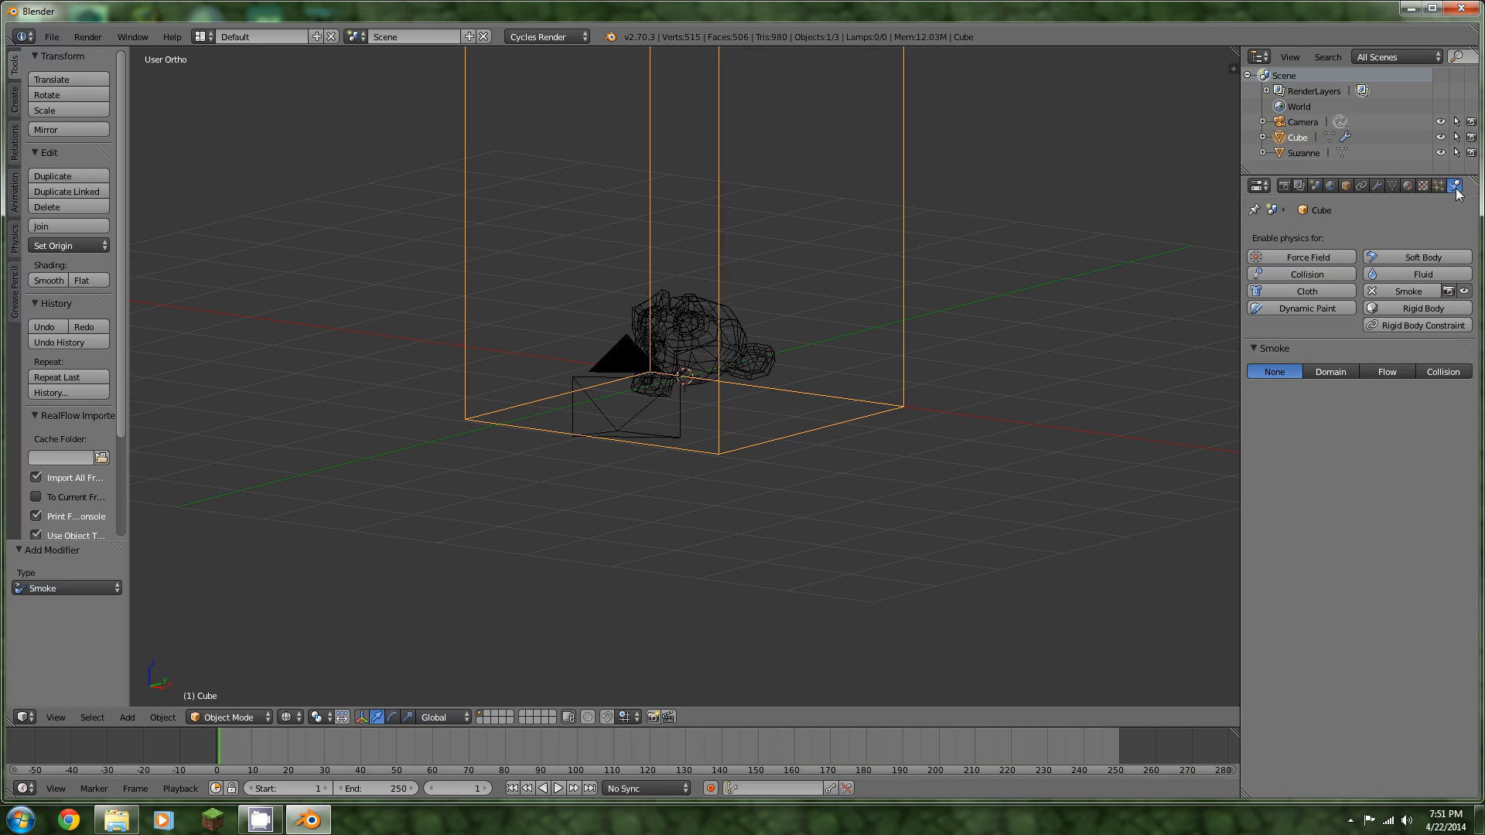
left_click(1330, 370)
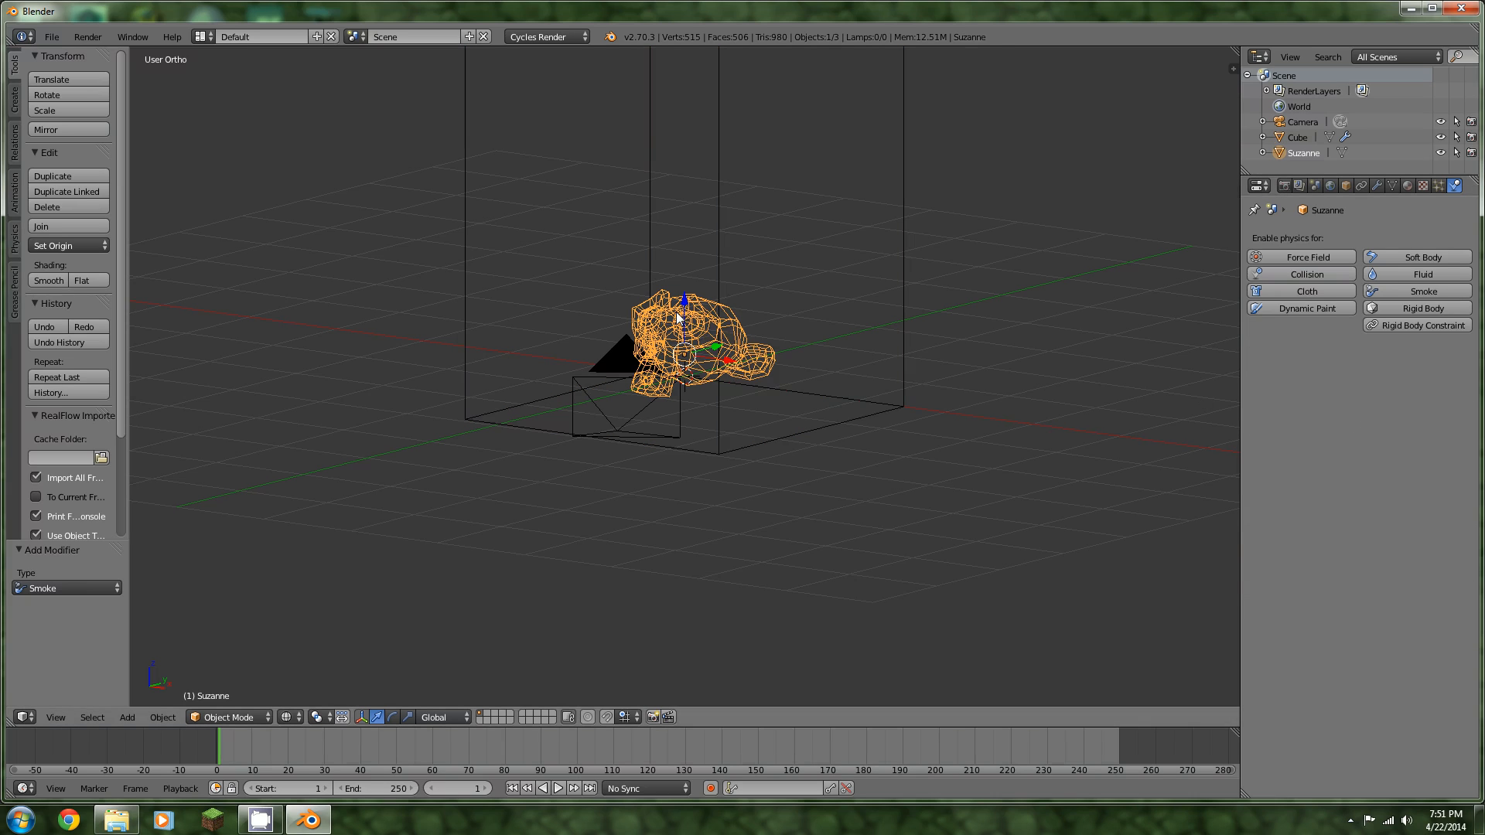
mouse_move(1417, 307)
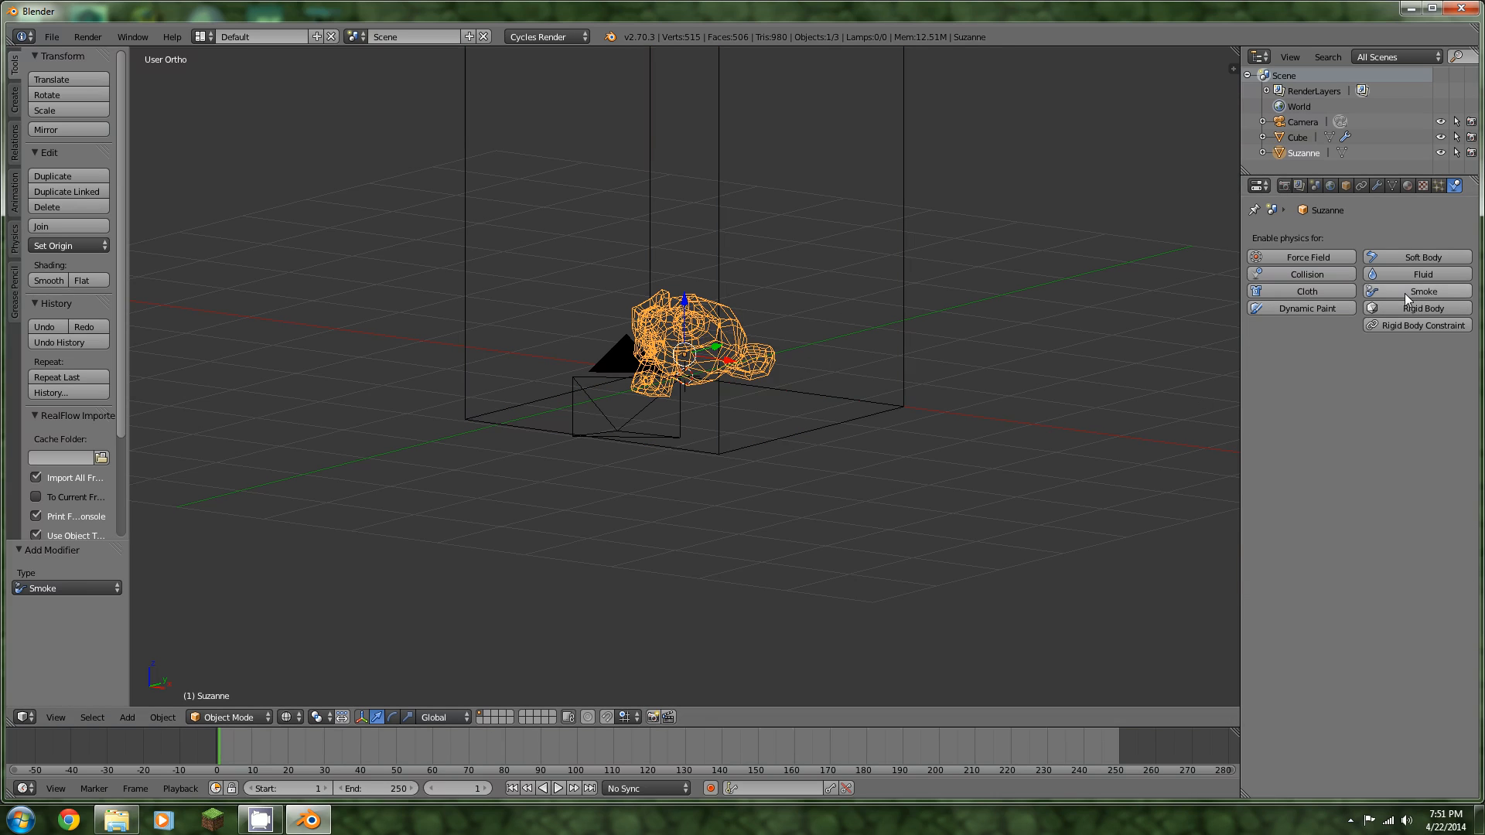
Make Suzanne a Smoke Flow emitting Fire + Smoke with a near-white smoke colour
left_click(1422, 291)
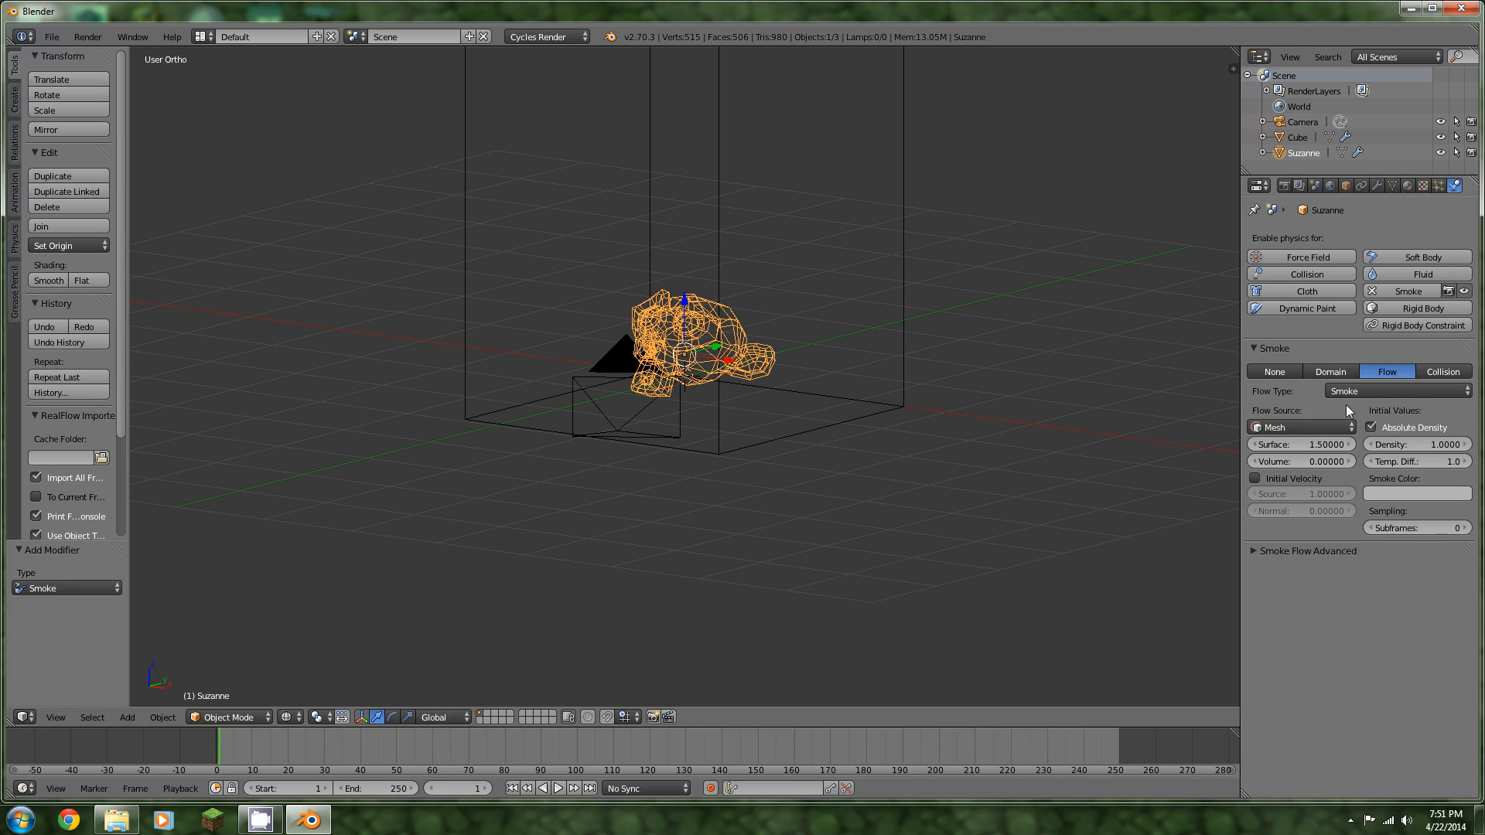
left_click(1395, 391)
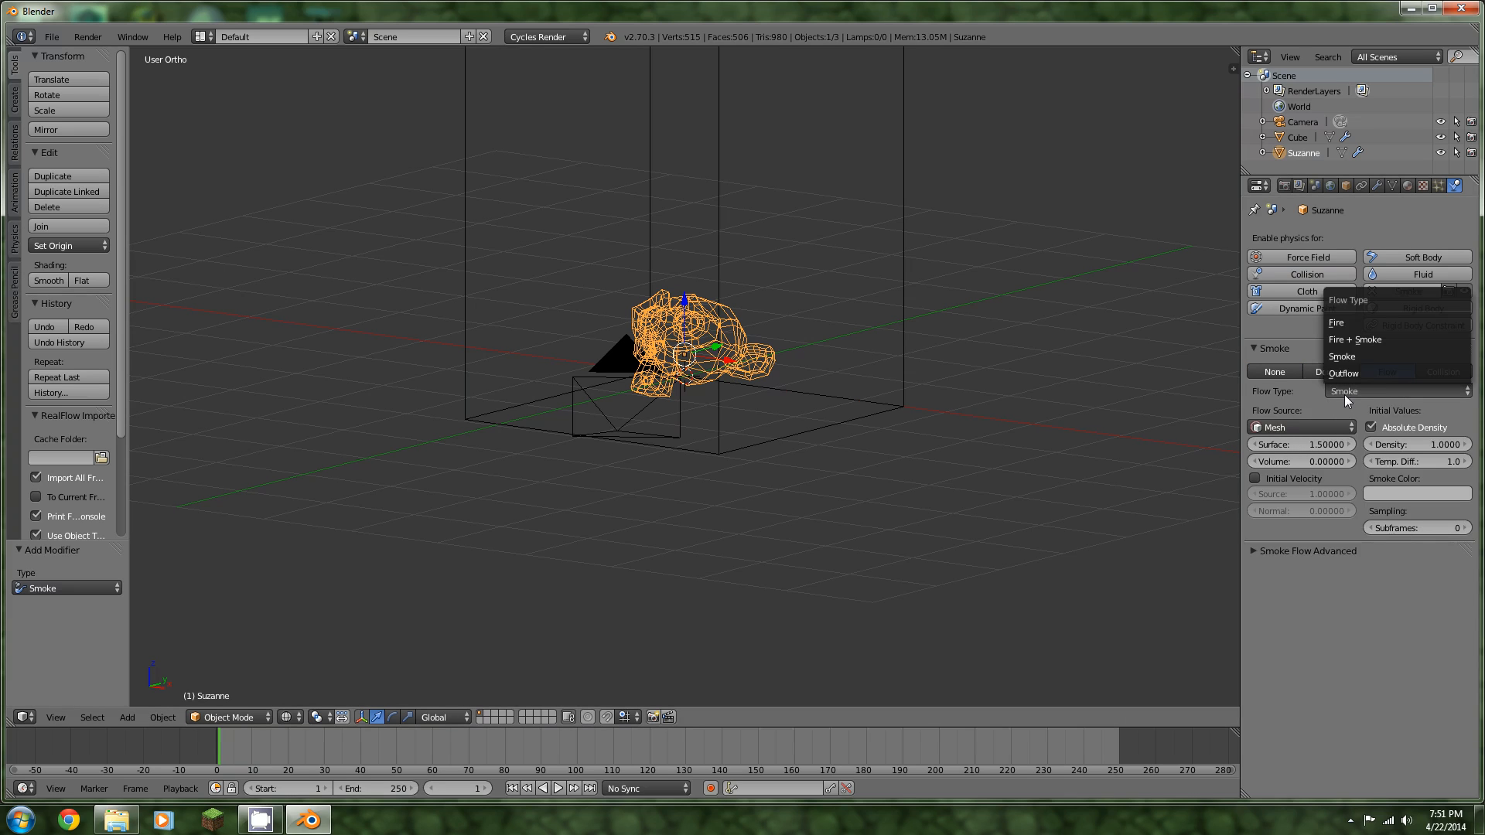
mouse_move(1356, 338)
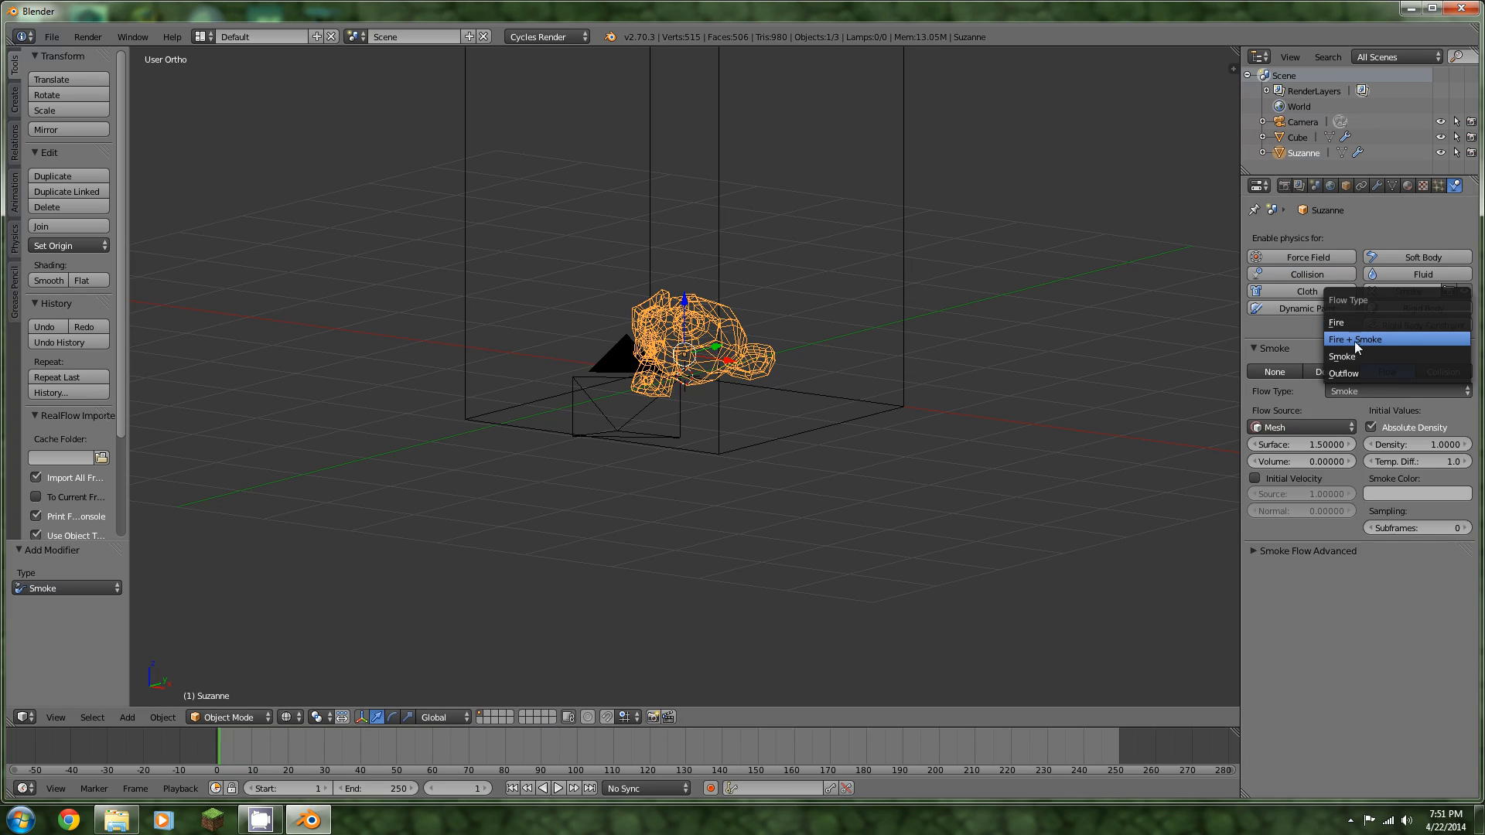
left_click(1361, 338)
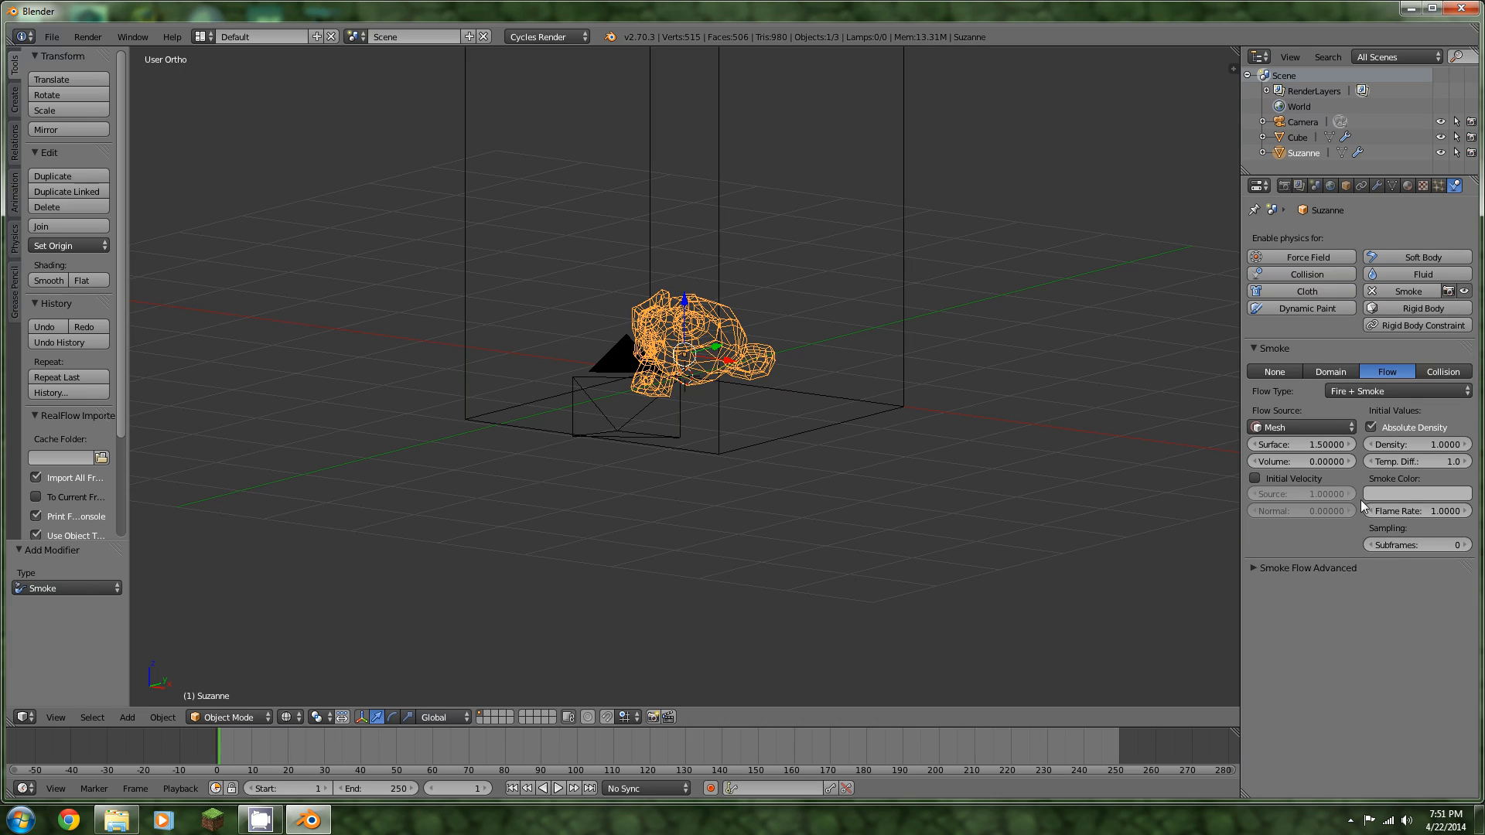
left_click(1416, 493)
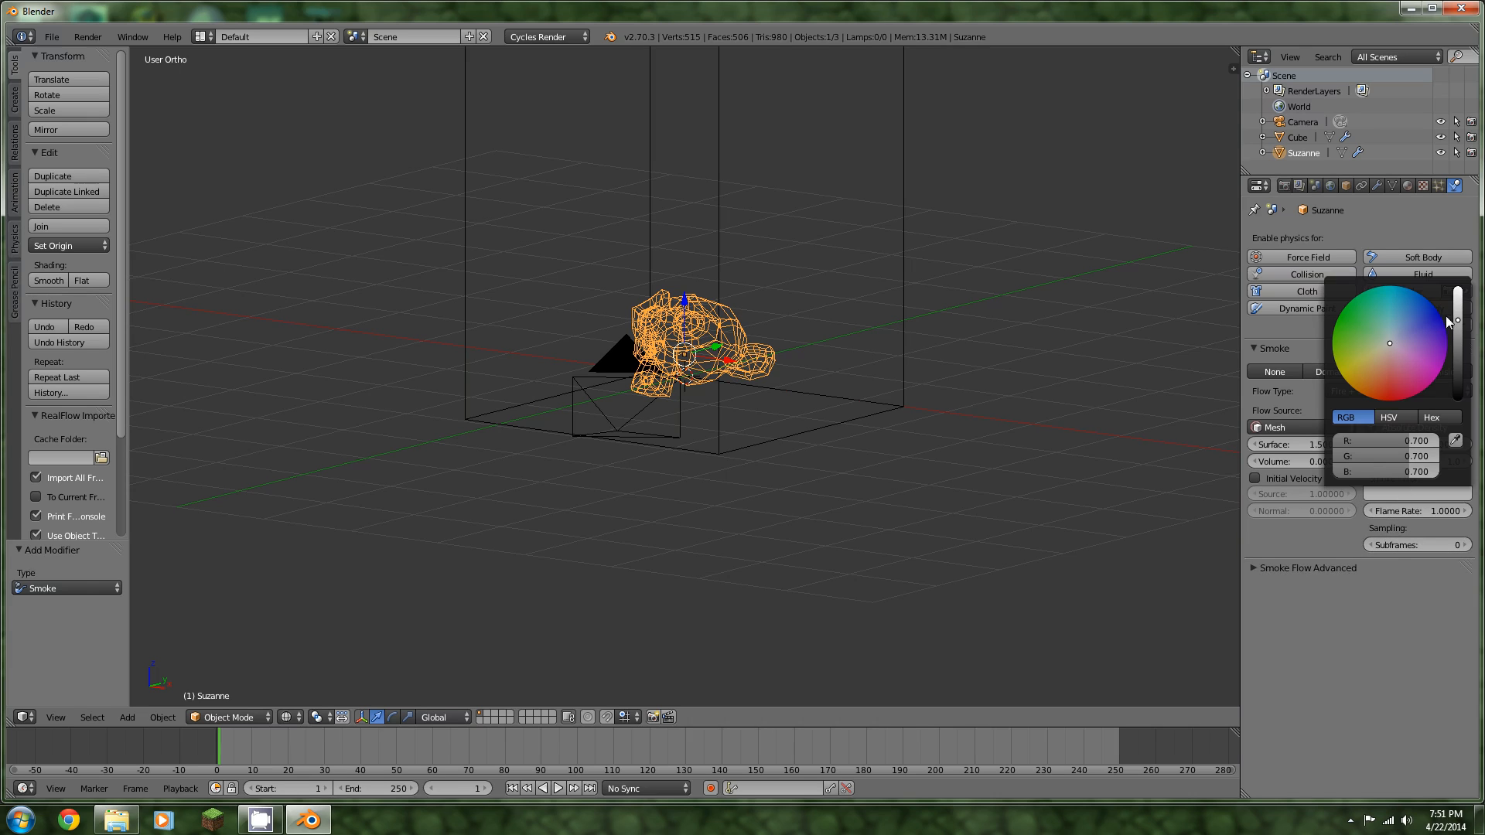
left_click_drag(1457, 324, 1457, 293)
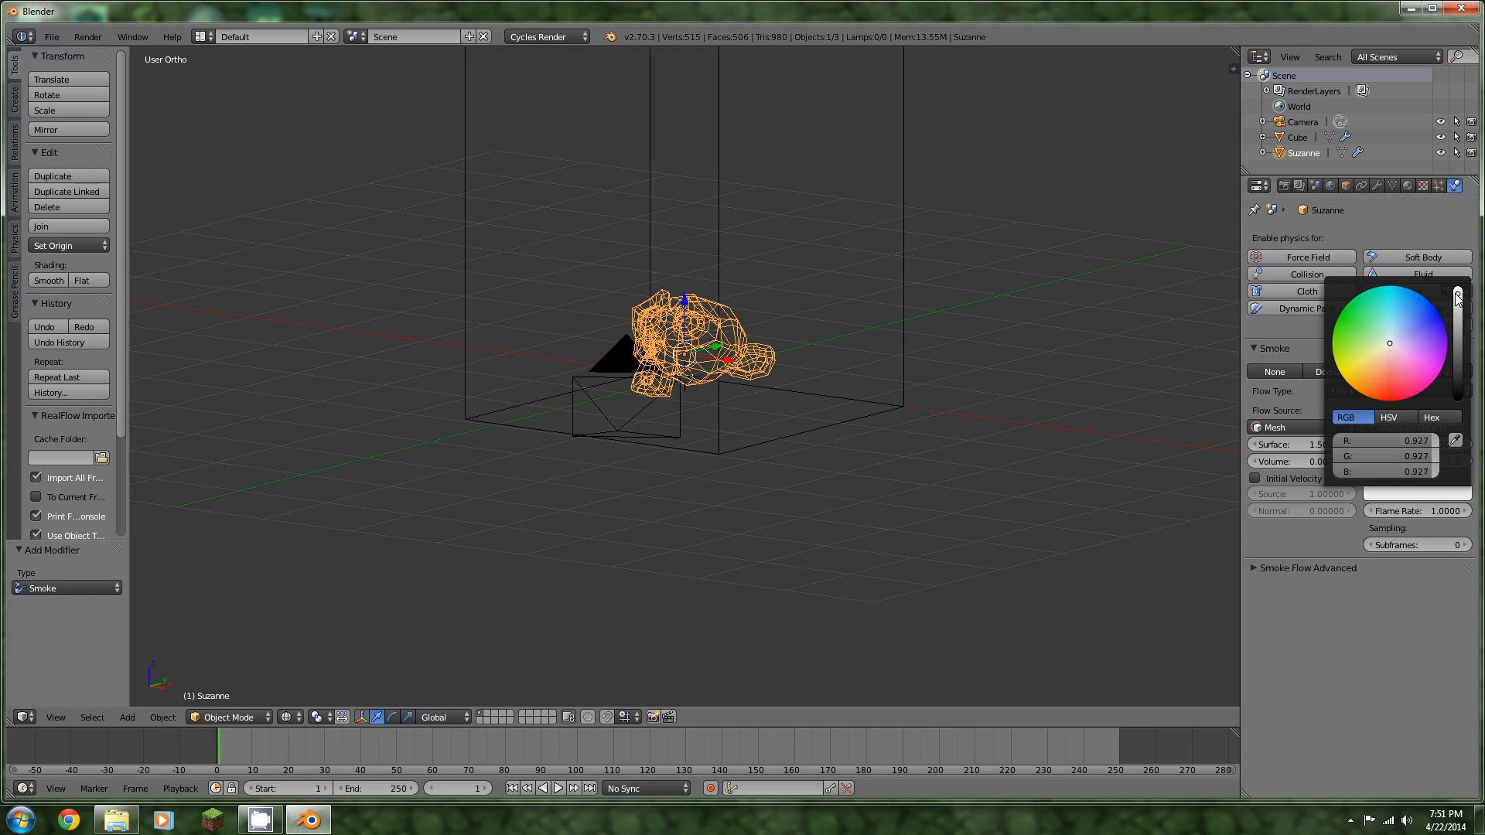
left_click(1418, 494)
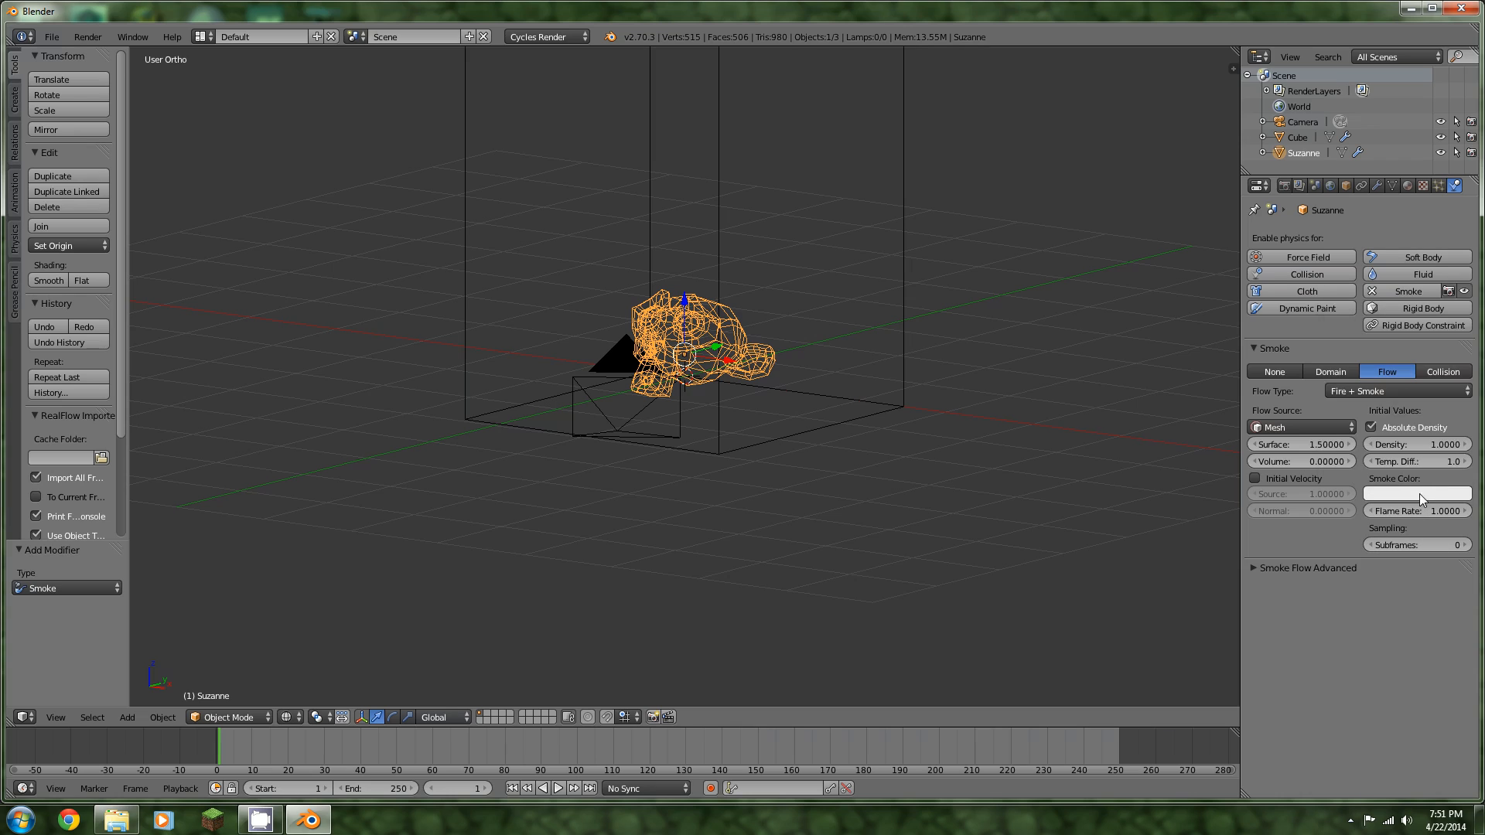
mouse_move(1418, 510)
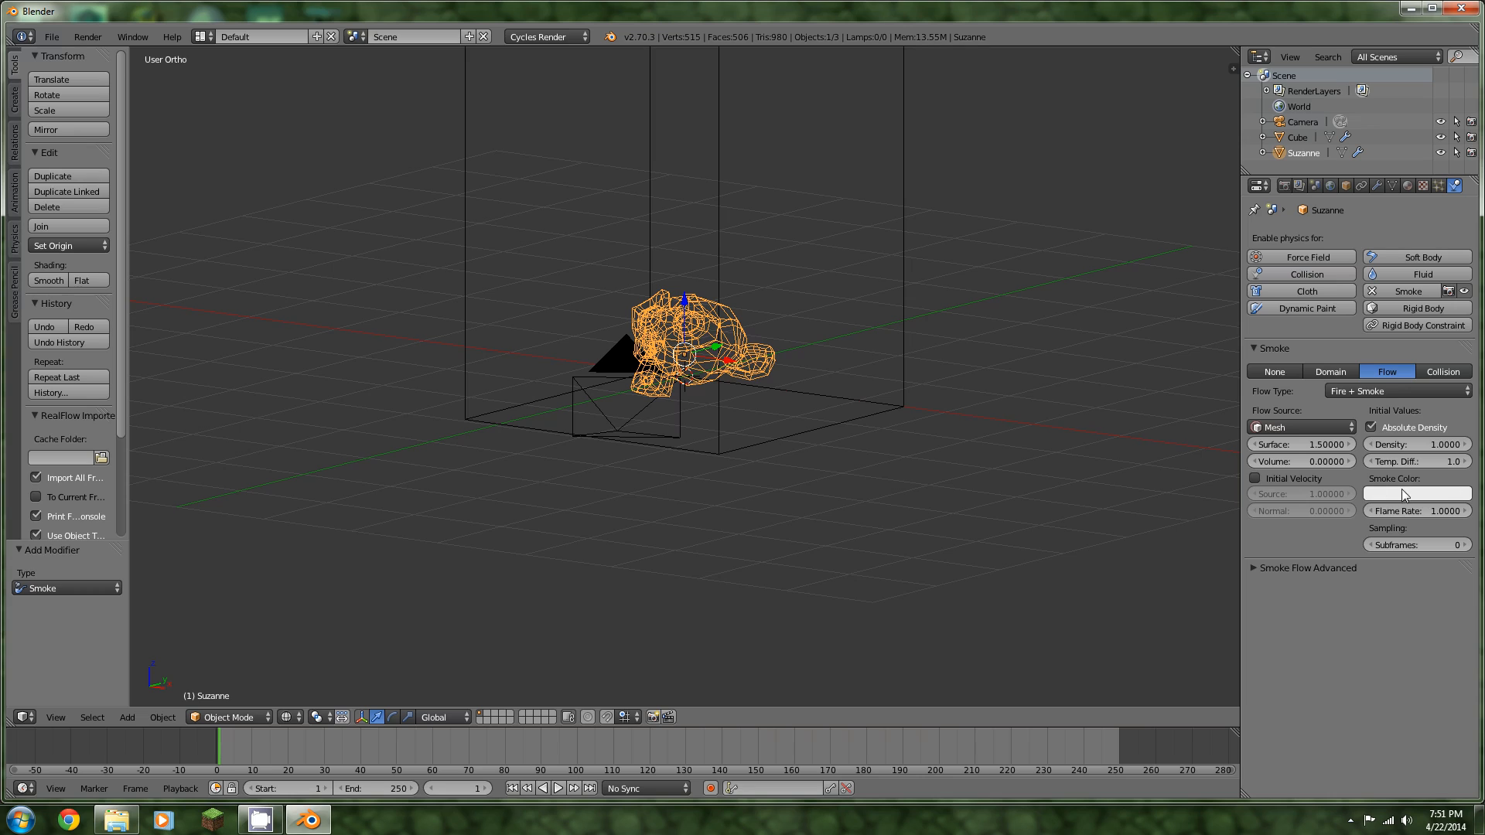
mouse_move(1410, 495)
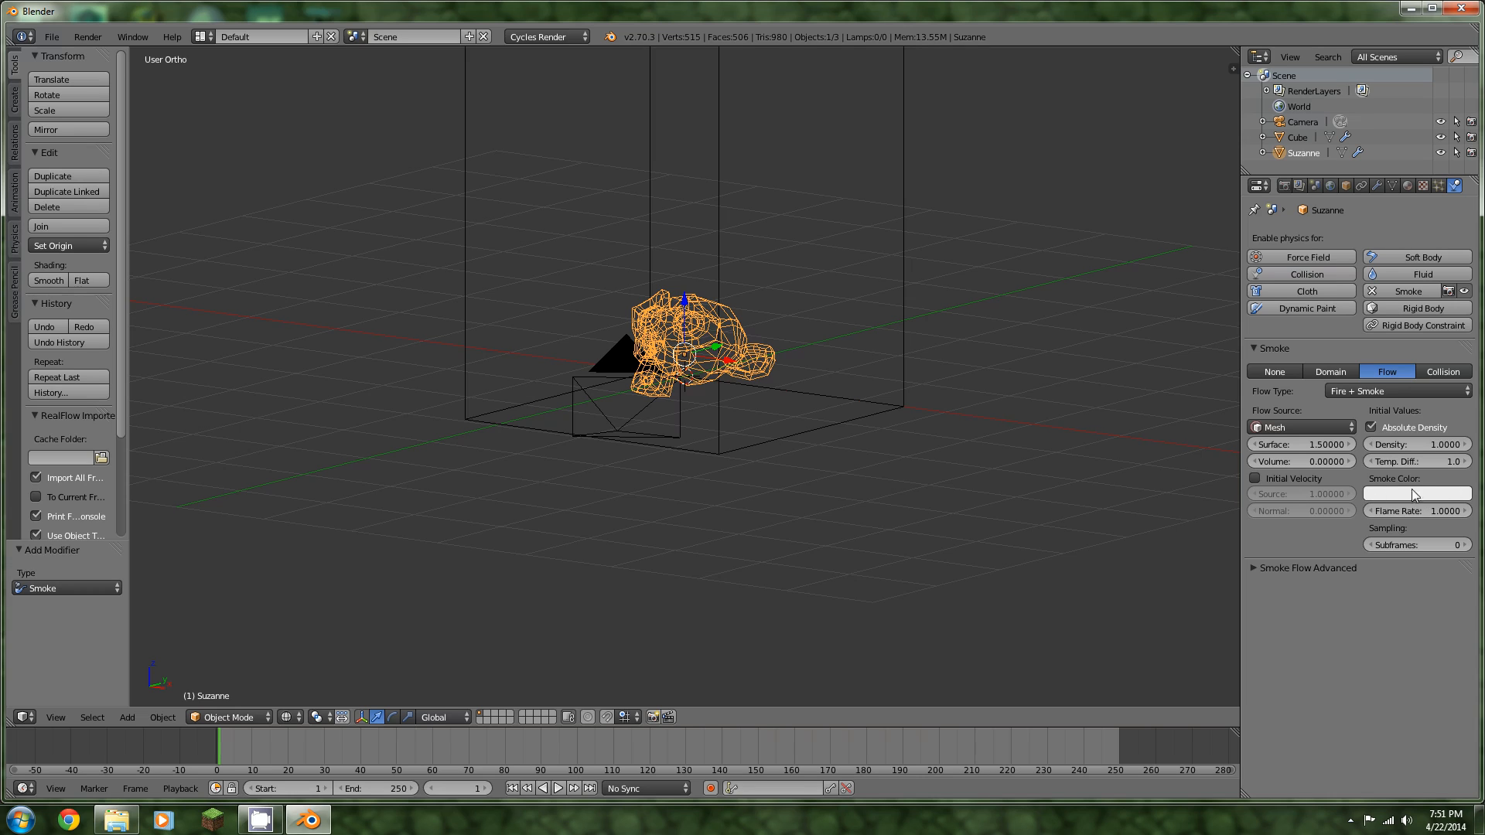
mouse_move(1407, 490)
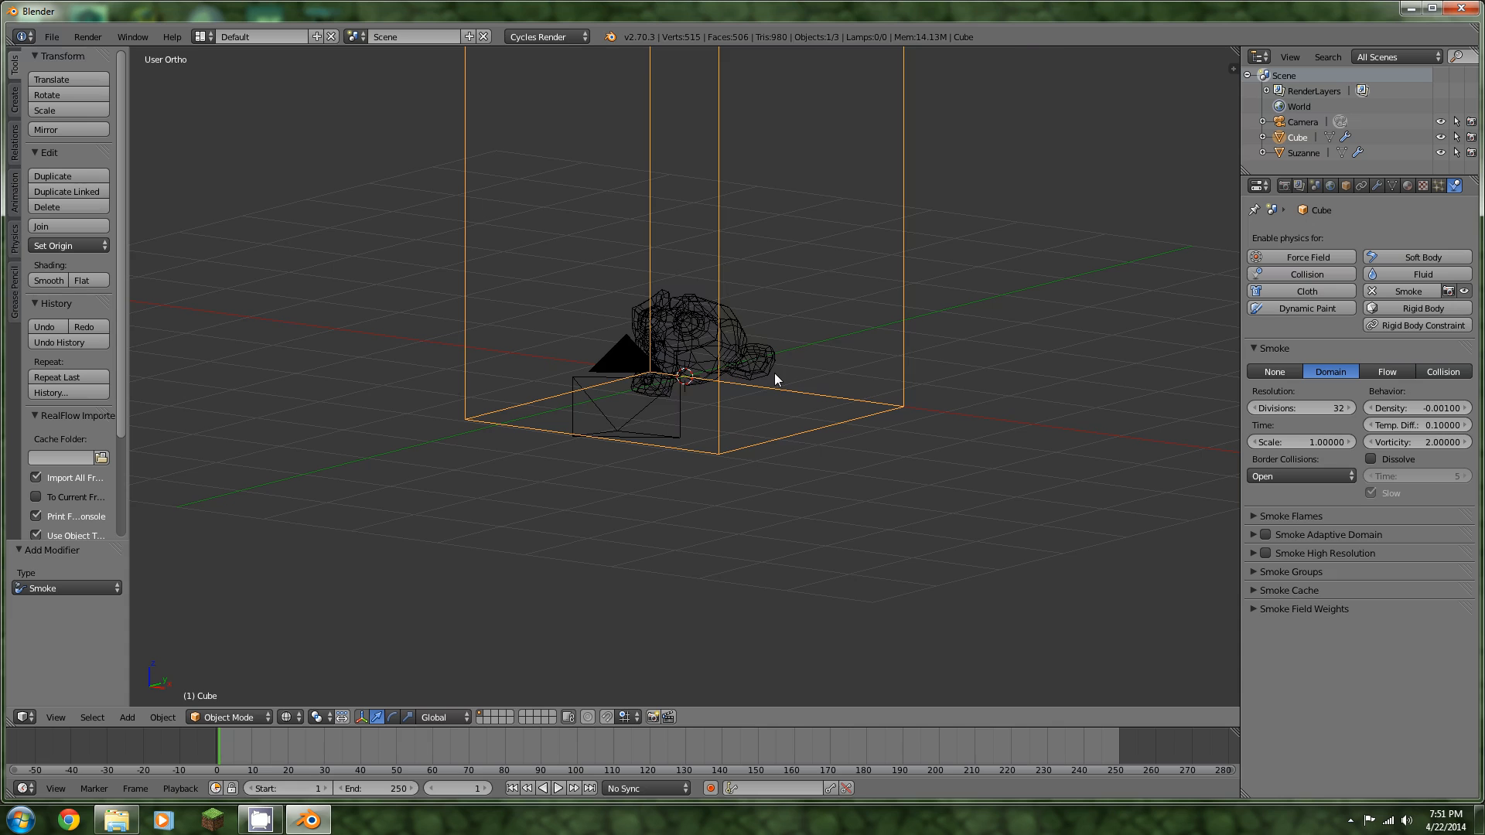
Play the simulation to see flames and dark smoke rise, stop it and return to Solid shading
left_click(558, 787)
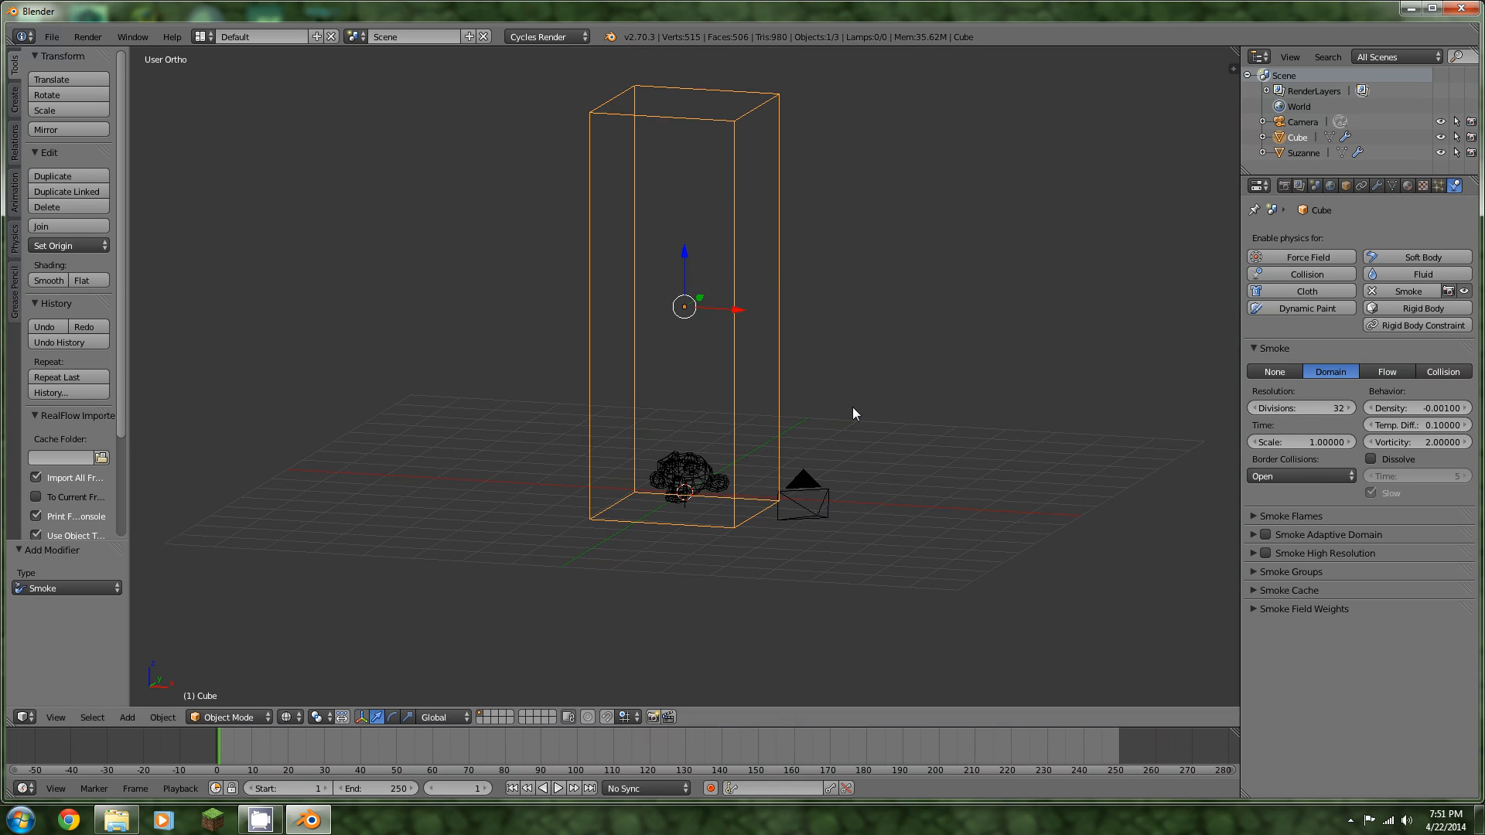
key("KP_0")
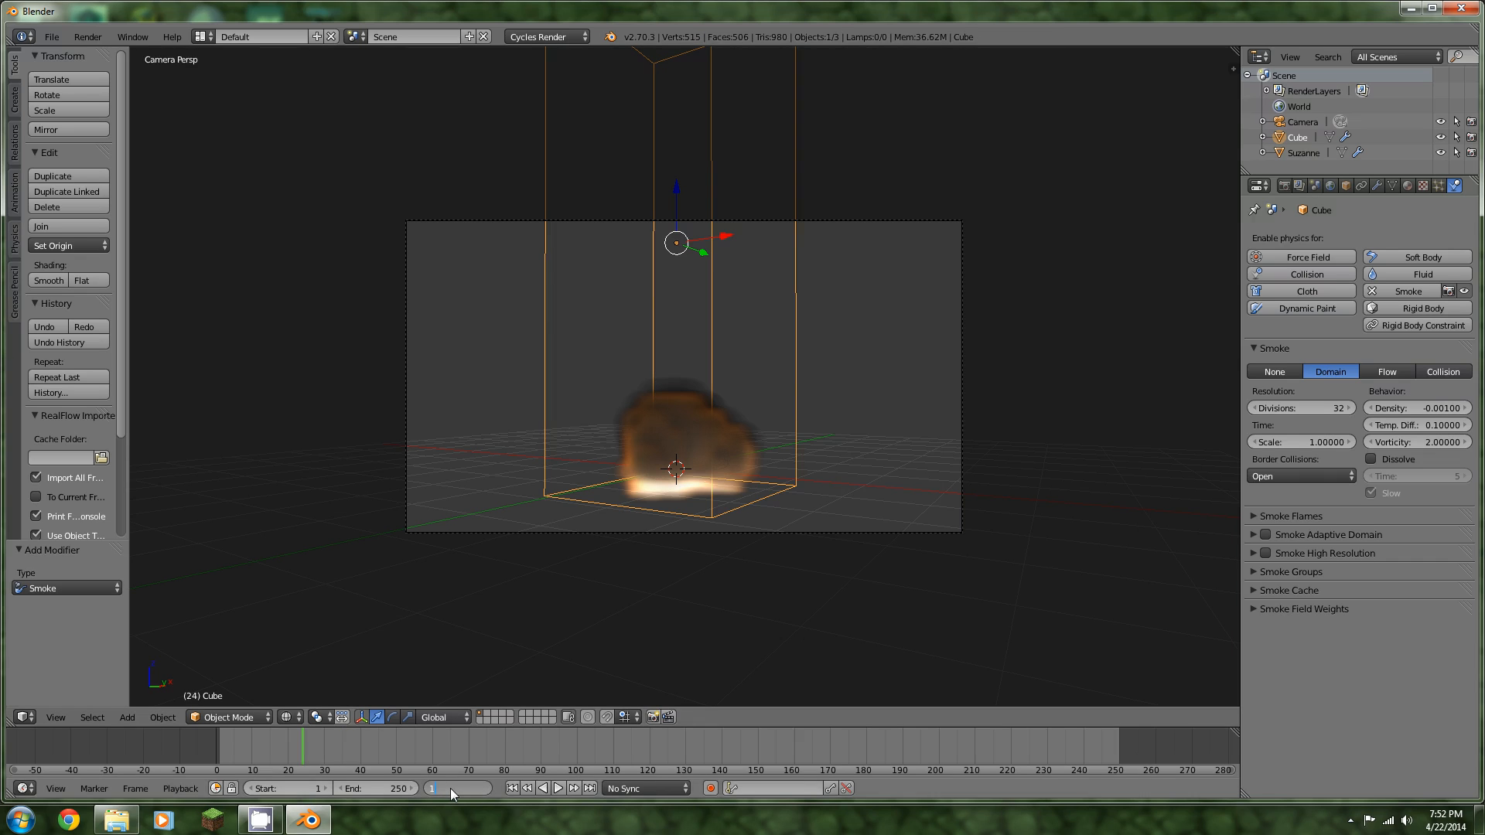
left_click(558, 787)
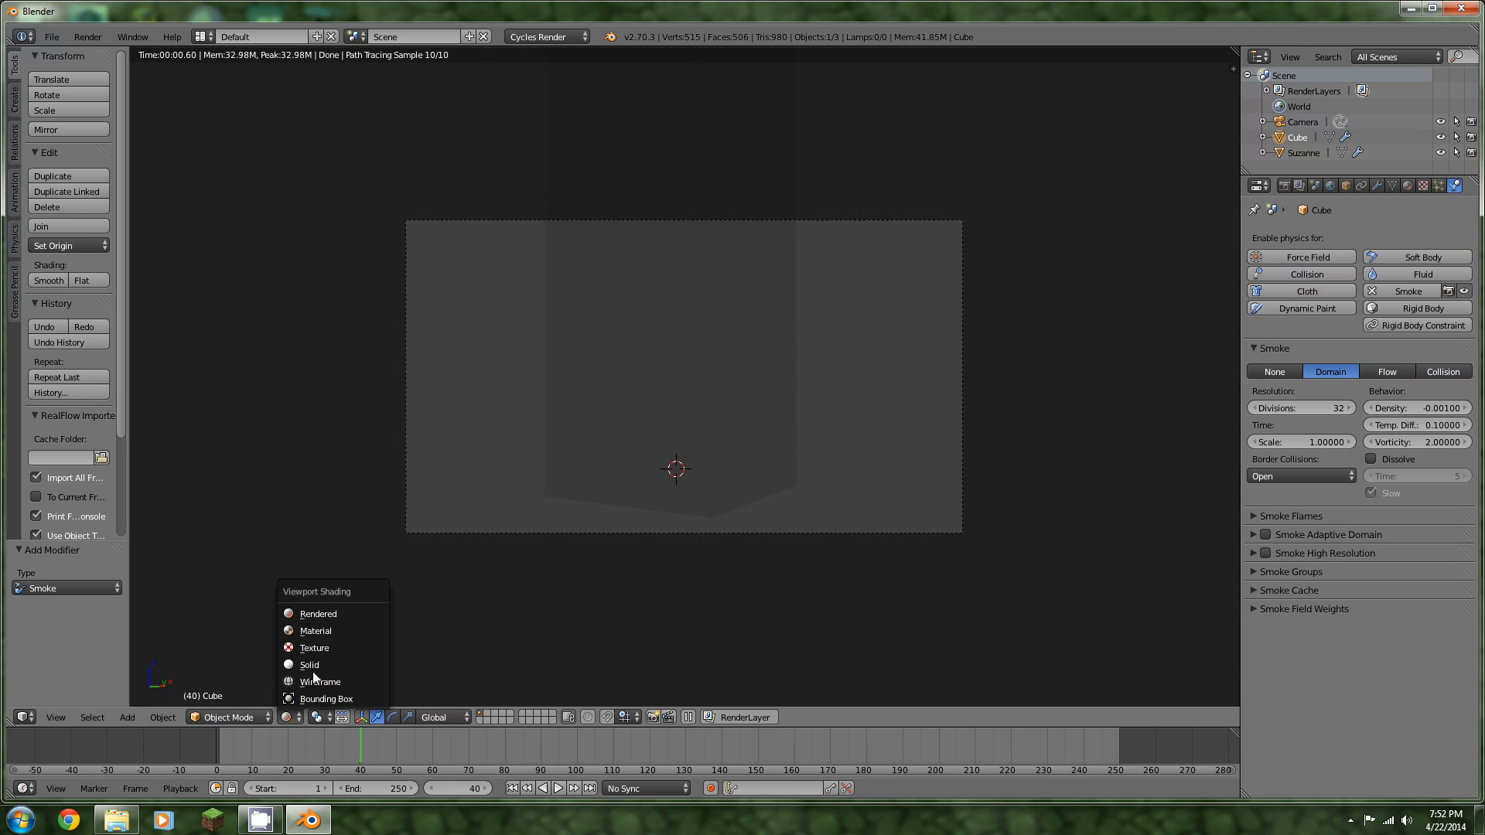
left_click(321, 614)
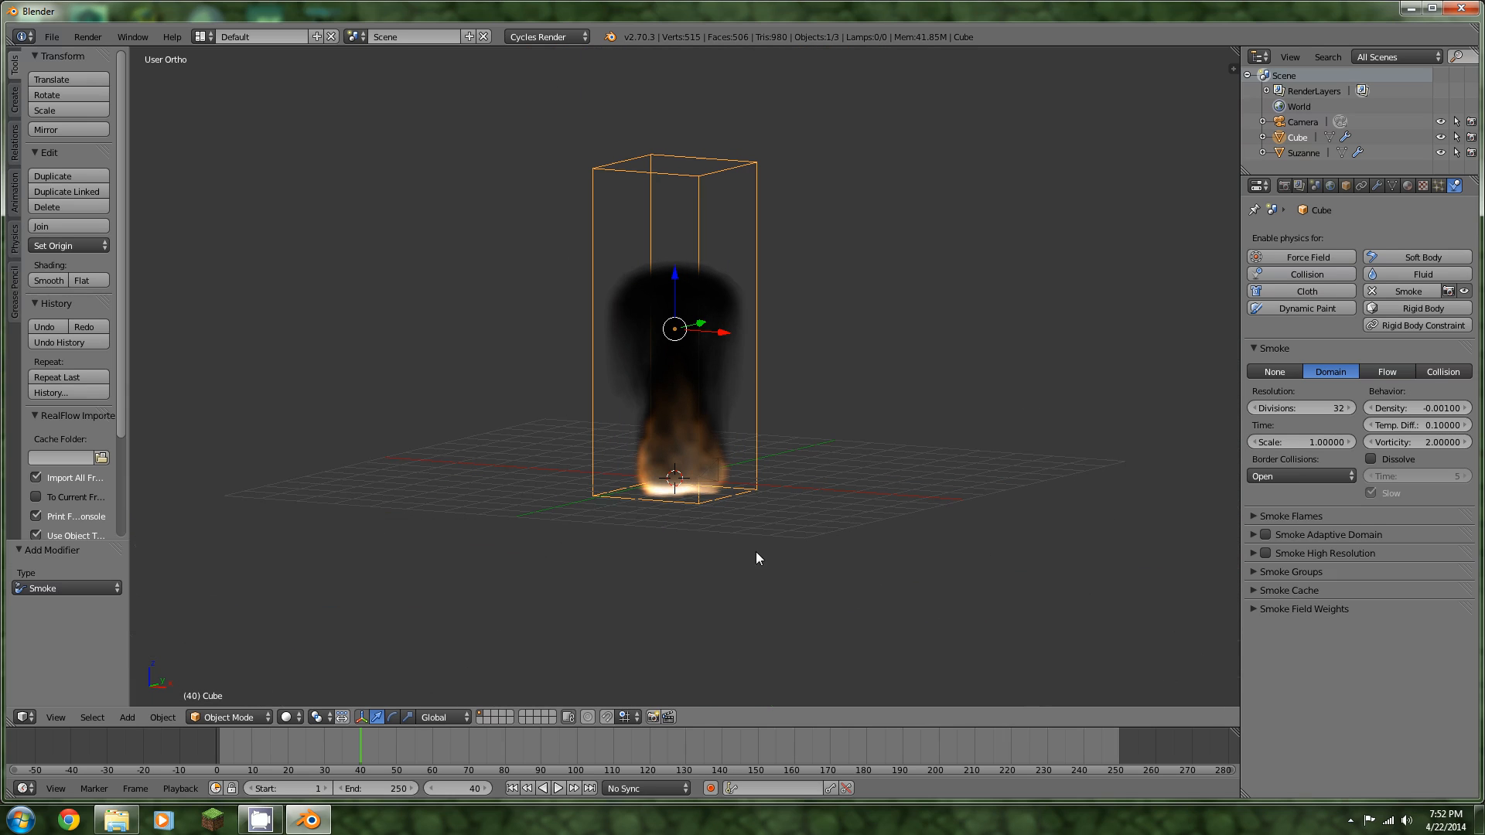
mouse_move(681, 419)
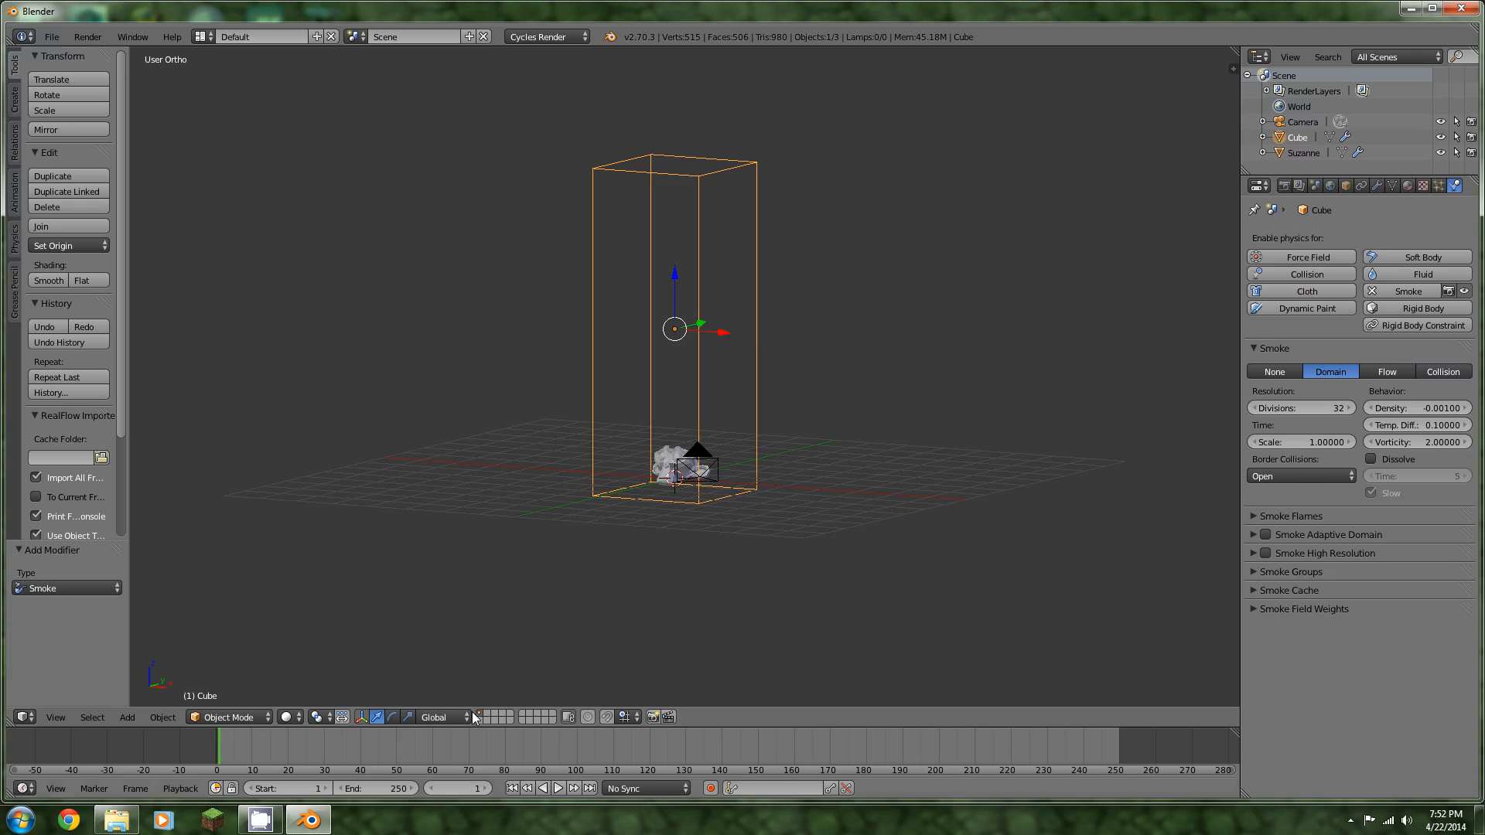
Set the domain divisions, enable dissolve, adaptive domain and Smoke High Resolution
left_click(1301, 407)
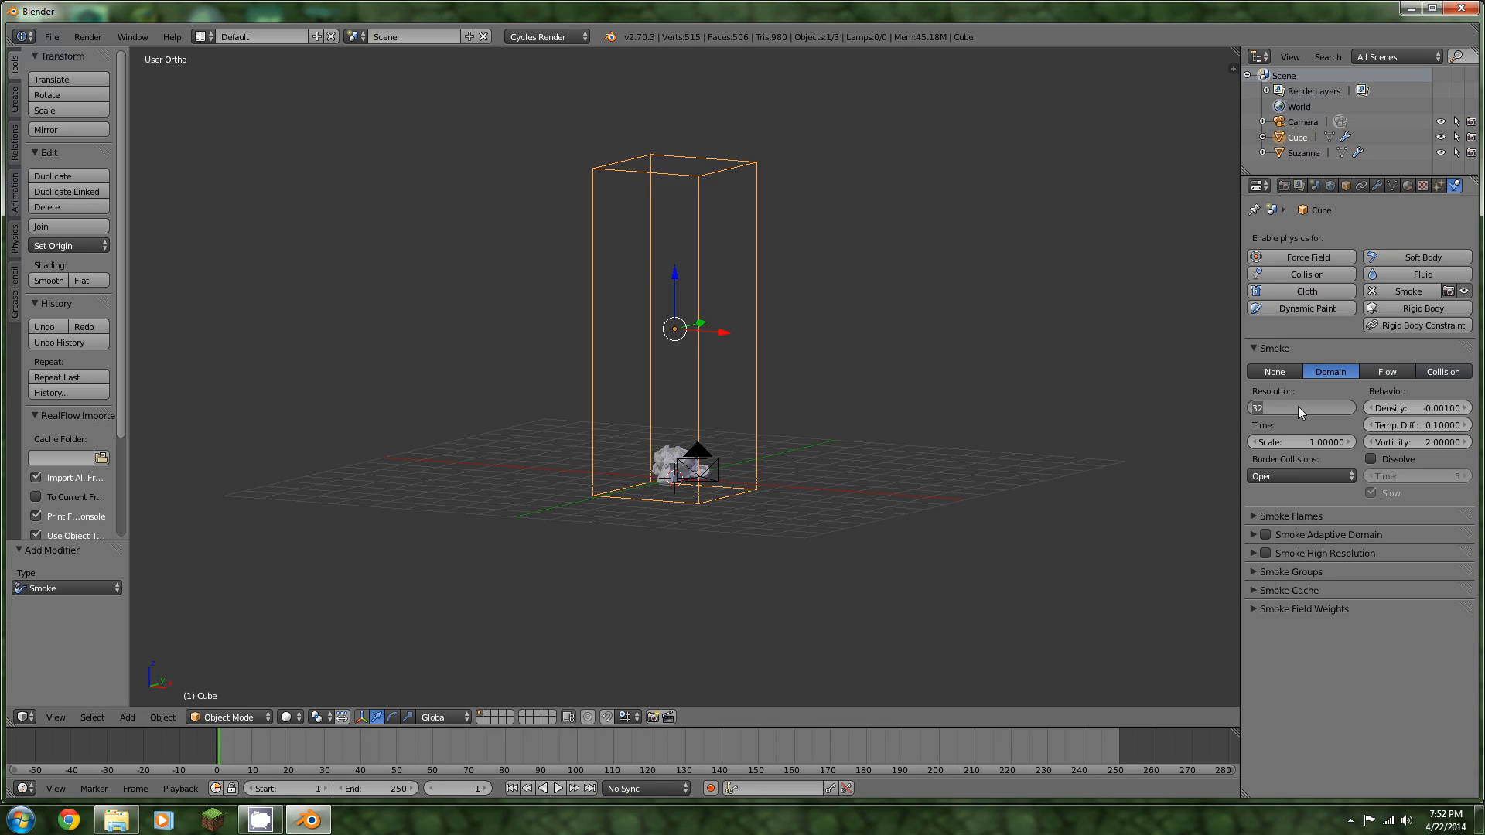
left_click(1300, 407)
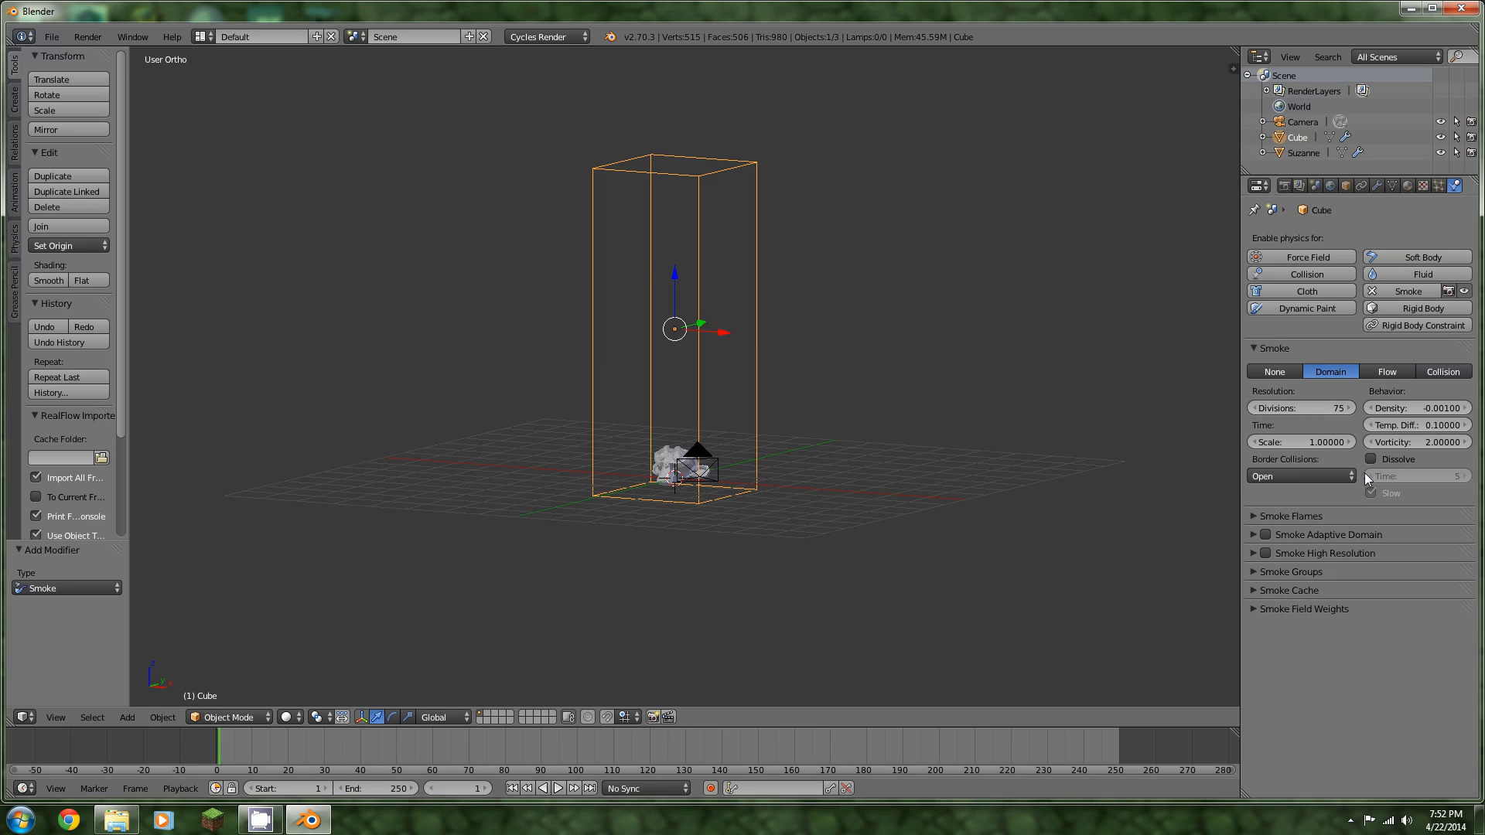
mouse_move(1371, 458)
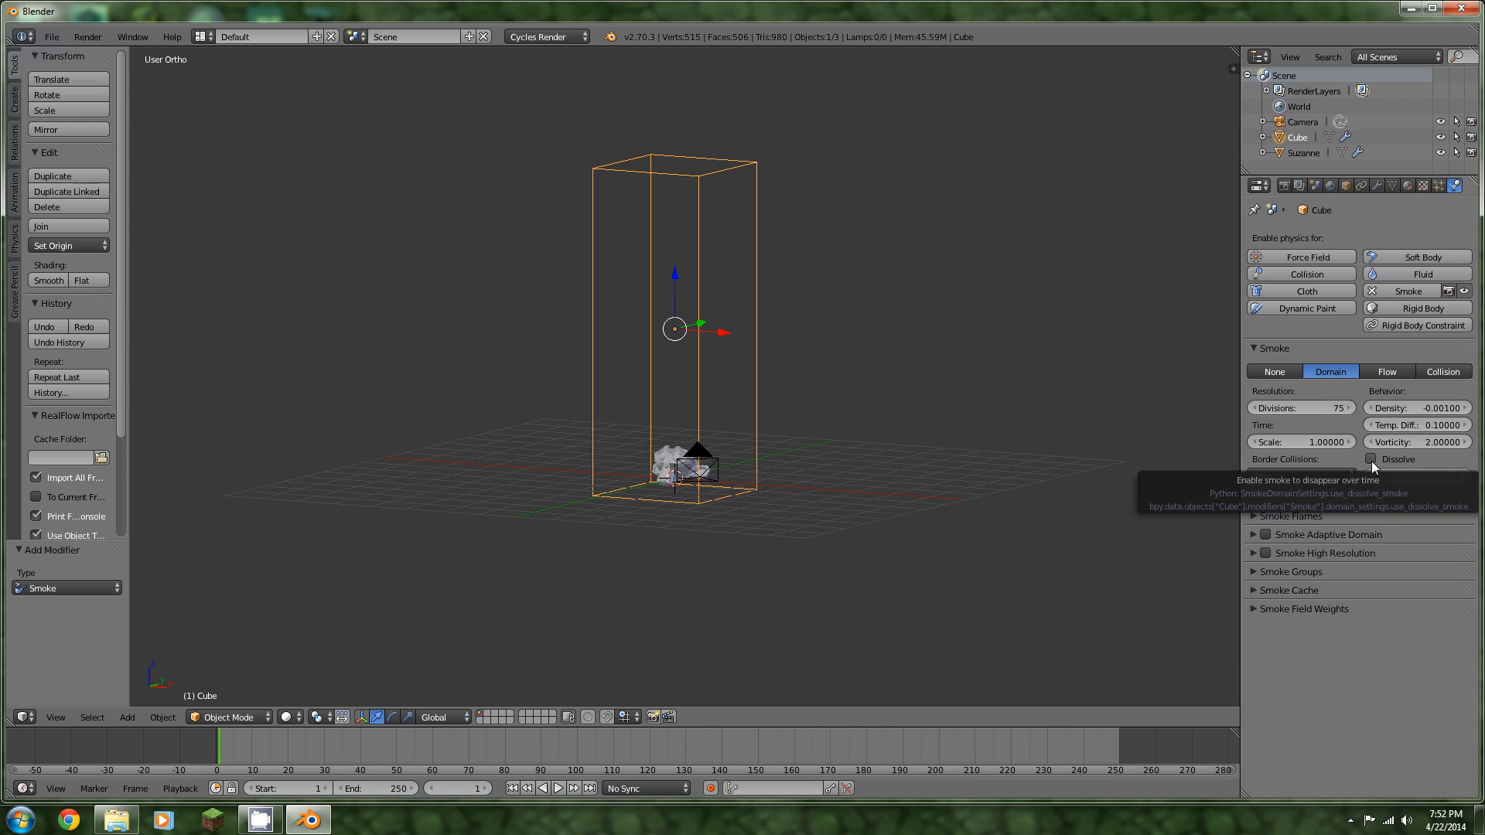
left_click(1370, 459)
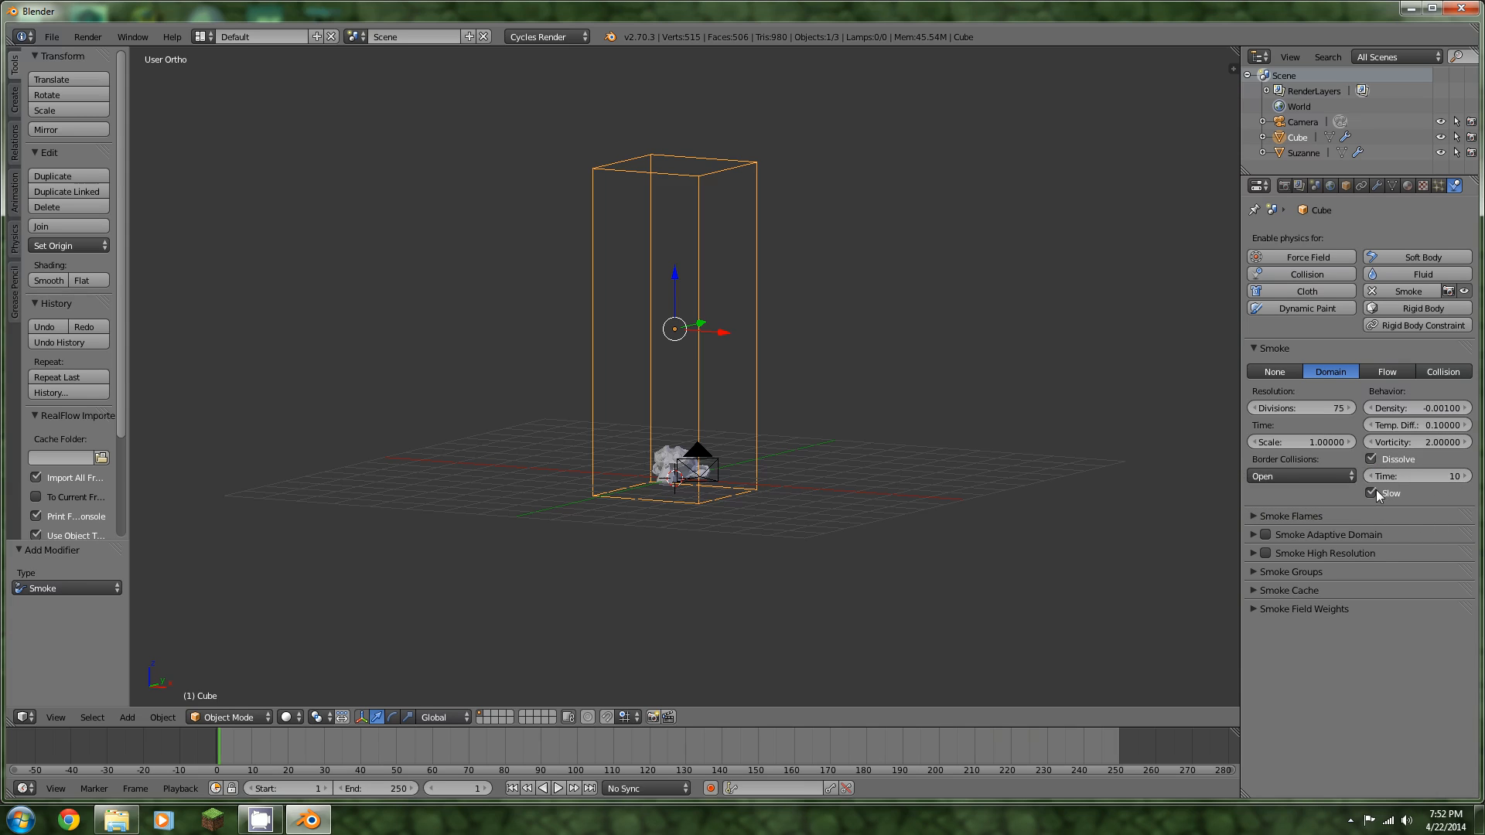
left_click(1267, 534)
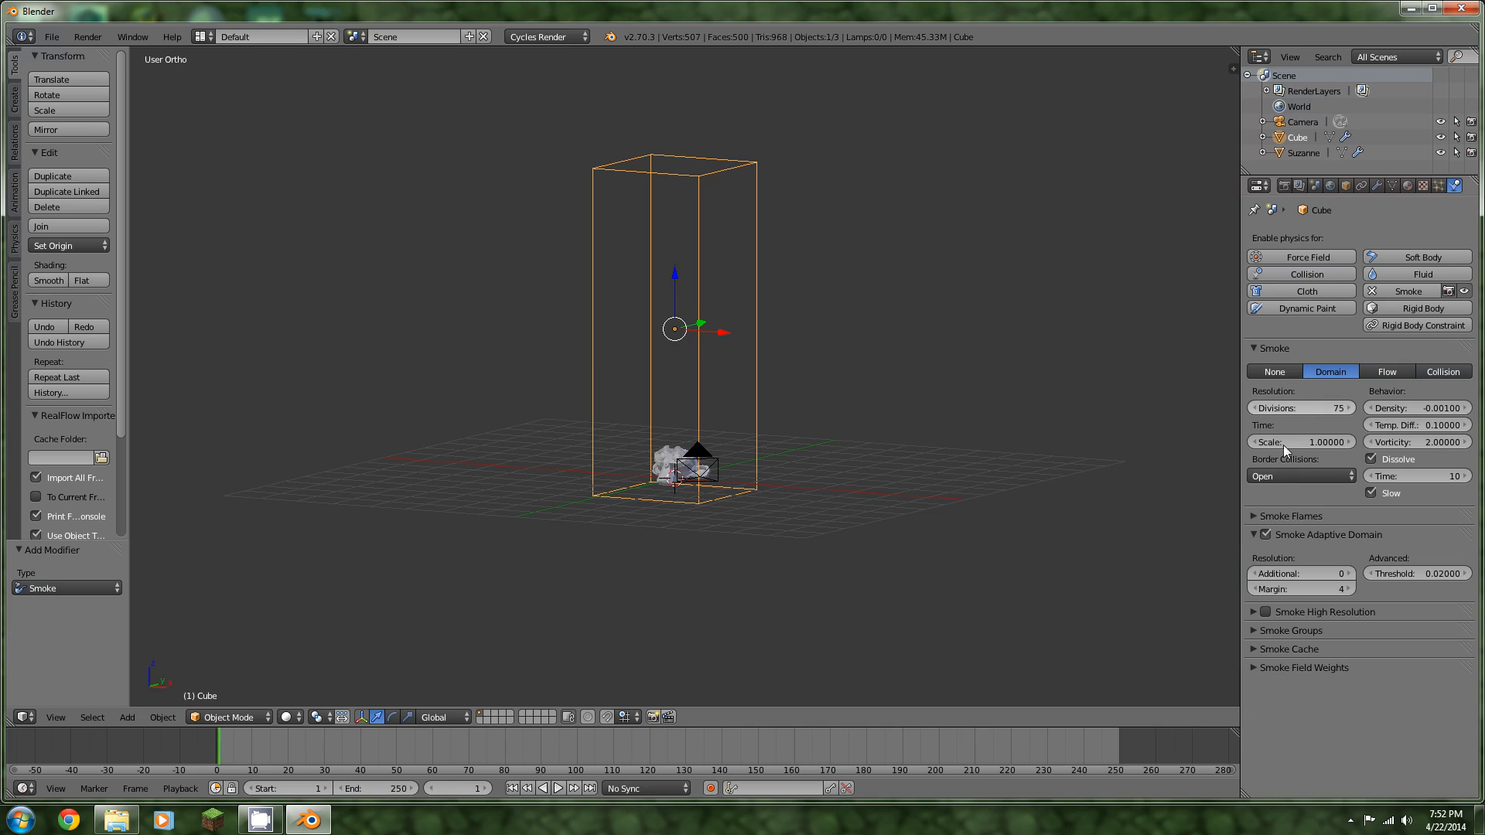
left_click(1299, 407)
type("80")
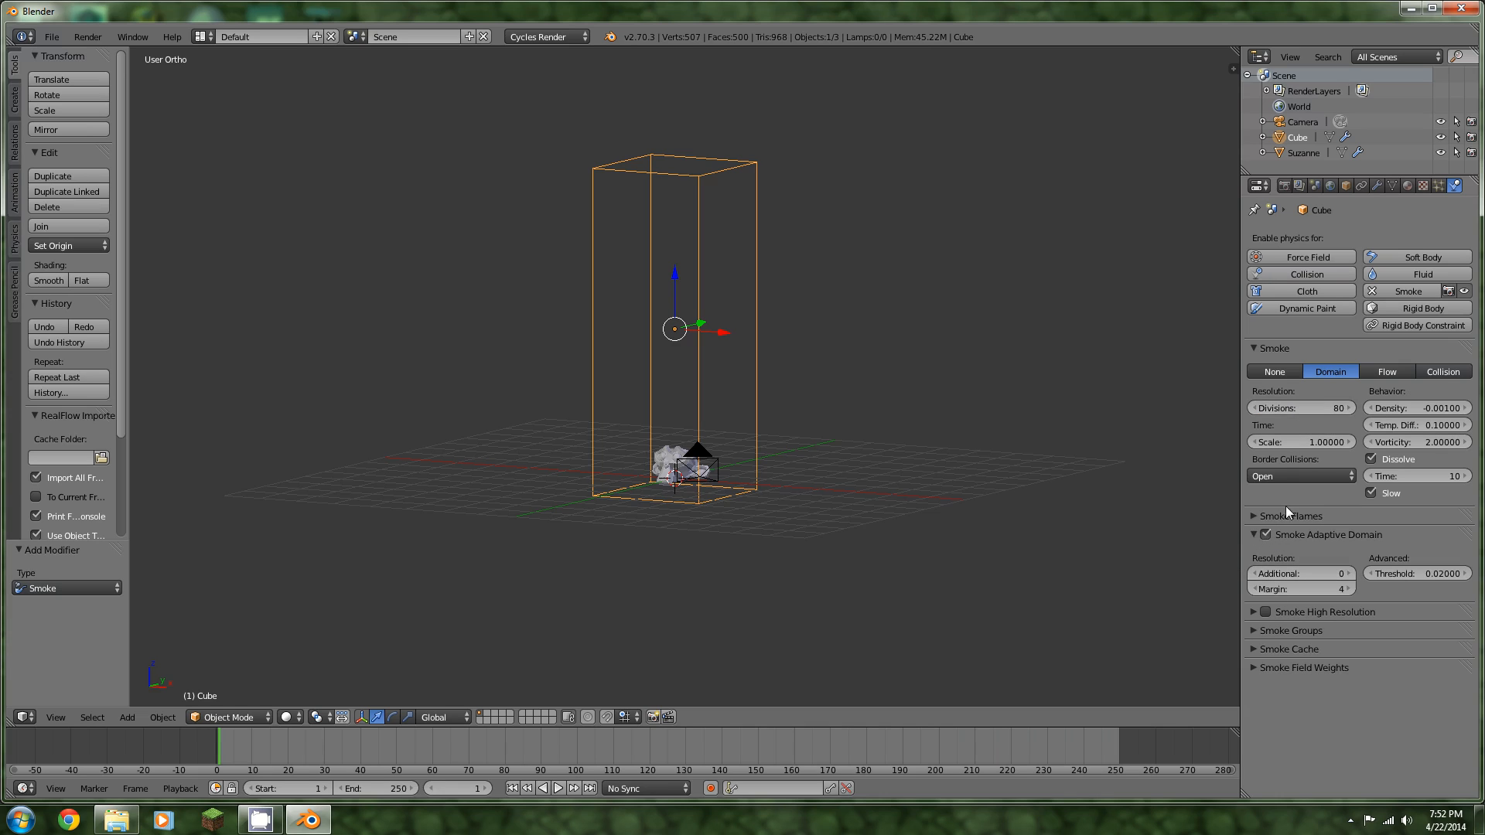
left_click(1267, 533)
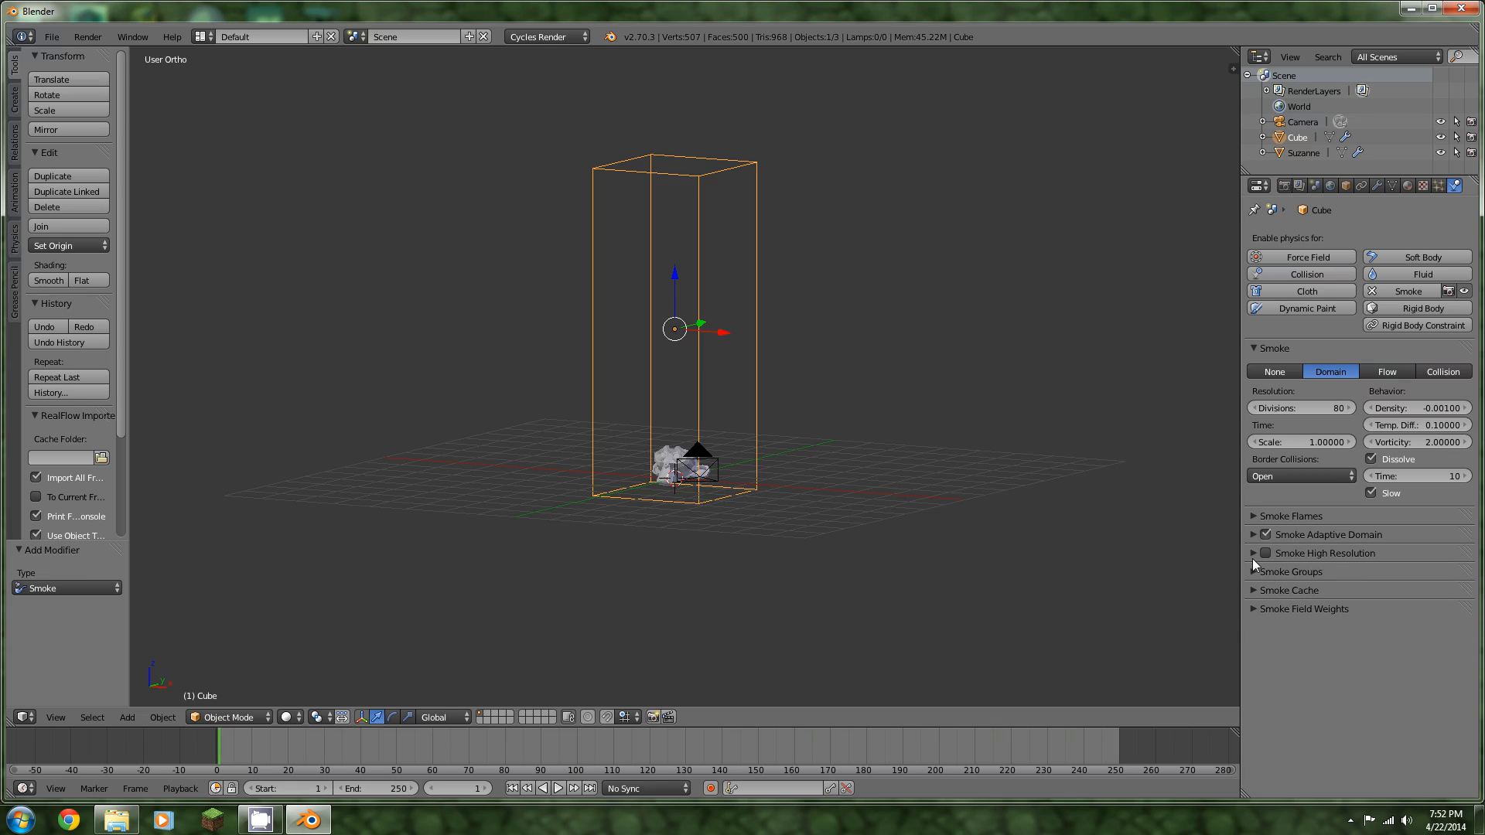
left_click(1254, 554)
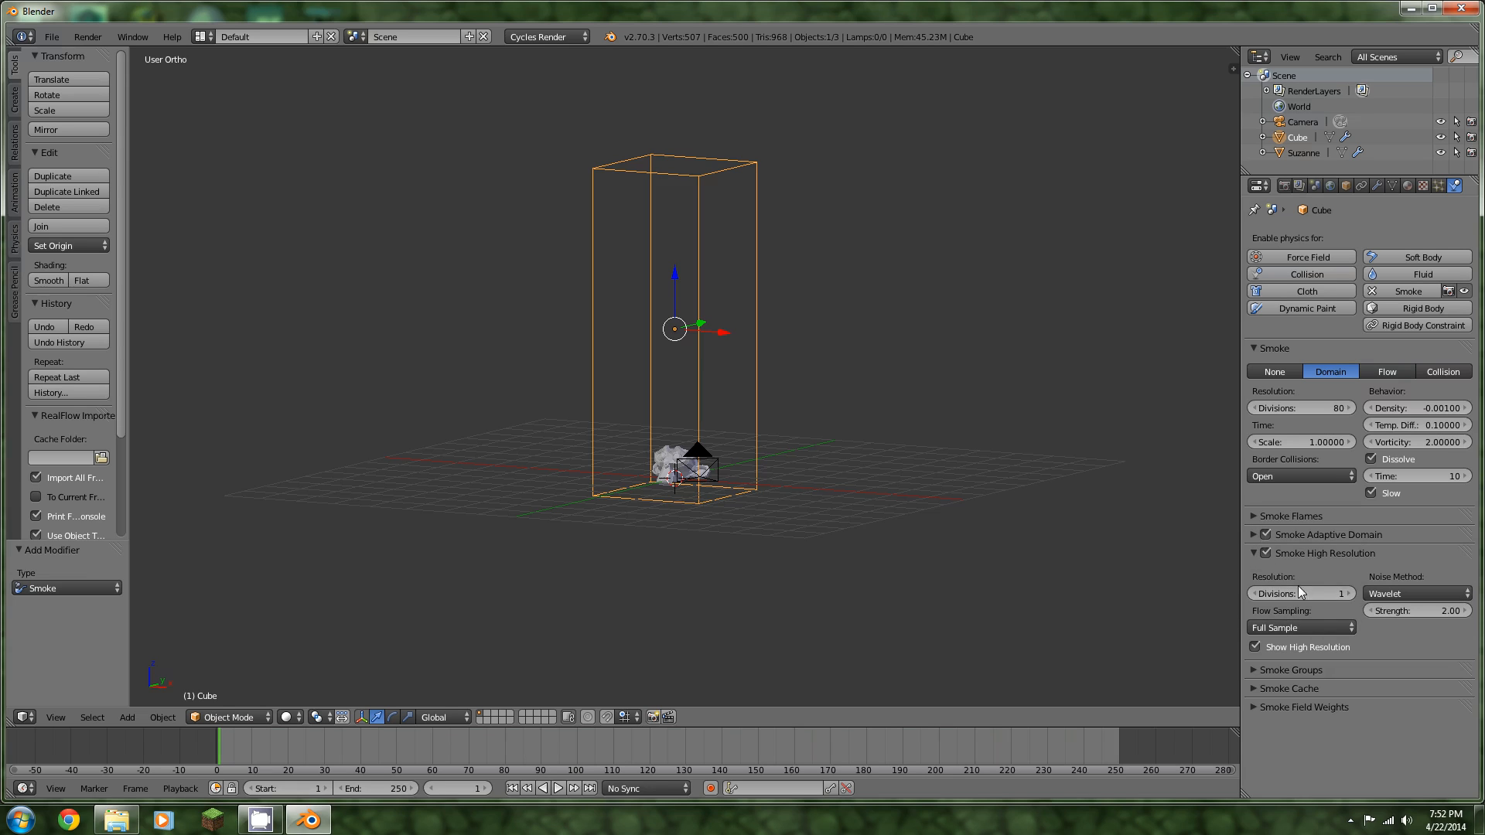
mouse_move(1418, 609)
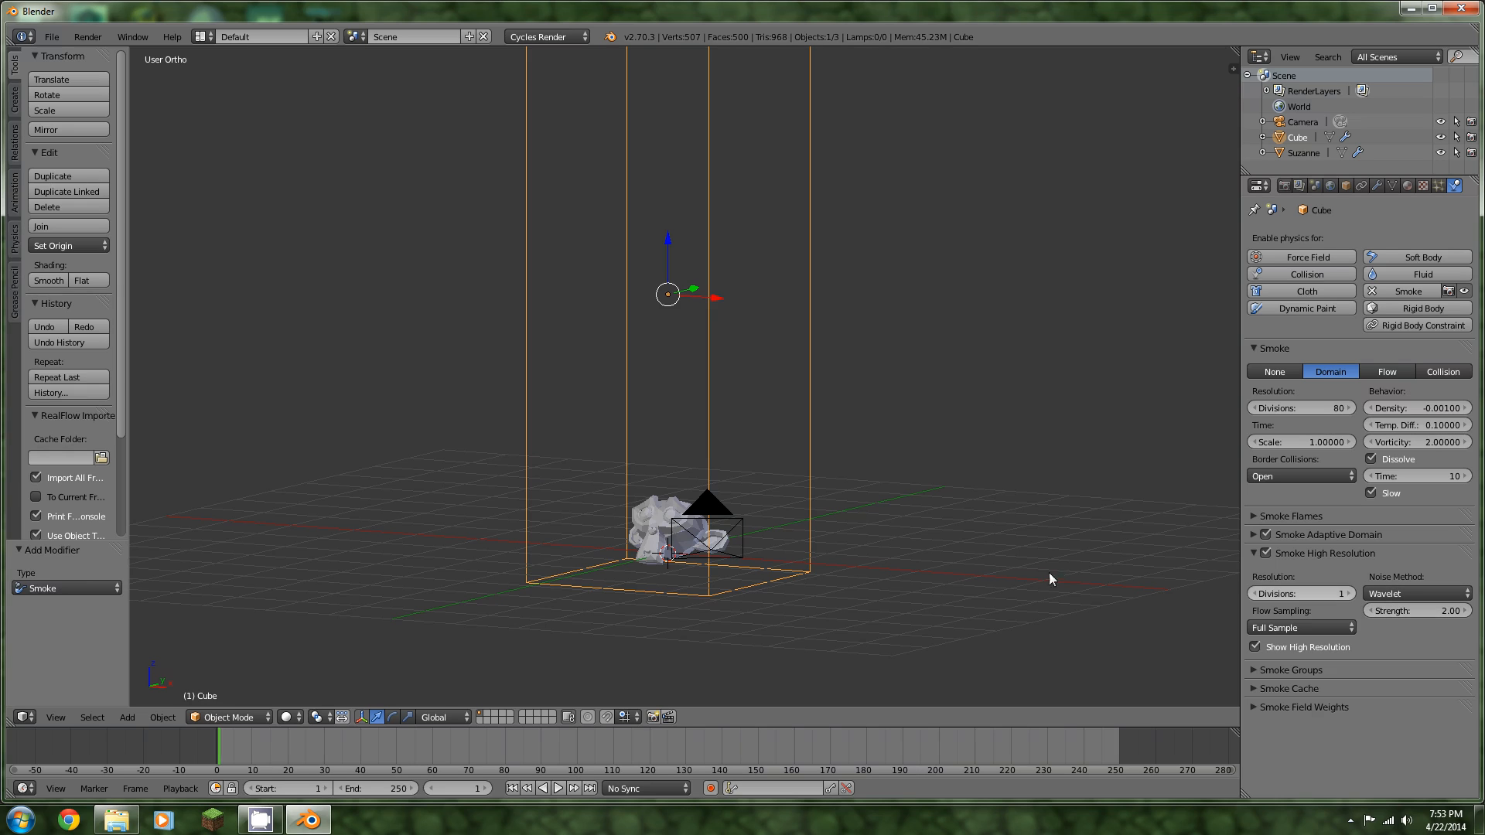
Set vorticity 4 and 100 divisions, then play the timeline to bake the rising fire and smoke
left_click(559, 787)
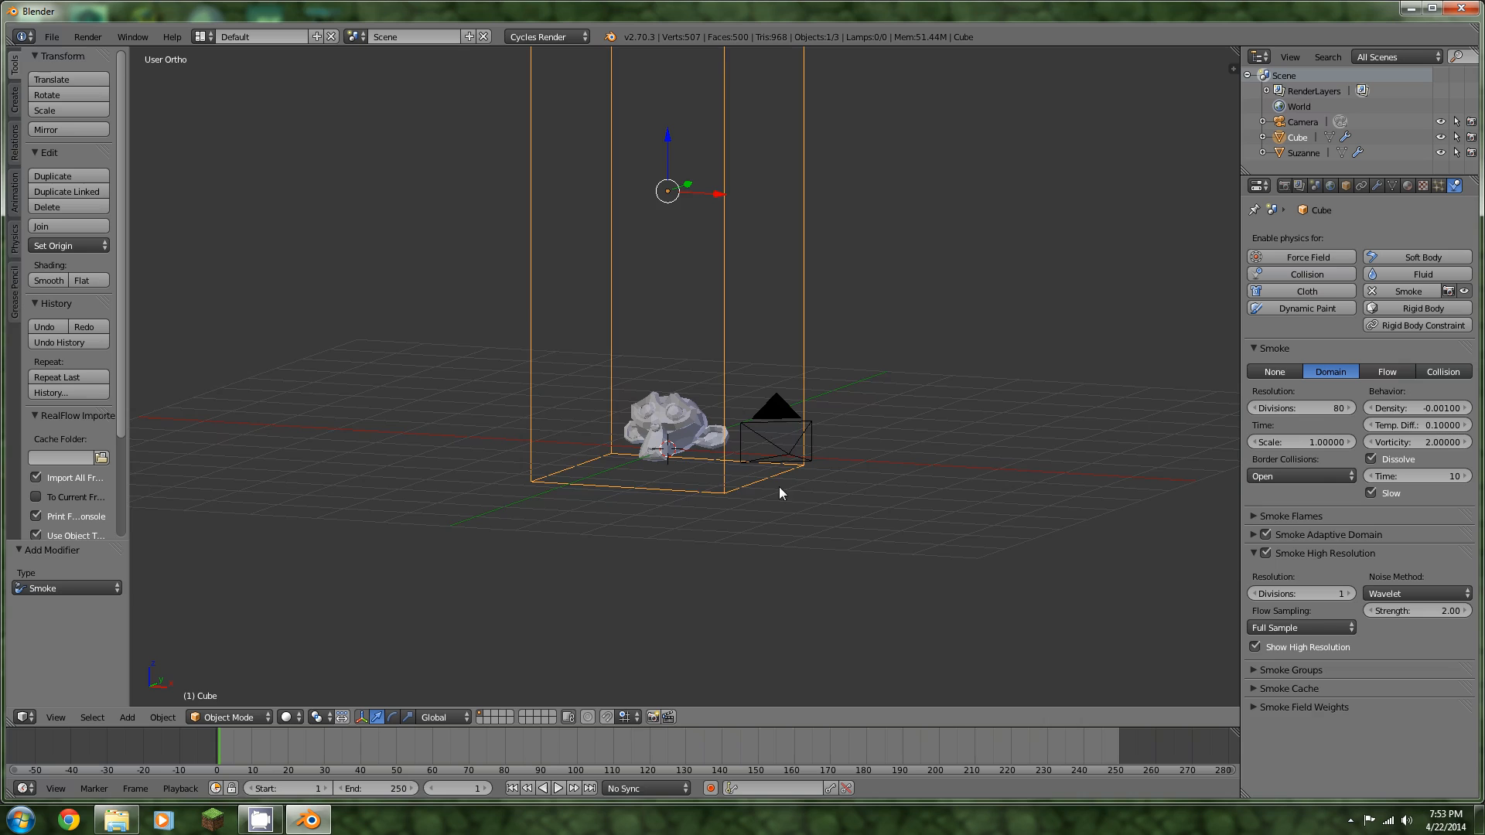
left_click(558, 787)
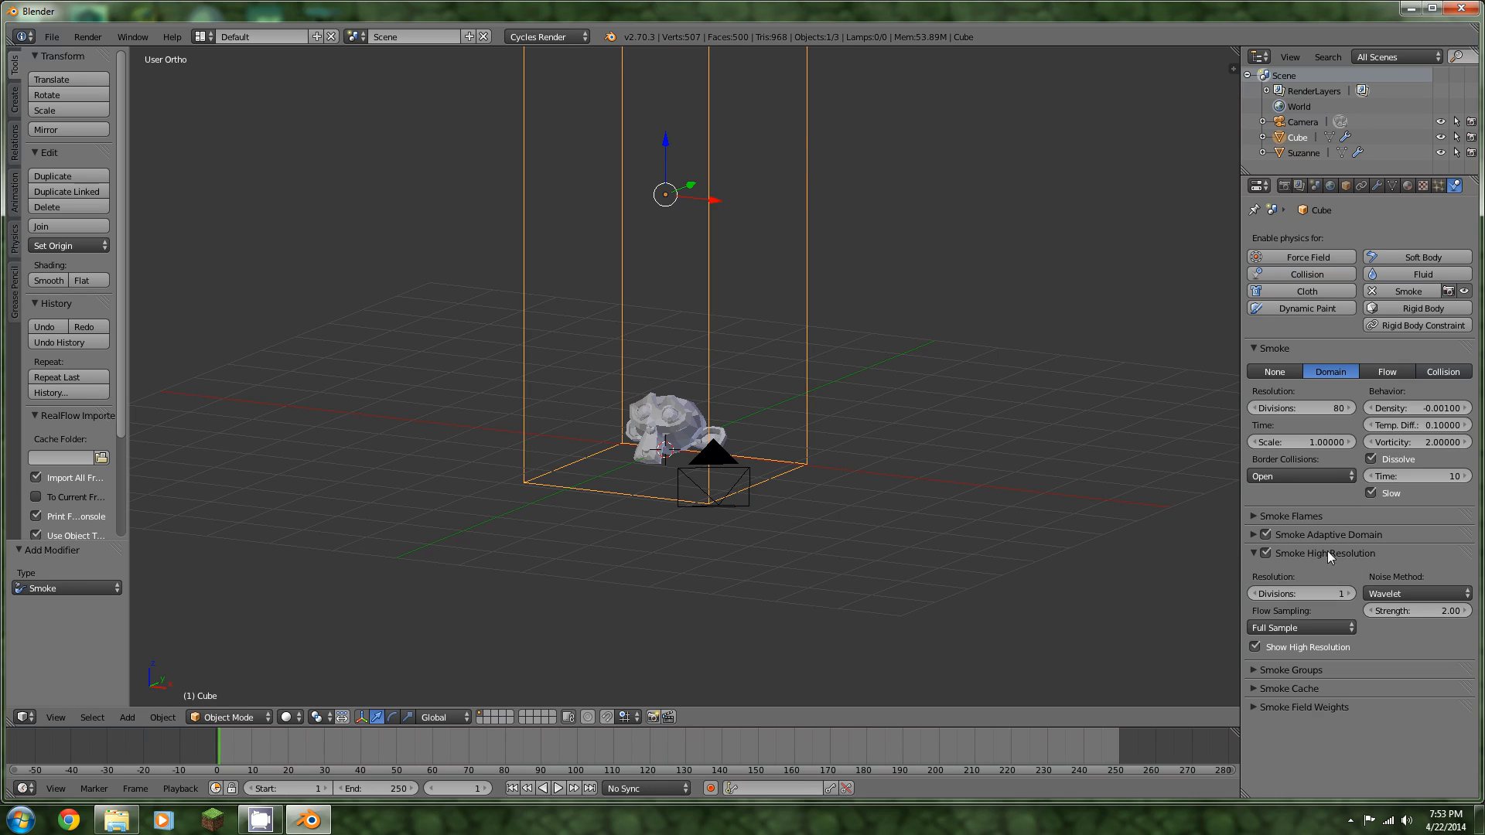
mouse_move(651, 563)
type("2")
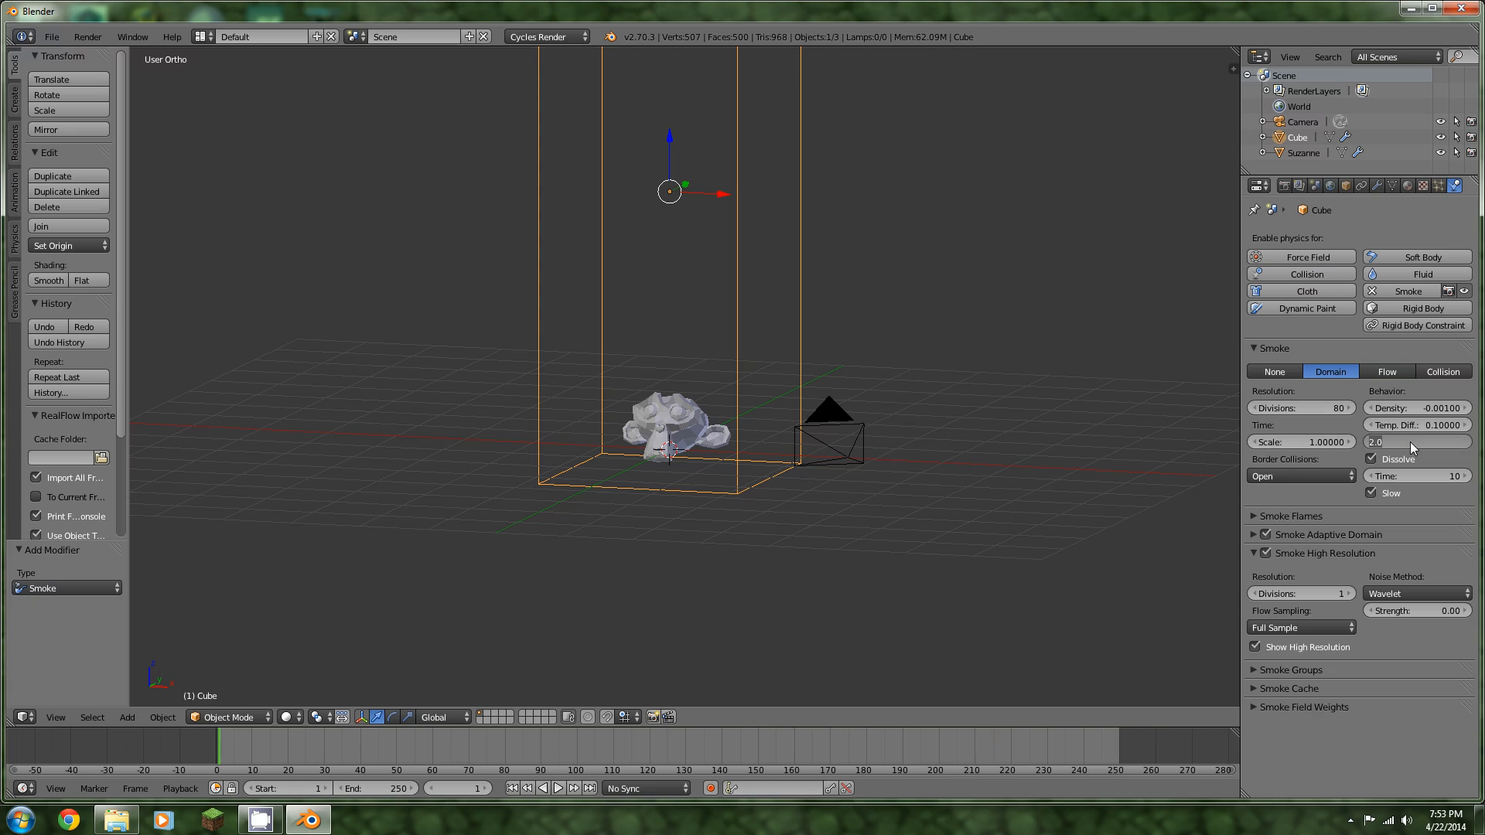
left_click(559, 787)
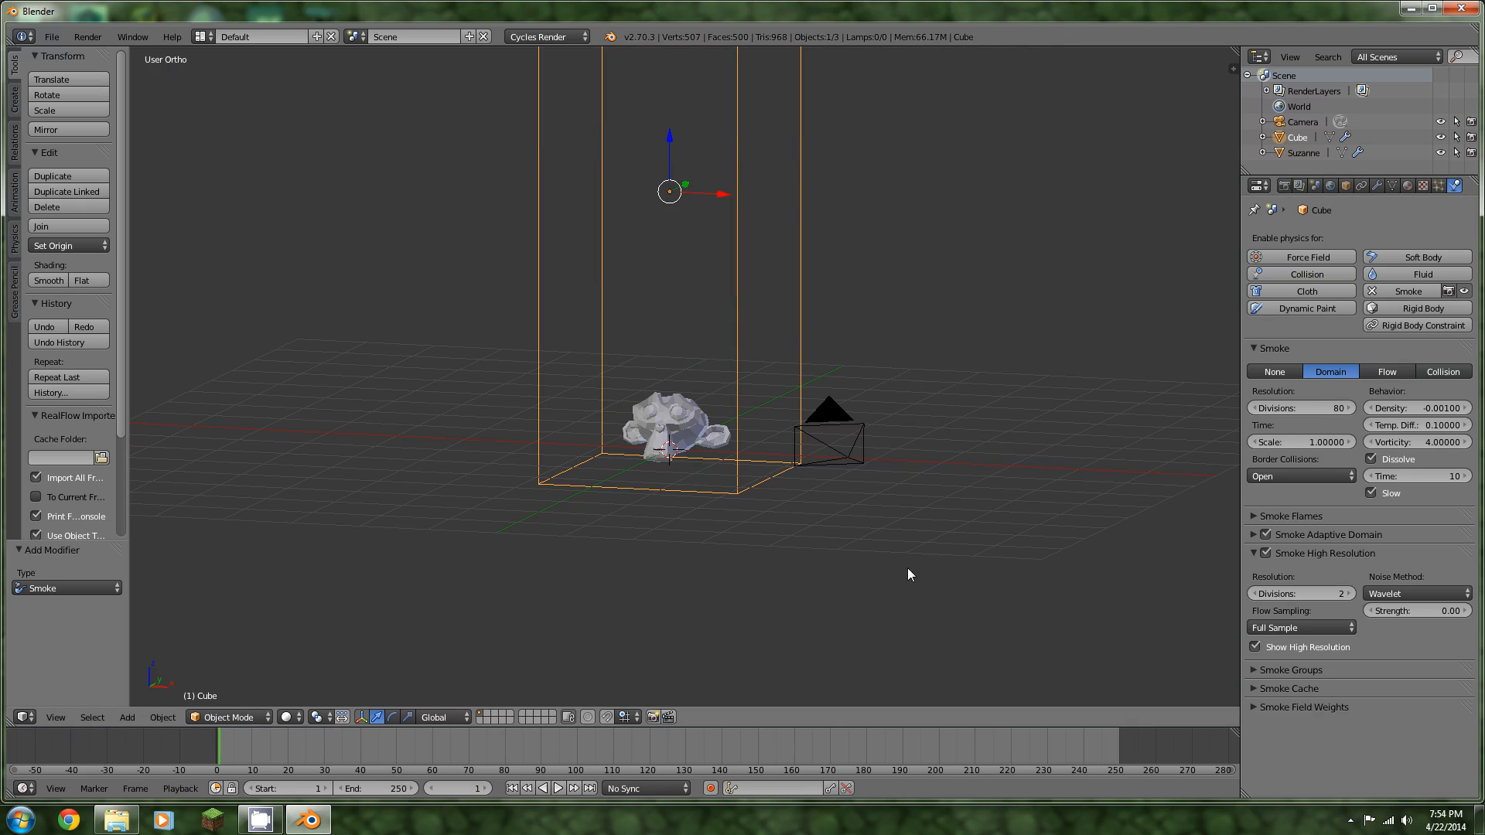
left_click(558, 788)
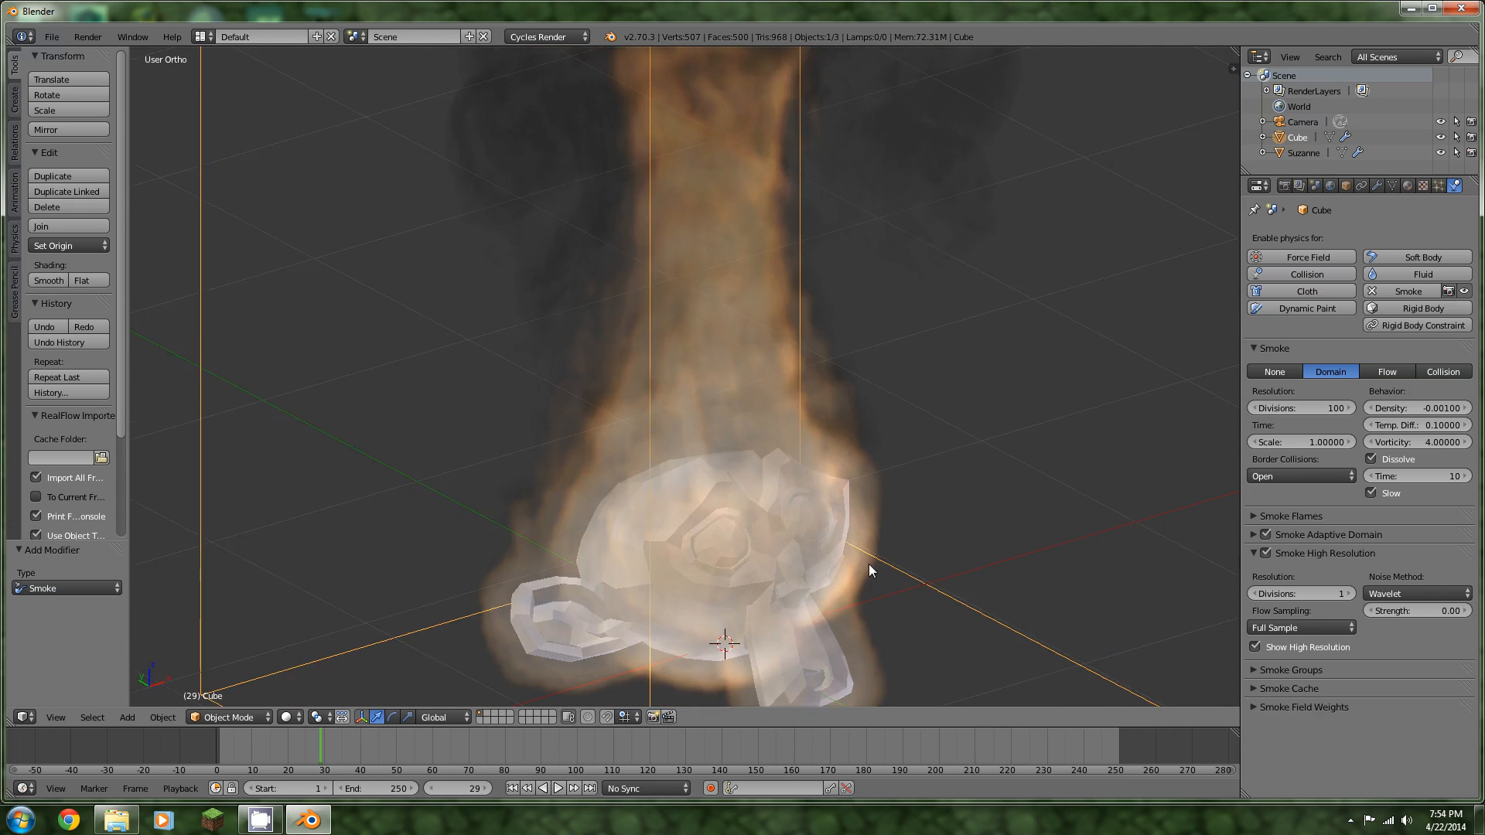
Split the 3D view and turn the left area into a Node Editor for the box's material
scroll("down", 3)
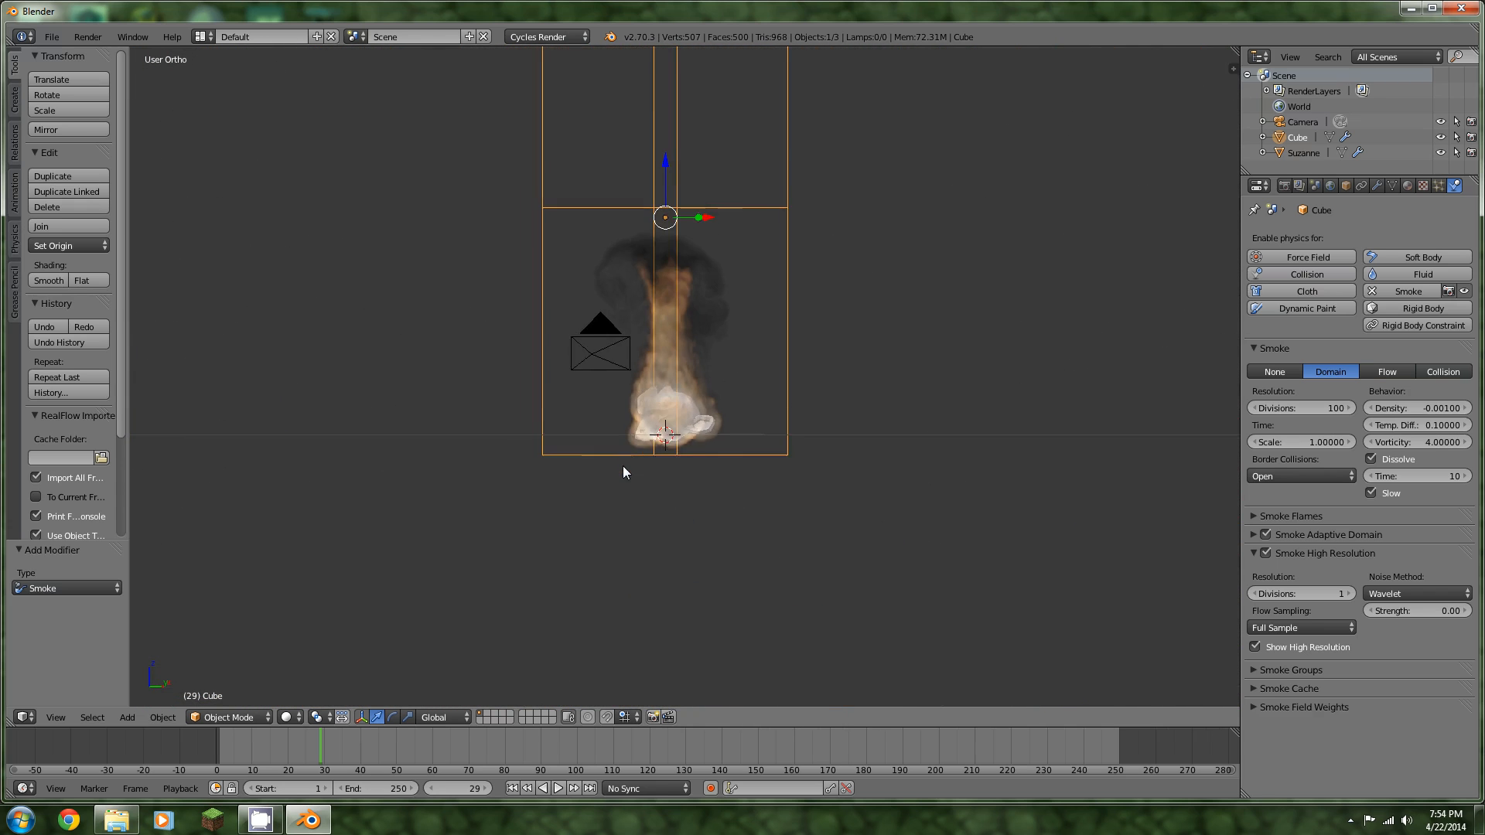
left_click_drag(623, 472, 740, 525)
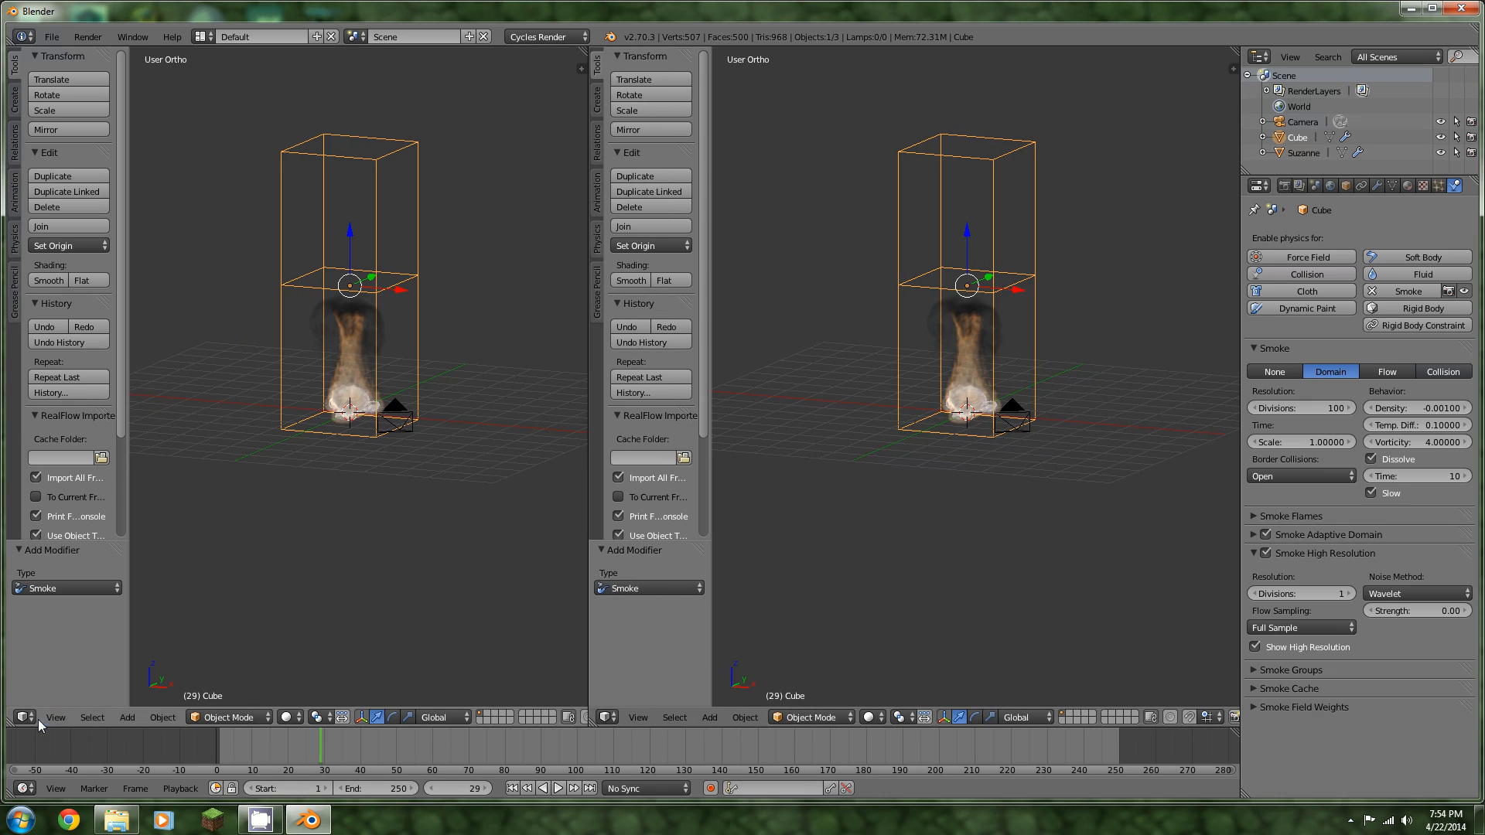
left_click(11, 716)
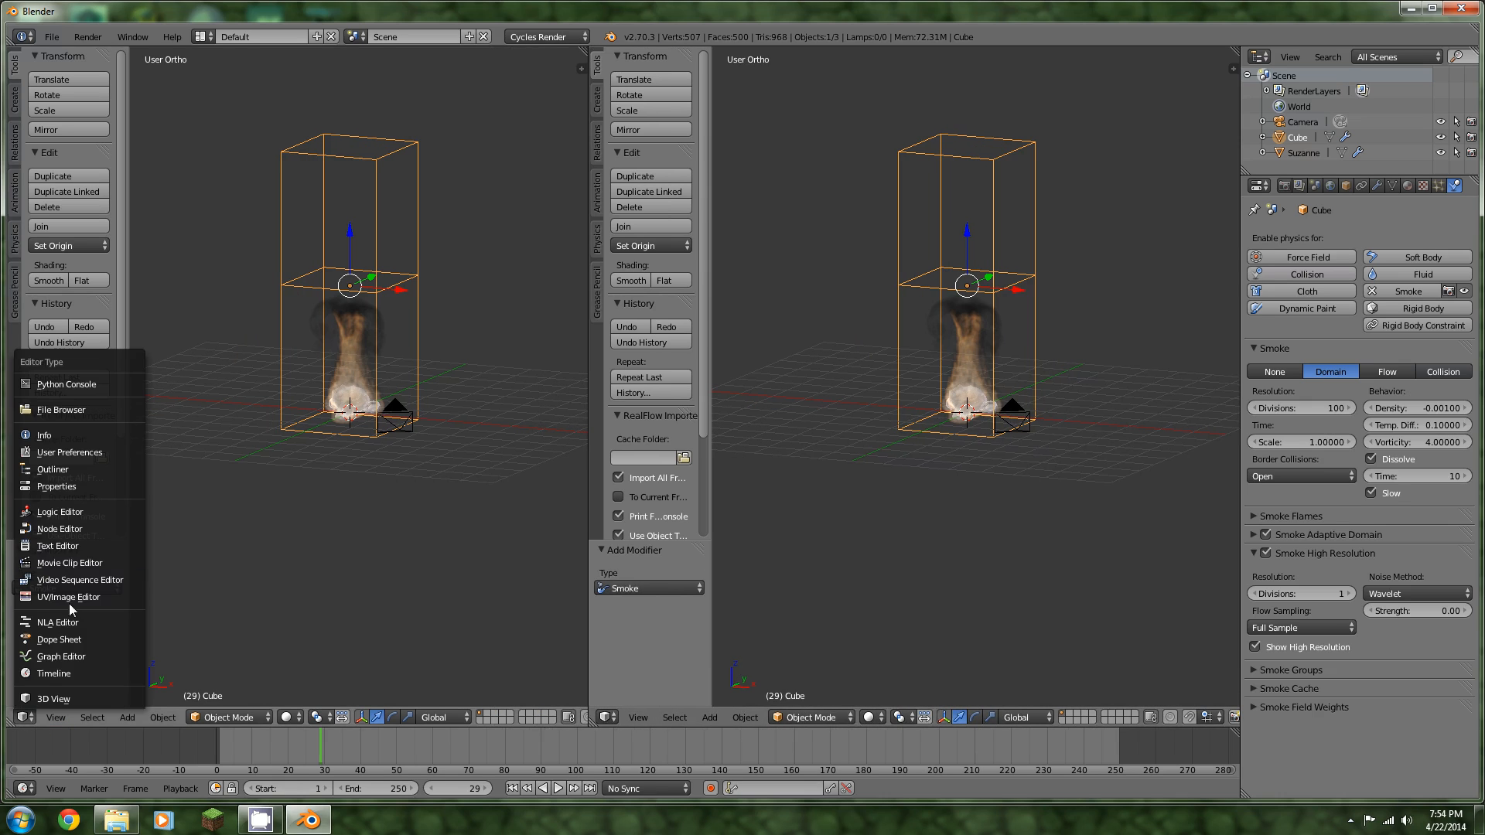
left_click(59, 529)
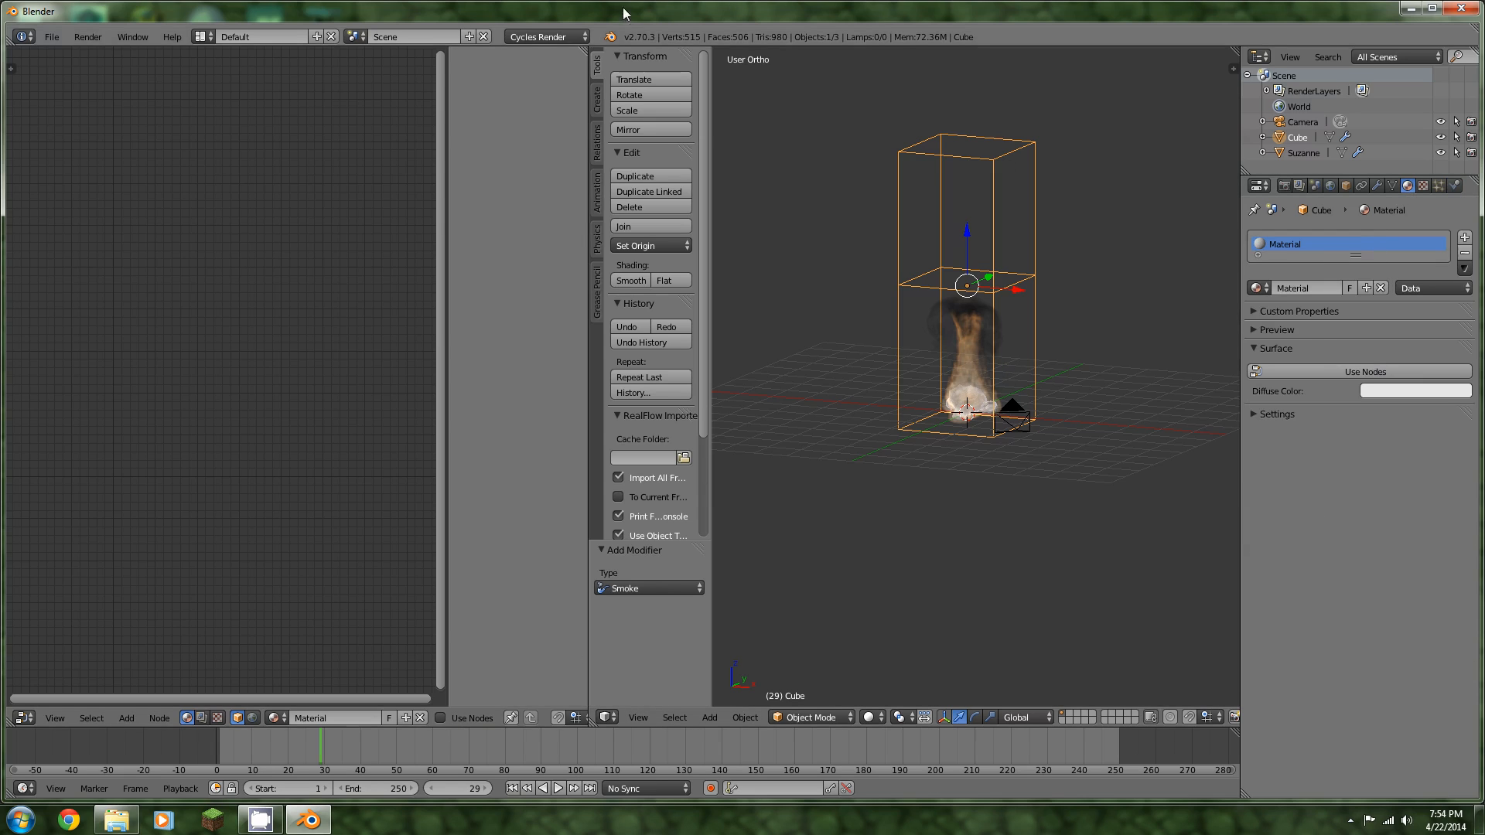
mouse_move(1033, 312)
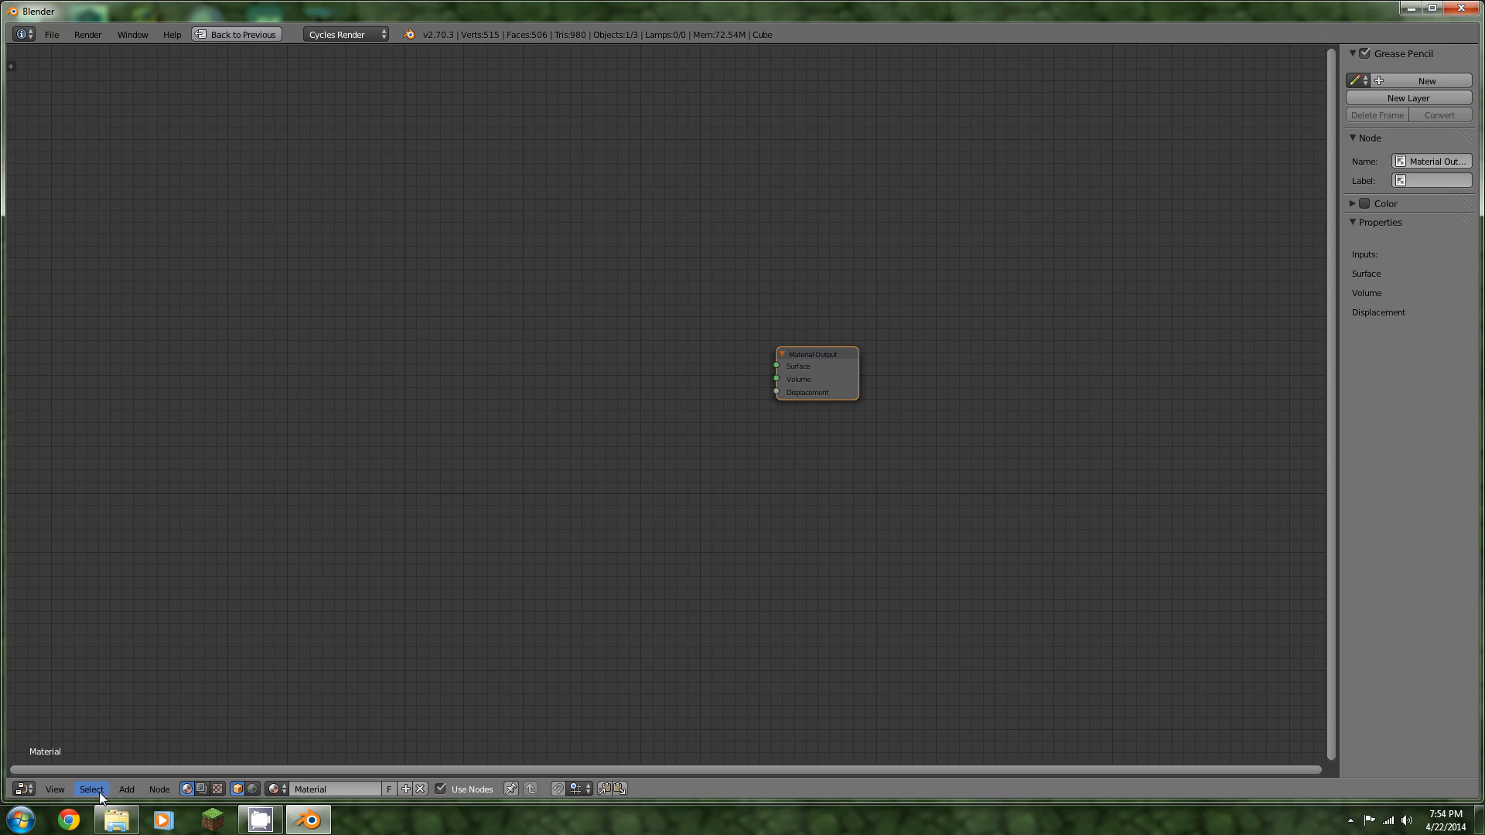
Add an Attribute input node reading the 'density' attribute
left_click(125, 789)
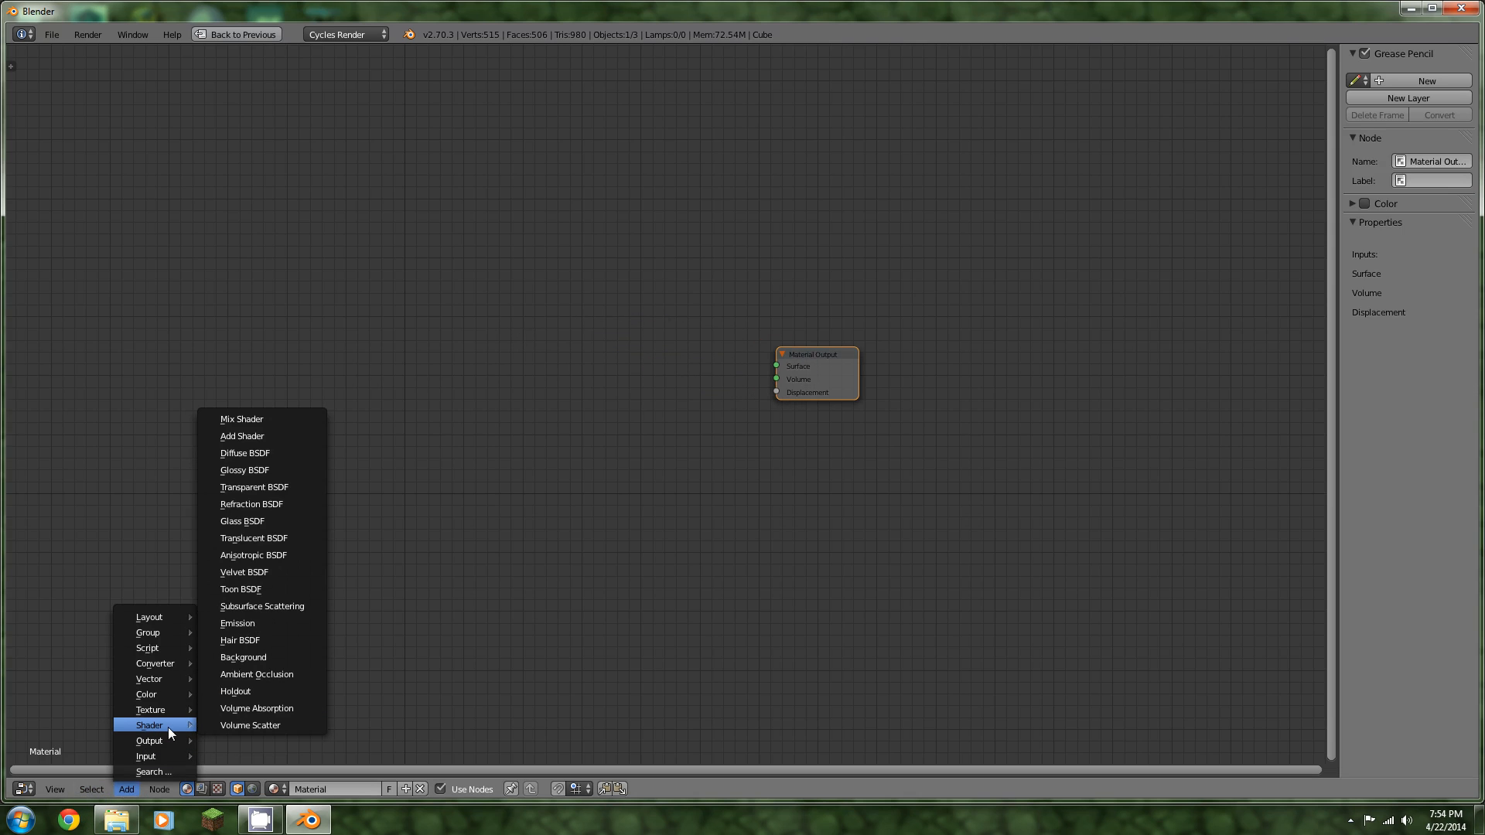
mouse_move(148, 617)
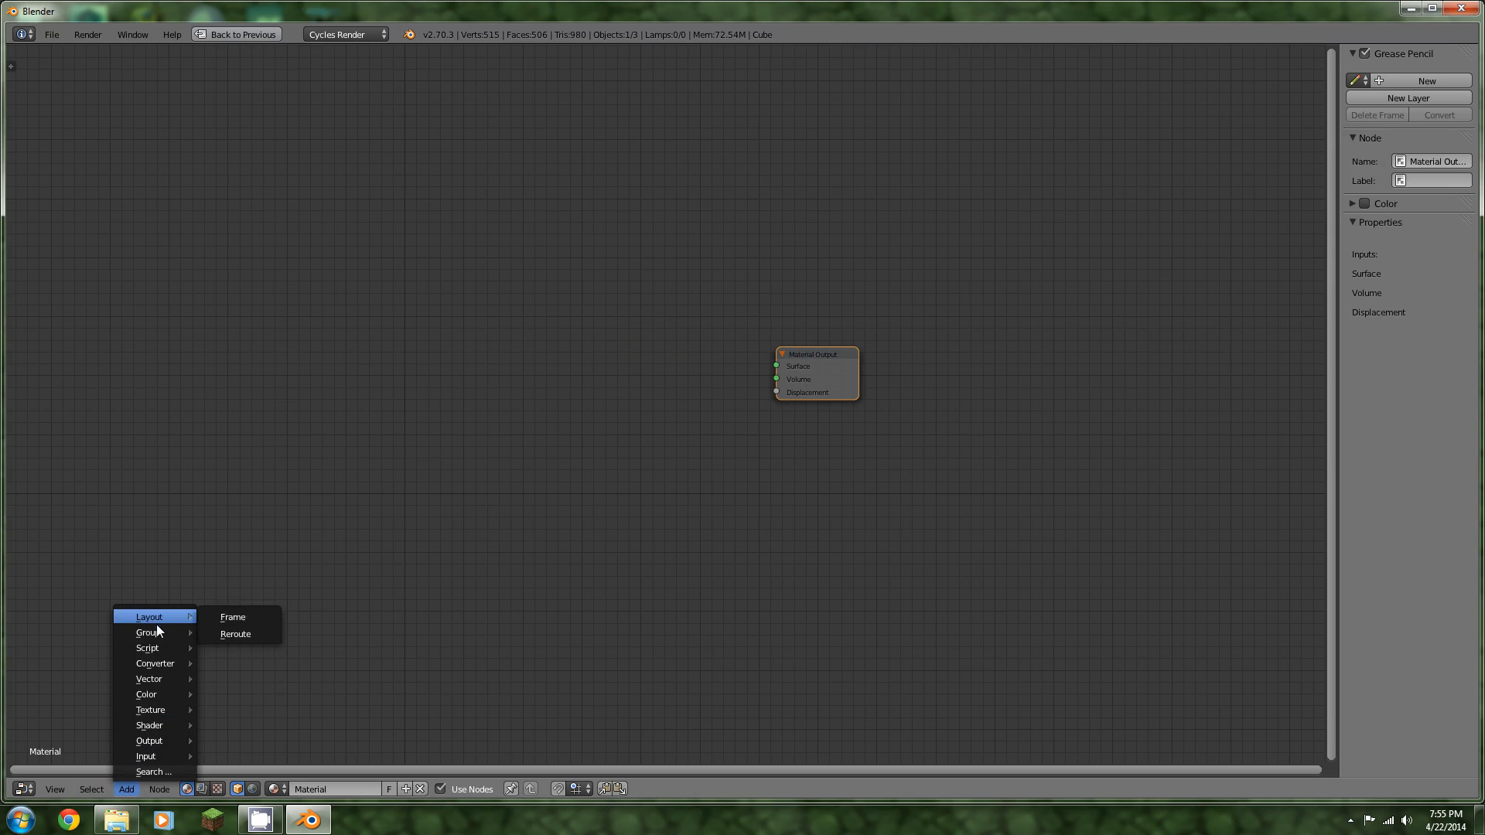
mouse_move(147, 756)
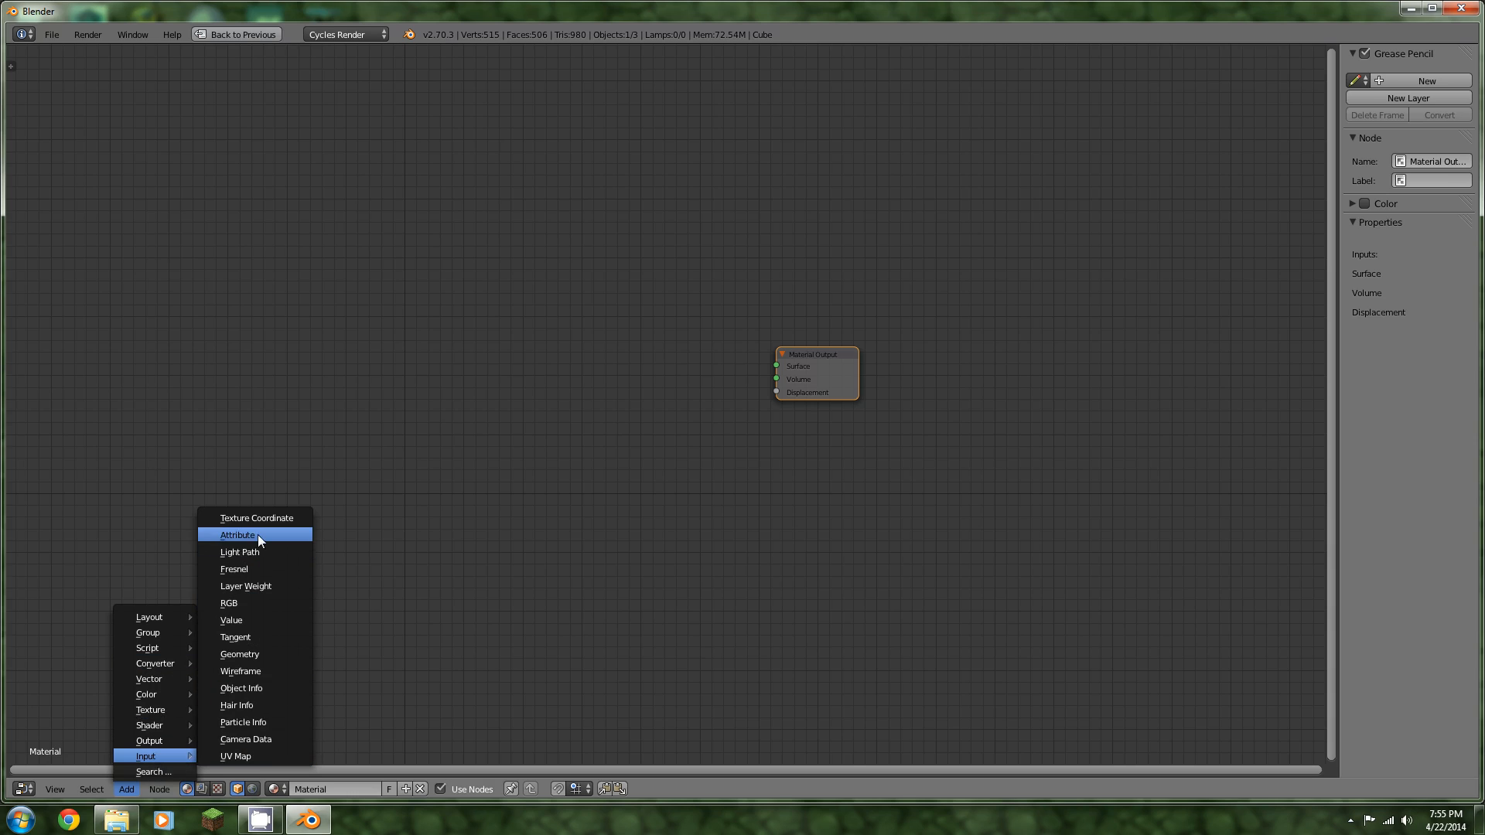
left_click(237, 534)
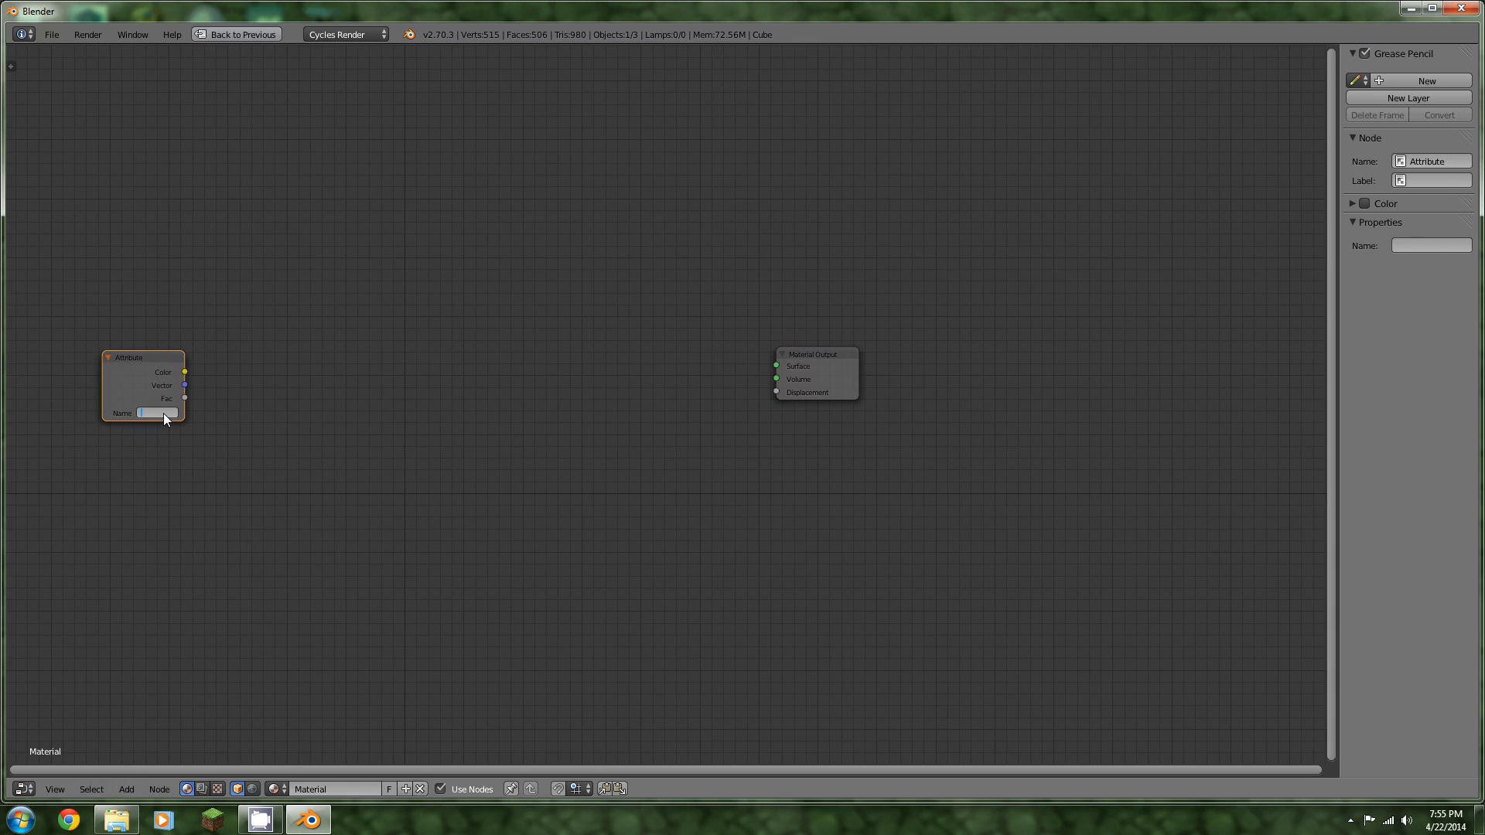
type("density")
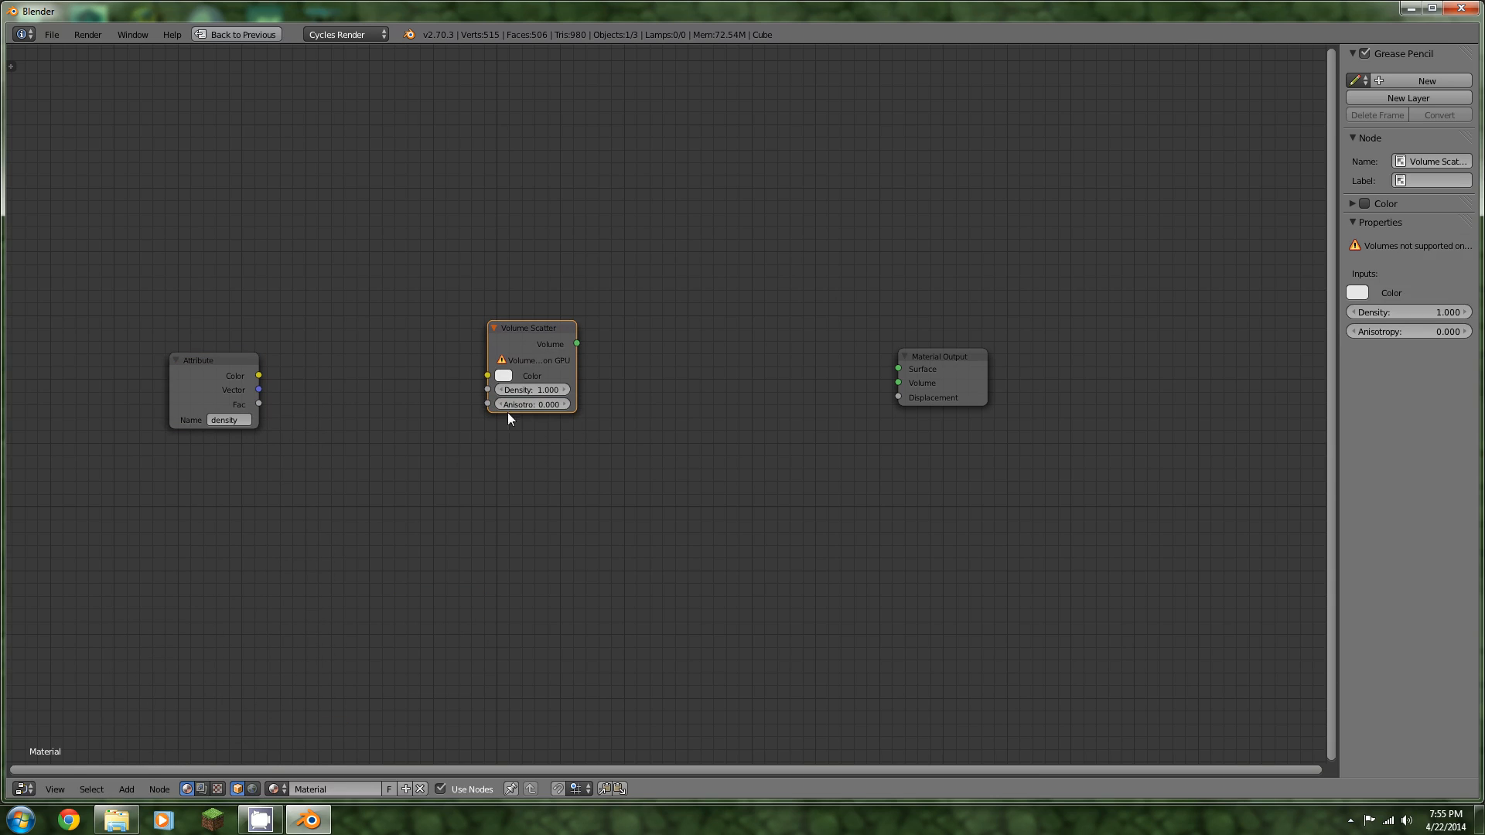
Add Volume Scatter and Volume Absorption shader nodes to the smoke material
left_click(126, 788)
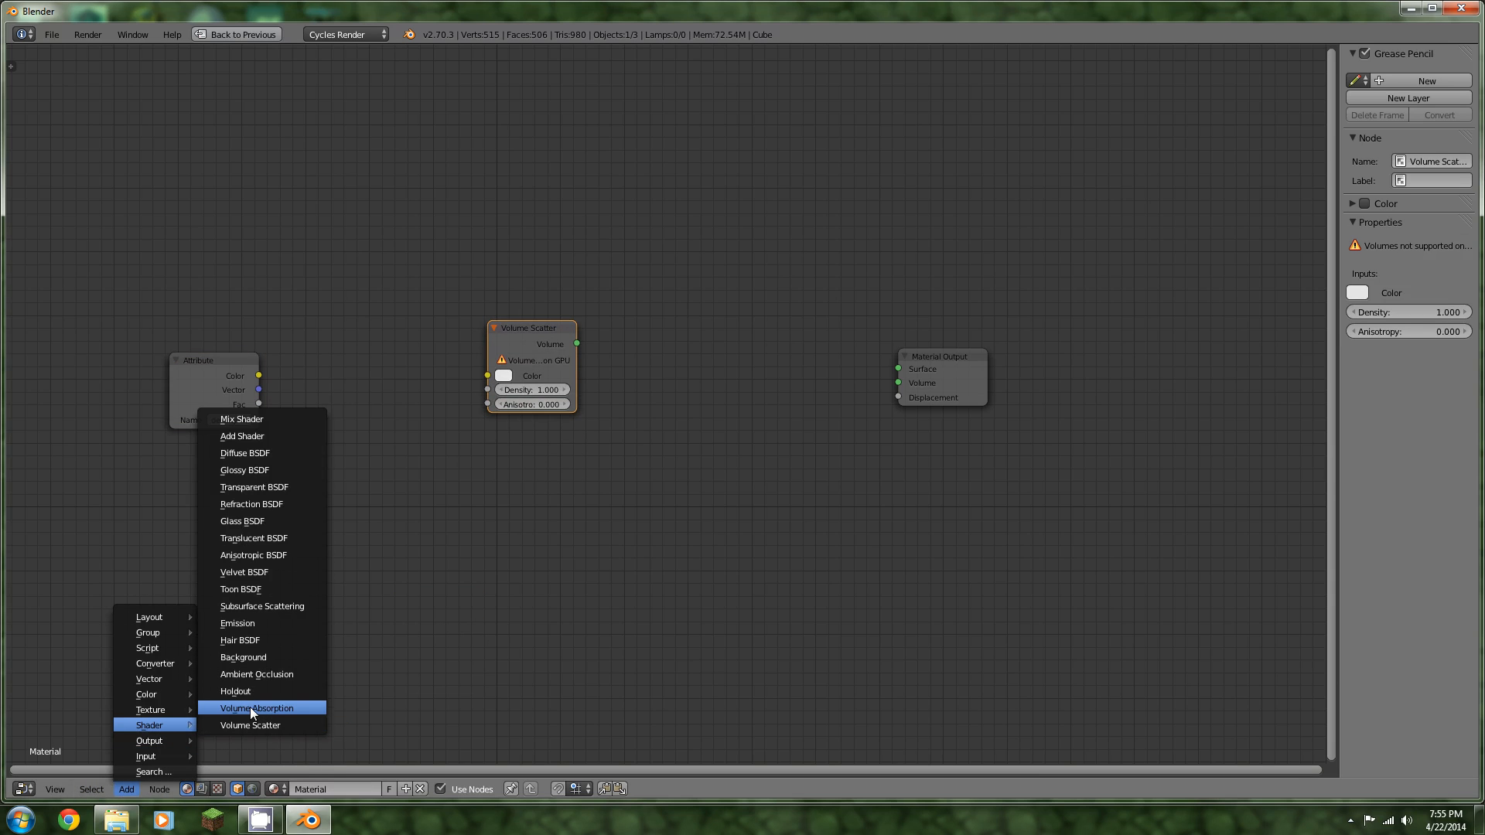
left_click(260, 709)
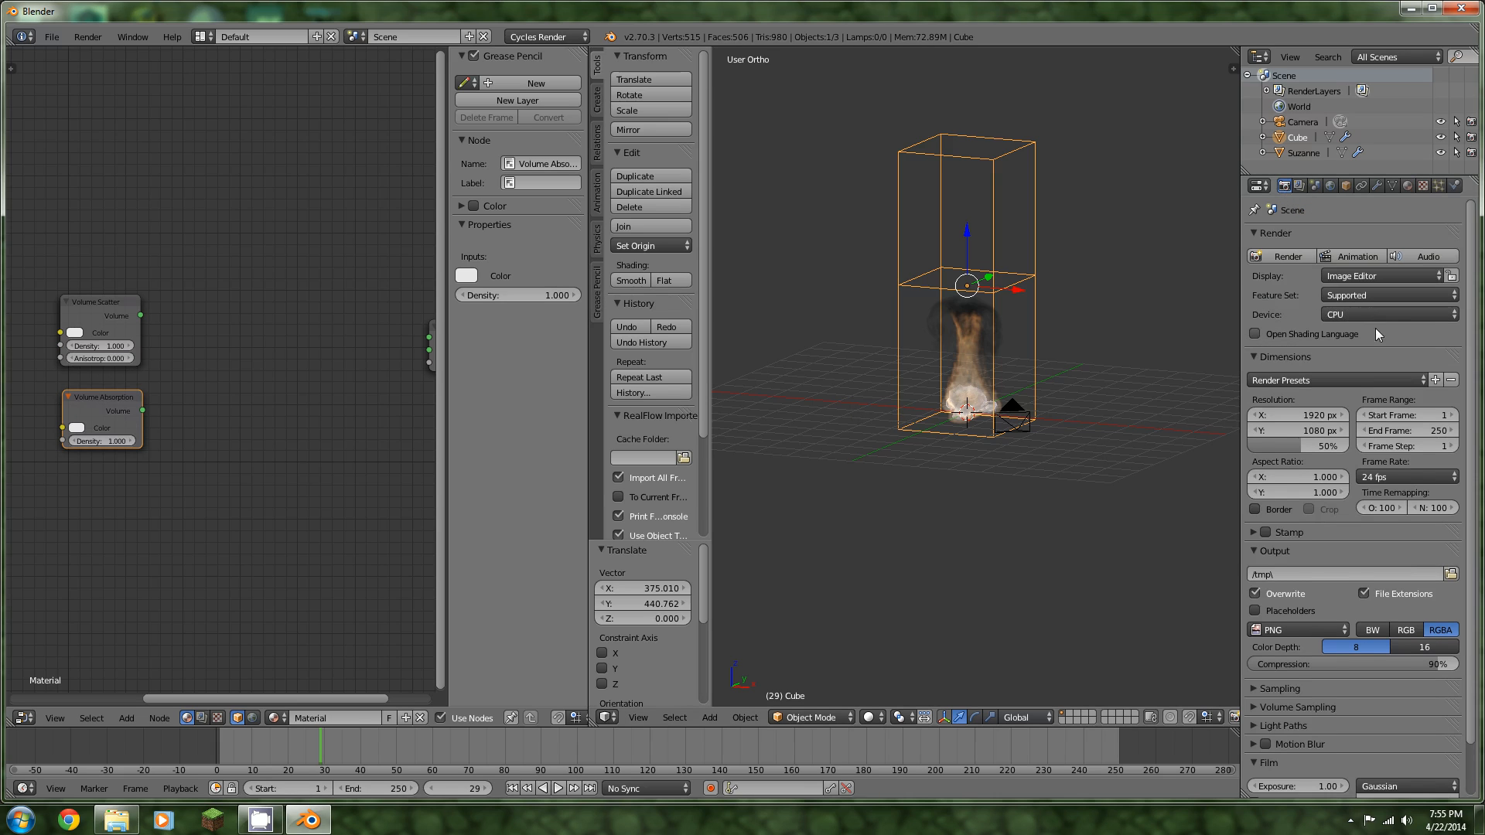
mouse_move(1220, 405)
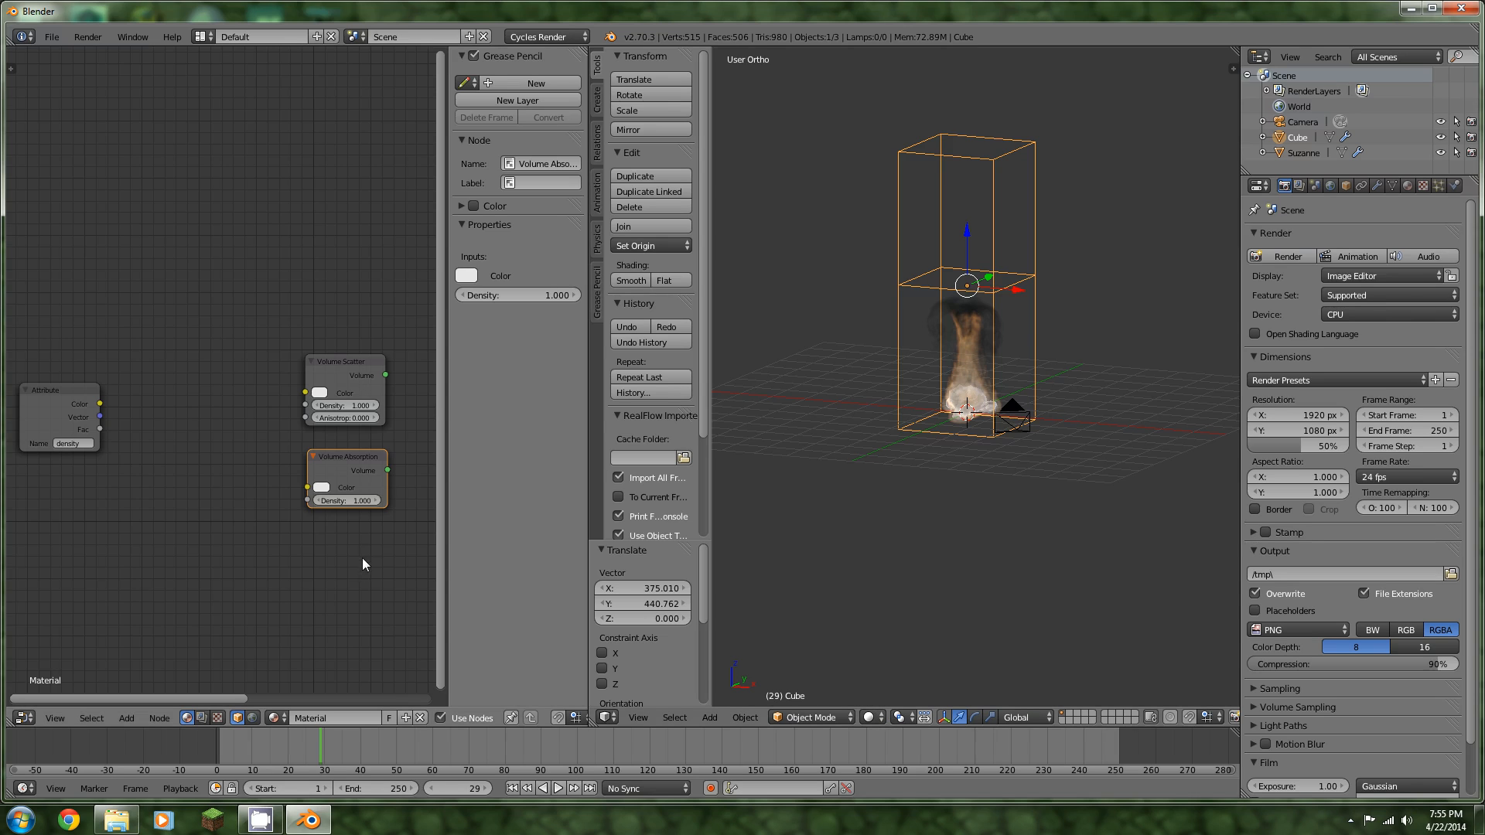
Wire the Attribute density factor into both volume shaders' Density inputs and show wireframe
left_click(322, 393)
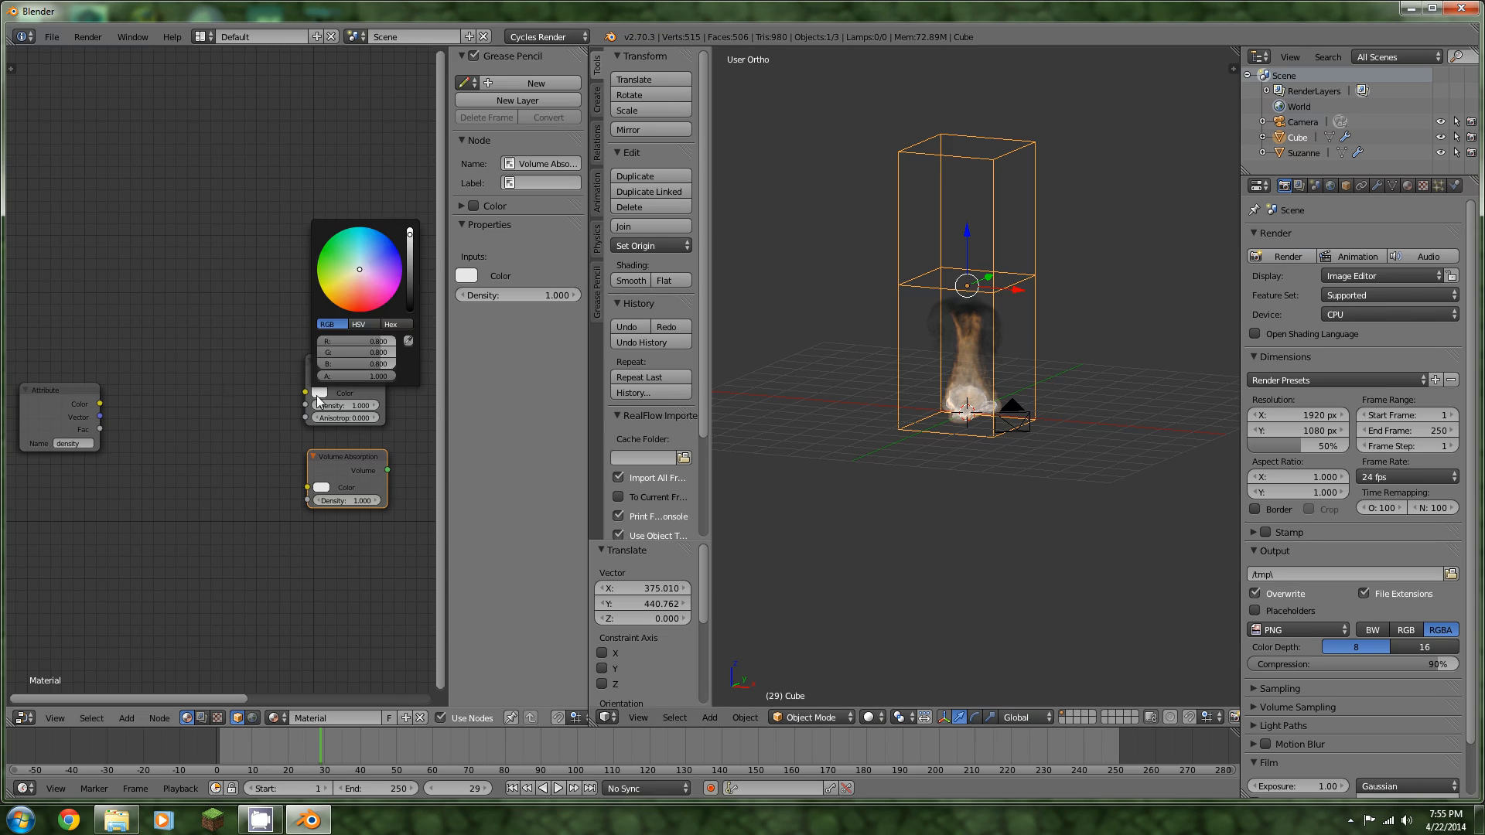
left_click(121, 459)
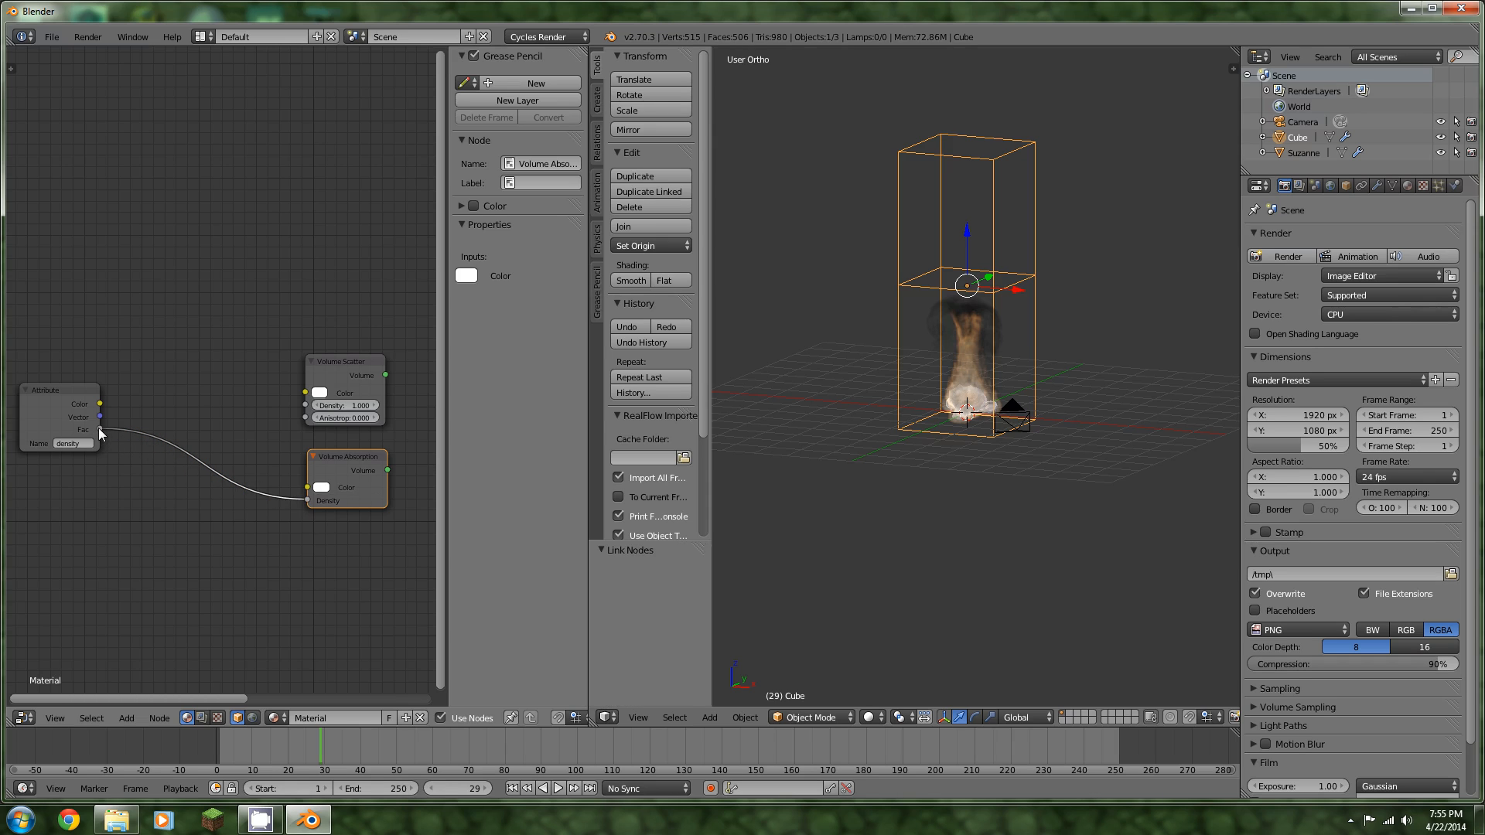
left_click(57, 416)
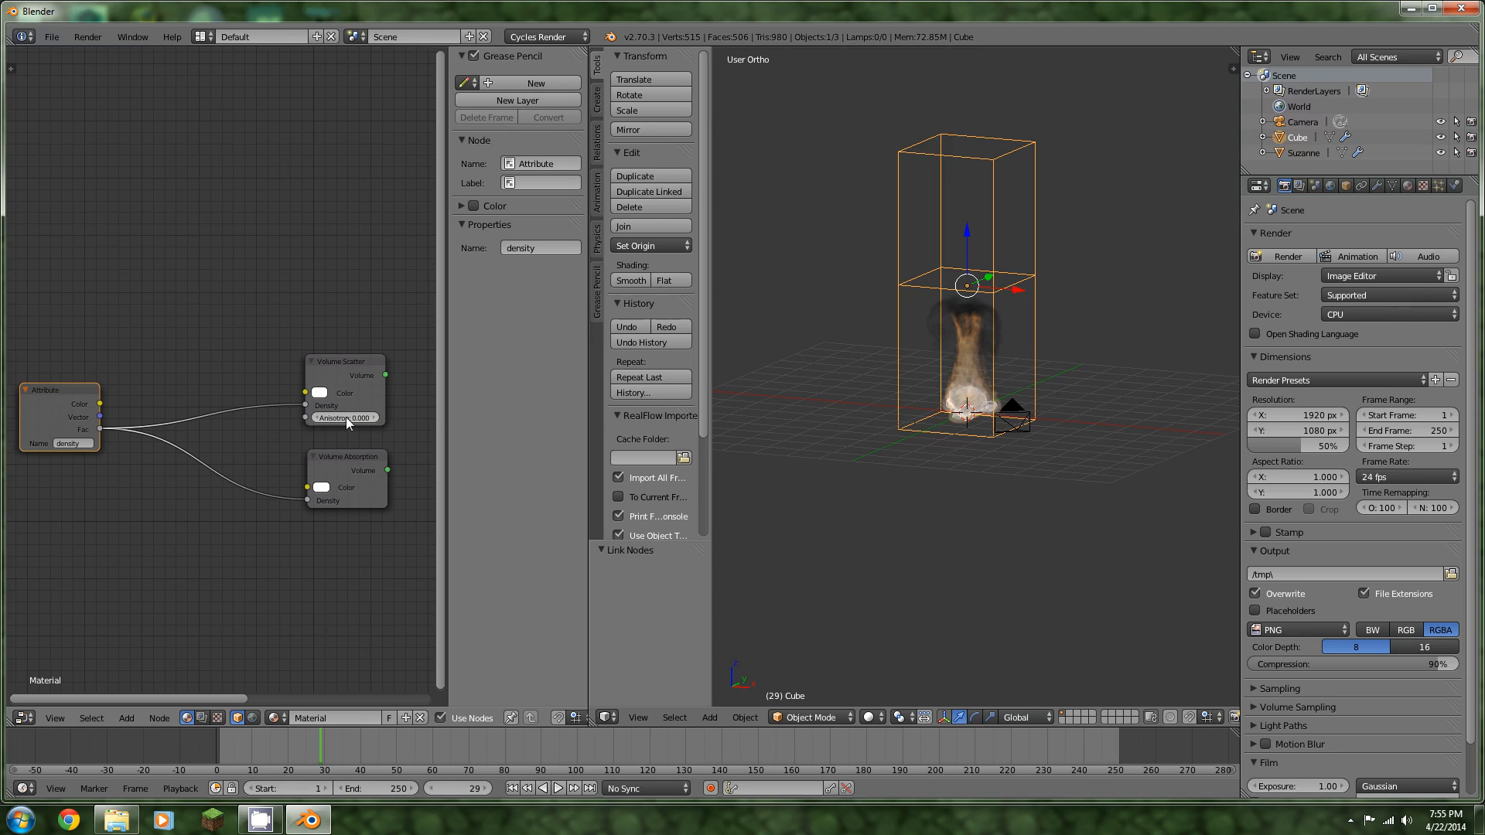
mouse_move(348, 424)
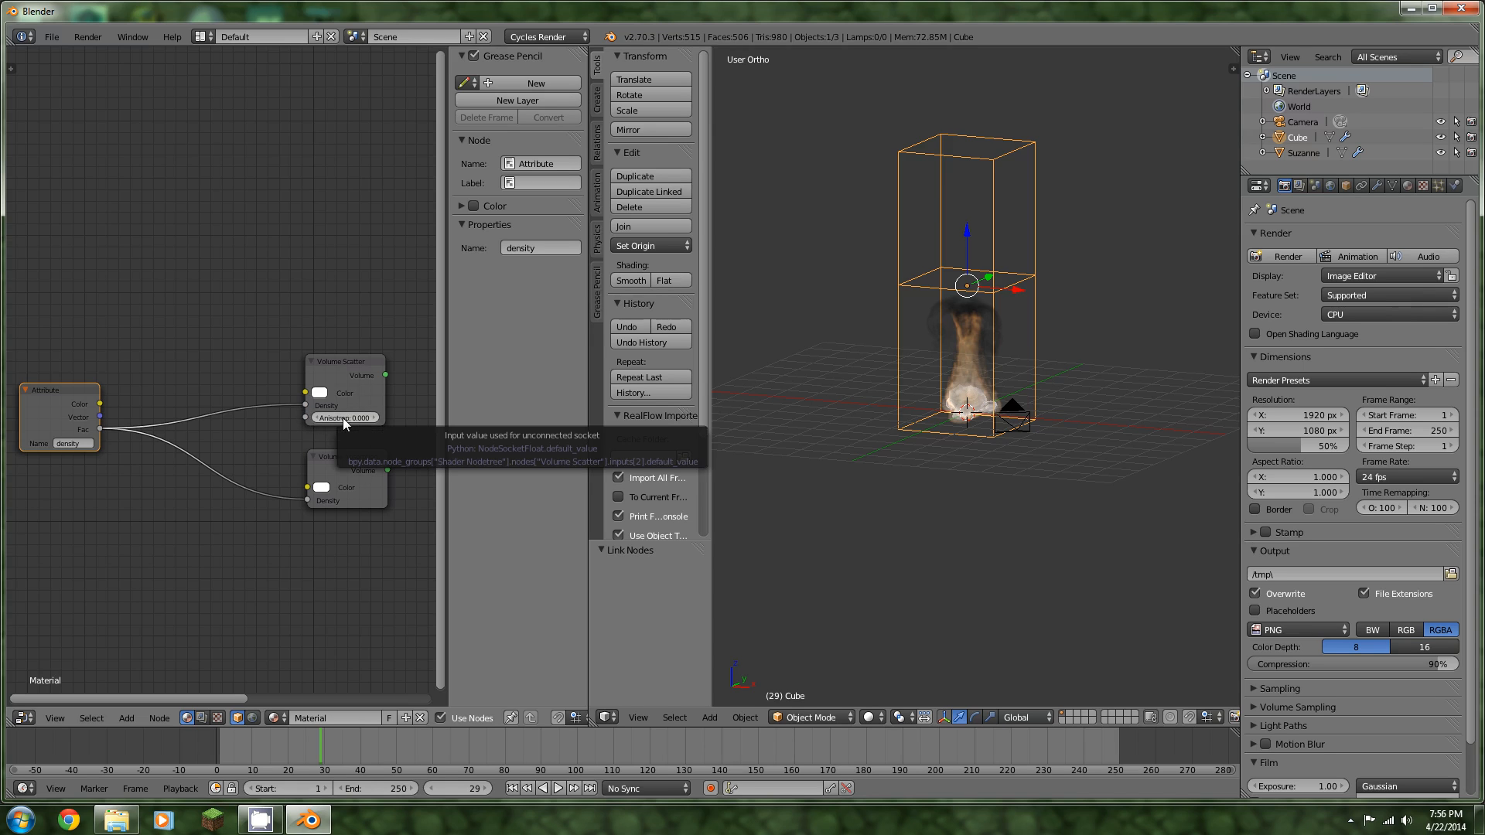
mouse_move(362, 423)
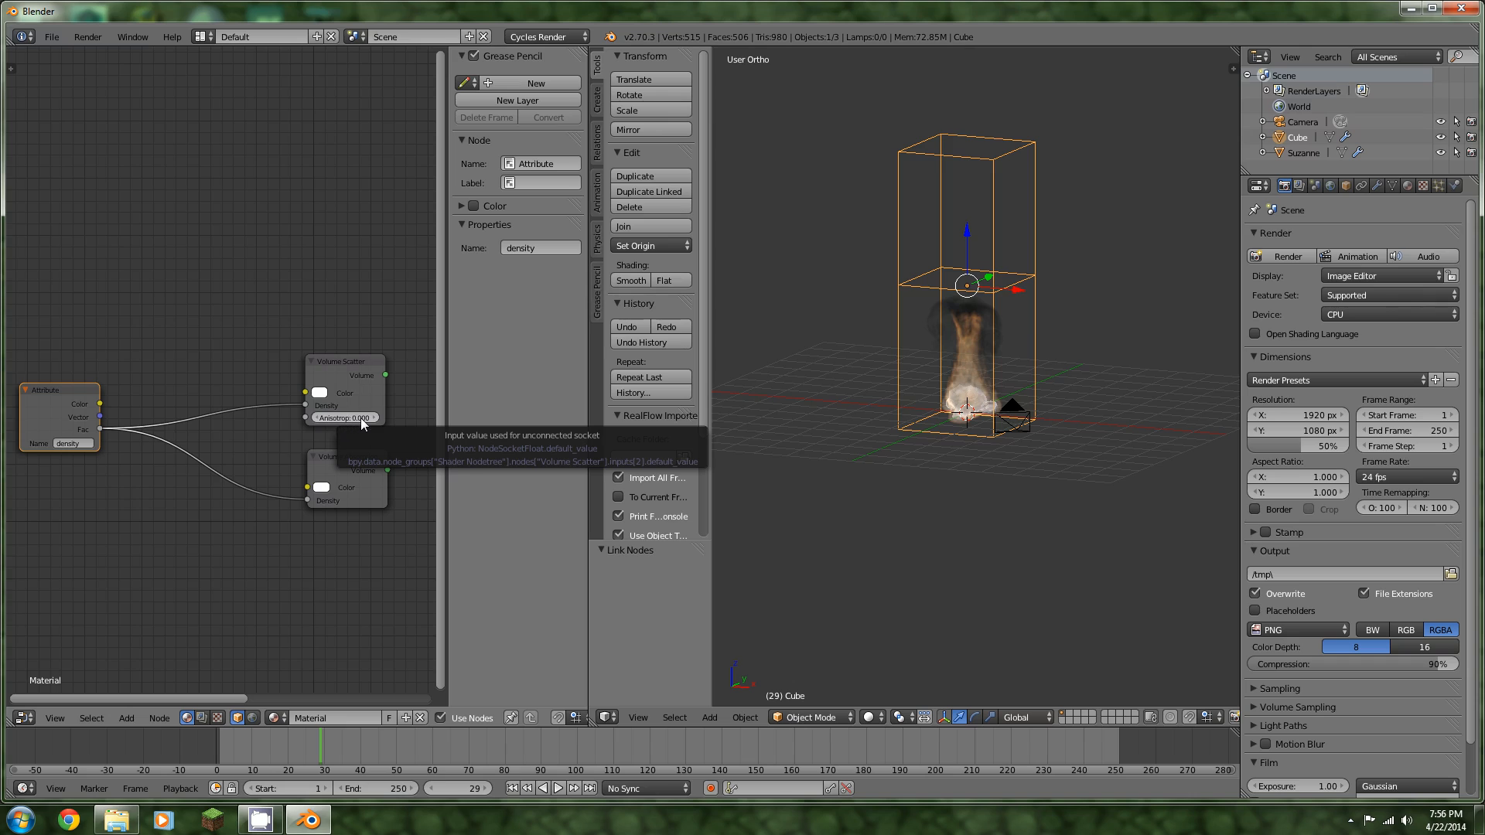
mouse_move(369, 426)
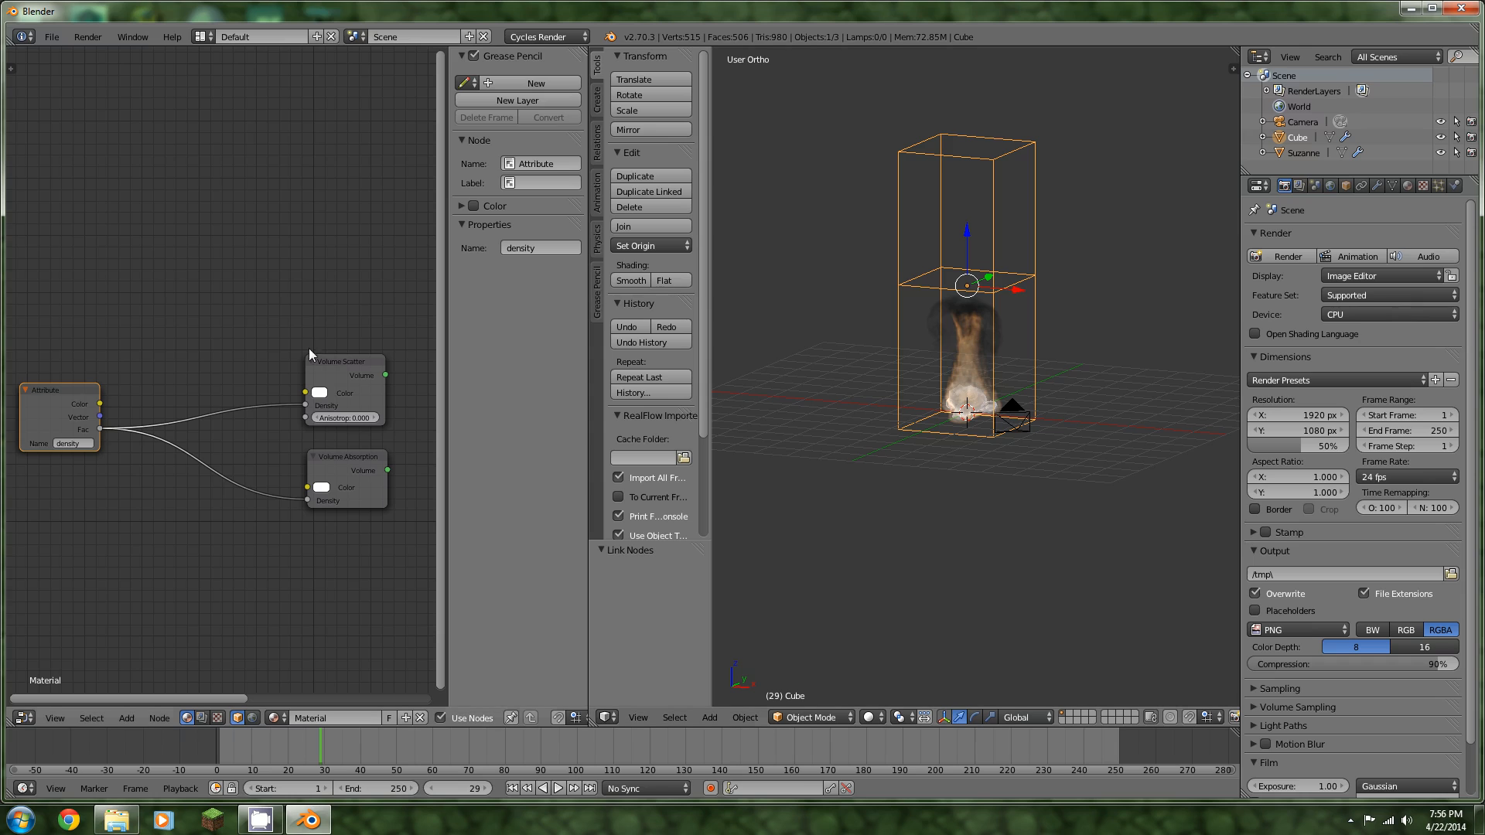
mouse_move(318, 436)
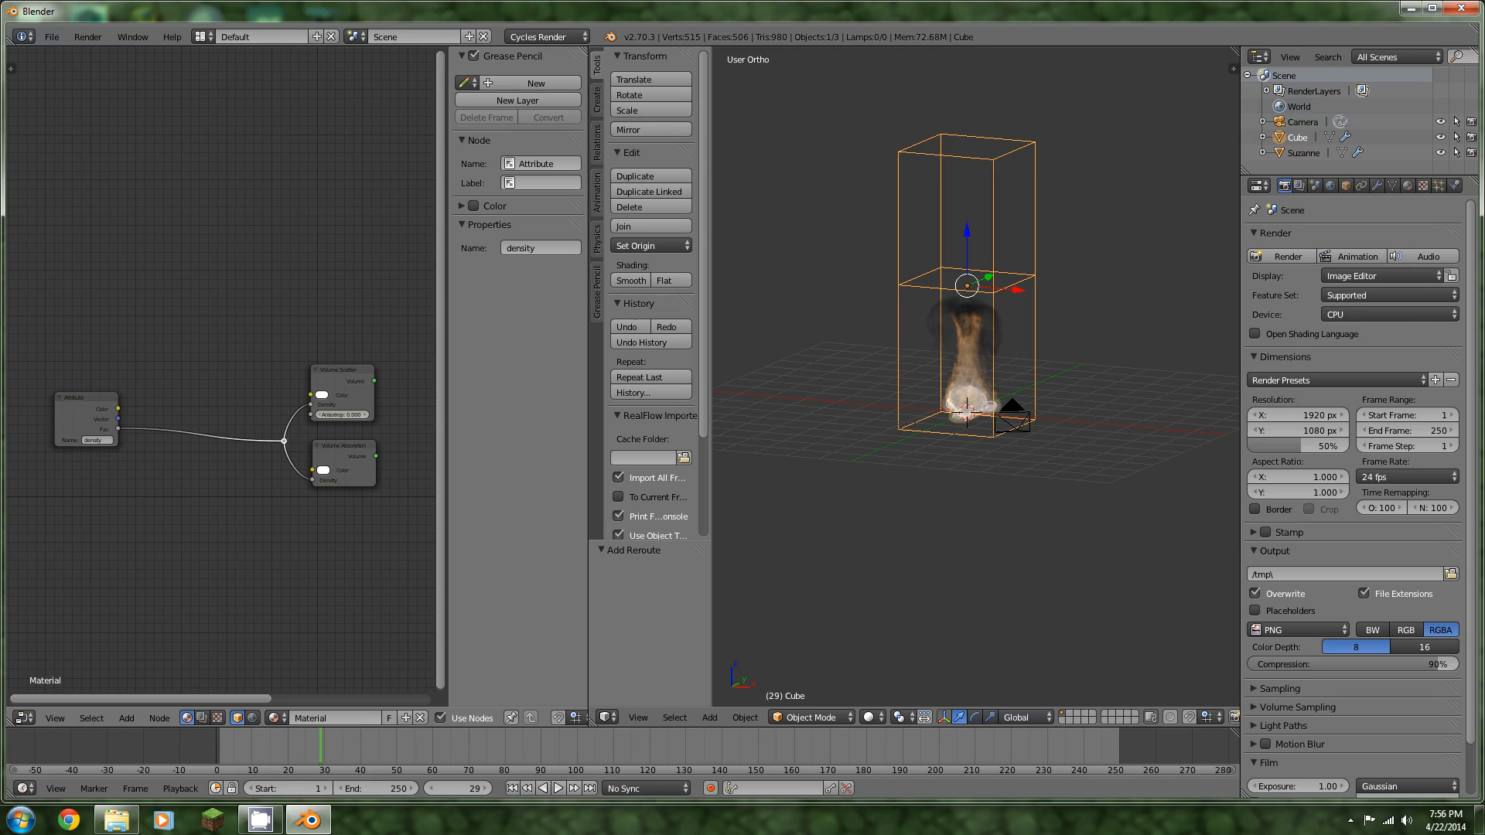
mouse_move(120, 716)
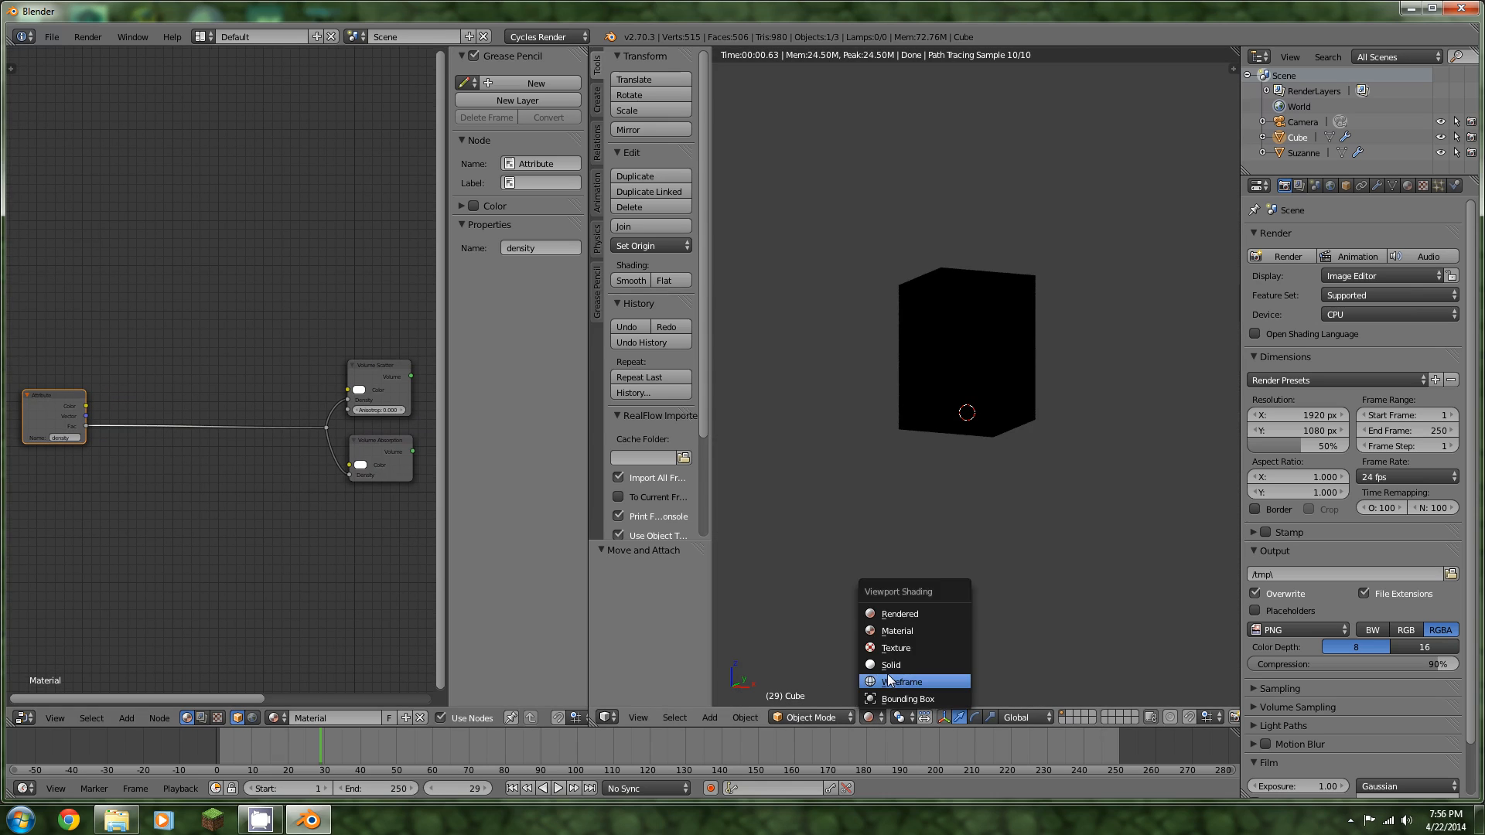
left_click(902, 682)
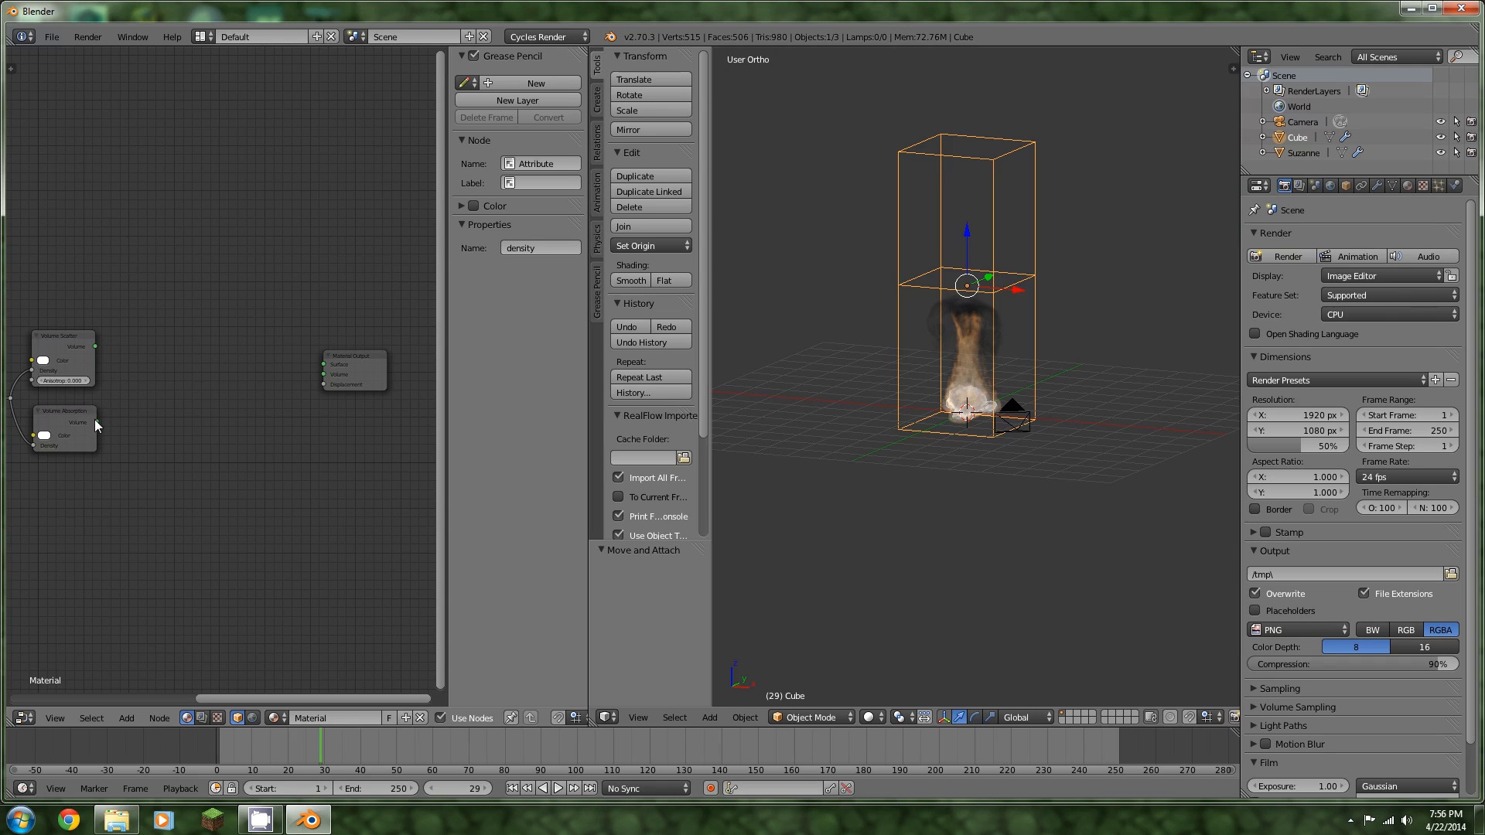
mouse_move(4, 394)
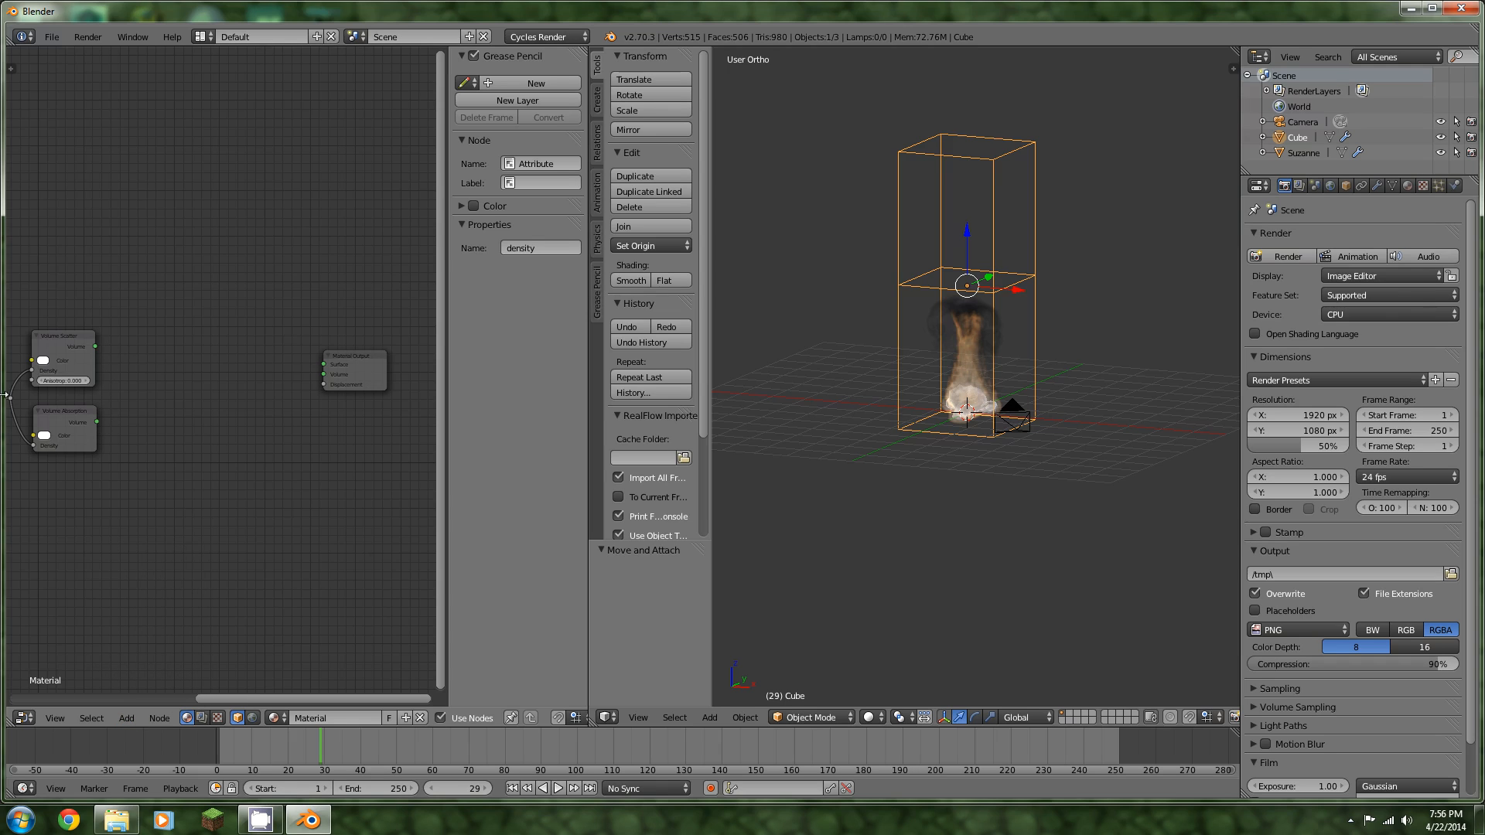
Blend both volume shaders through an Add/Mix Shader node wired into the Material Output's Volume
left_click(354, 370)
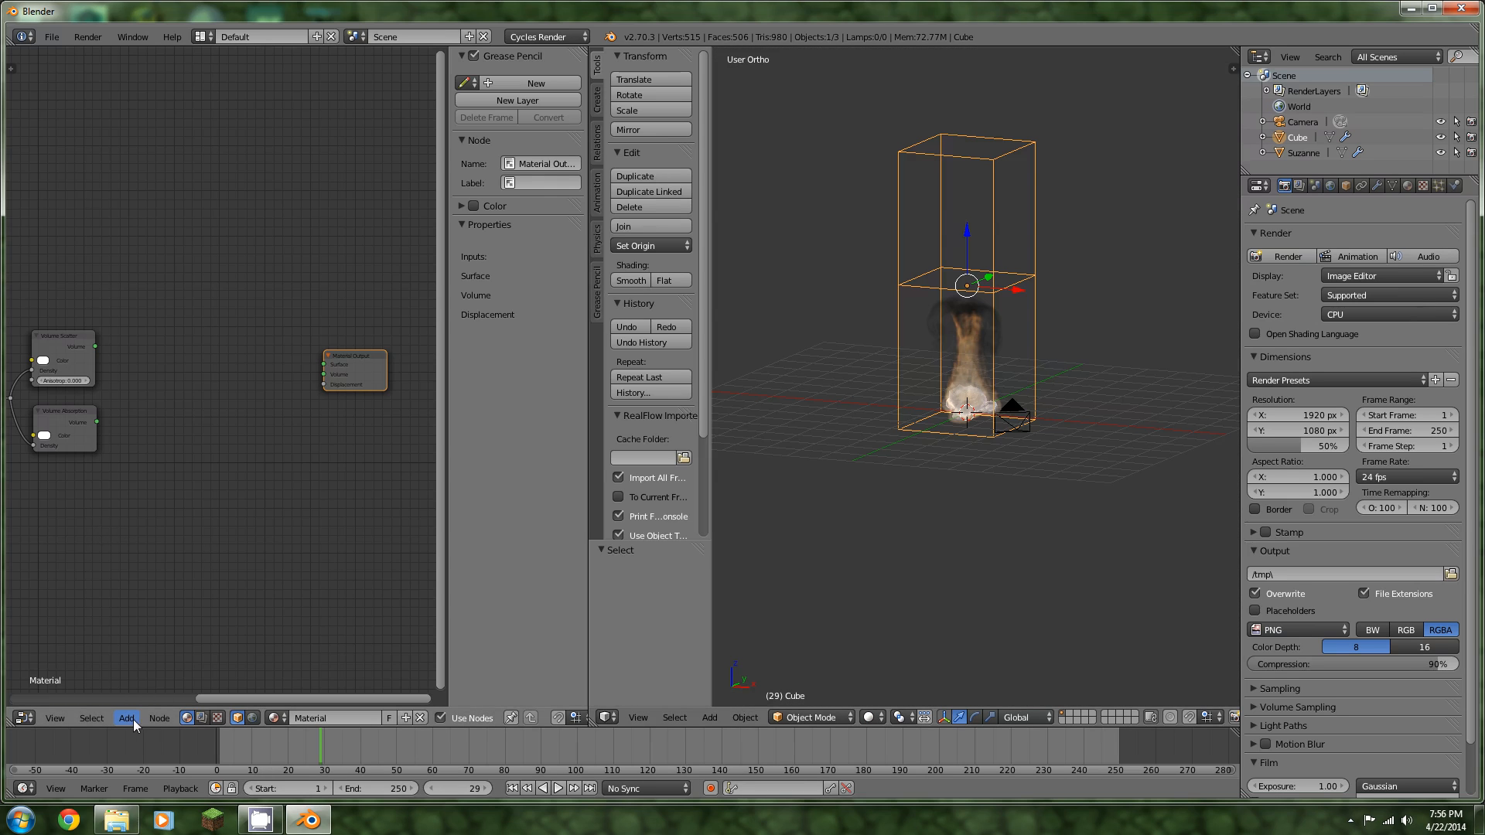
left_click(125, 718)
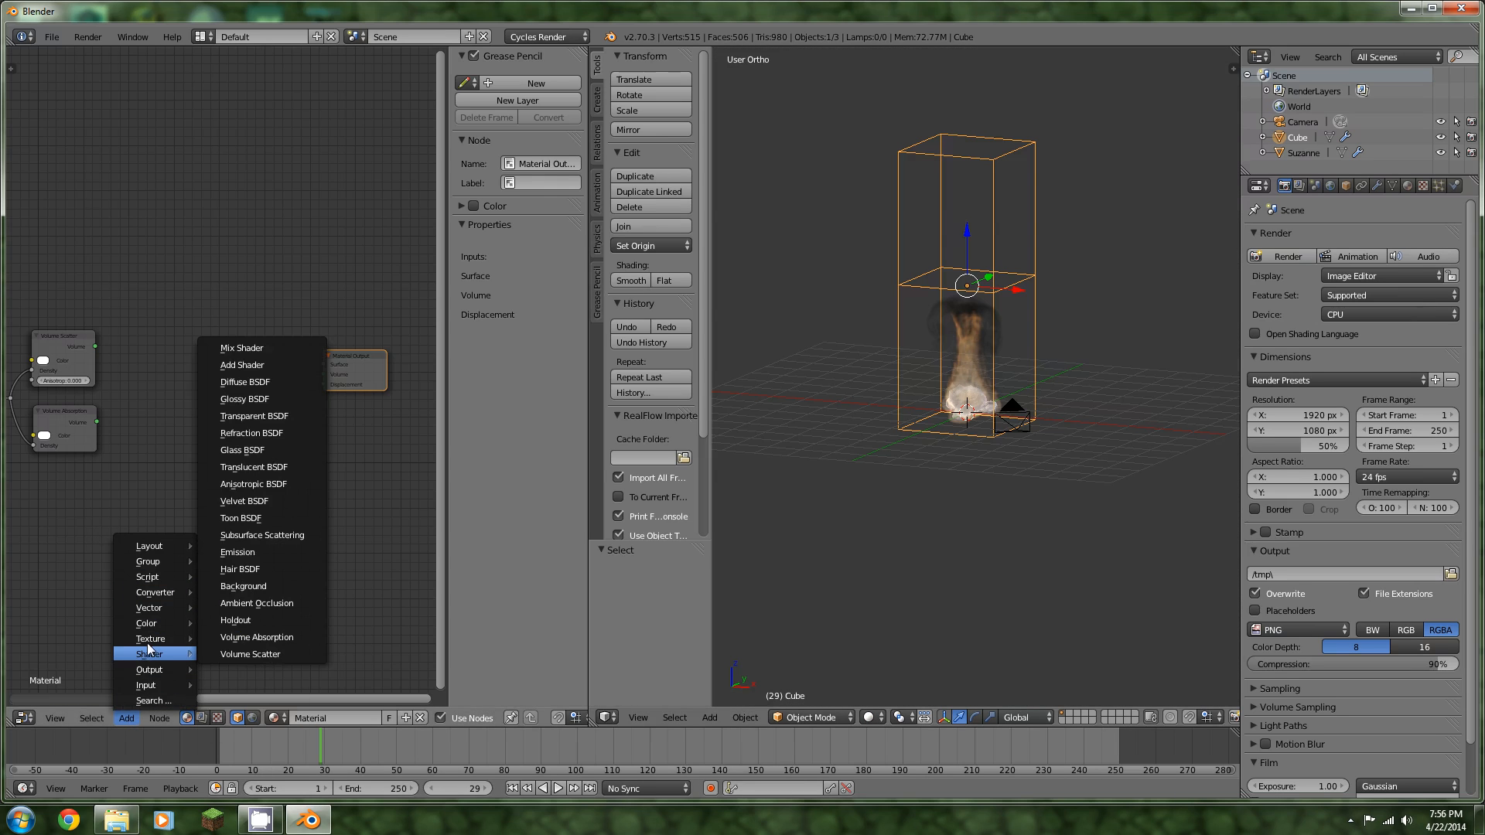
mouse_move(244, 365)
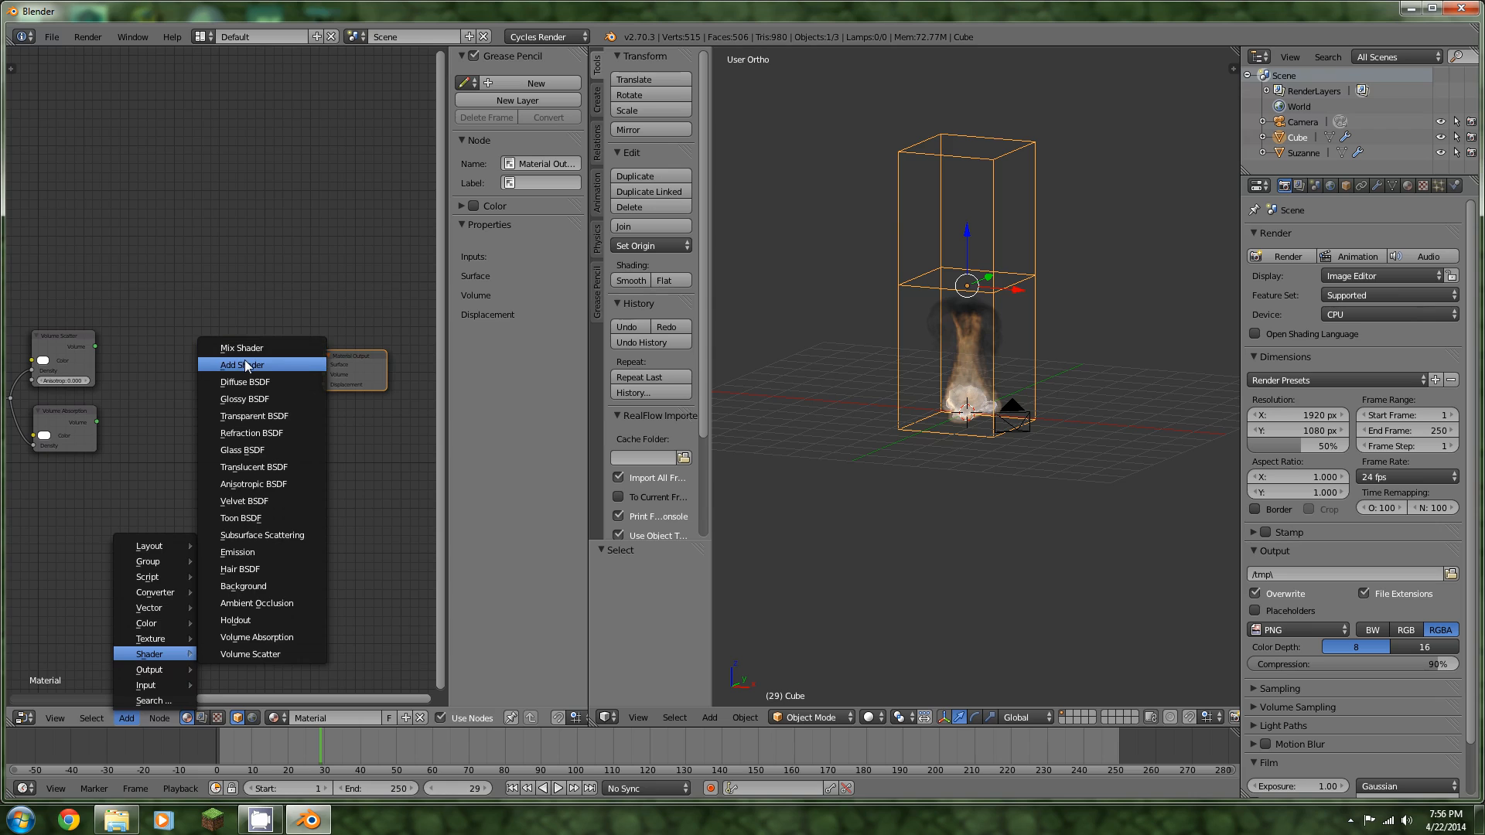
left_click(245, 365)
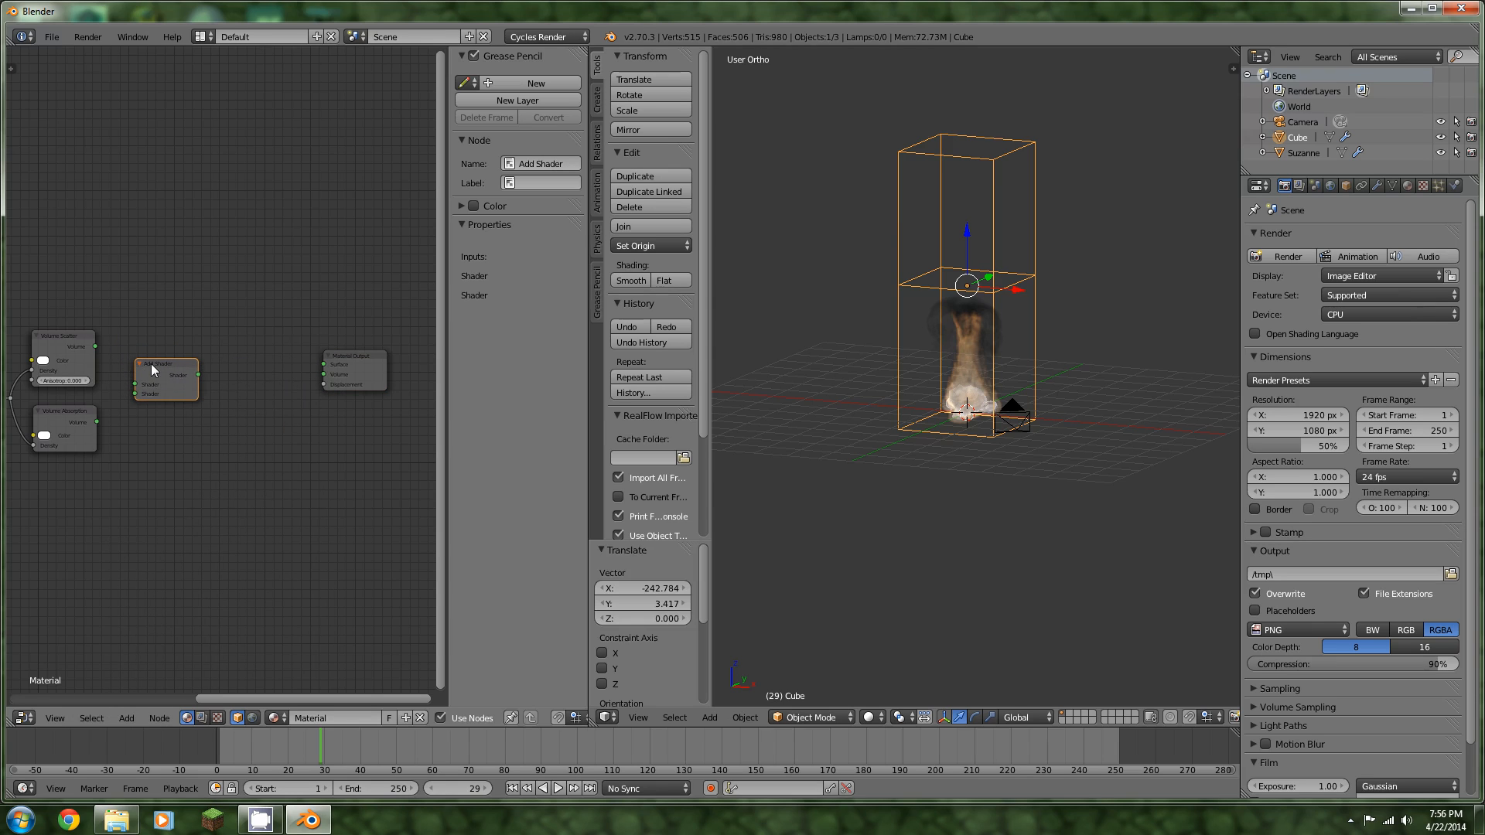
left_click(125, 717)
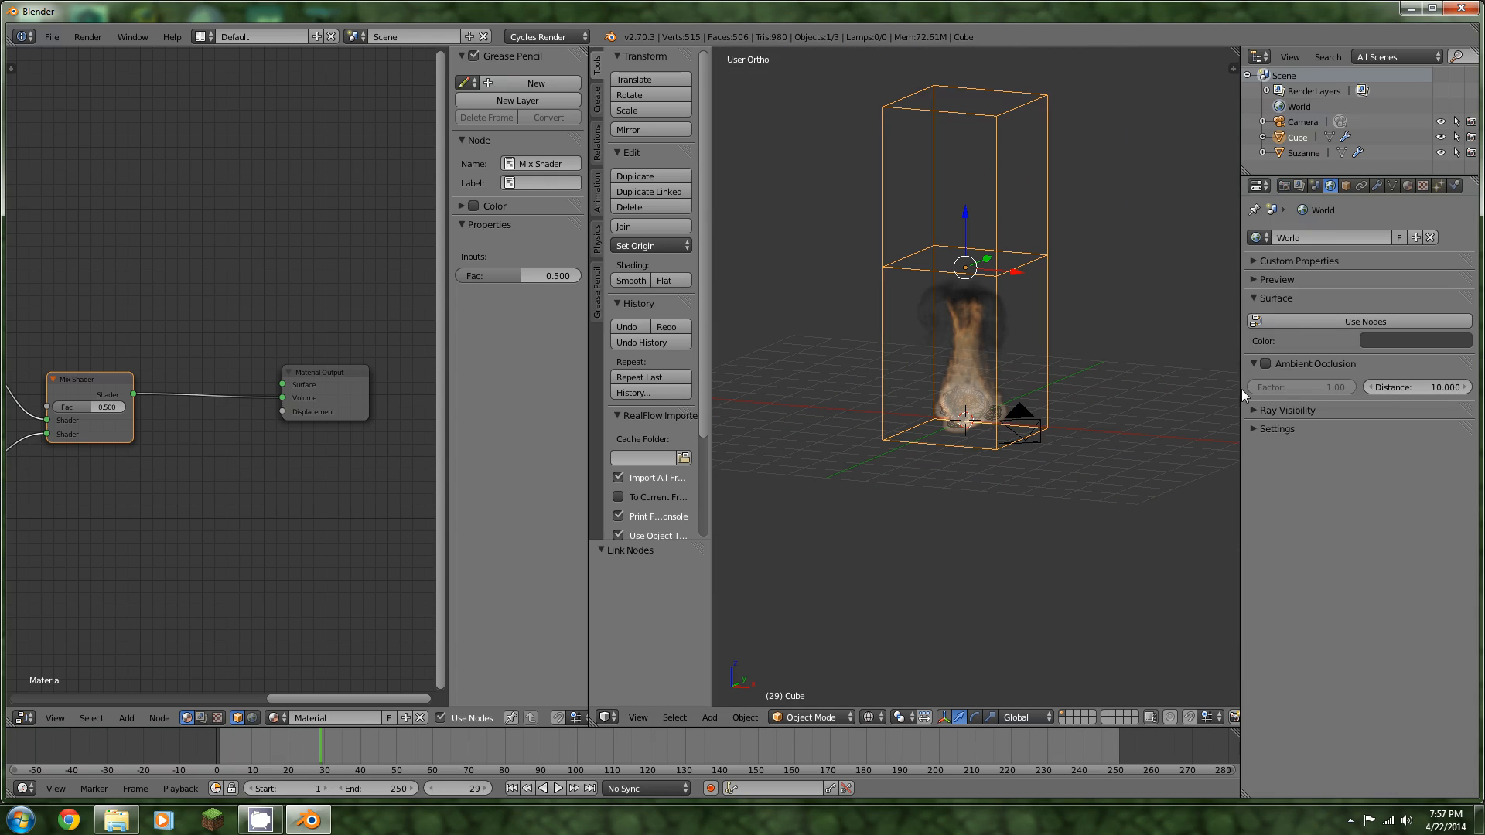
Enable Use Nodes on the World so its surface is a Background shader at strength 1.0
left_click(1417, 340)
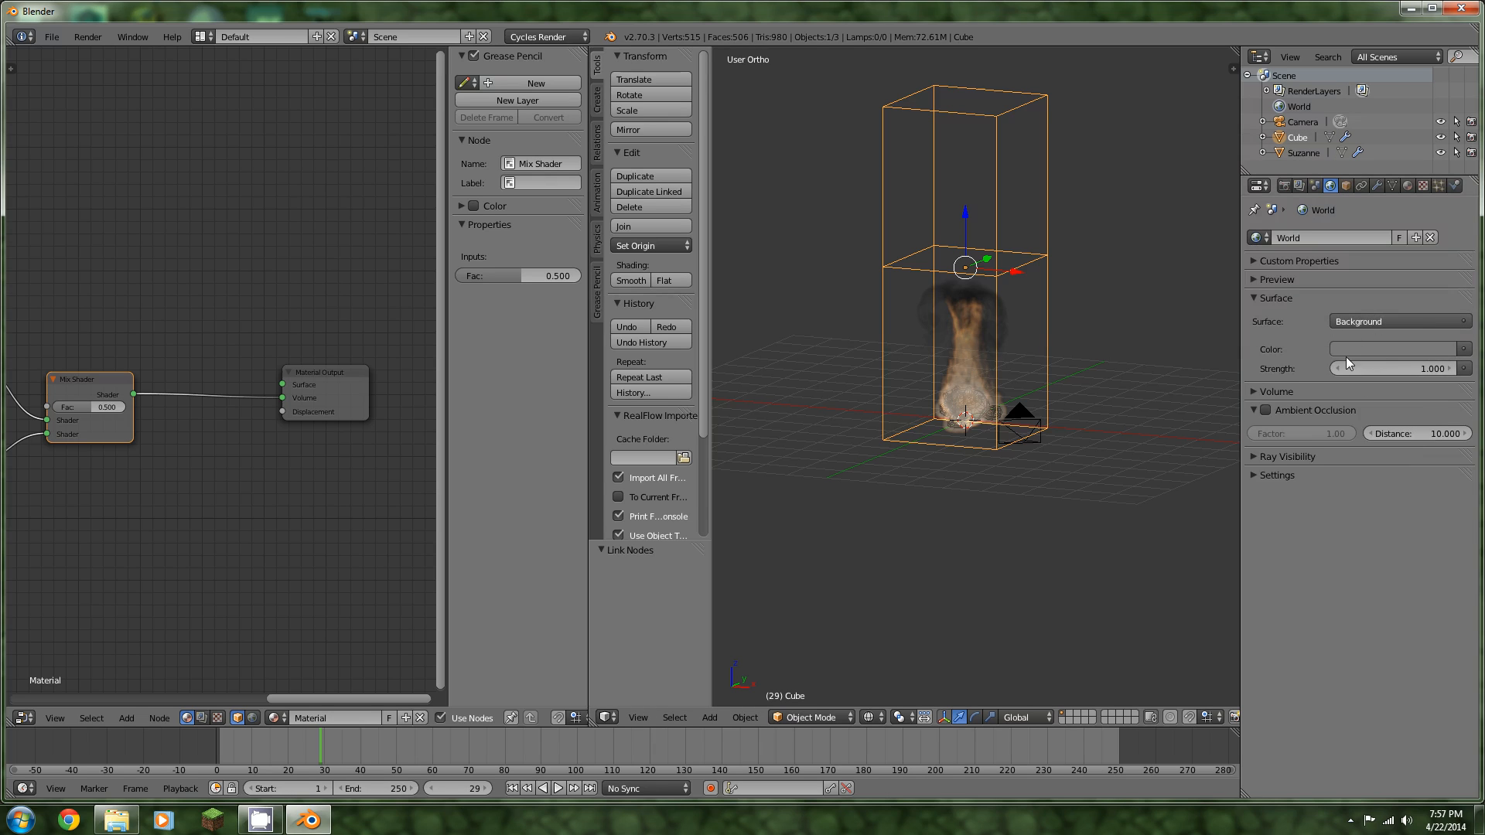
left_click(1397, 348)
type("a")
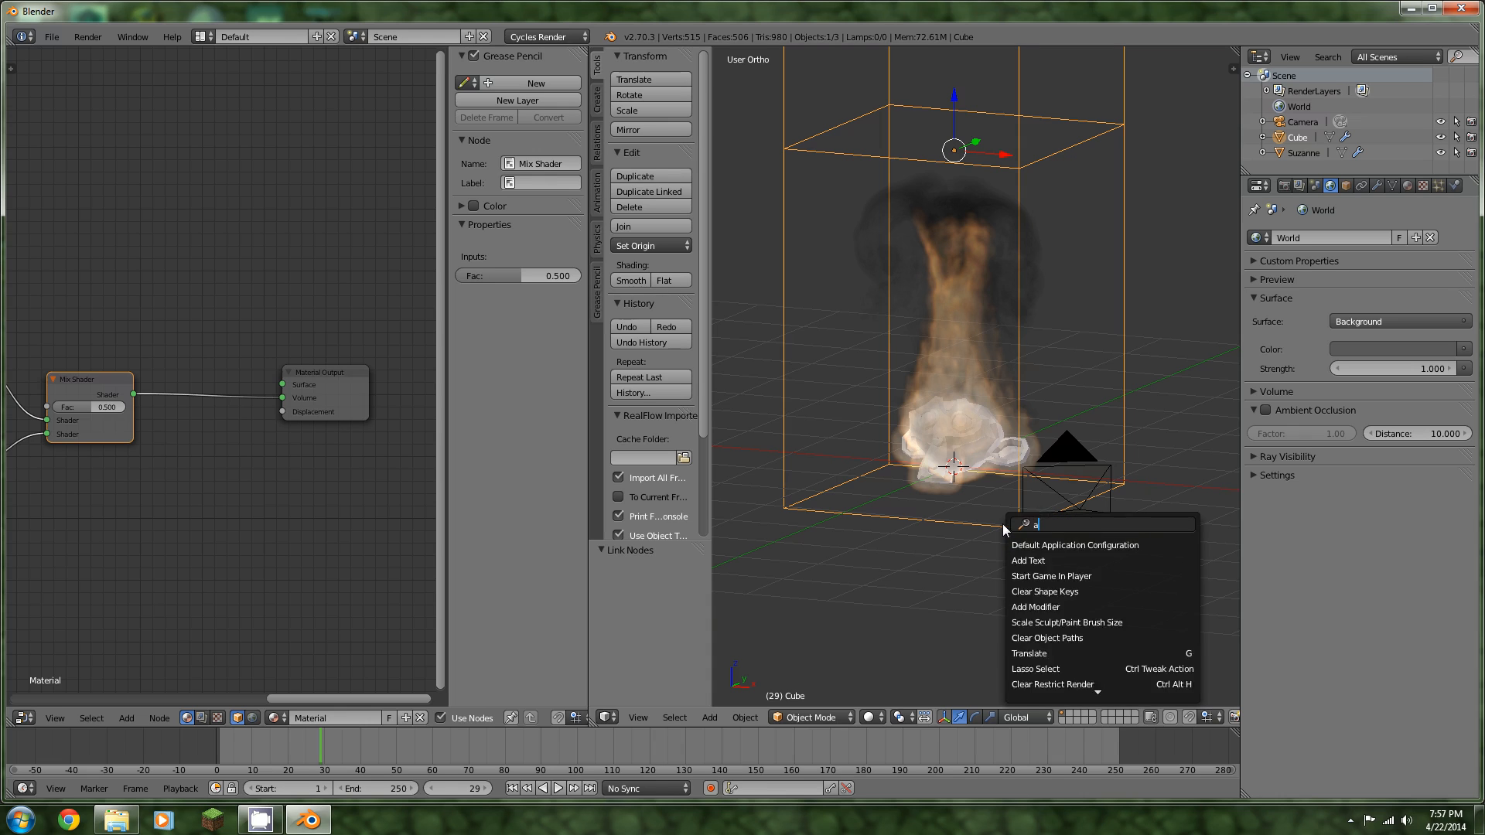
Add a plane and a point lamp of emission strength 200 raised beside the fire, then check the camera view
type("dd p")
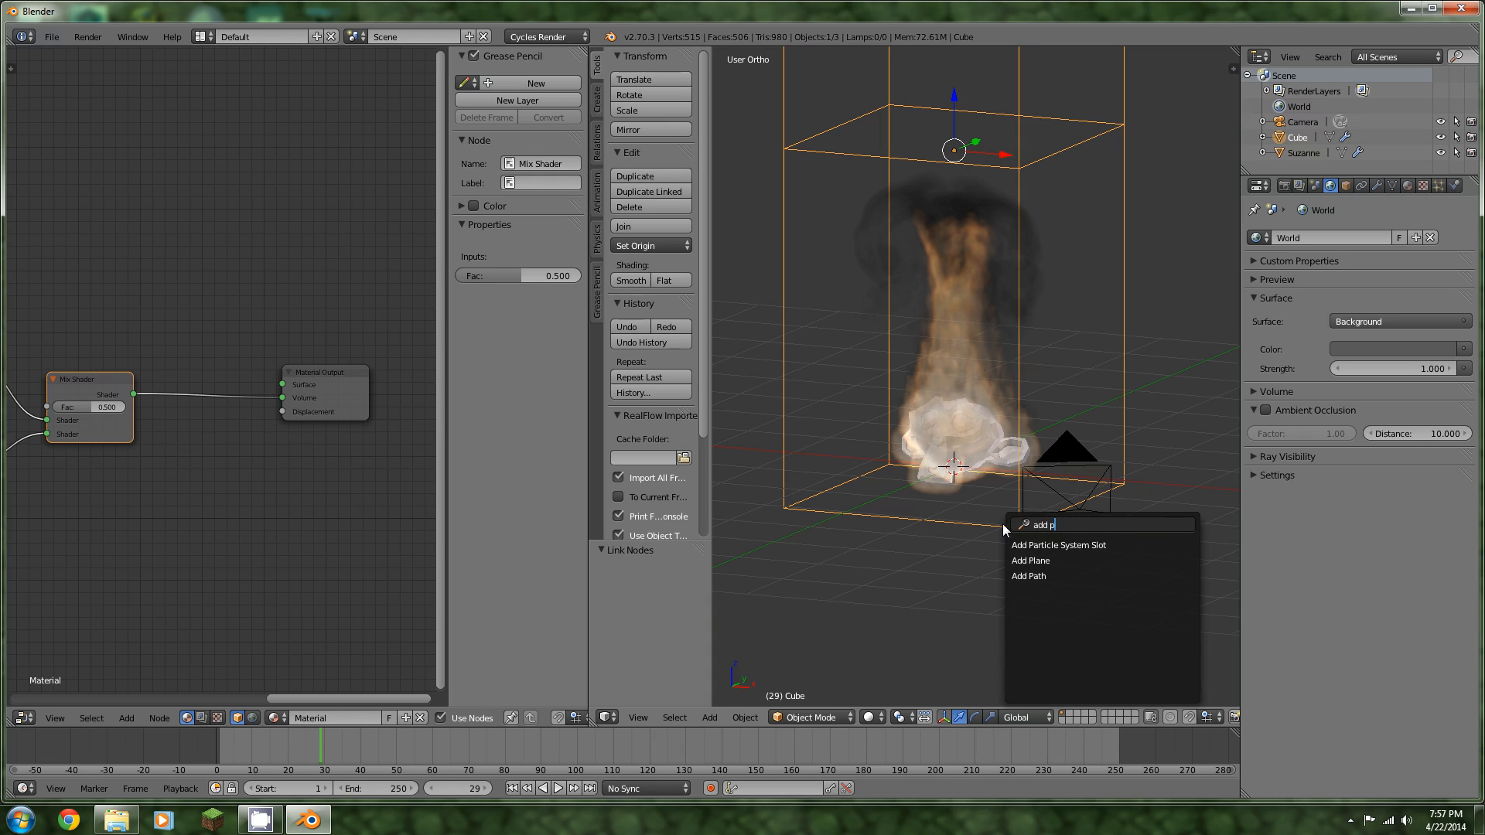
left_click(1030, 560)
type("a")
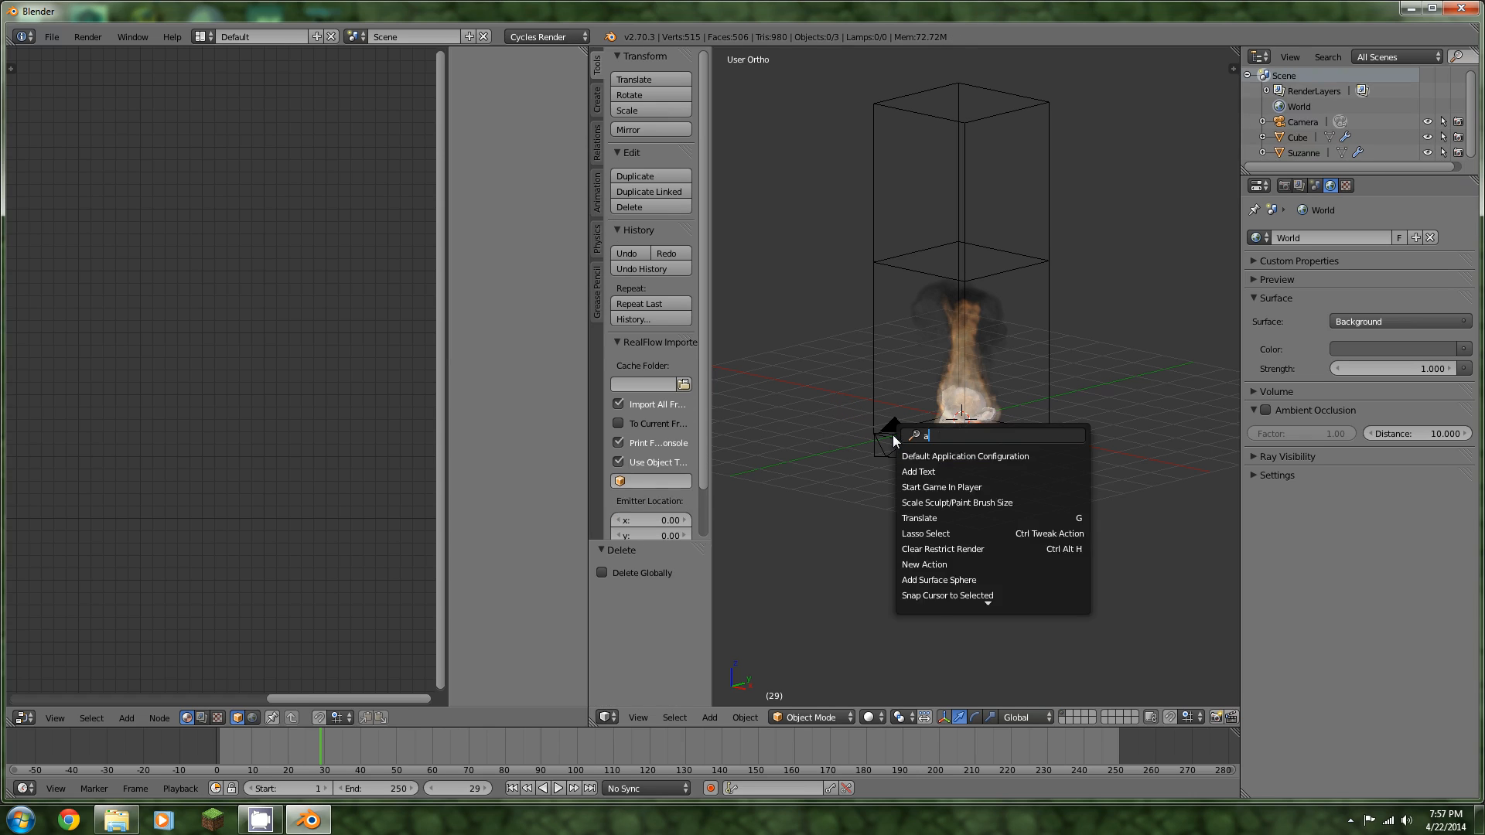
type("dd l")
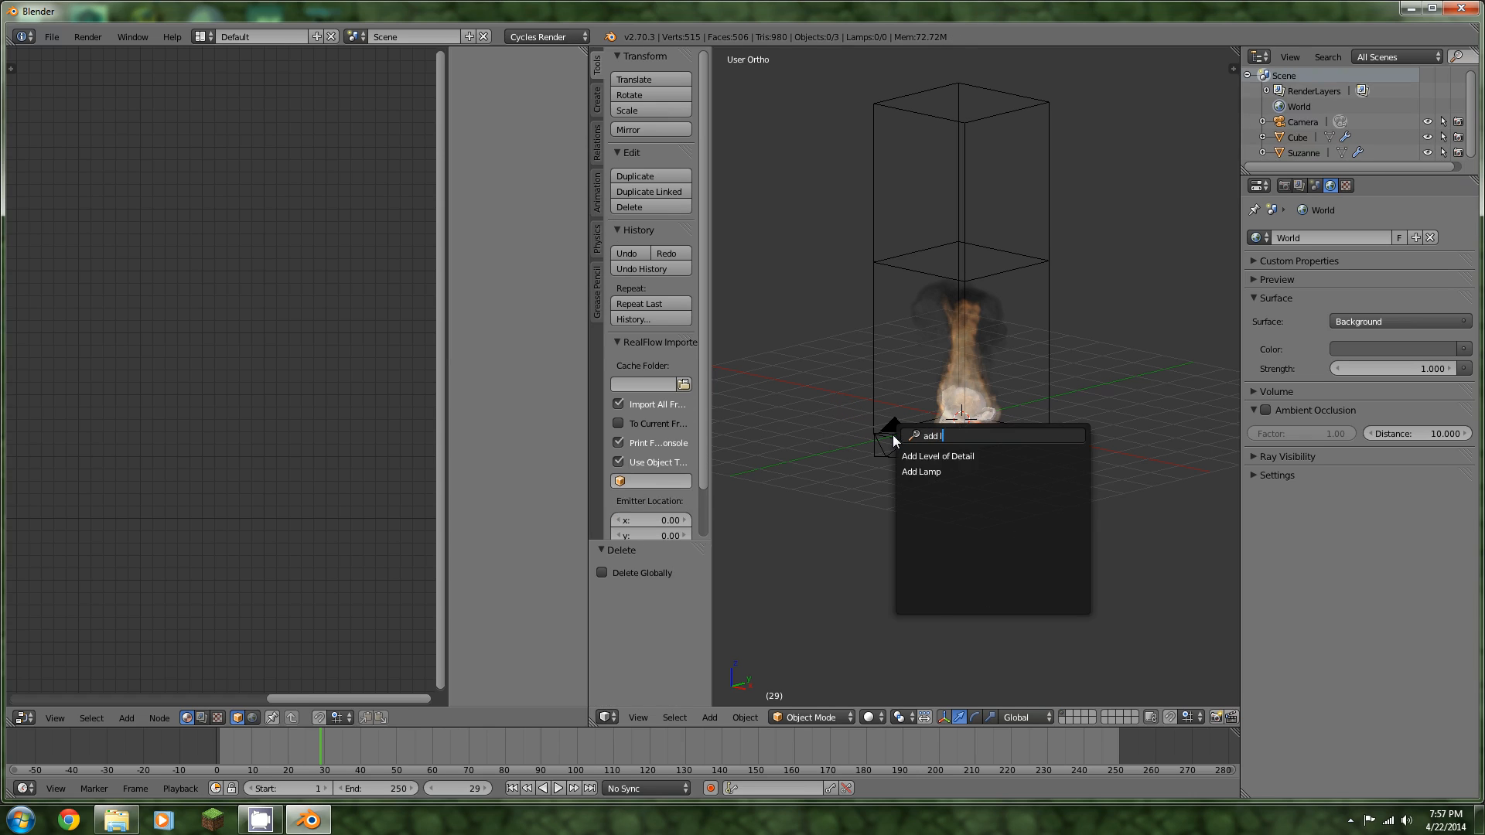
left_click(918, 472)
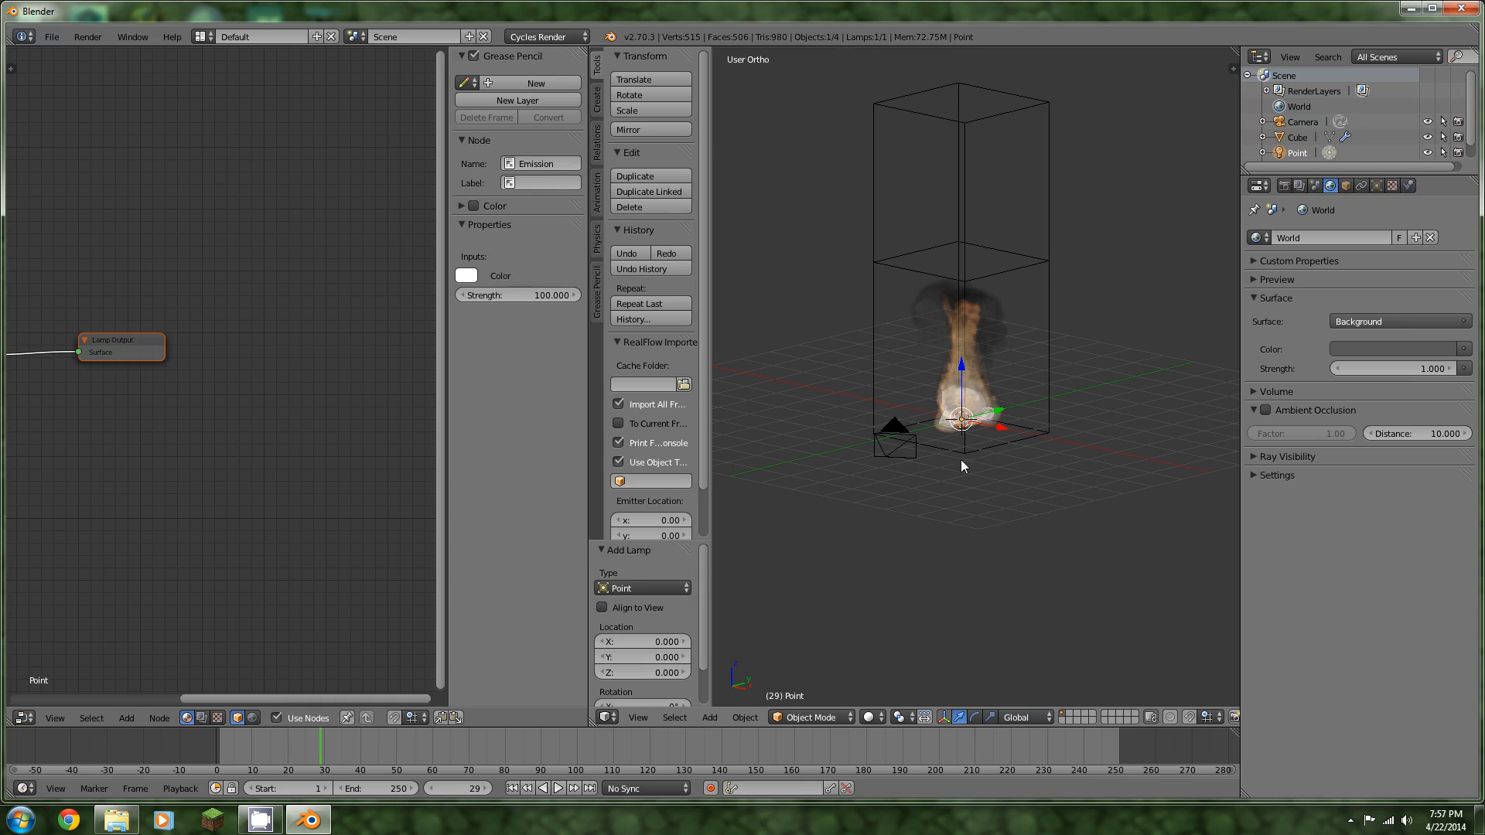
left_click_drag(960, 419, 795, 371)
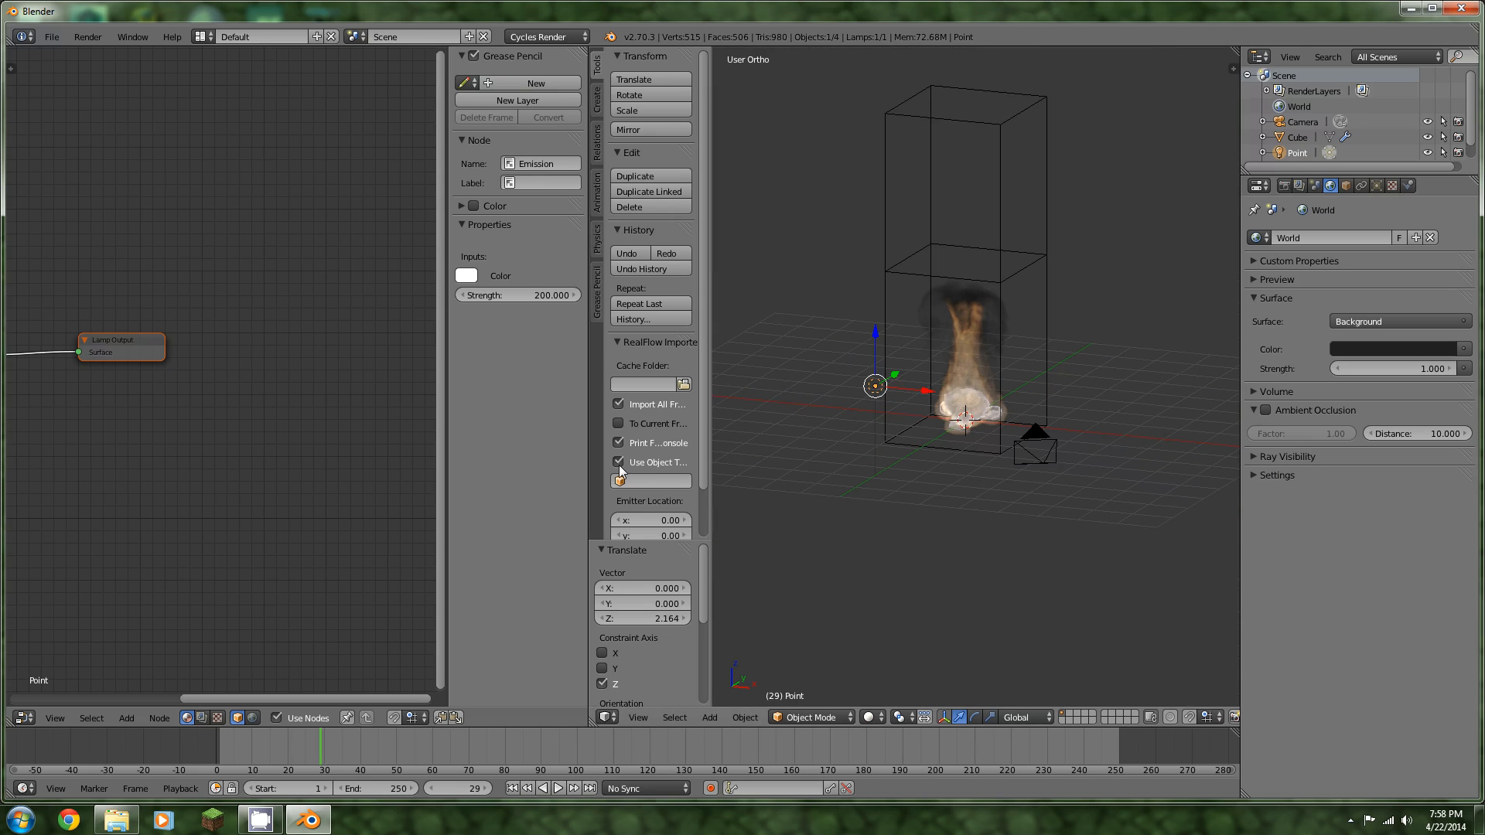
key("KP_0")
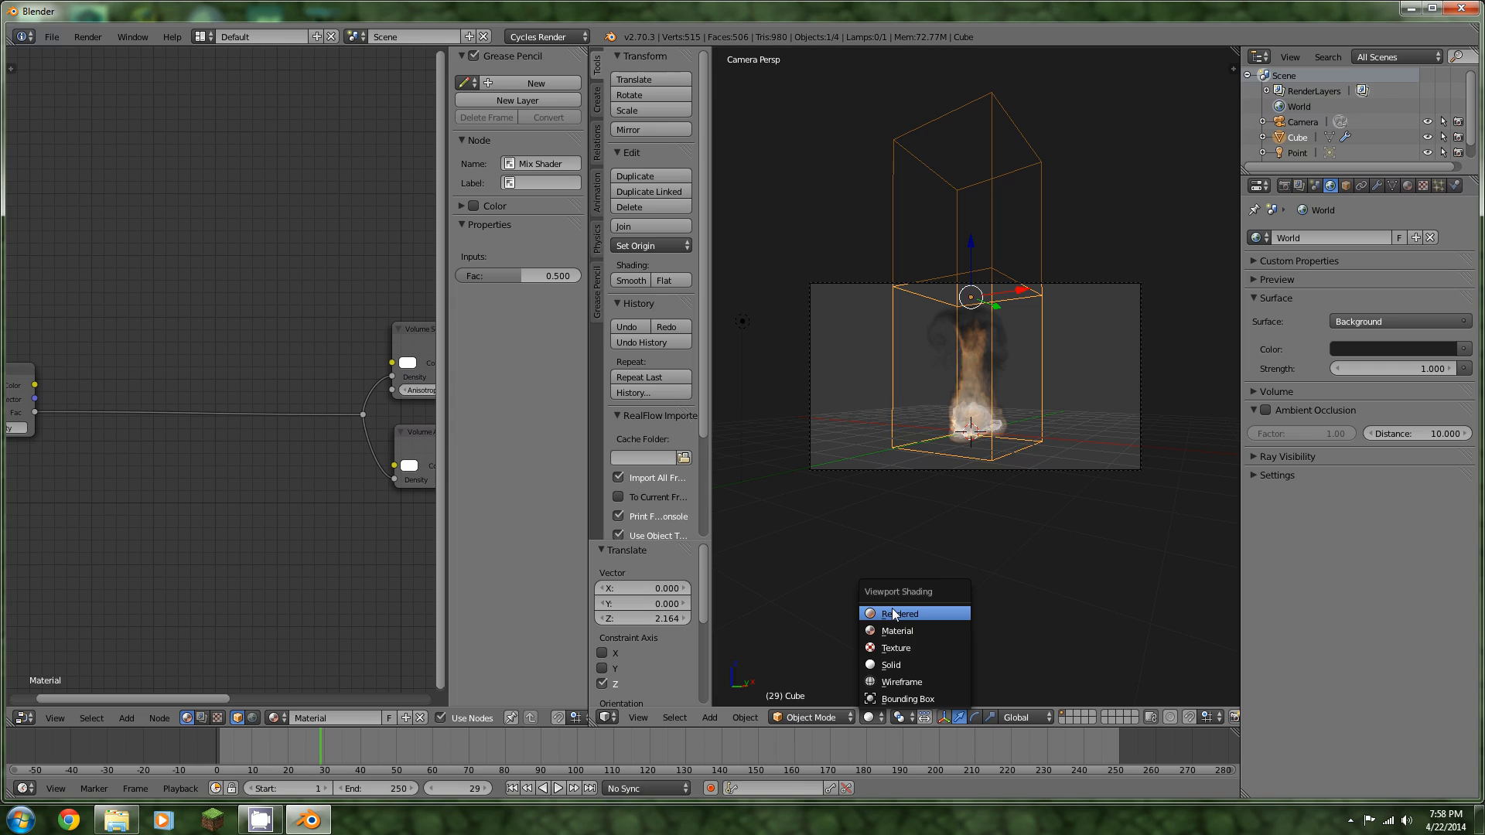
Switch the viewport to Rendered shading for a live Cycles preview inside a render border
left_click(900, 614)
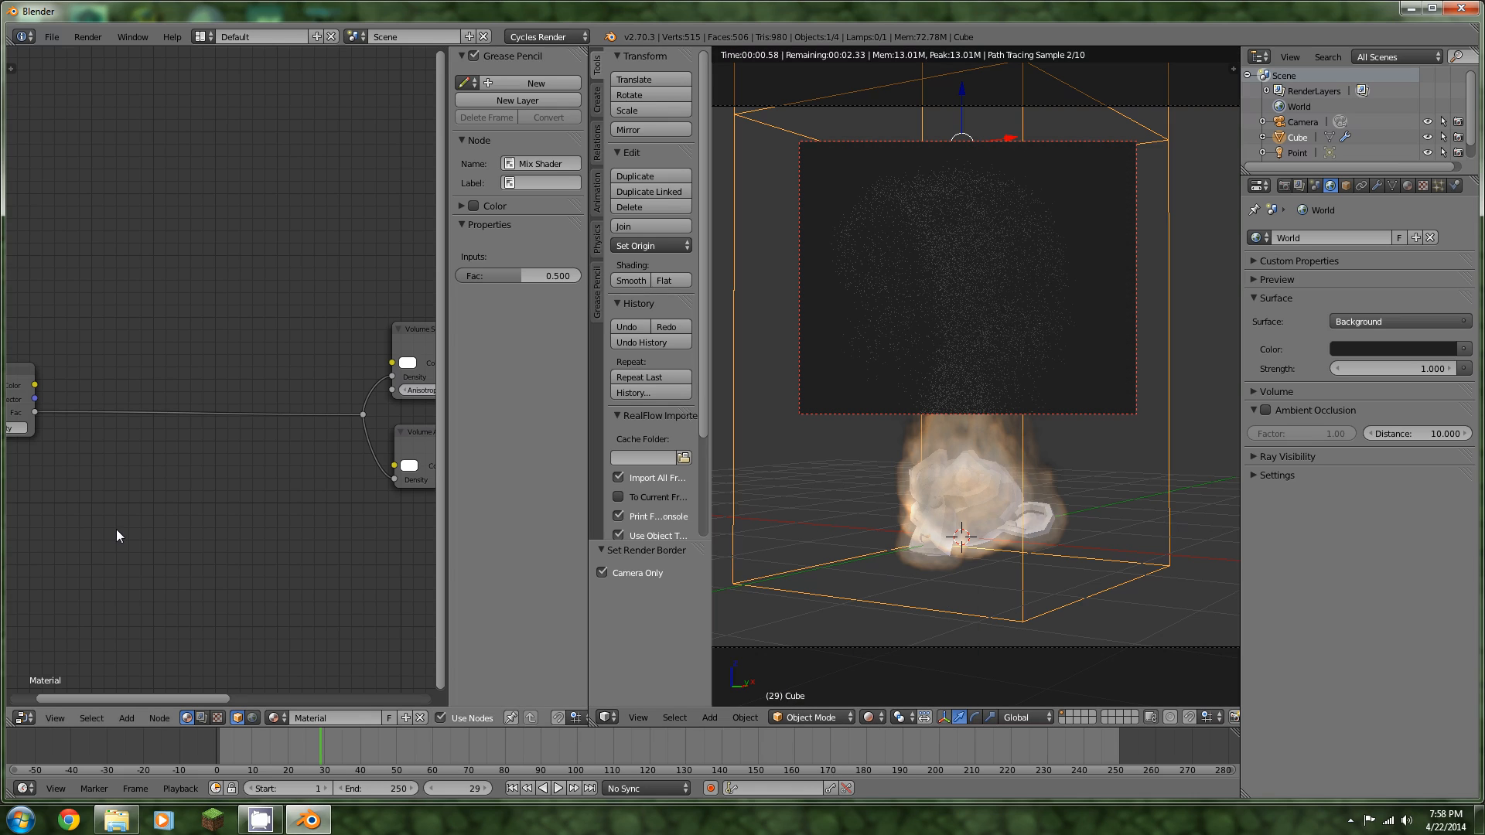
Drop a Bright/Contrast node on the density link and lower its contrast to 0.5
left_click(125, 718)
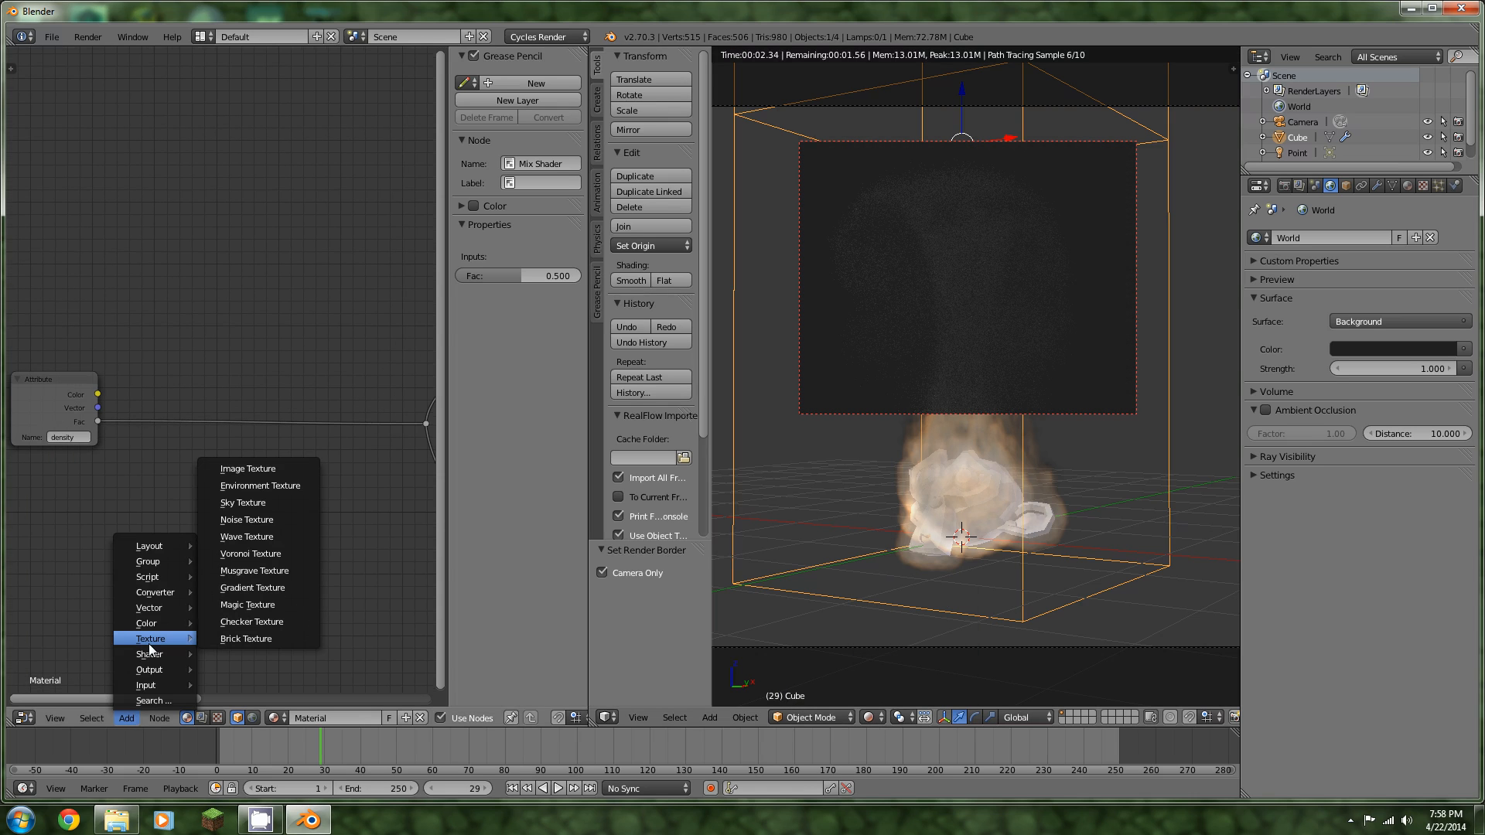
mouse_move(148, 652)
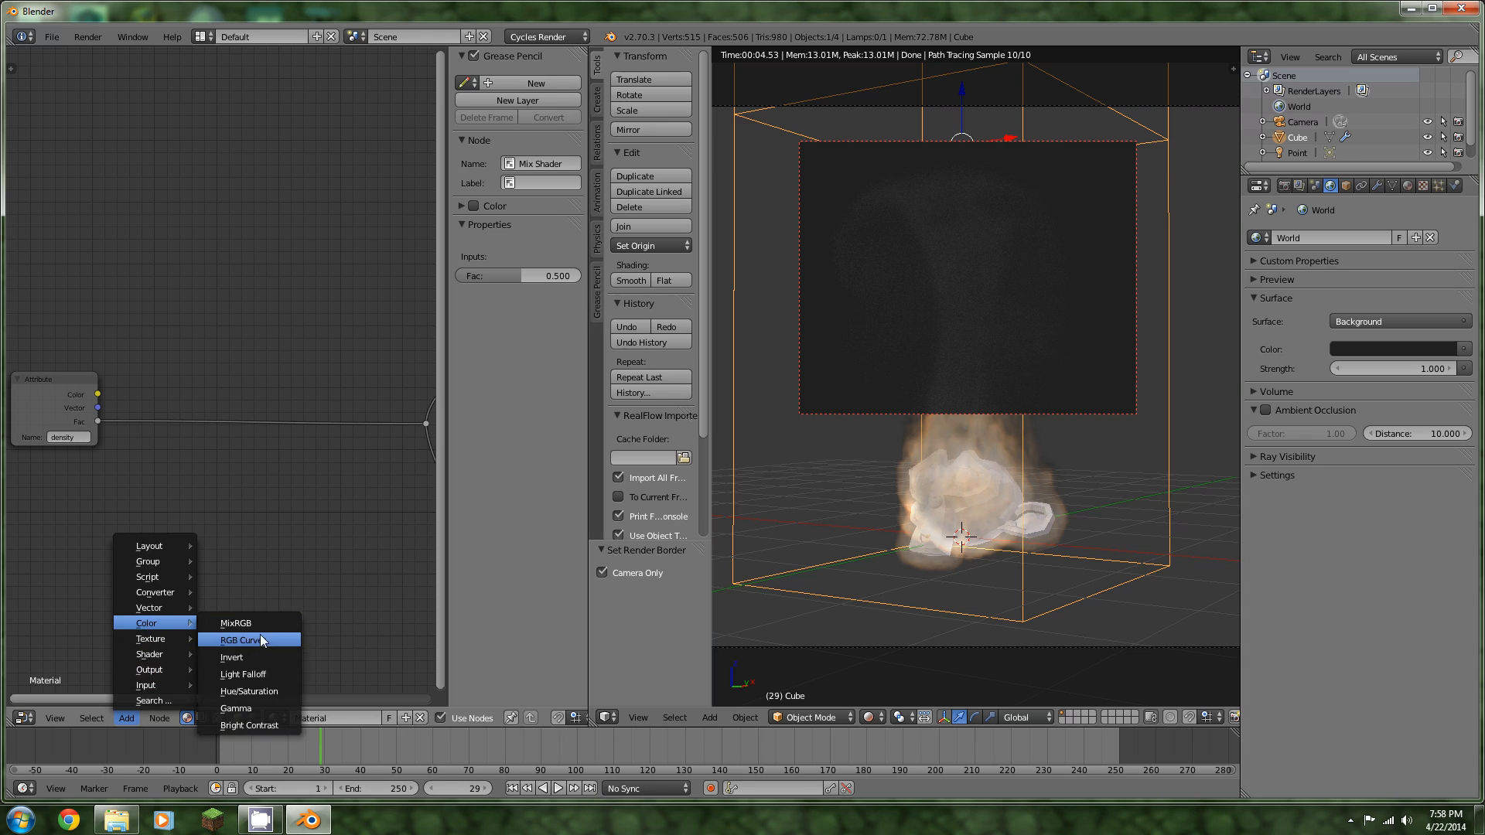
left_click(247, 726)
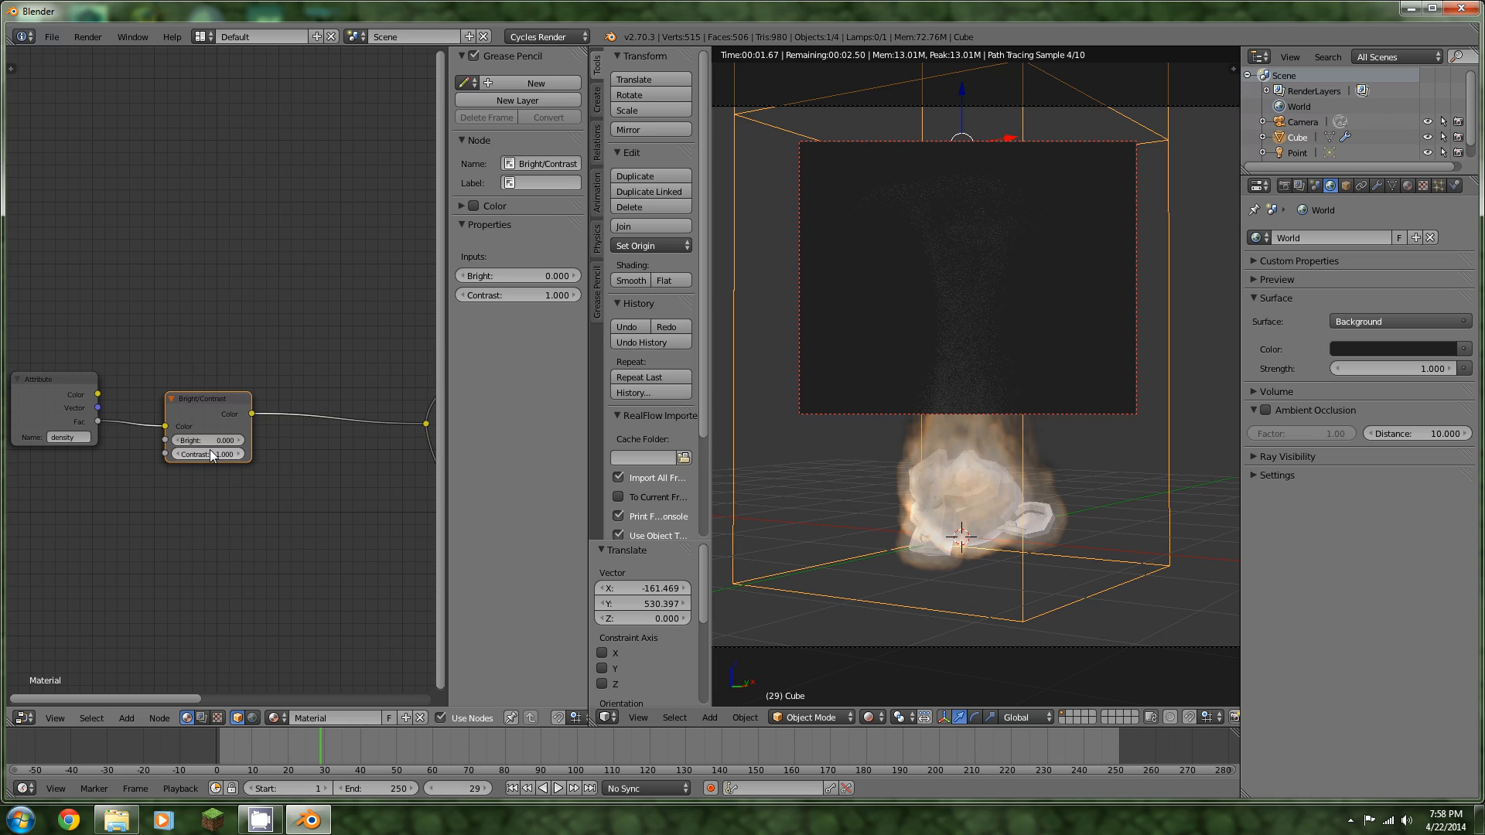
left_click_drag(205, 398, 358, 398)
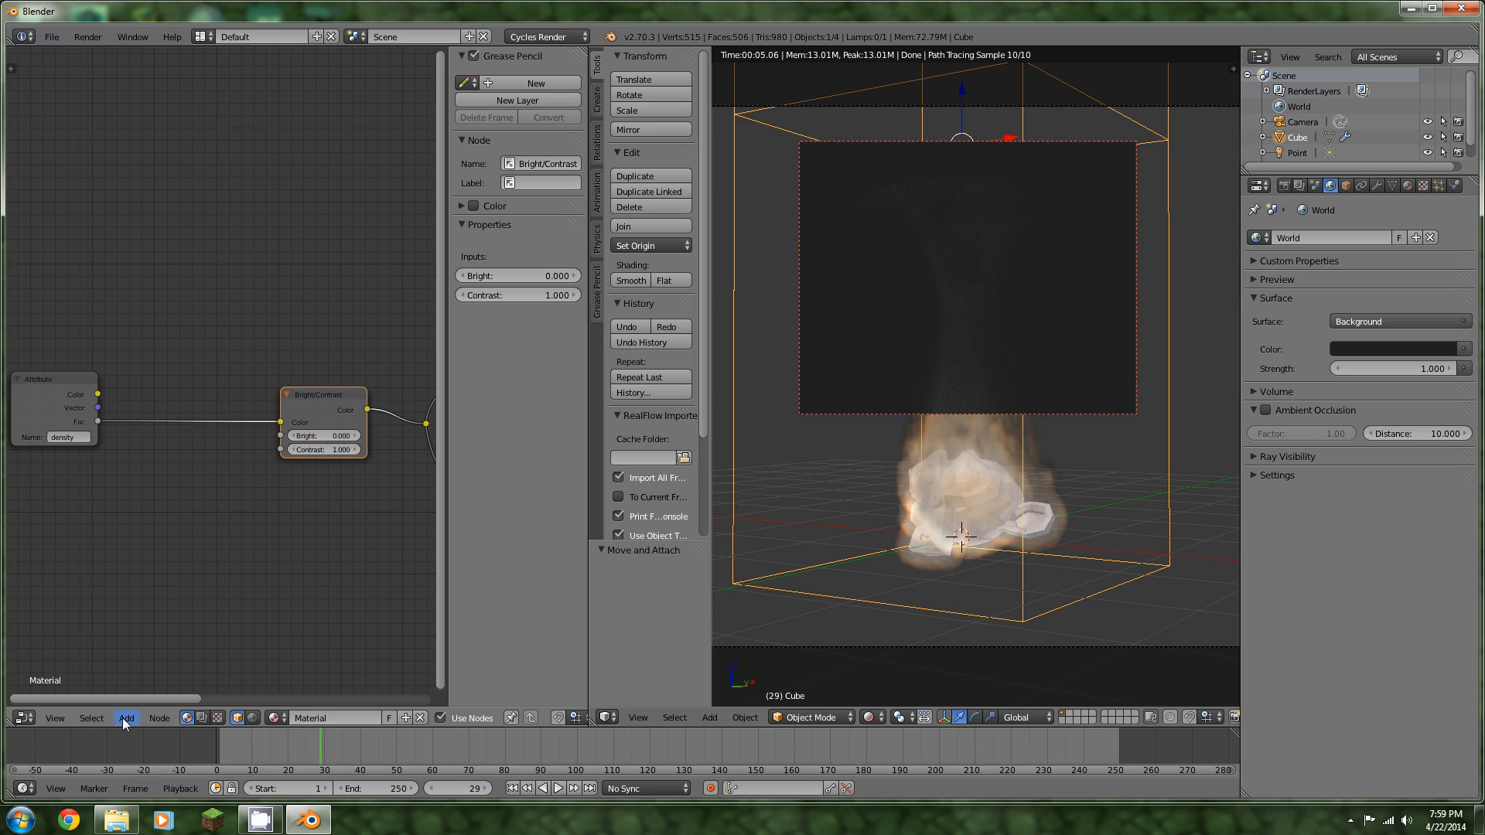
left_click(125, 718)
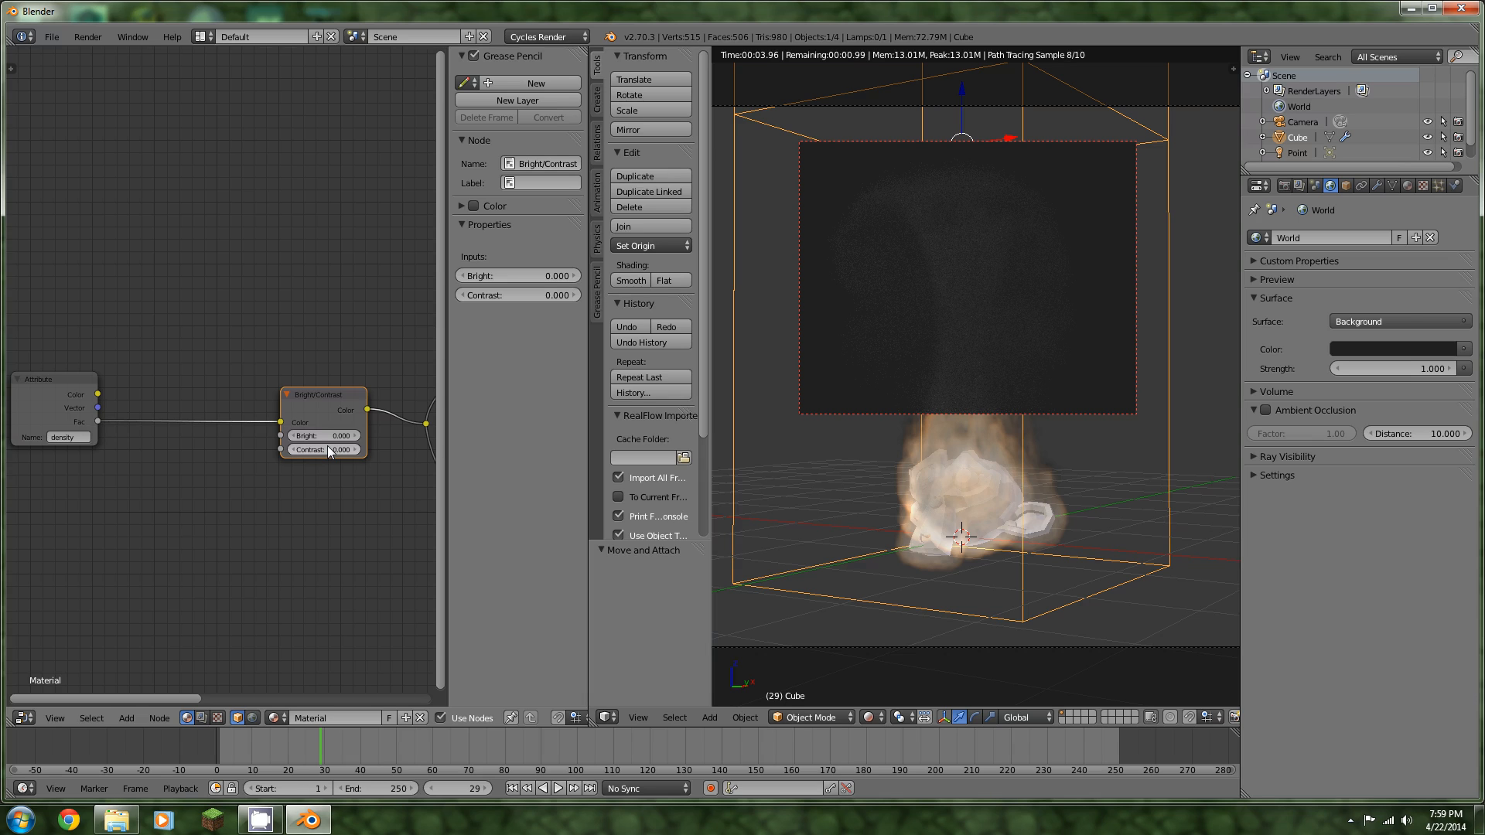
left_click(321, 448)
type("0.500")
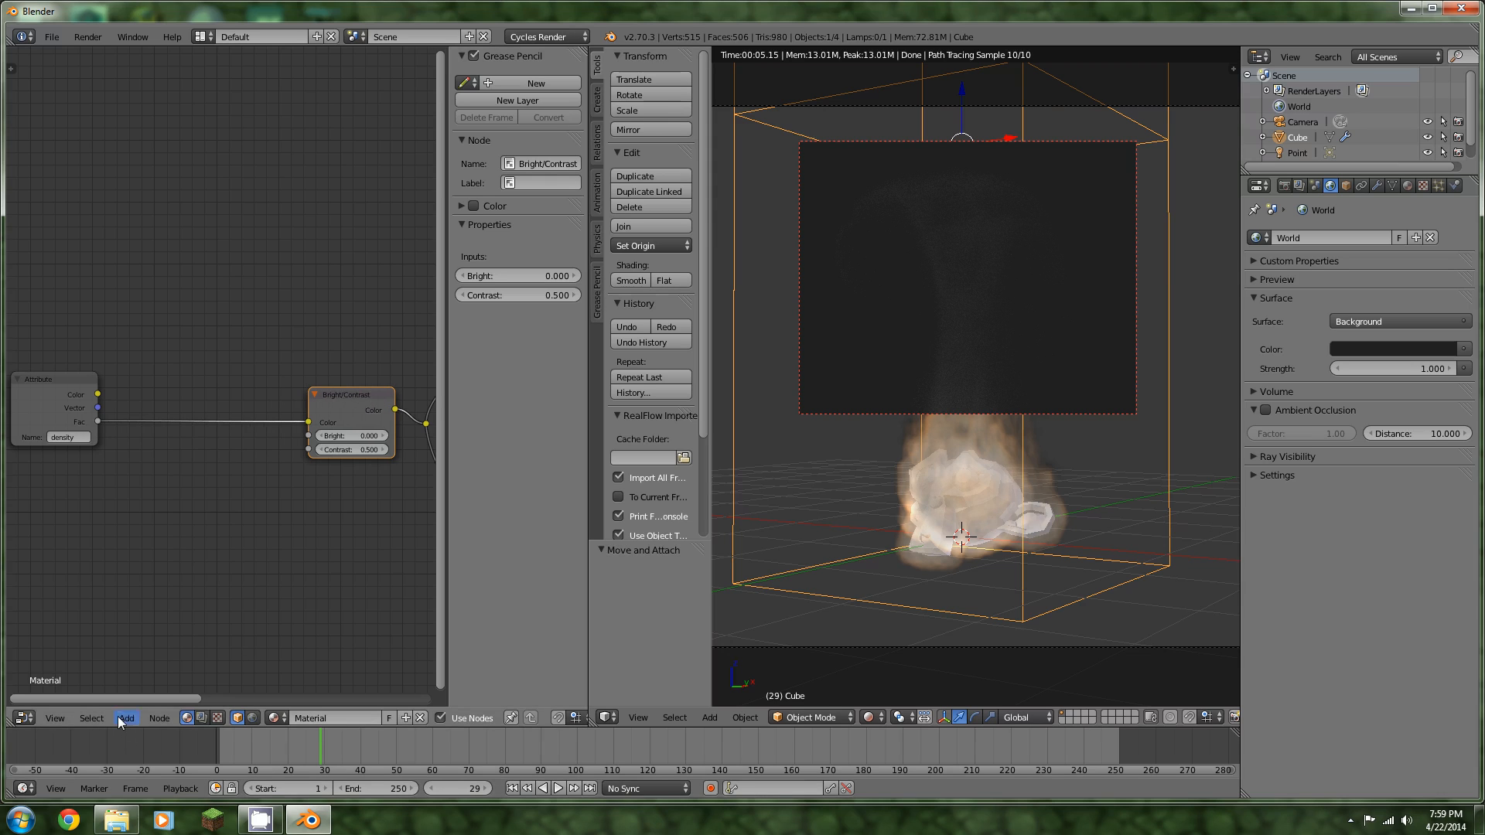
left_click(125, 717)
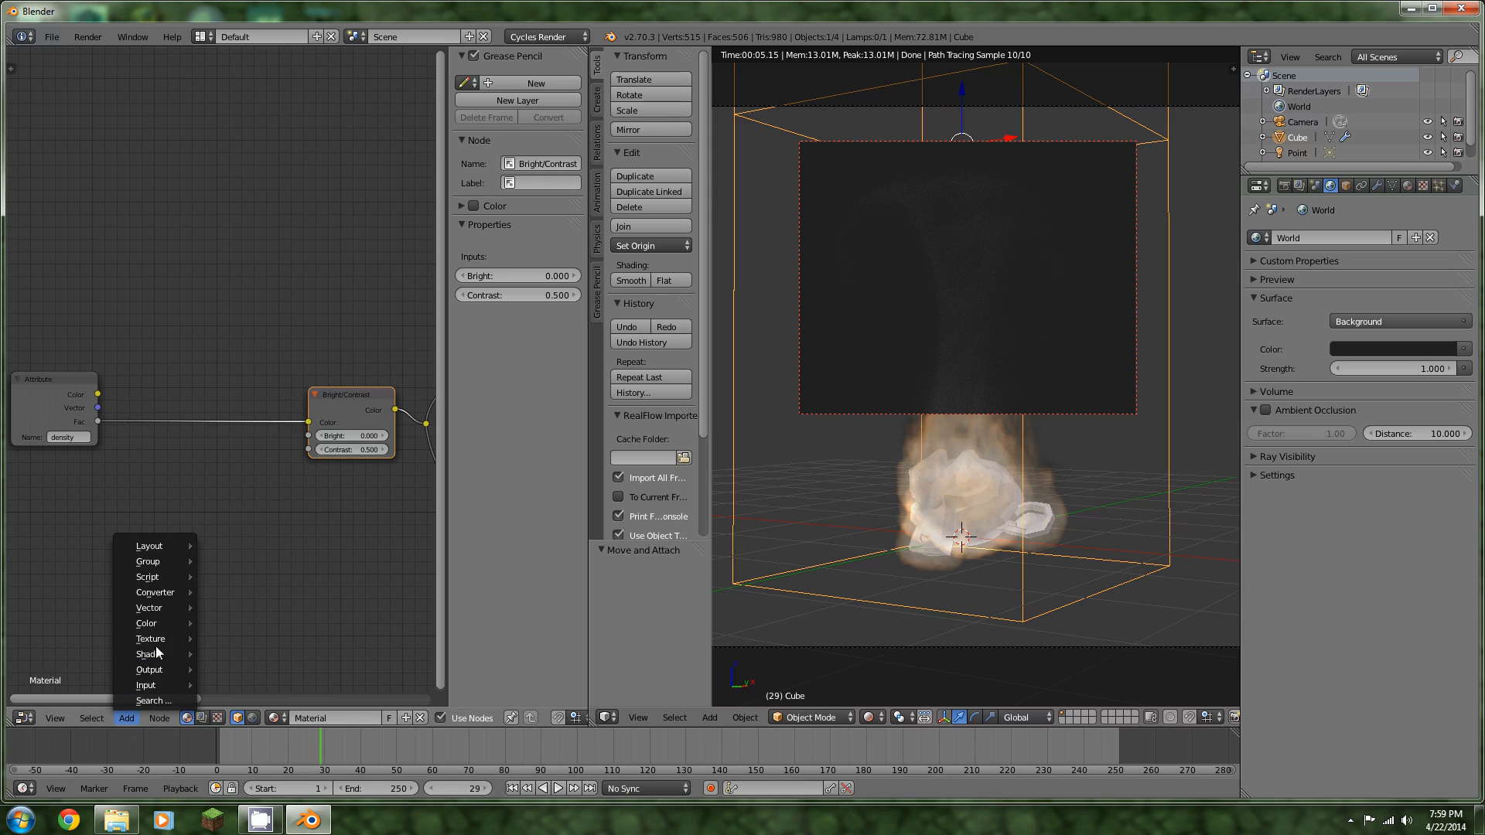
mouse_move(147, 576)
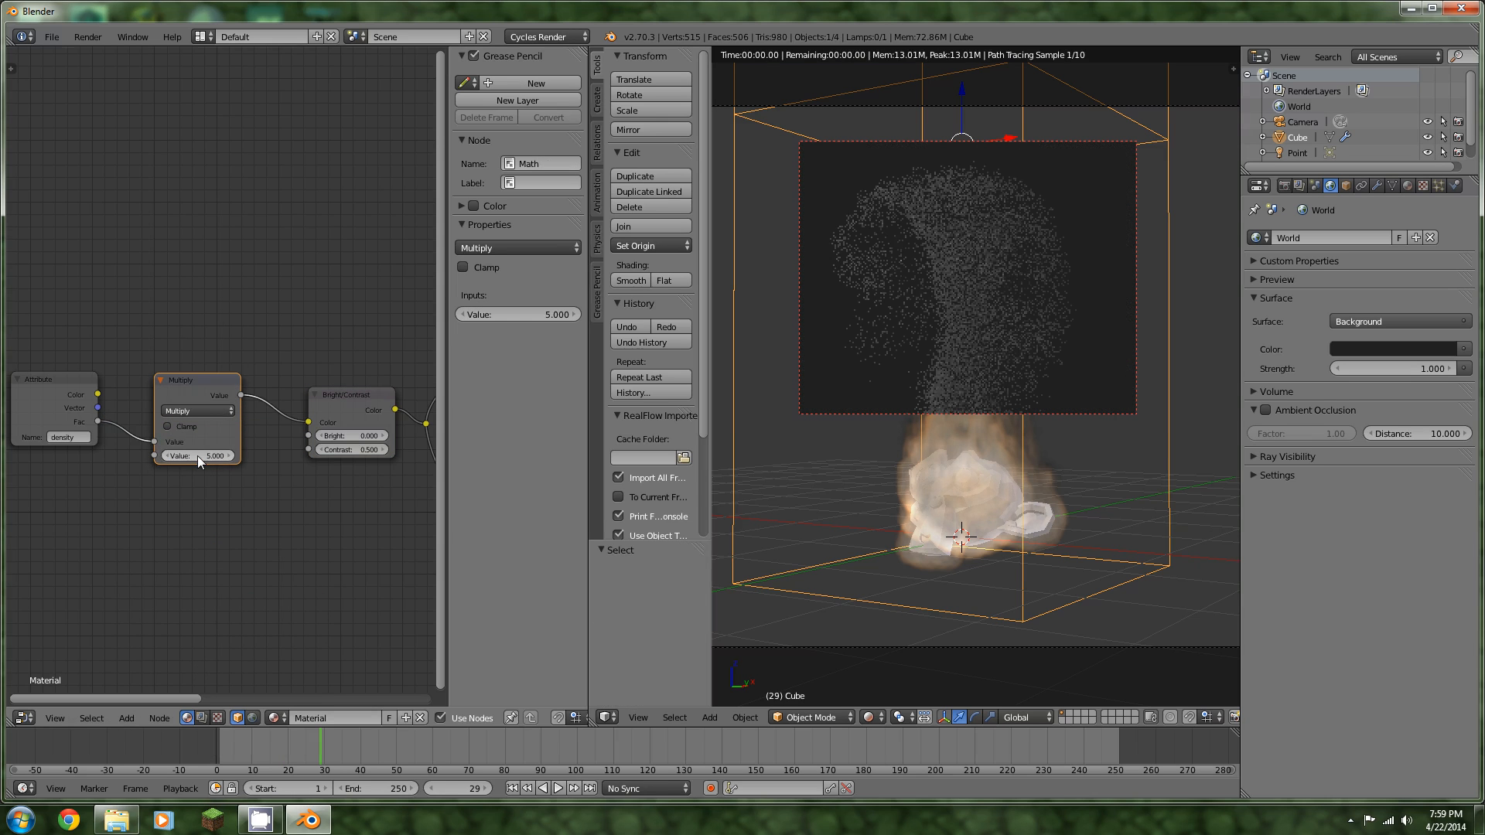
mouse_move(200, 455)
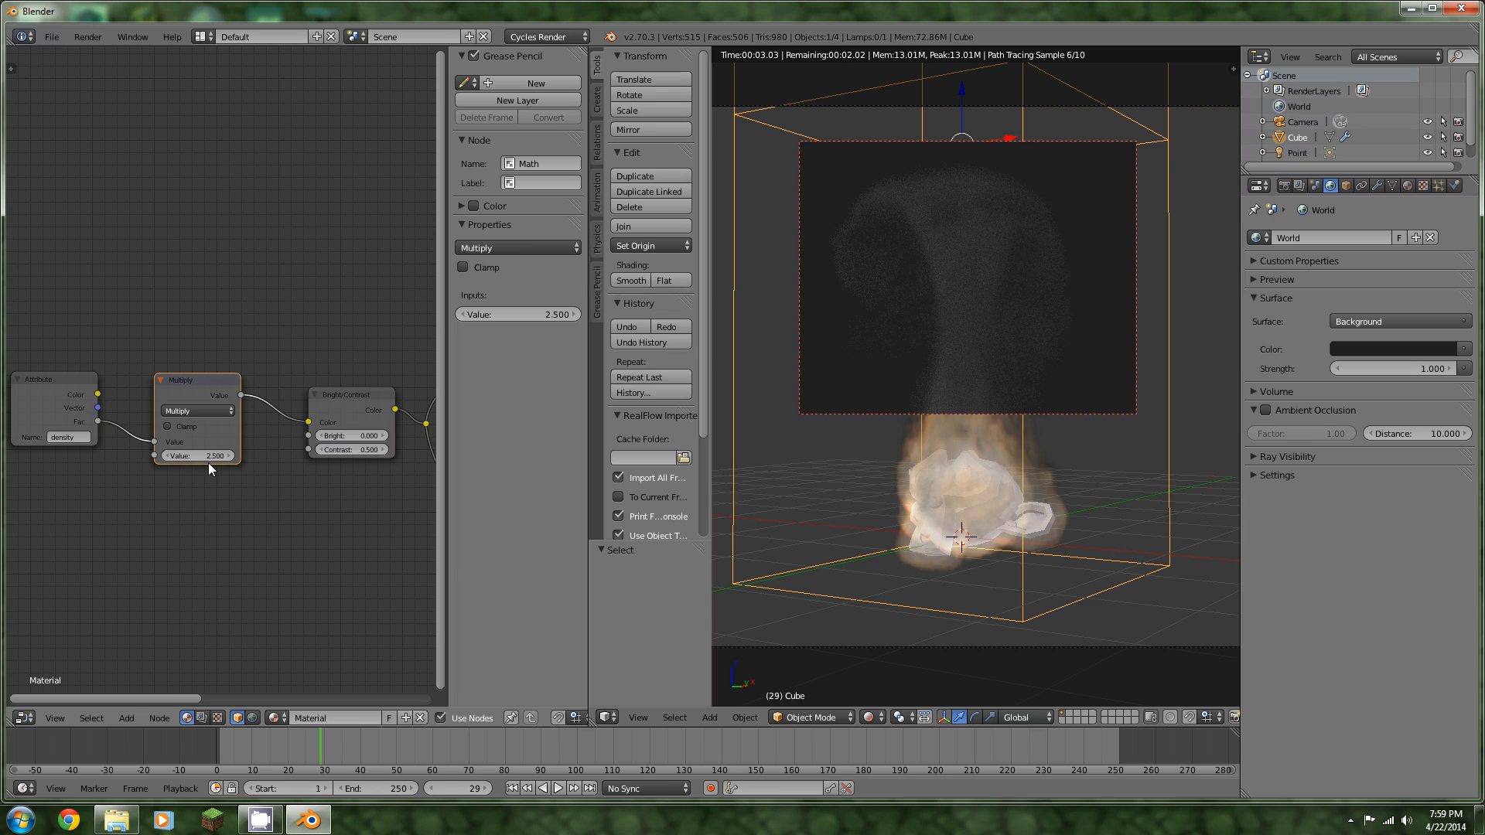
Set a Math Multiply node to 7 between the Attribute and Bright/Contrast nodes
left_click(196, 455)
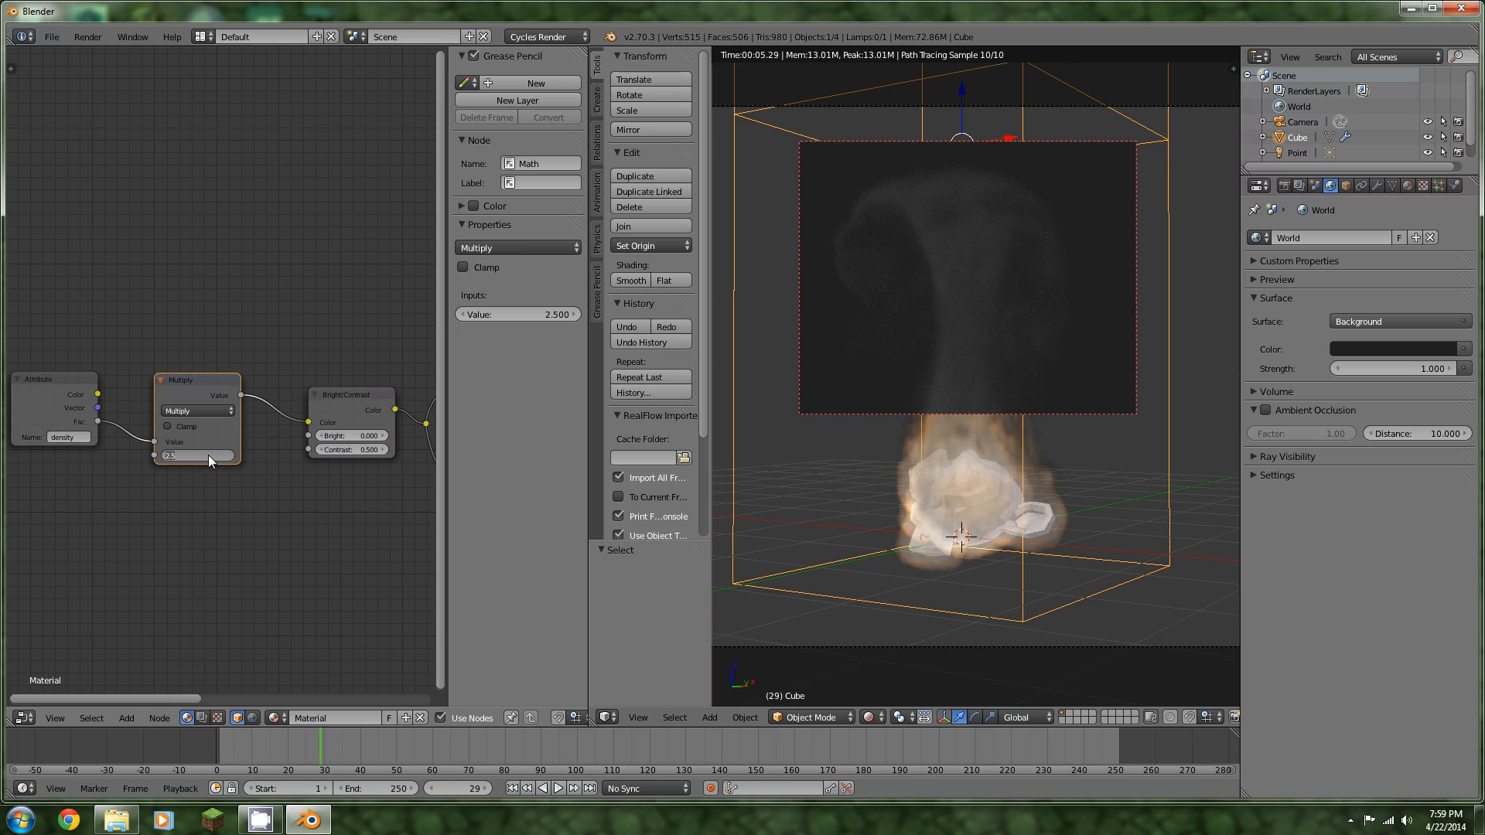
type("7.000")
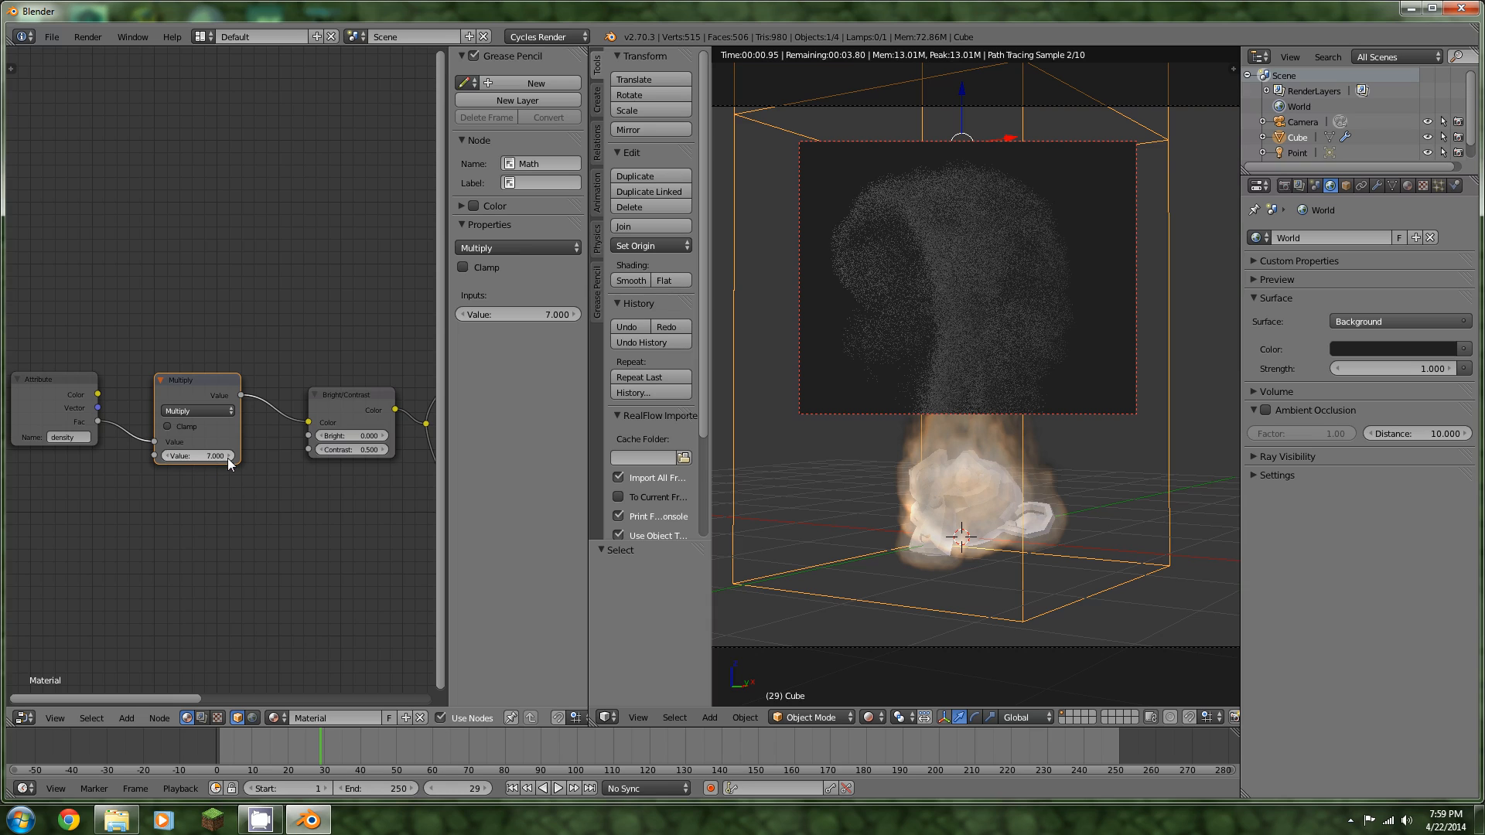
left_click(351, 449)
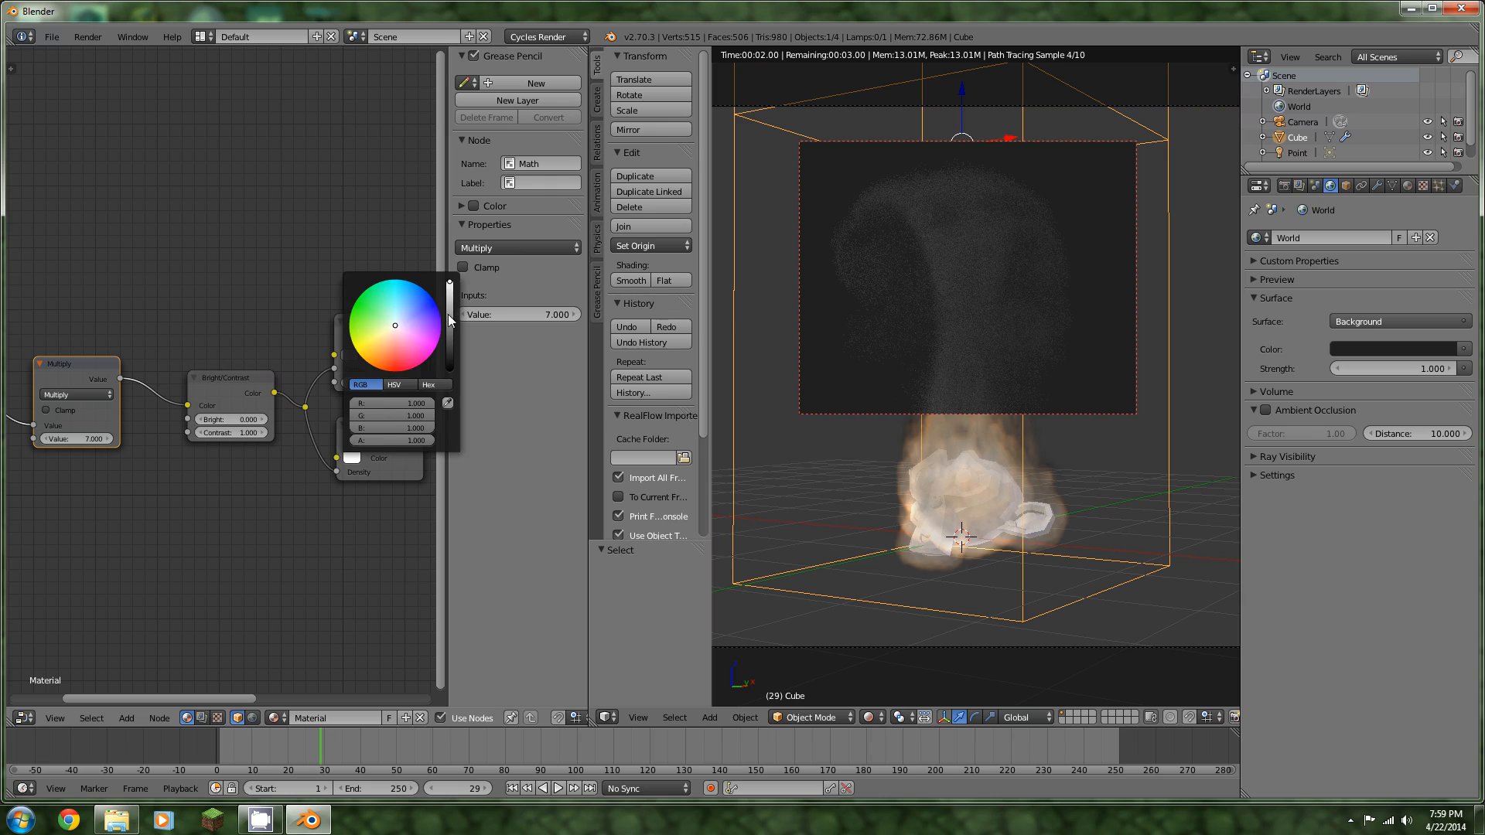
Darken the Volume Scatter colour from white to about 0.418 grey
left_click_drag(448, 284, 448, 322)
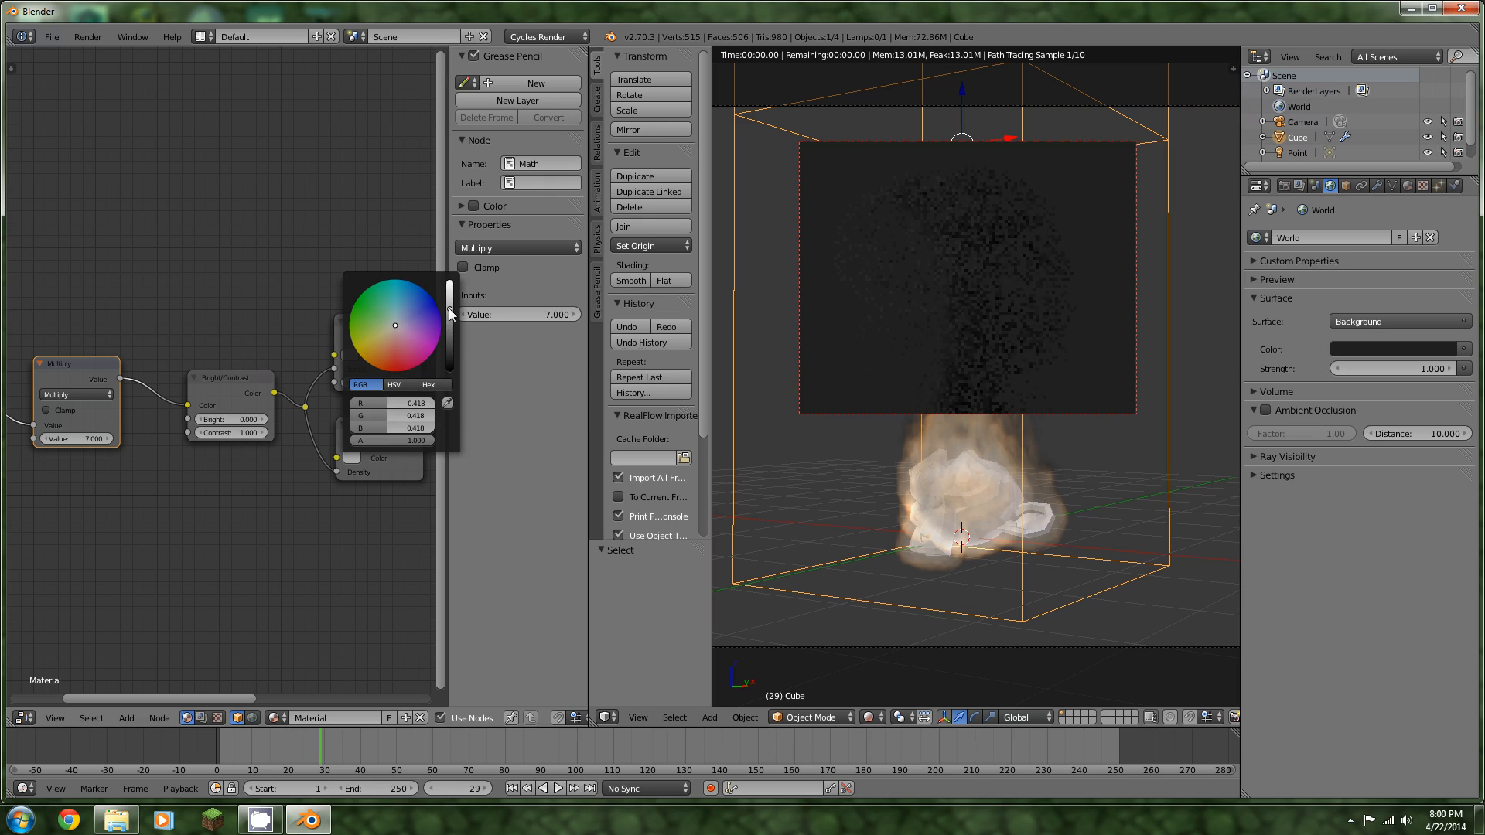
left_click_drag(450, 312, 450, 302)
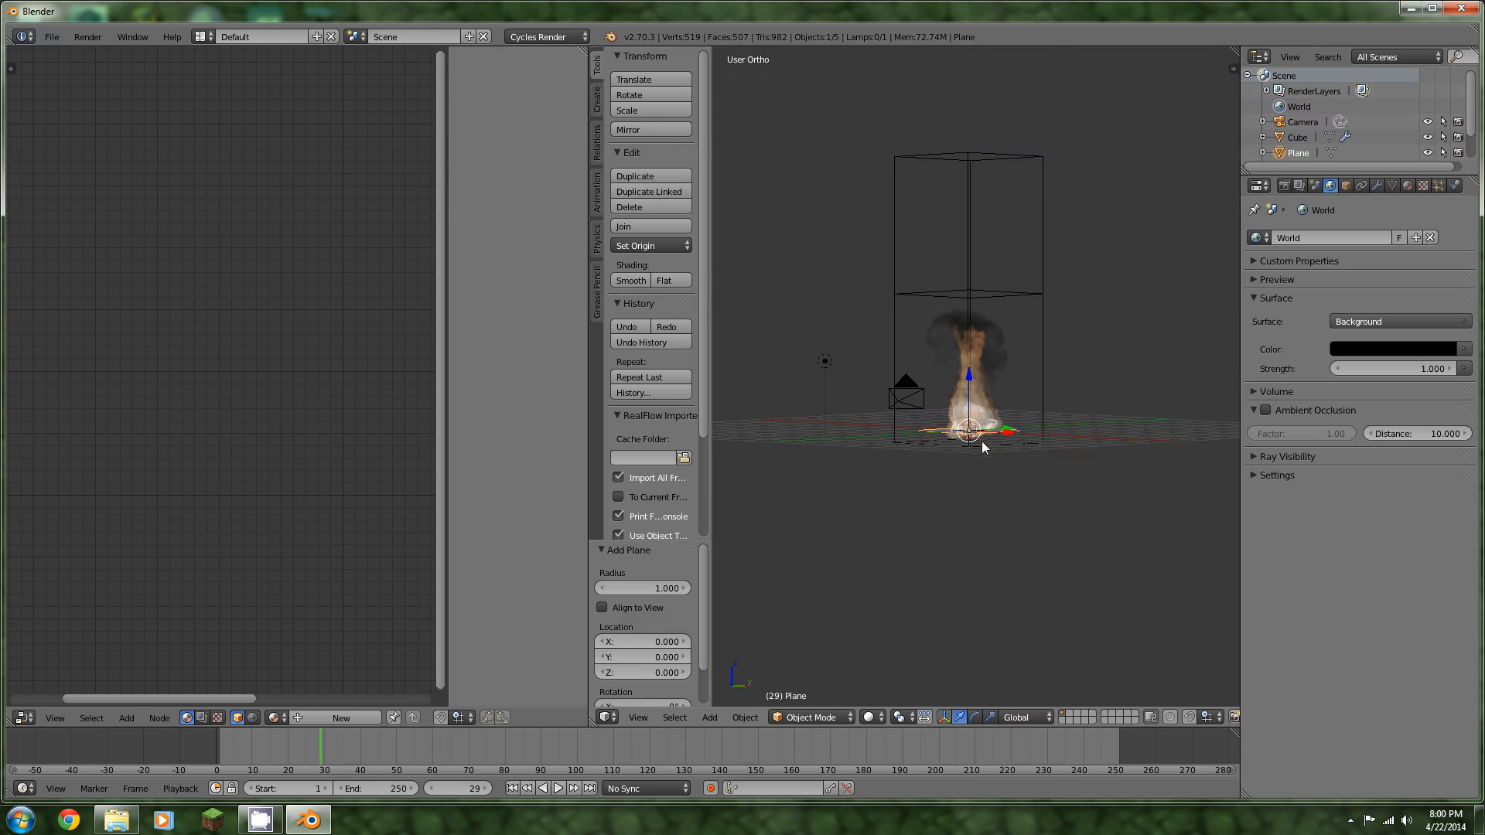
Scale the ground plane up about 1.857 times and select the smoke domain cube for its node tree
left_click_drag(983, 445, 983, 436)
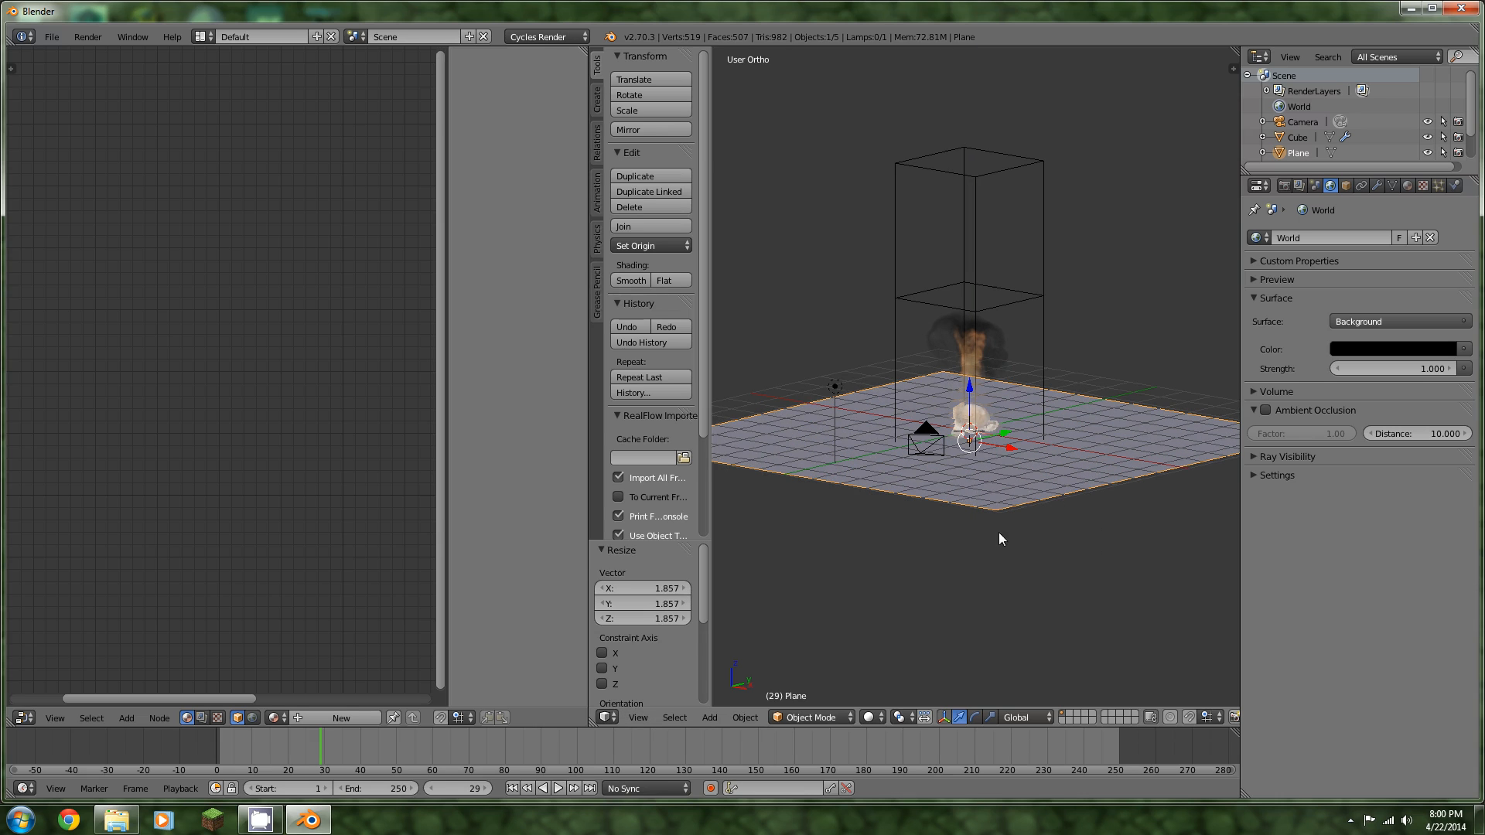
left_click(1405, 185)
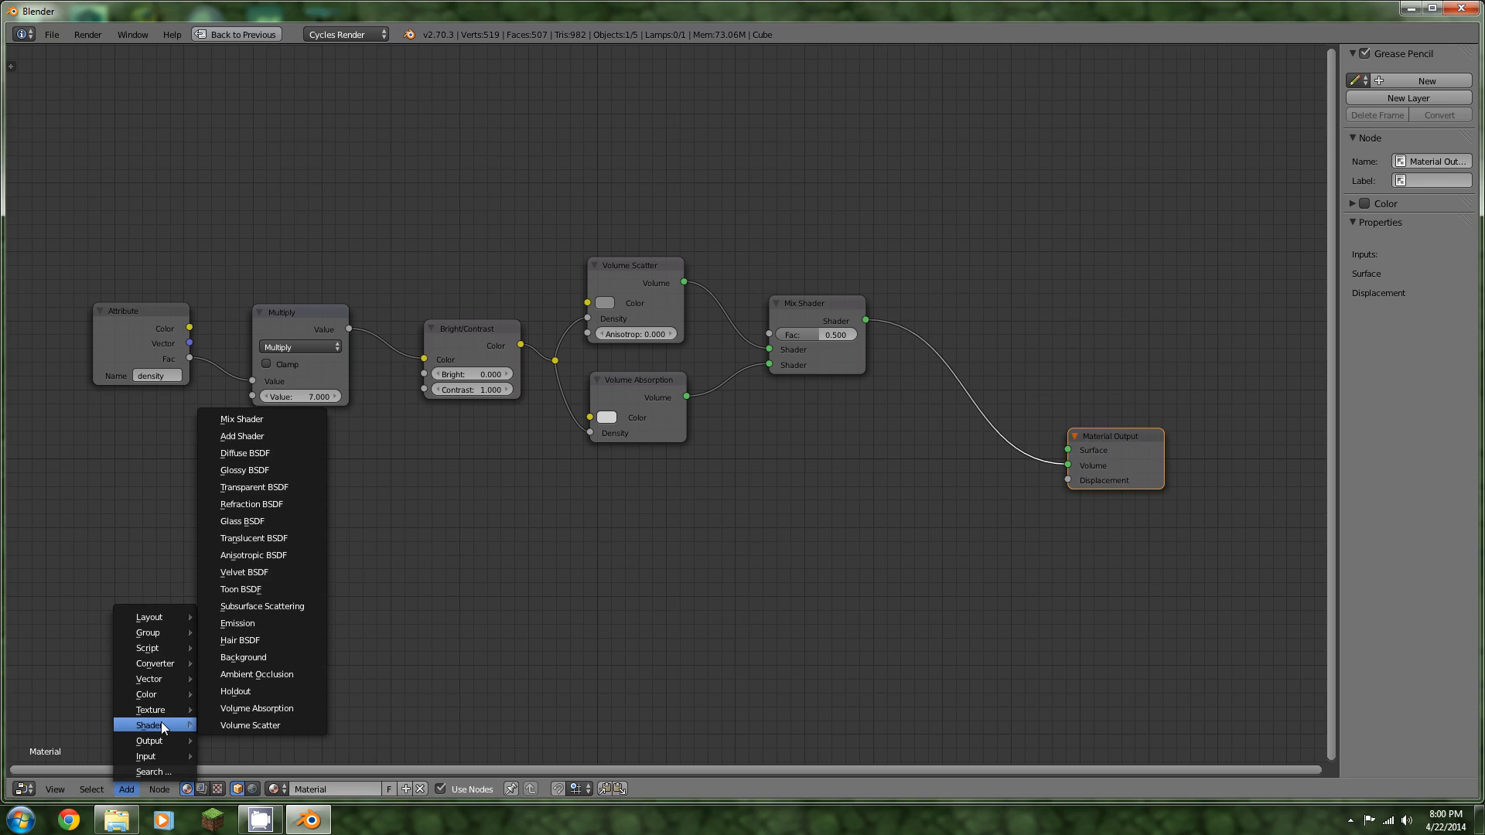
Add an Add Shader before the output, a 'flame' Attribute, a Multiply Math node, a ColorRamp and an Emission shader
left_click(241, 436)
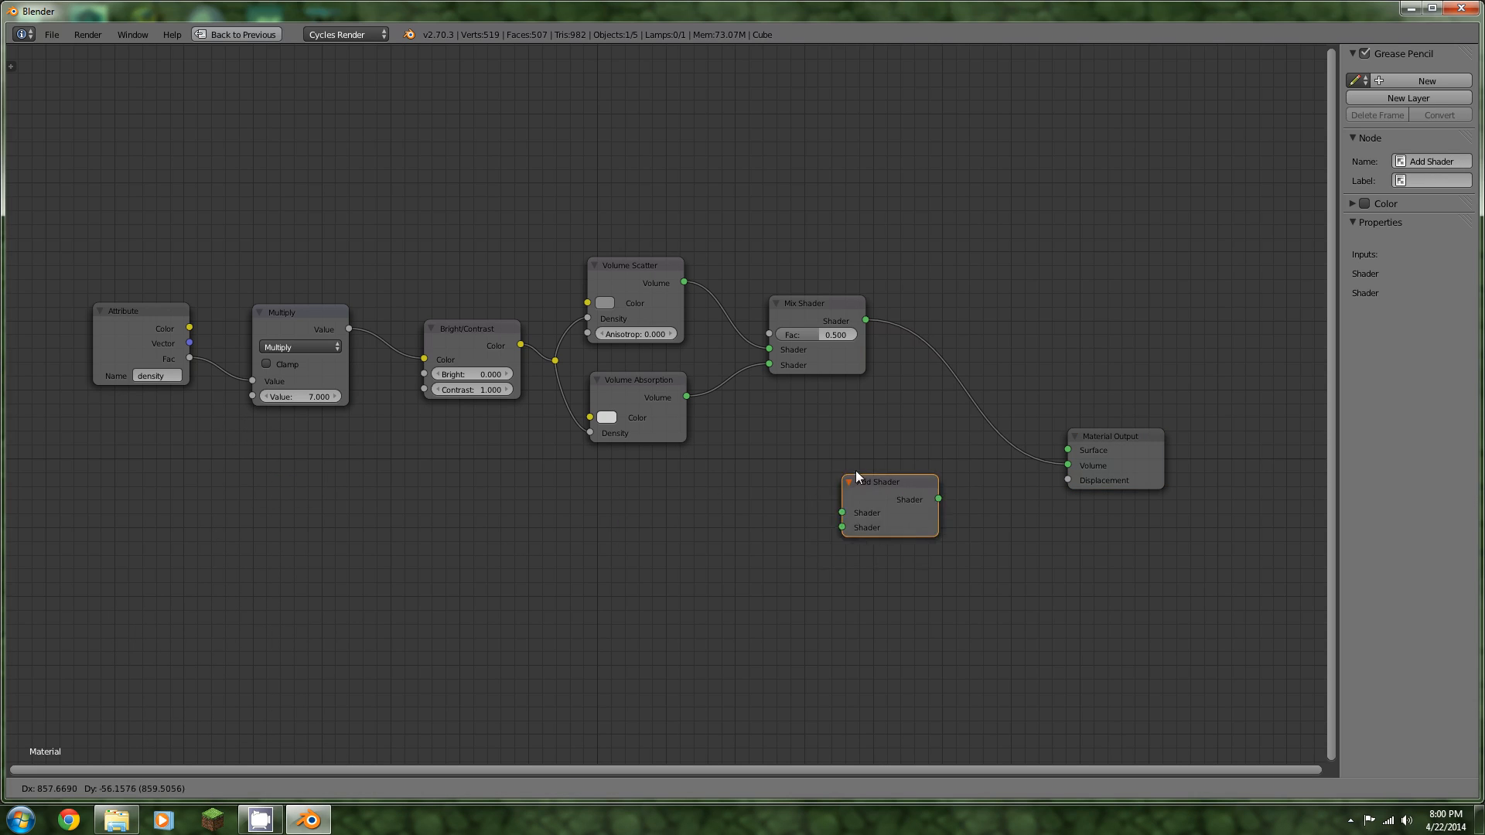
left_click_drag(888, 481, 973, 459)
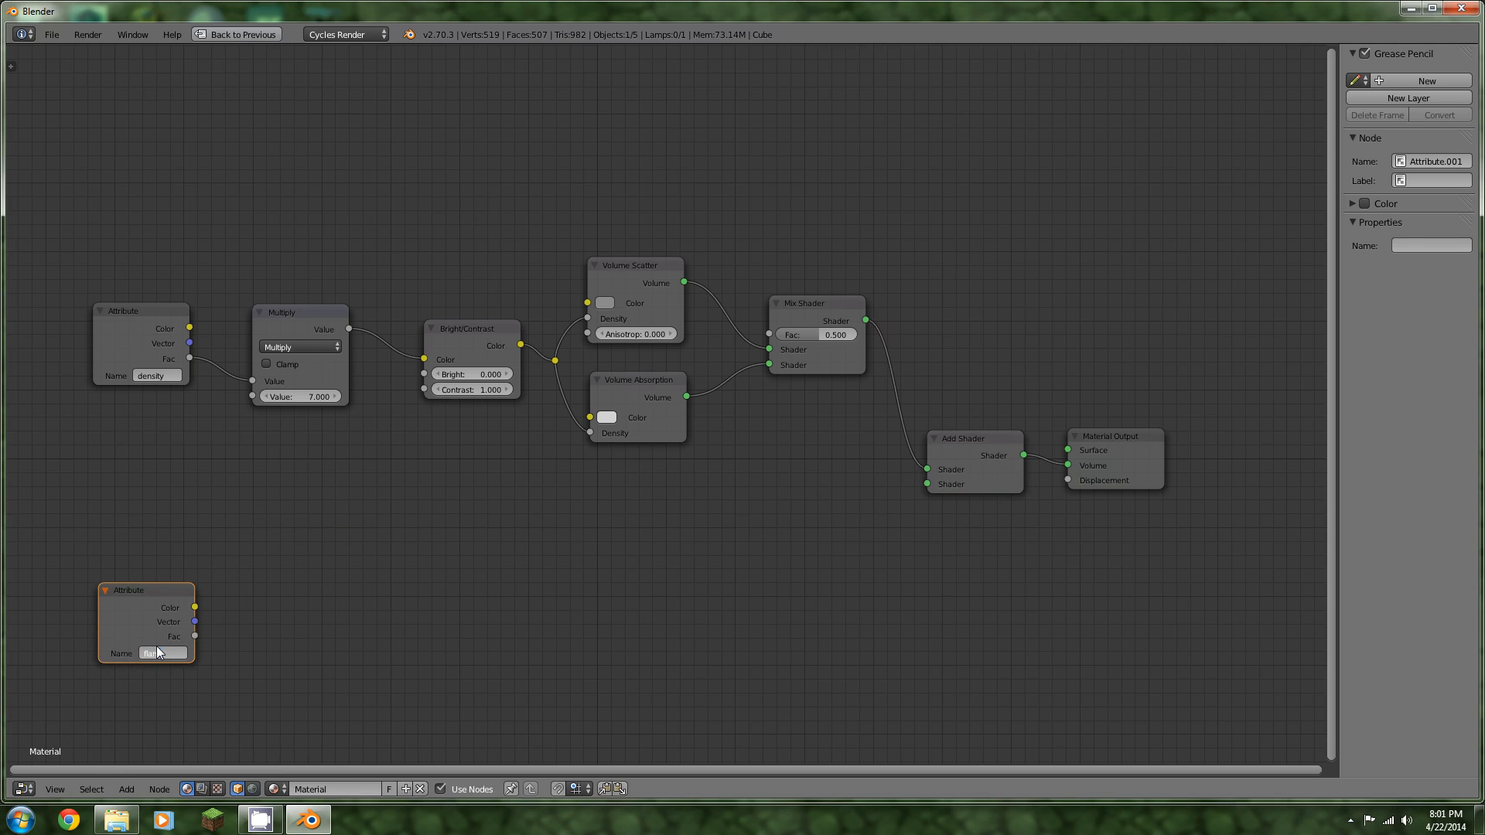
left_click(125, 788)
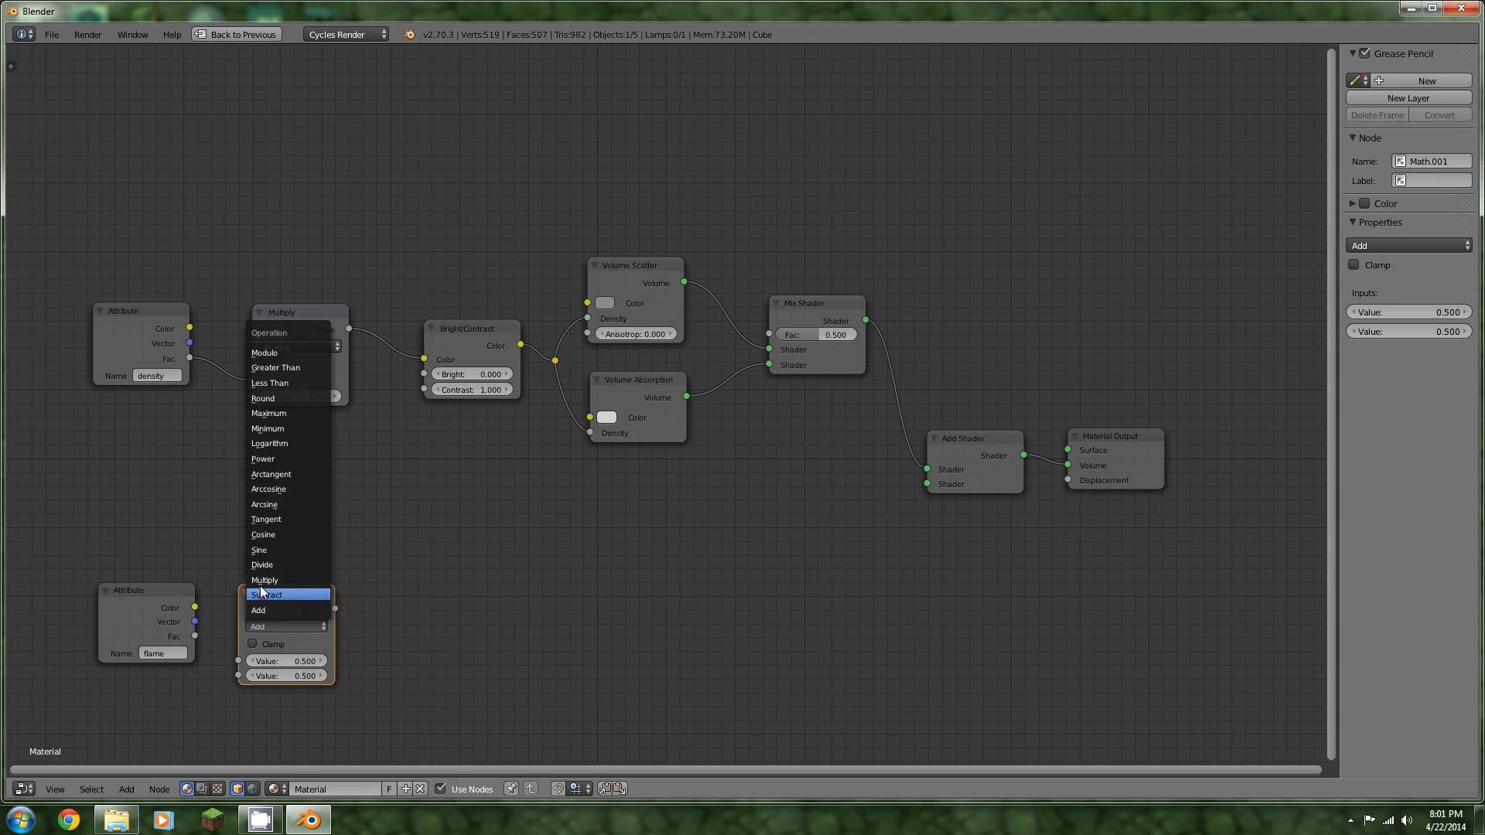
left_click(264, 580)
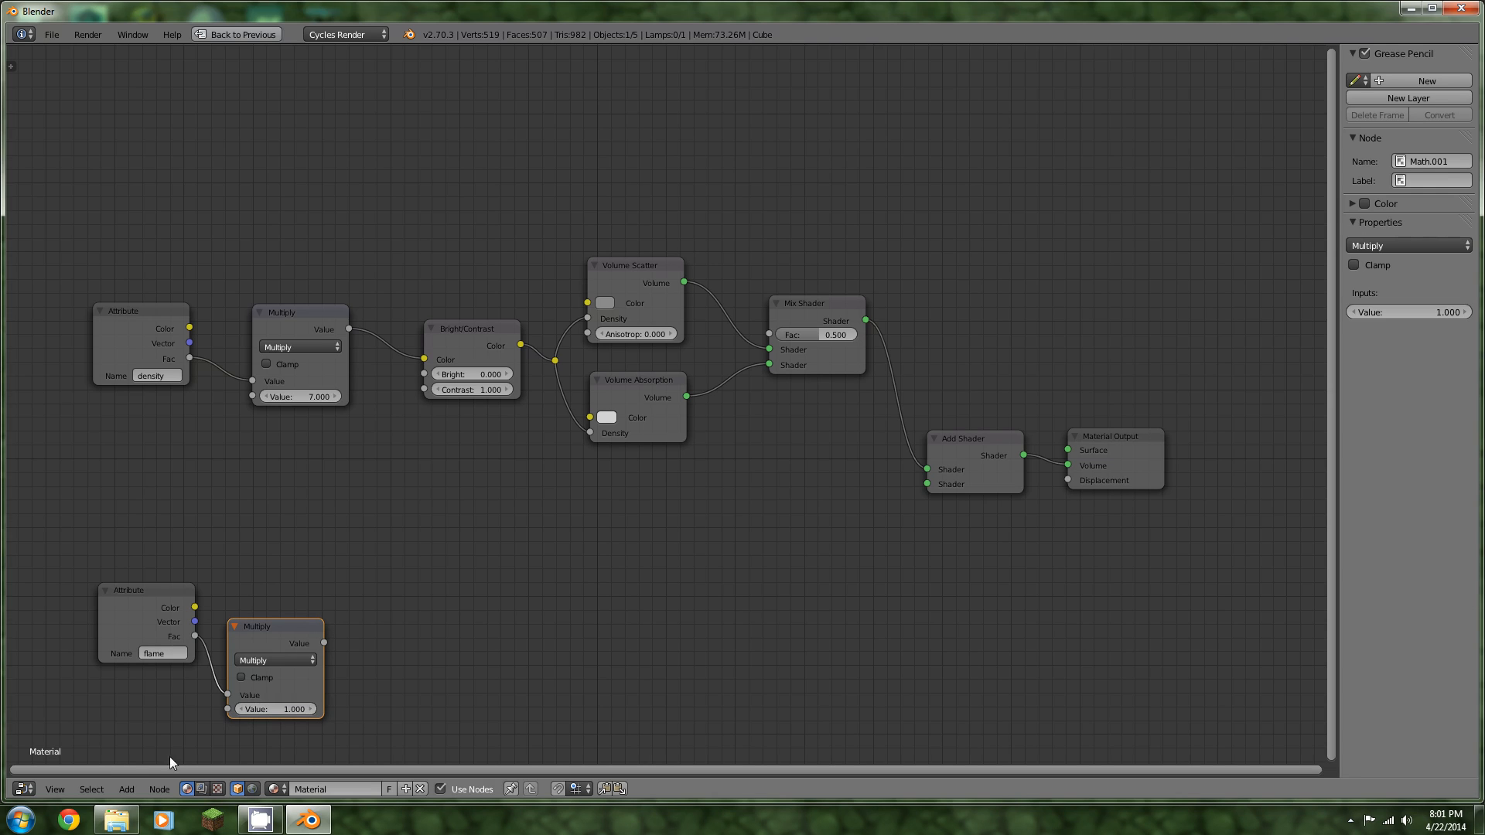
left_click(125, 787)
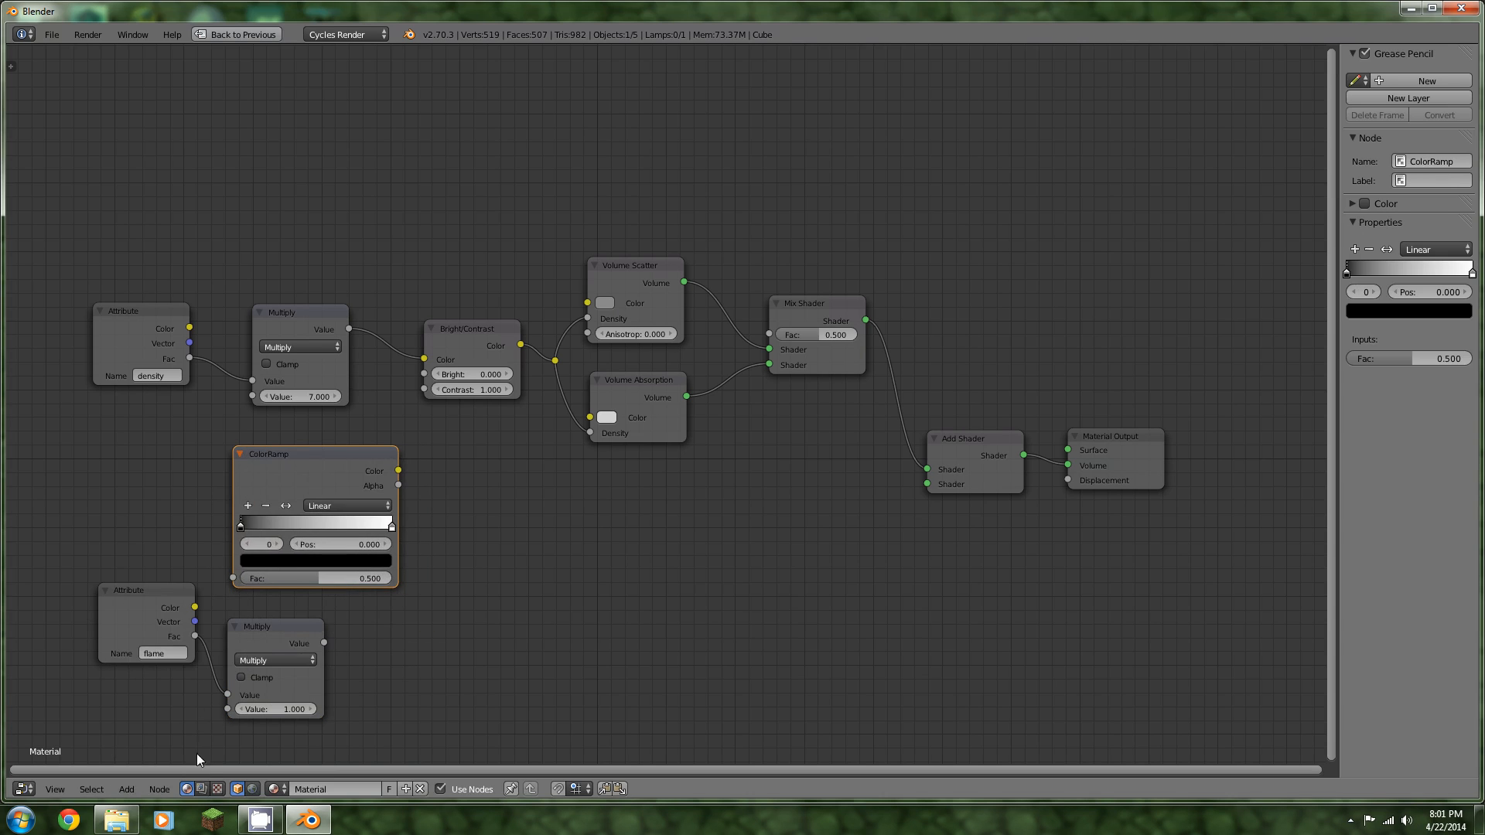
left_click(125, 789)
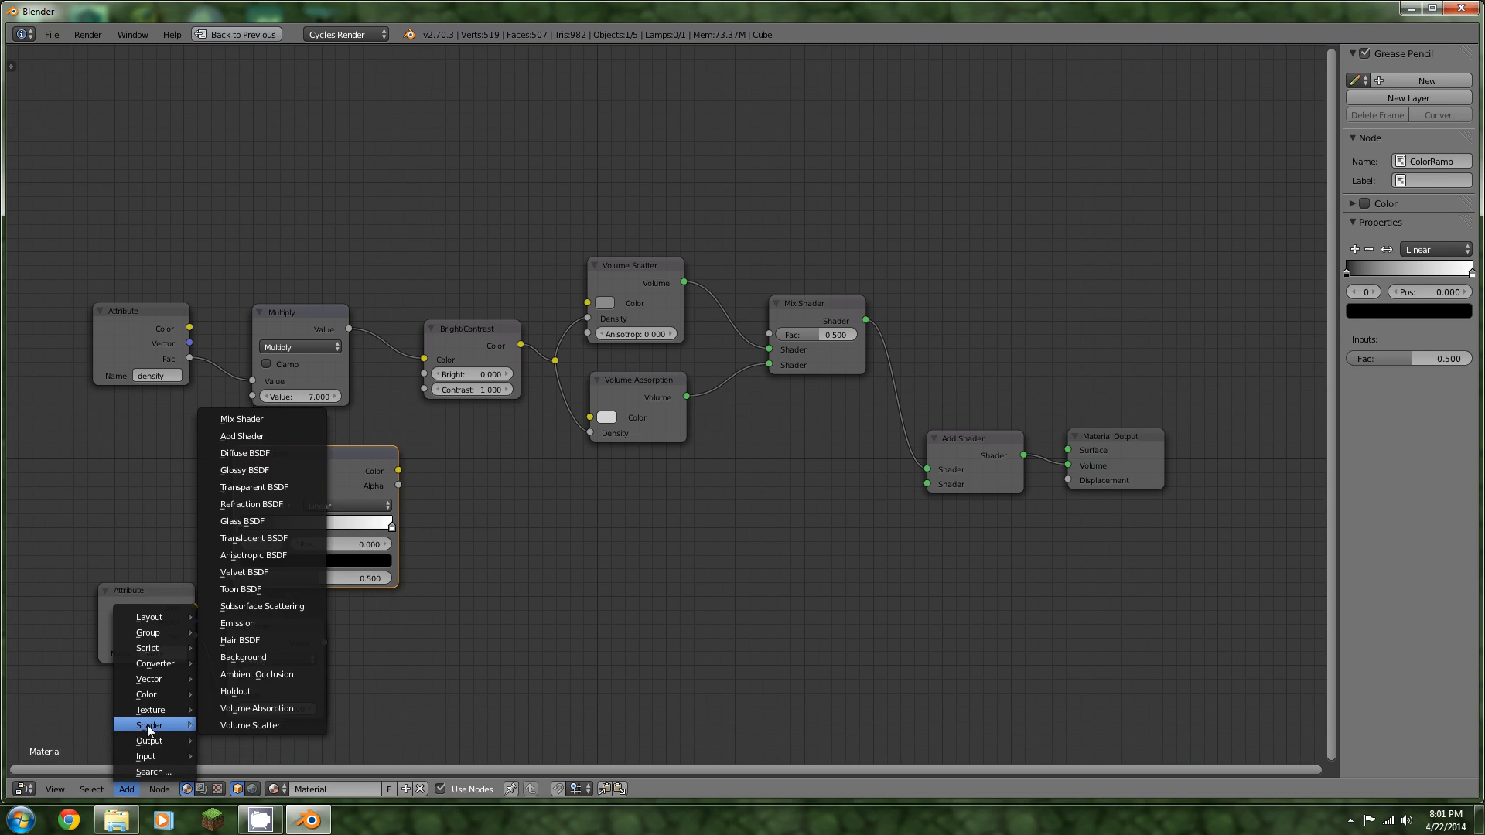
left_click(237, 623)
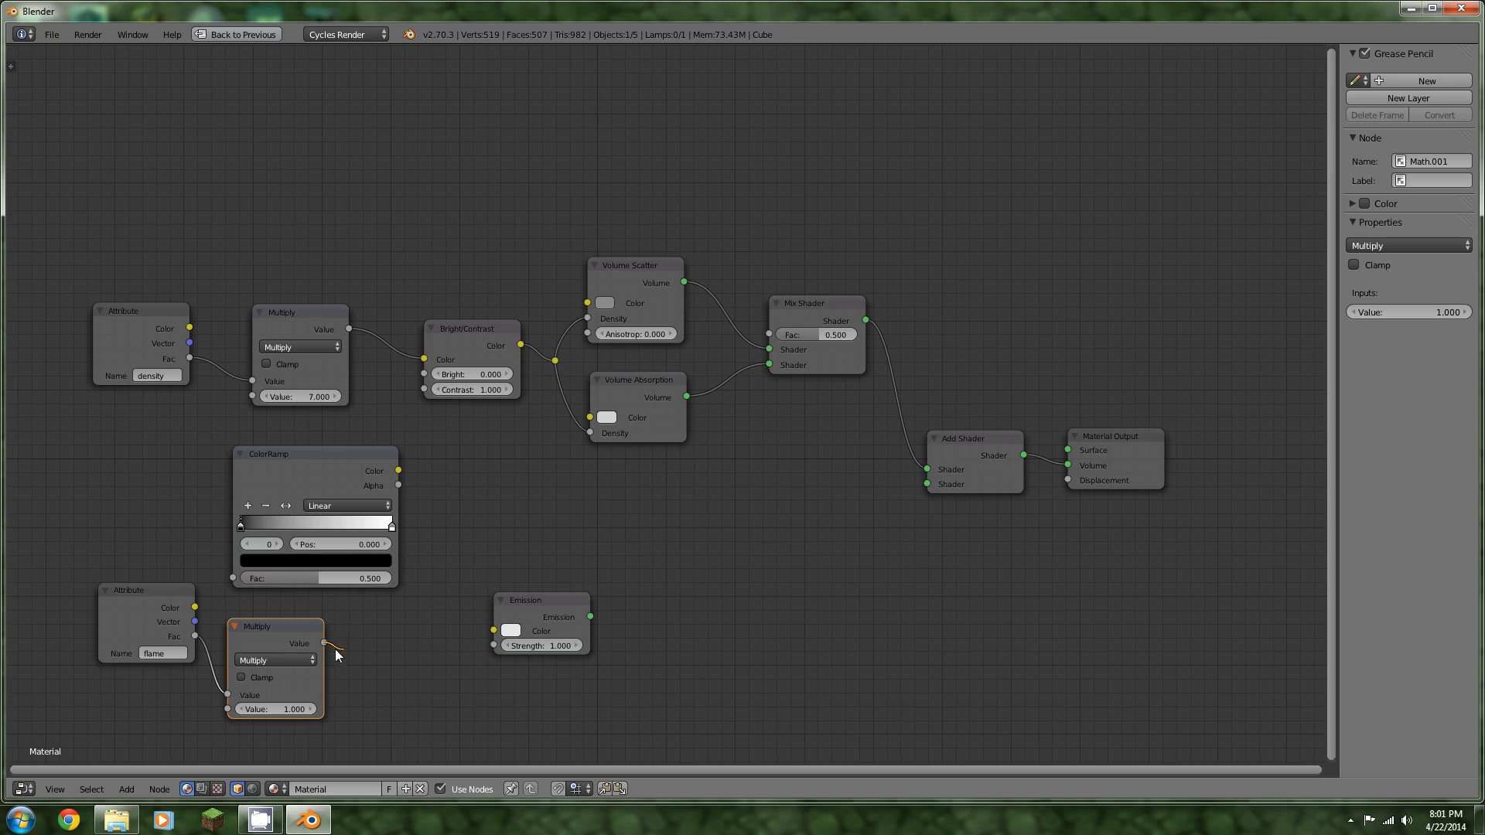
Wire flame Fac through Multiply to Emission Strength and through ColorRamp to Color, then Emission into the Add Shader
left_click_drag(336, 656, 454, 653)
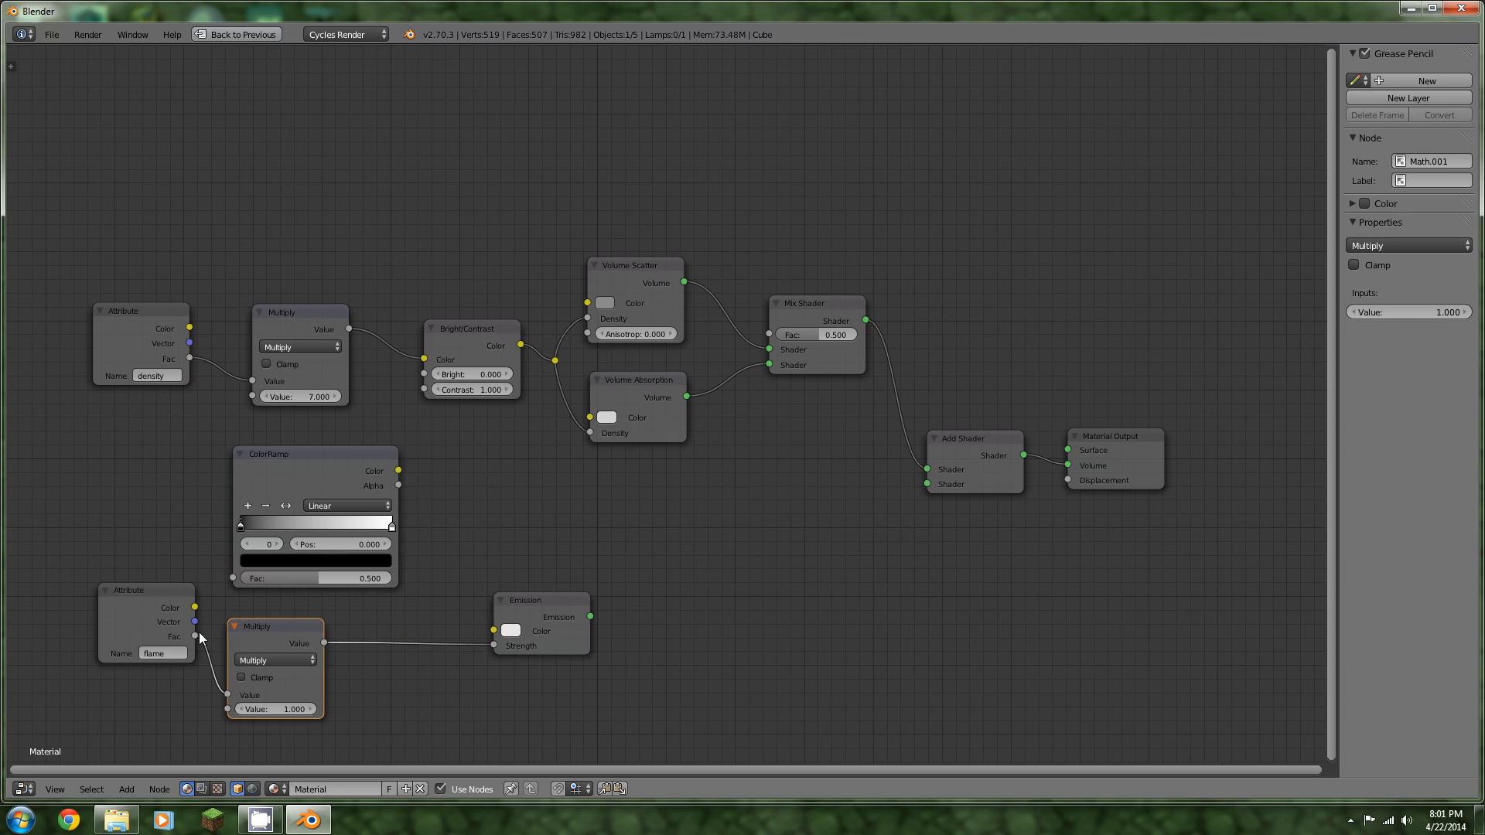
left_click(147, 589)
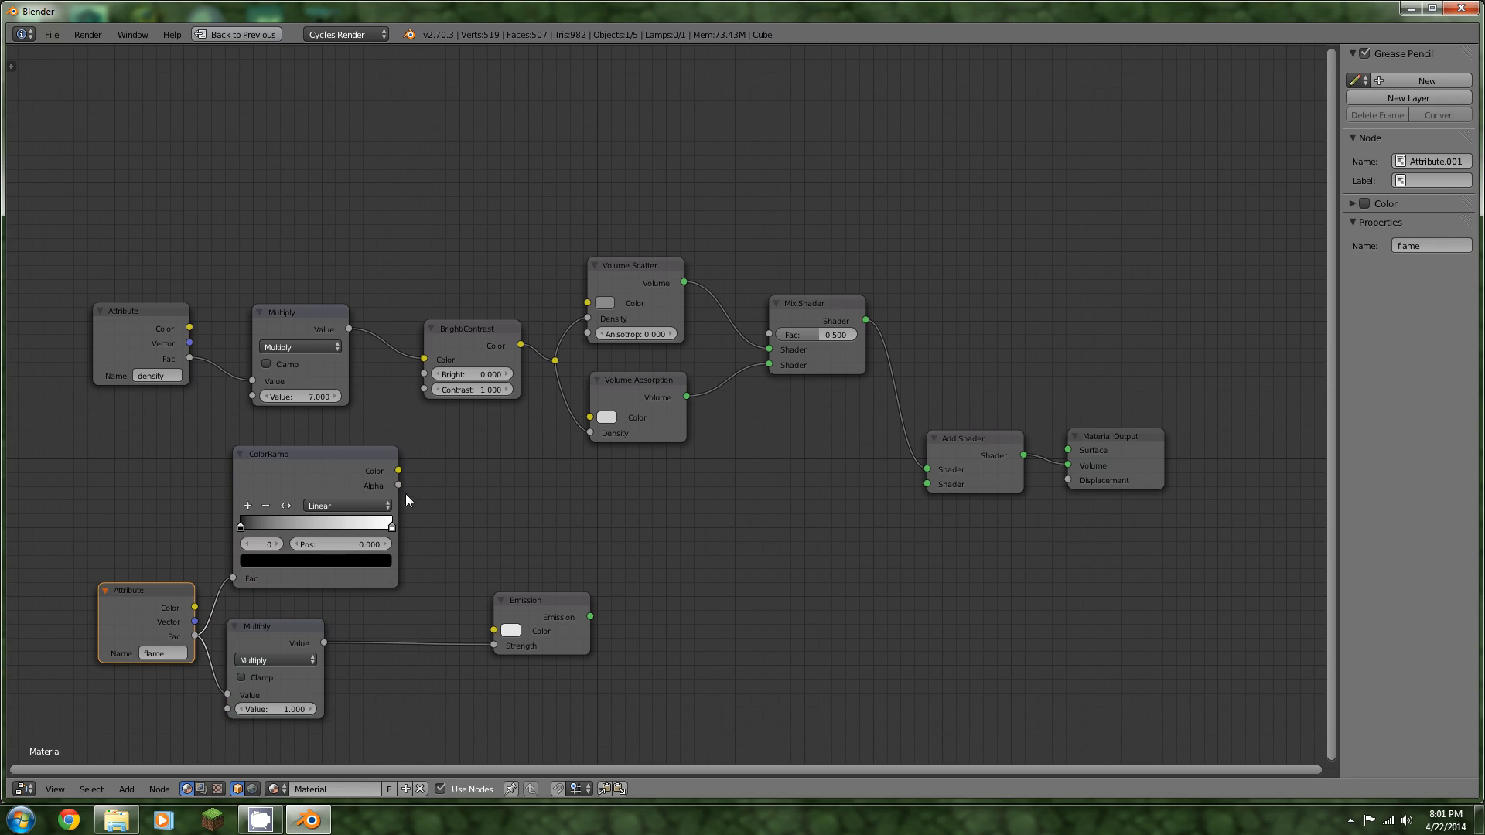
left_click_drag(397, 471, 453, 568)
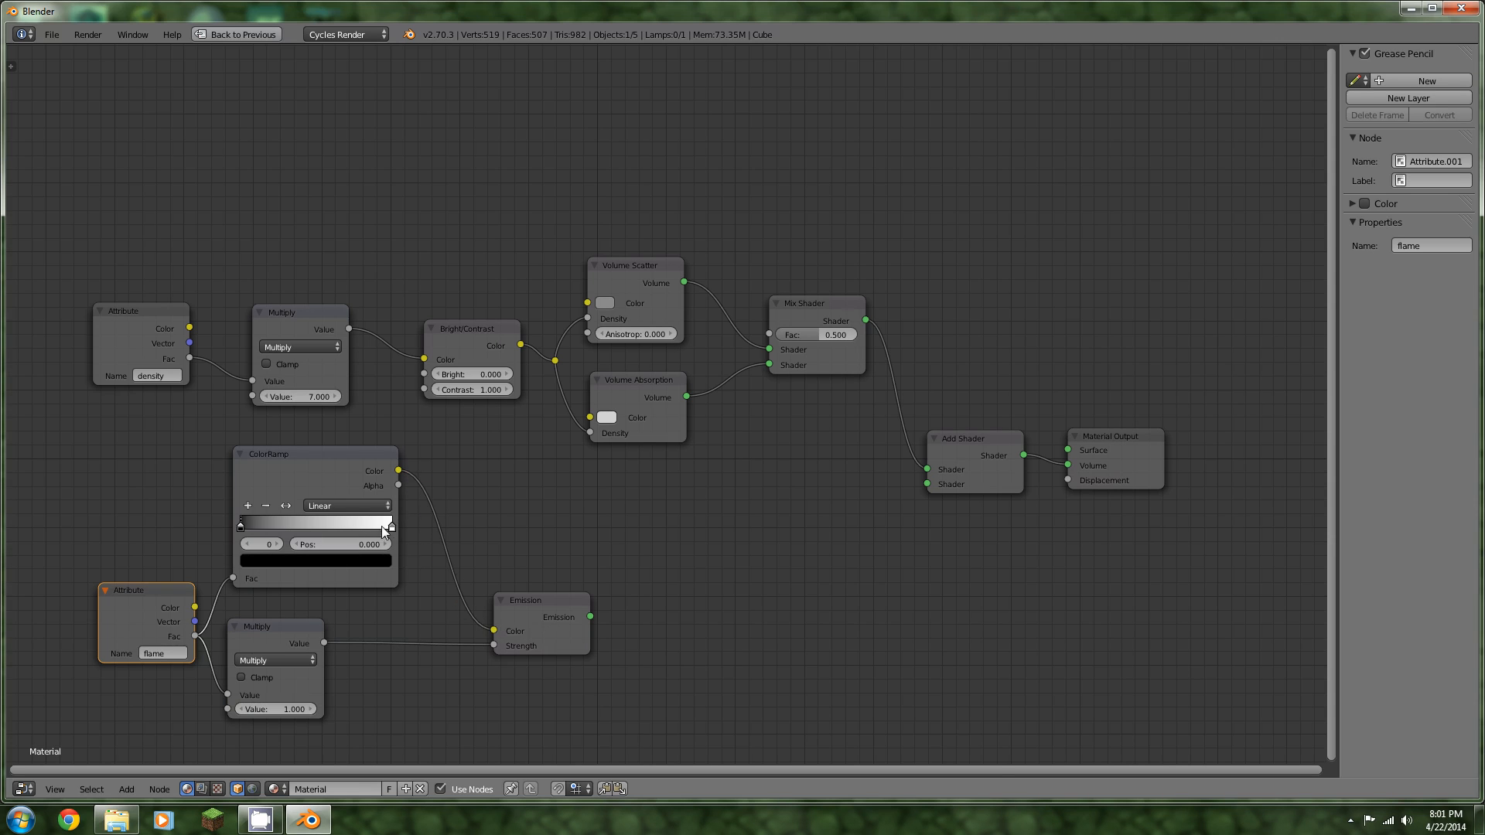
left_click(158, 789)
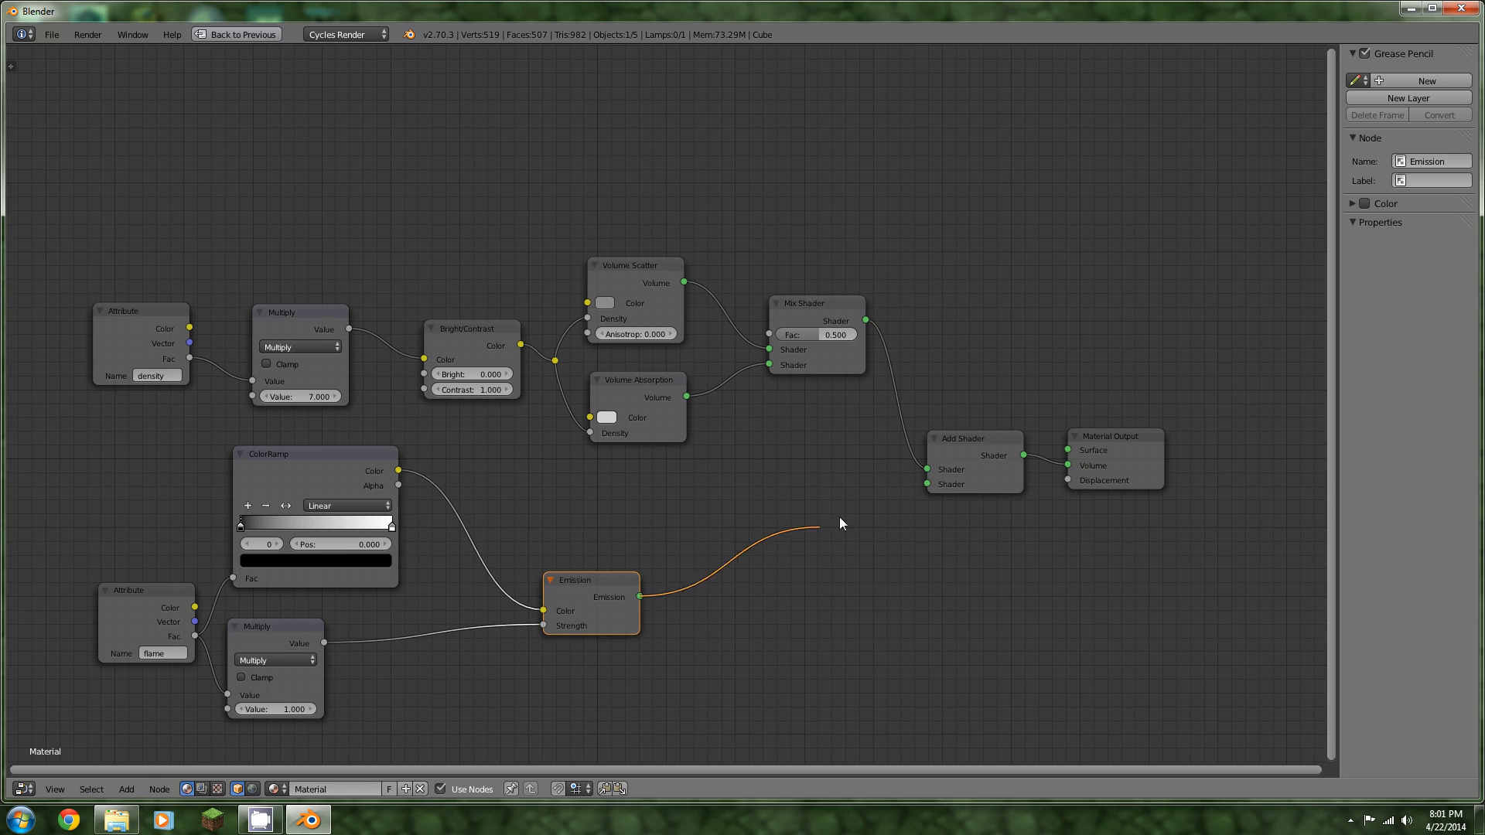
left_click(238, 34)
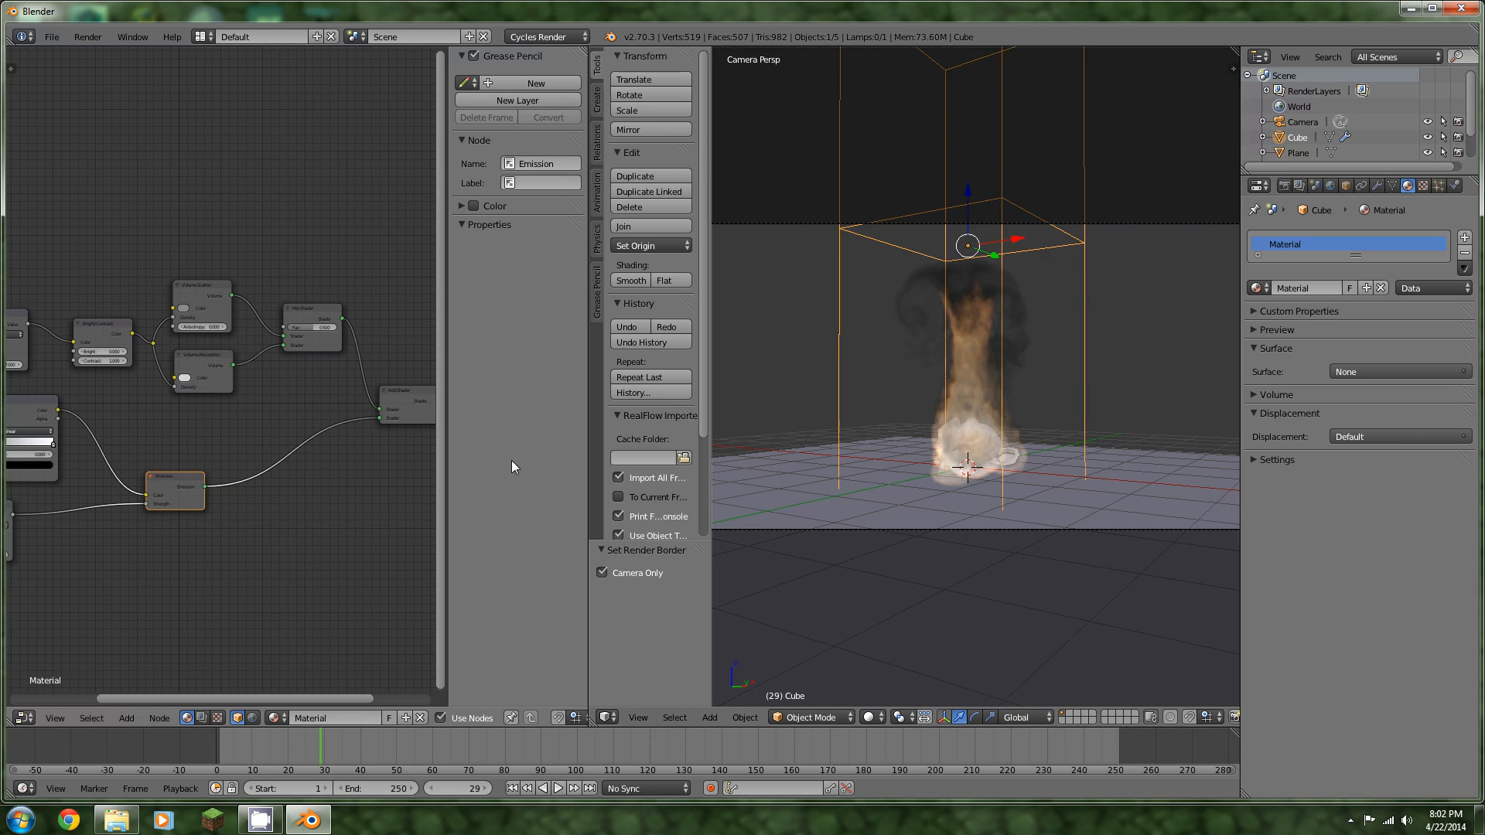
Play the simulation briefly, set the flame Multiply to 2 and insert a Bright/Contrast node at contrast 2
left_click(559, 788)
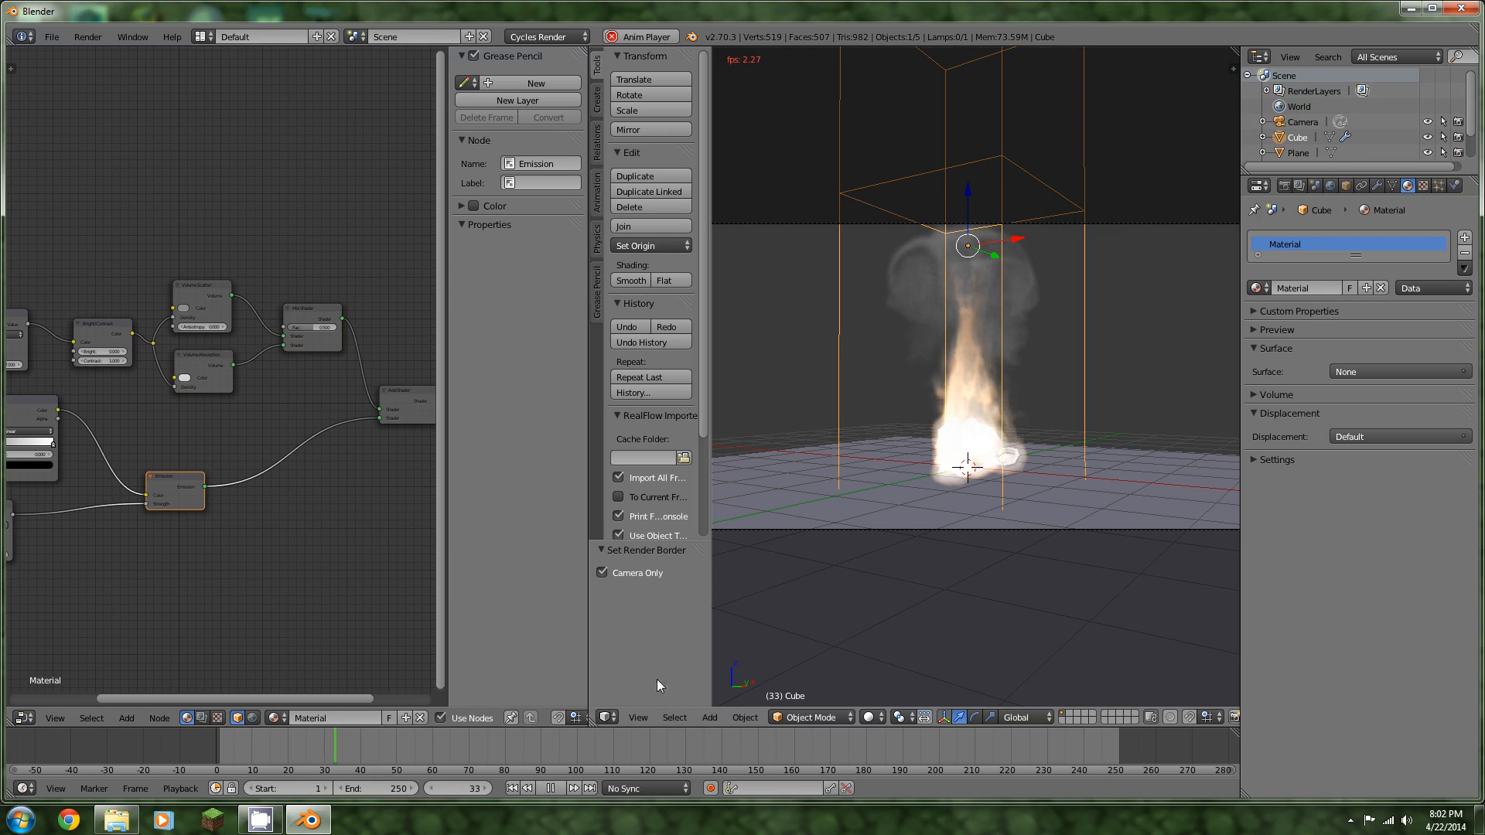
left_click(558, 787)
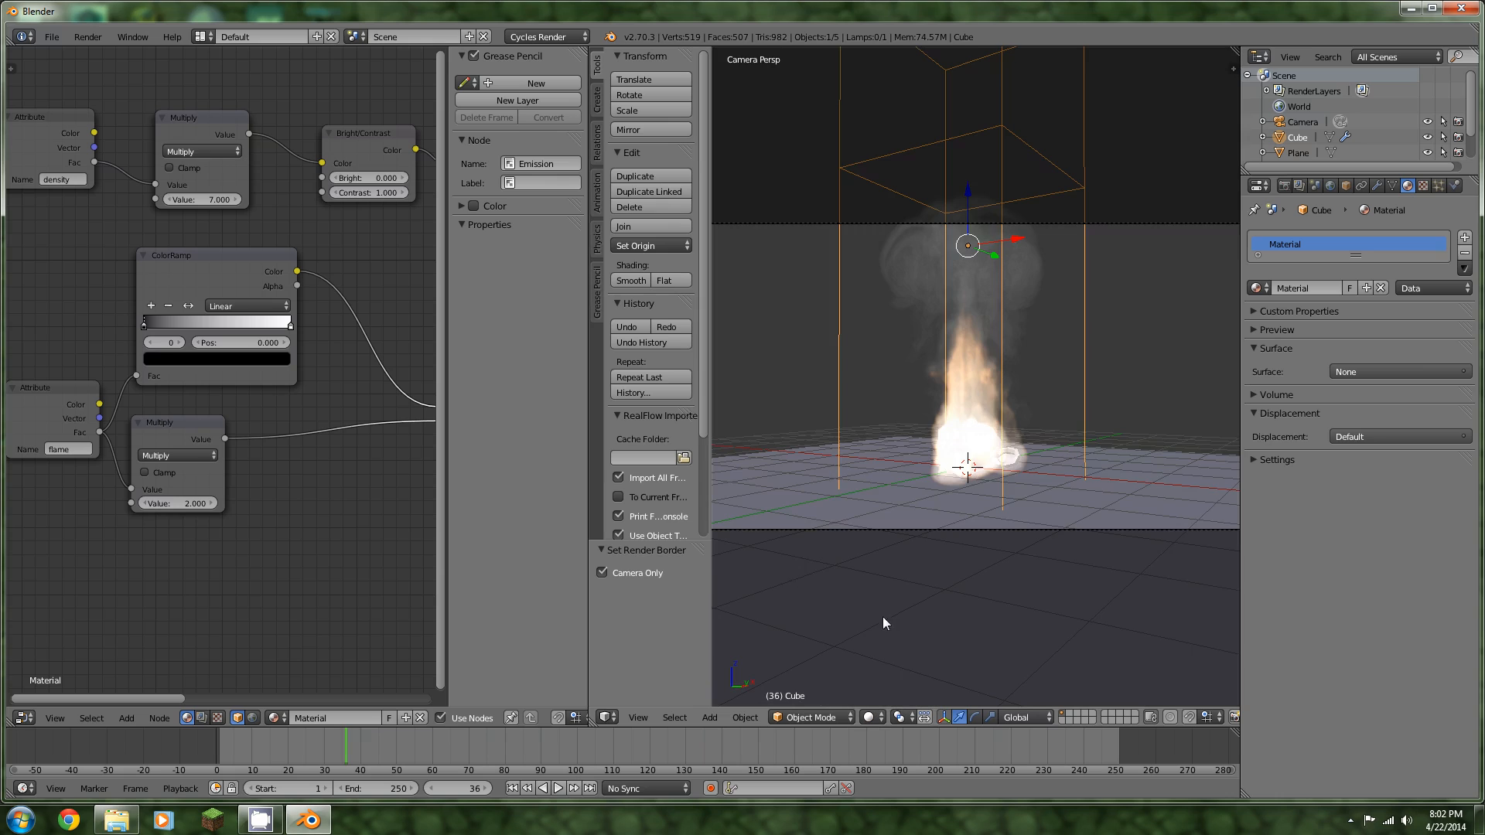
left_click_drag(870, 352, 1093, 473)
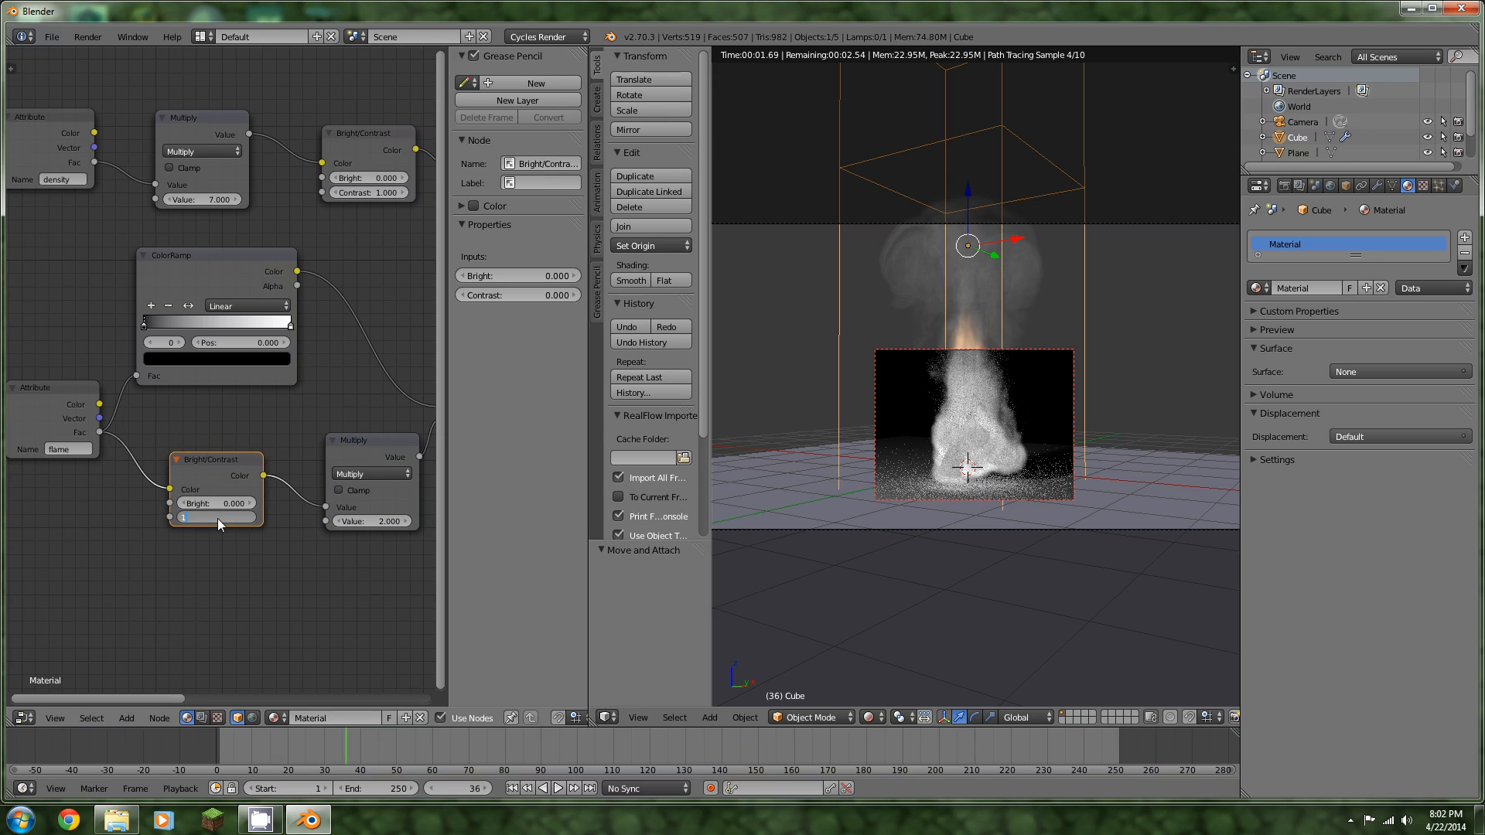
left_click(217, 516)
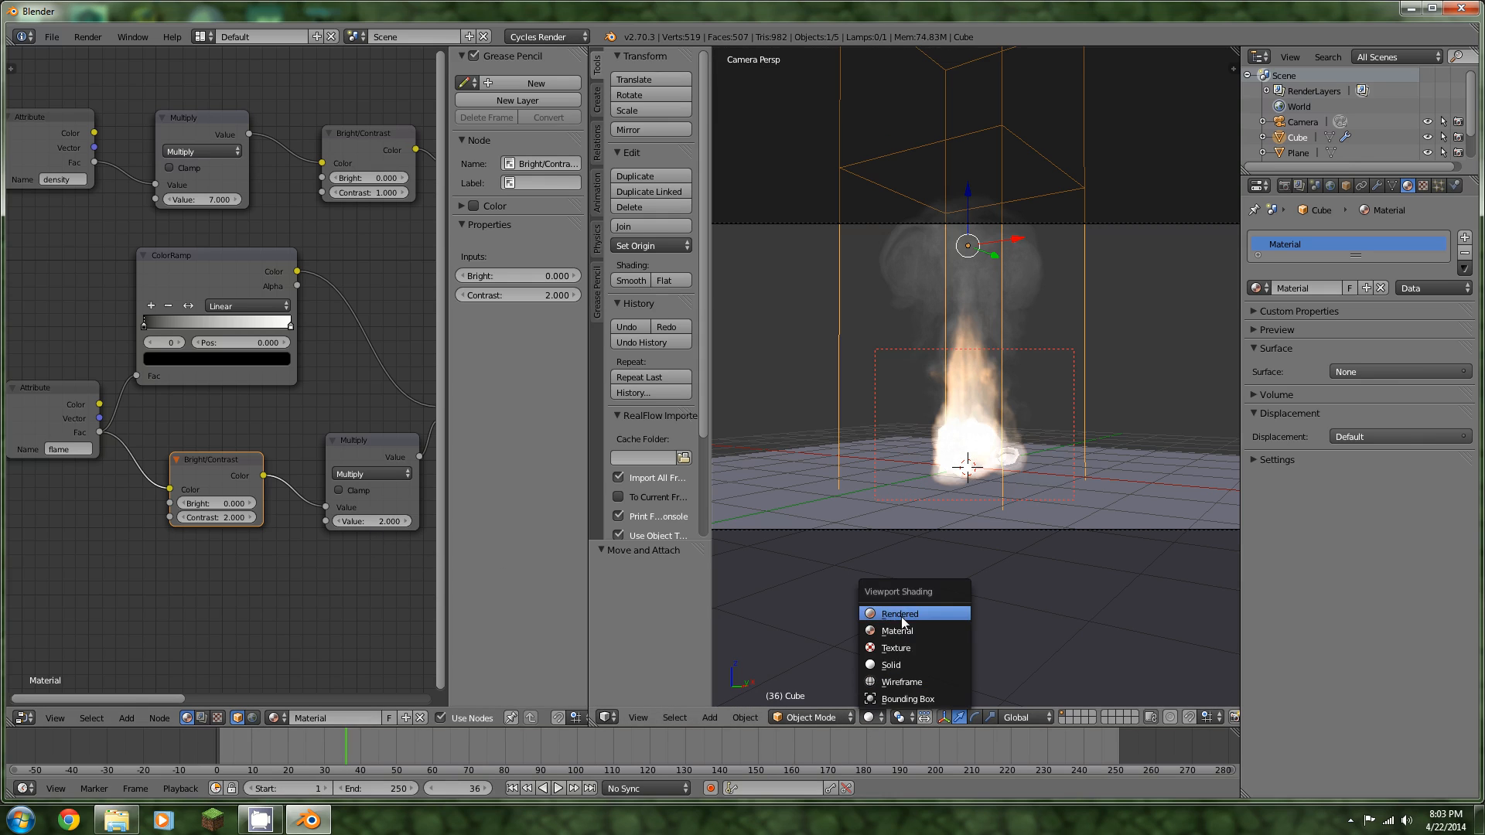
Switch the viewport to Rendered shading, make the end stop semi-transparent and add a stop near 0.914
left_click(897, 614)
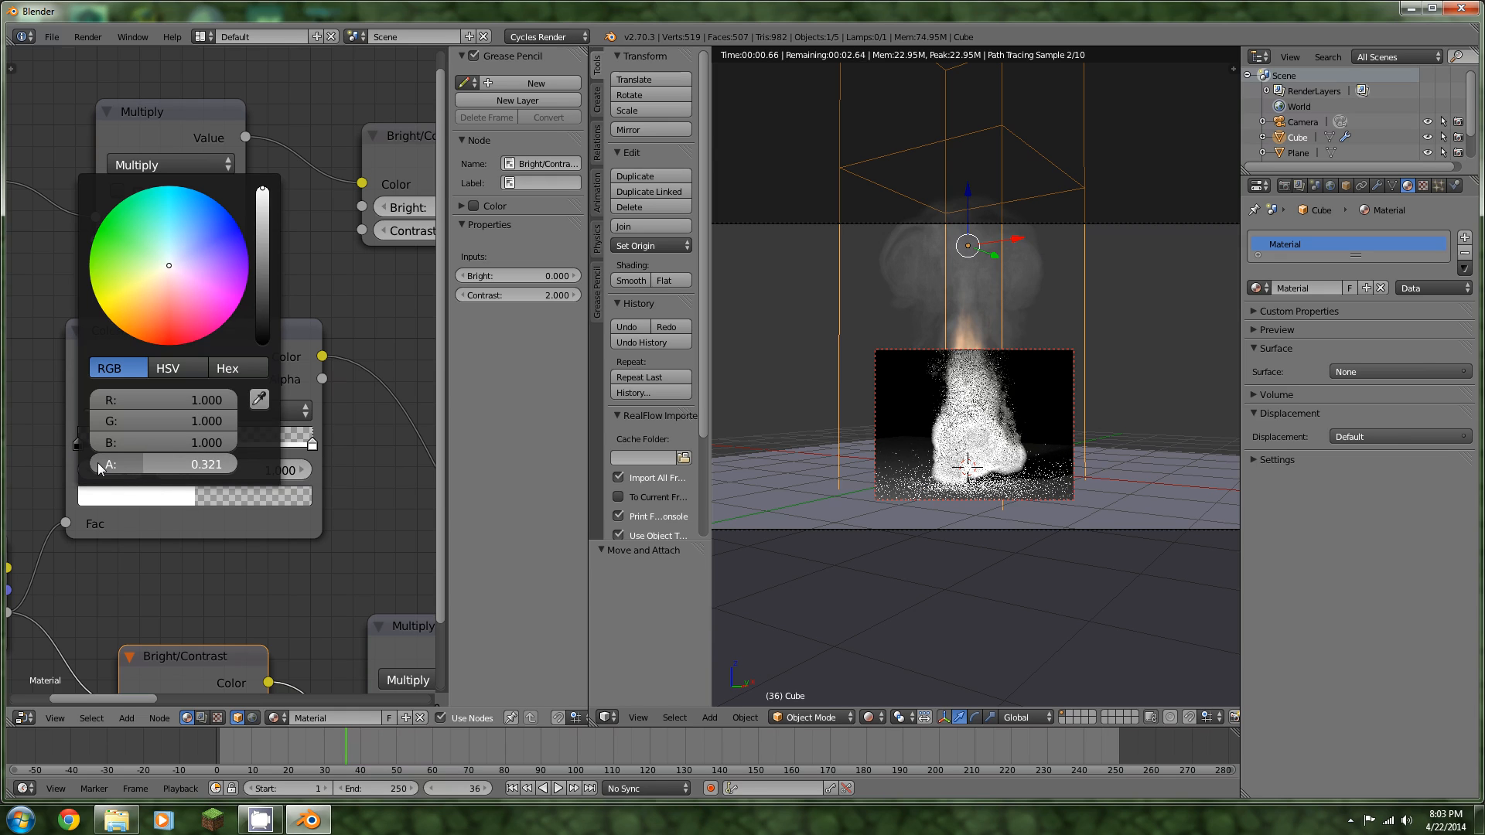
left_click(340, 575)
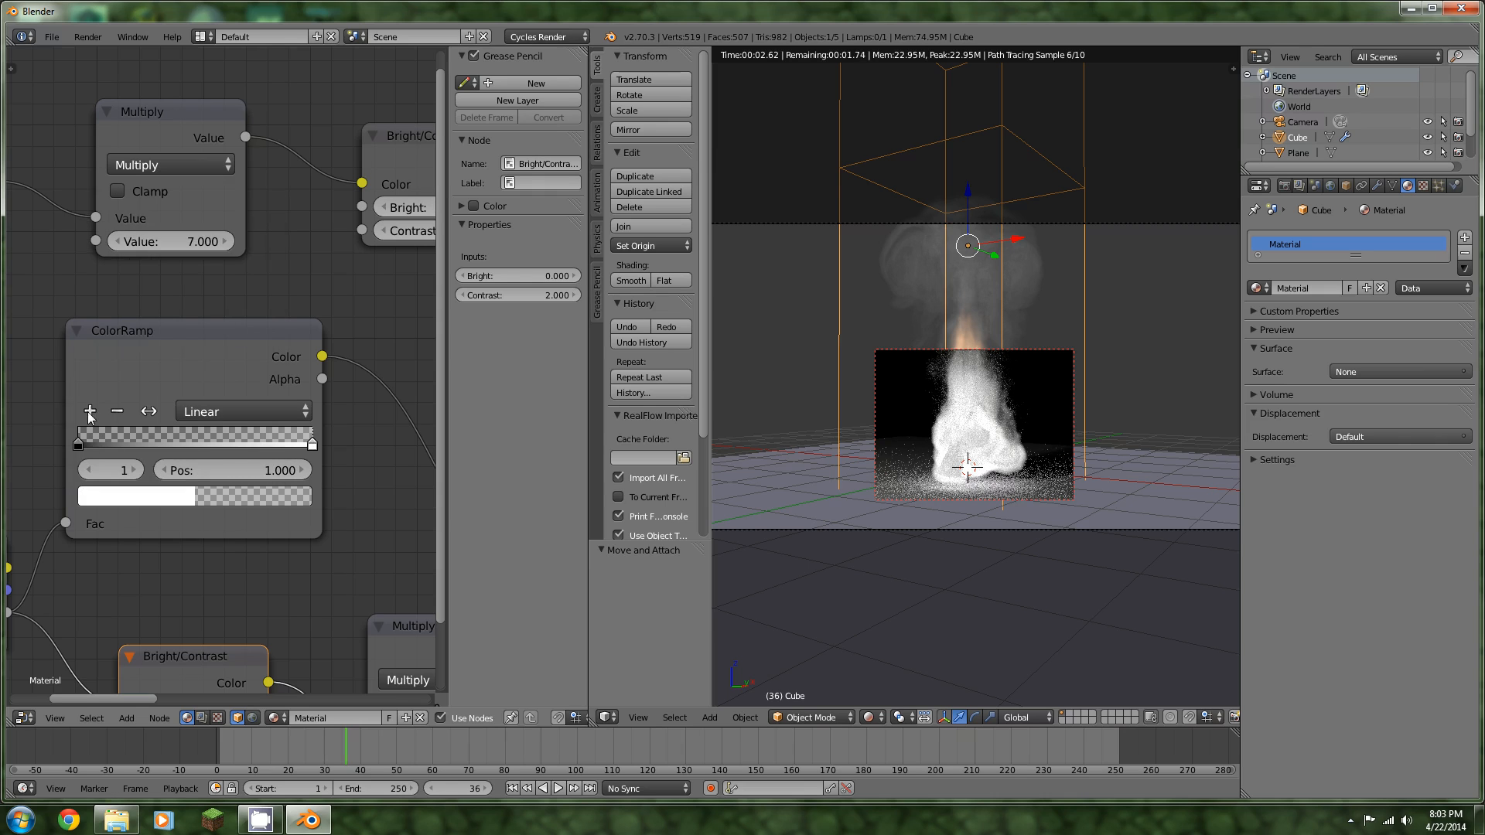
left_click_drag(313, 437, 289, 438)
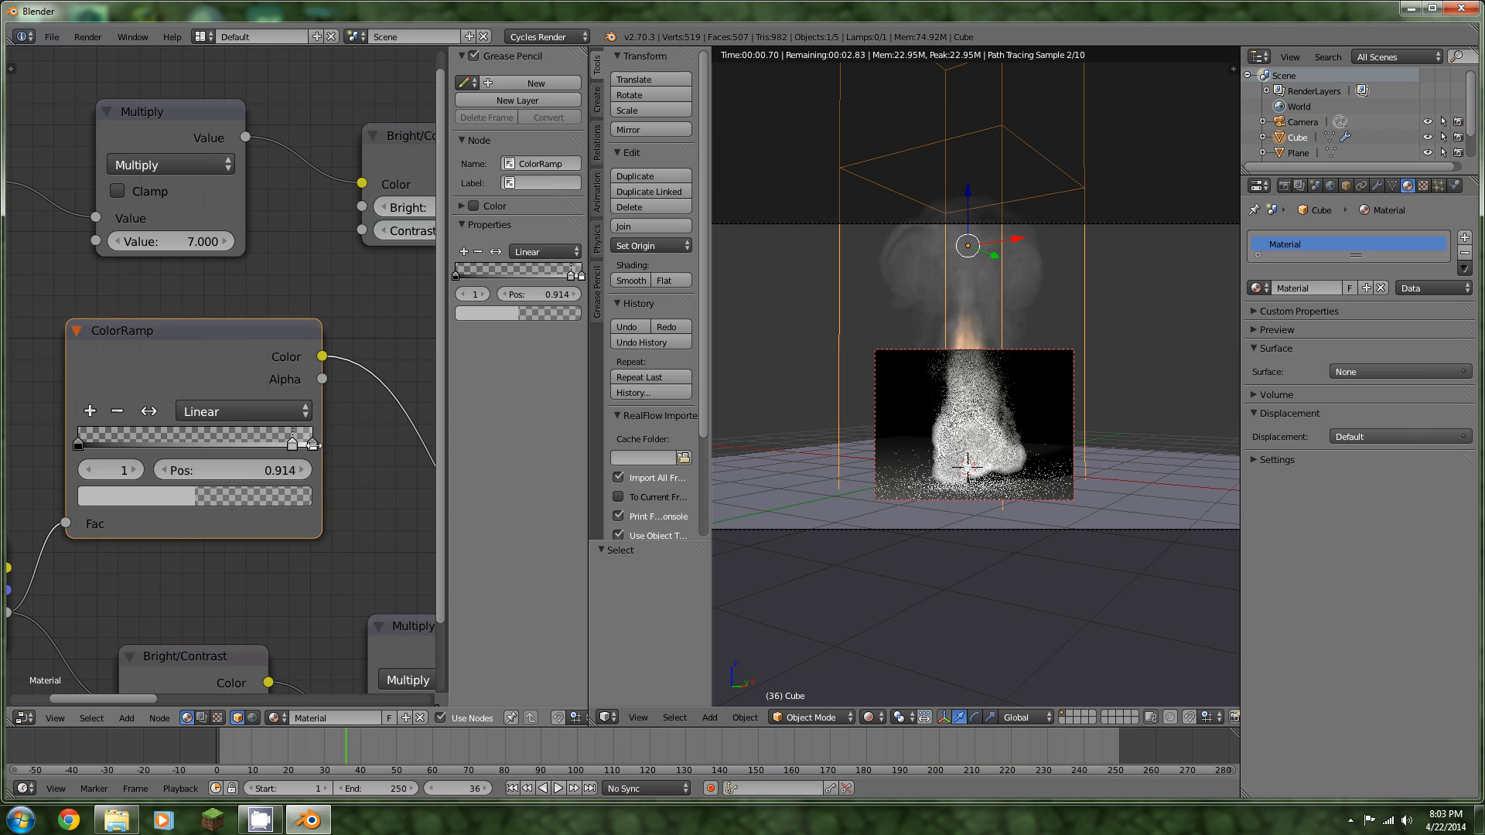
left_click_drag(293, 441, 269, 441)
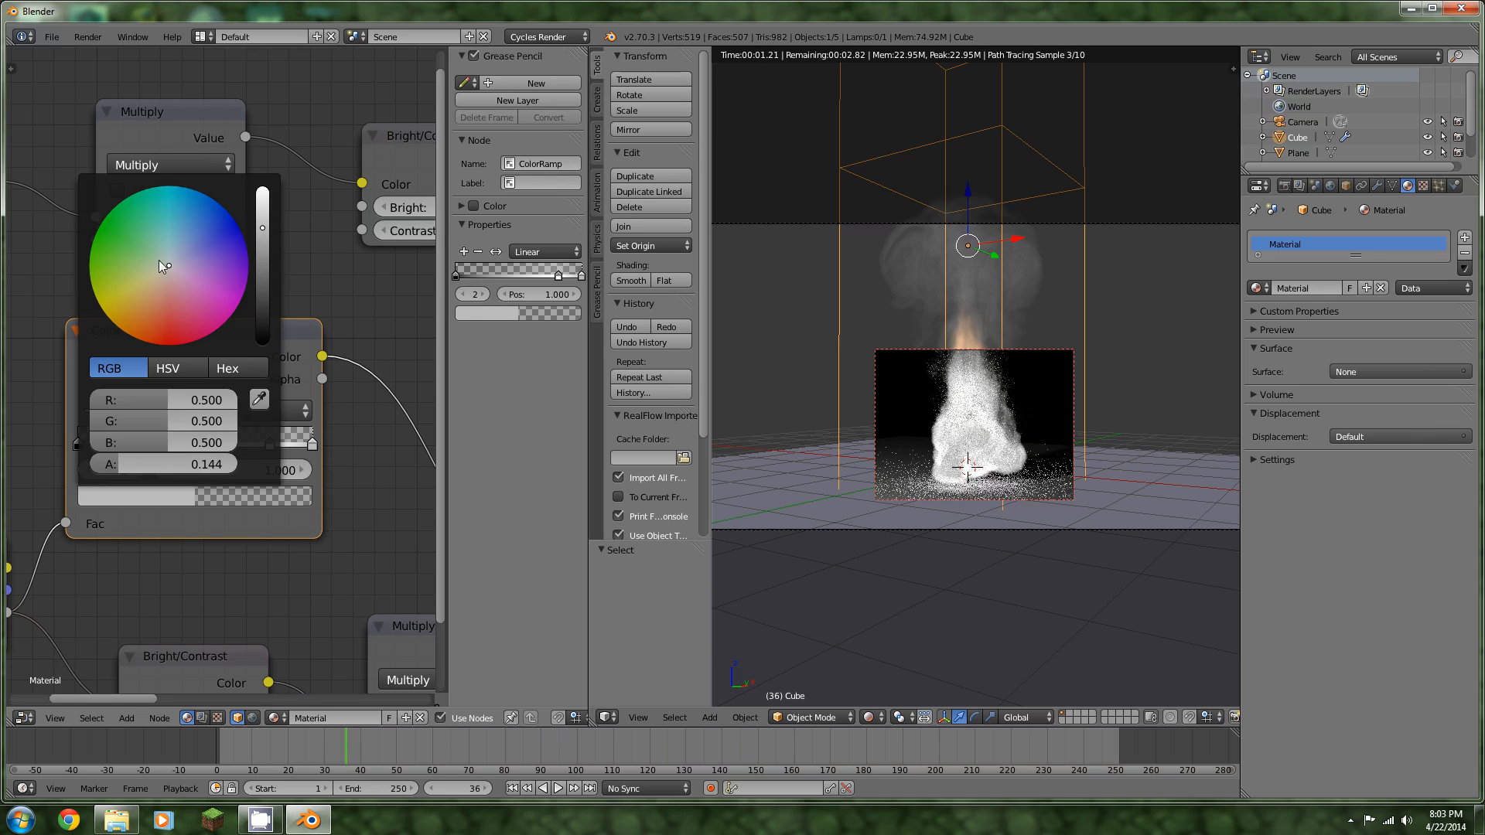
Colour the top ramp stop blue and the stop at 0.732 yellow-orange
left_click(188, 221)
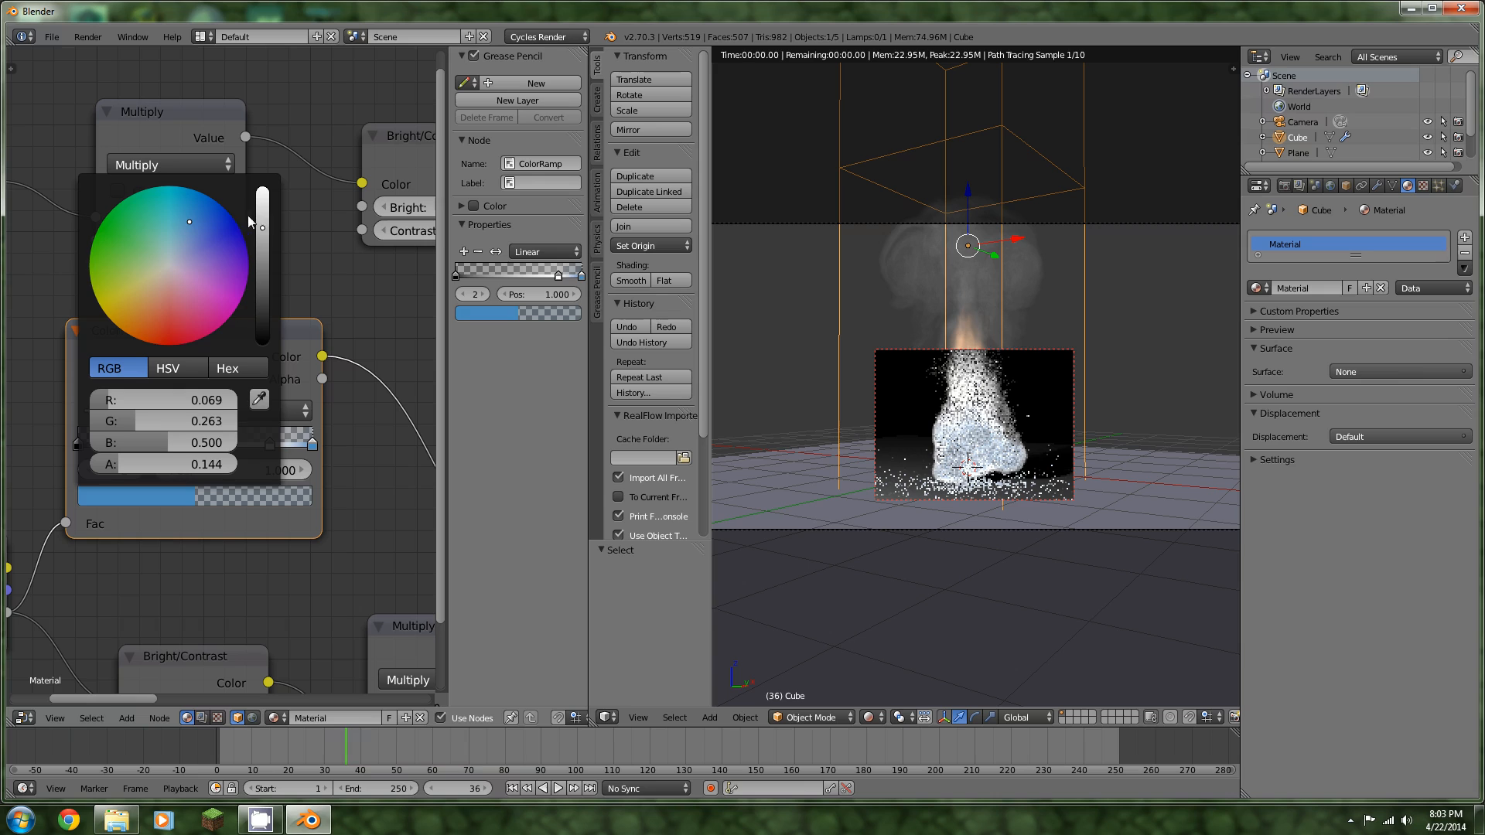
left_click(188, 221)
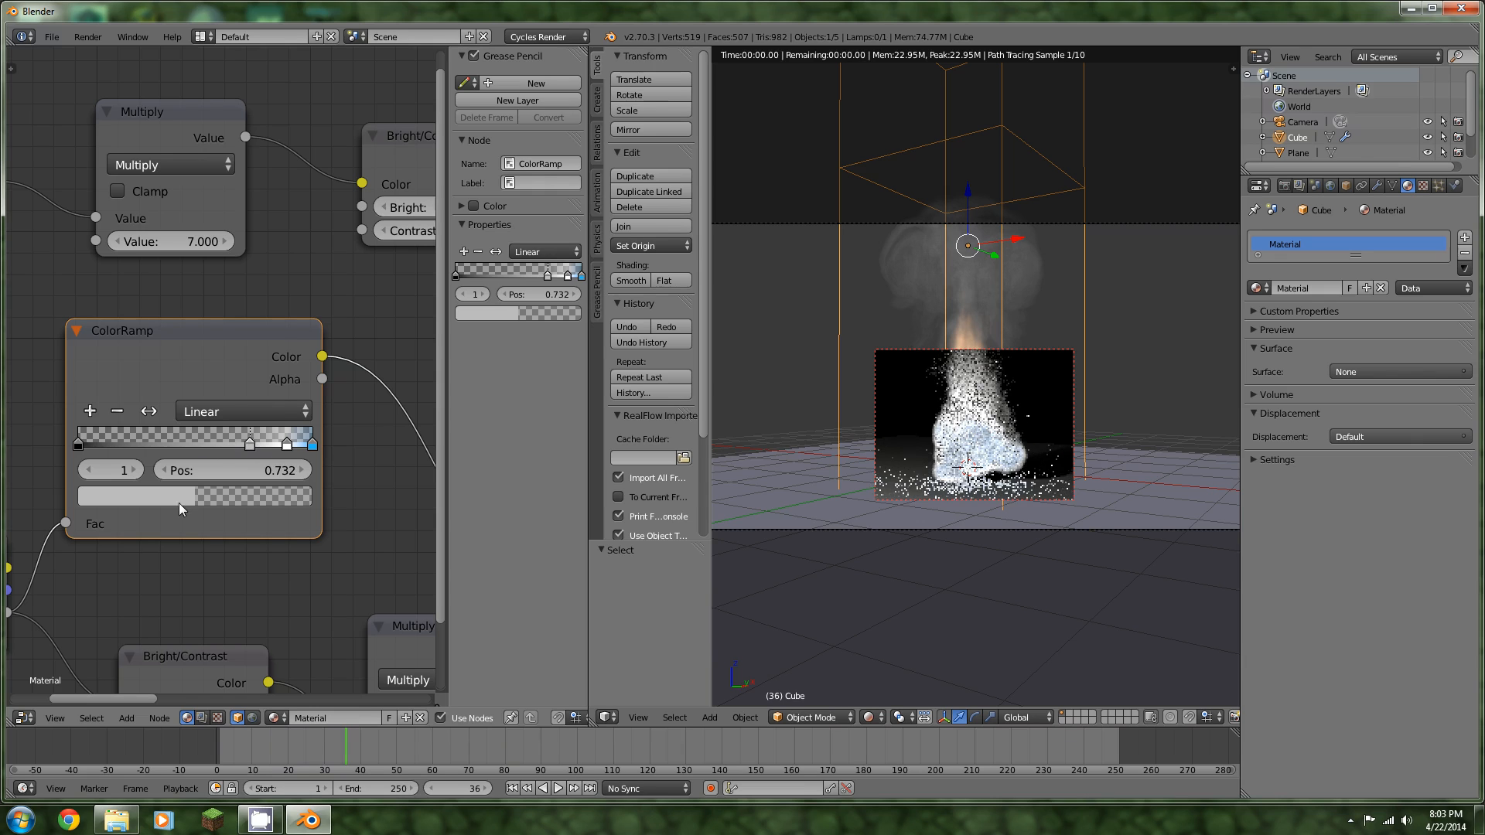
left_click(133, 494)
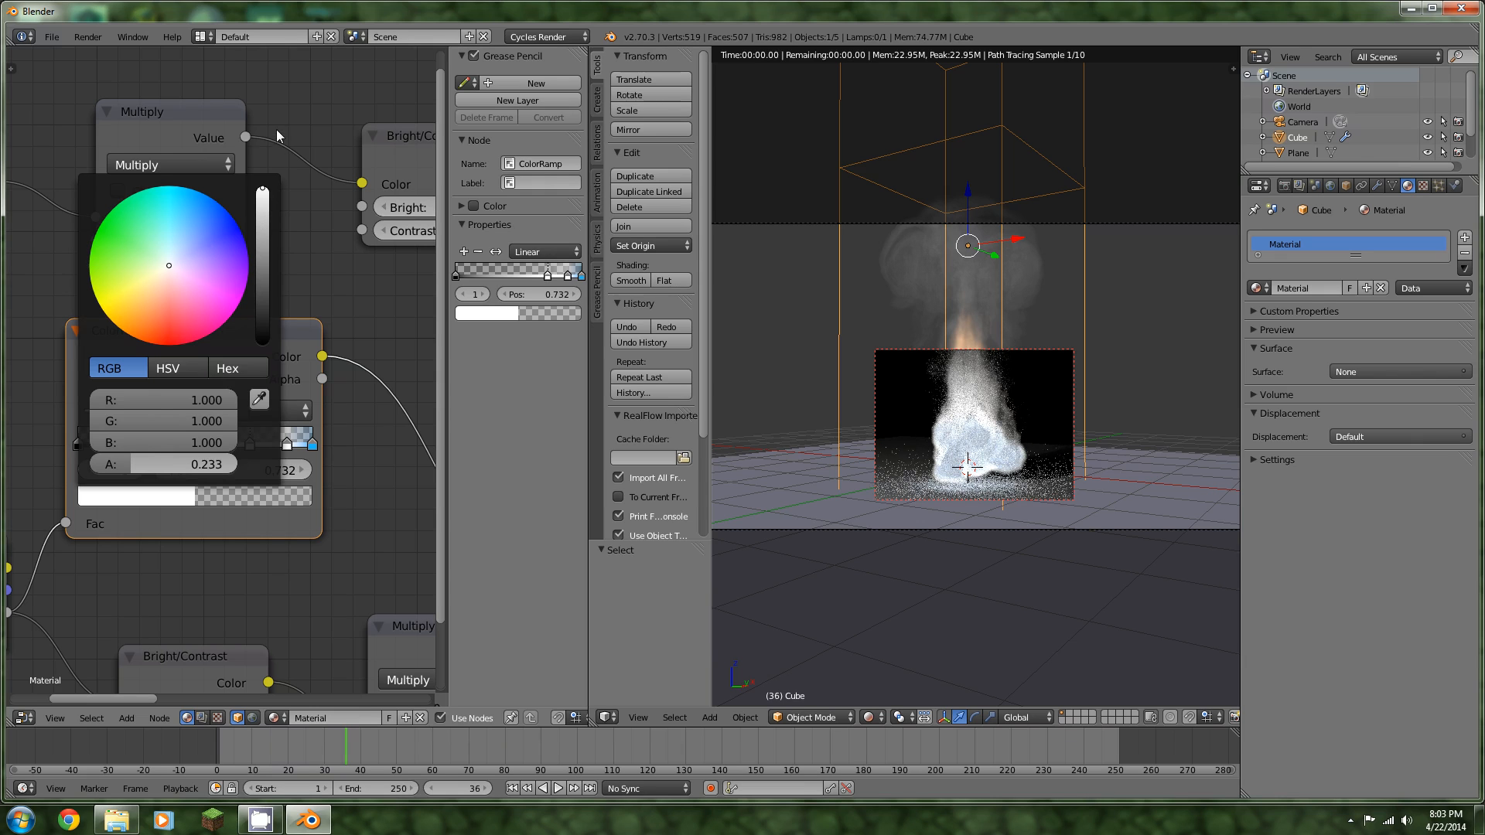
left_click(149, 306)
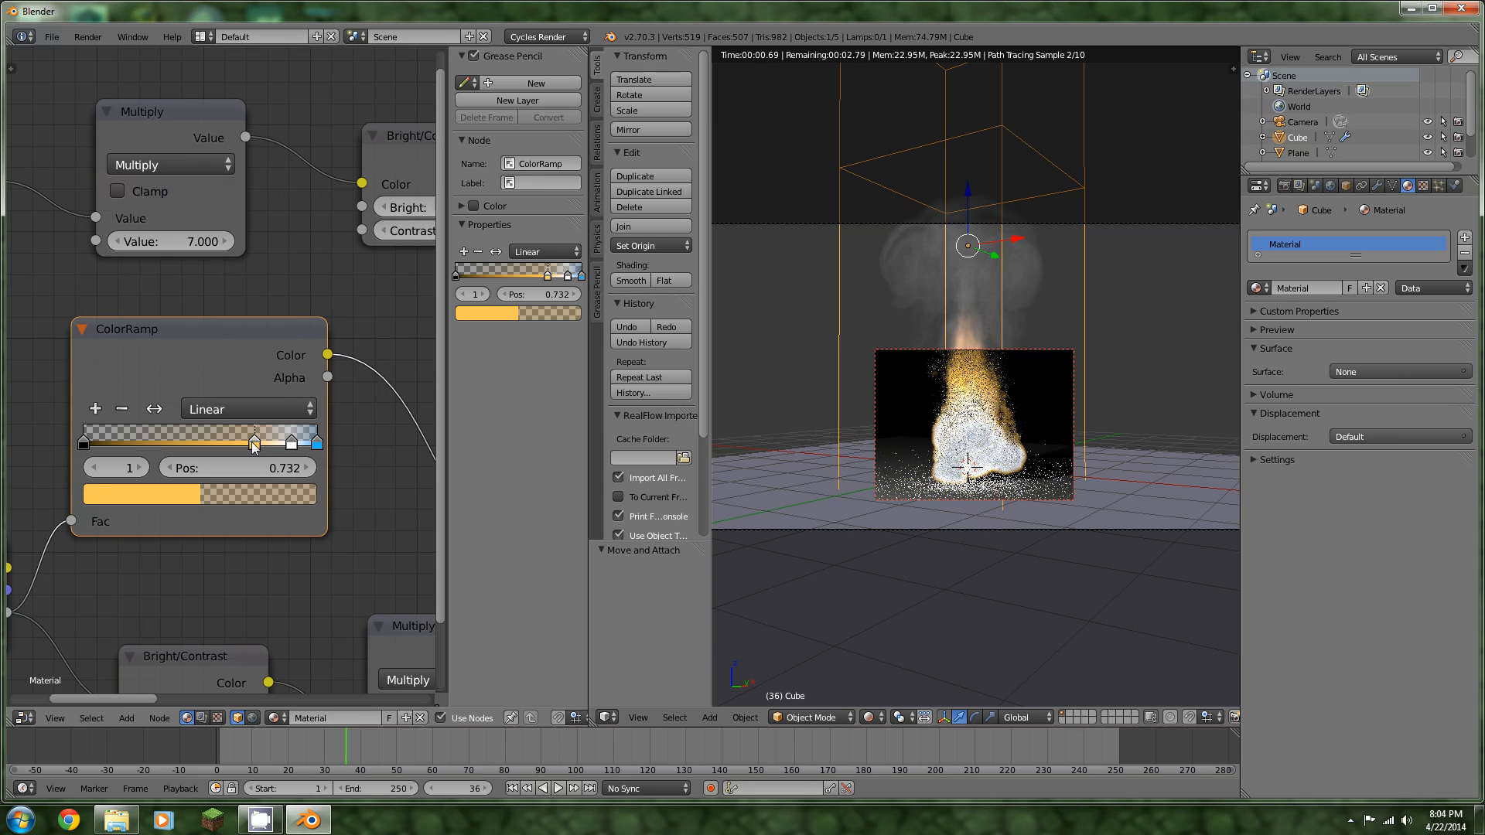
Add a ramp stop near 0.566 and colour it deep orange
left_click(141, 493)
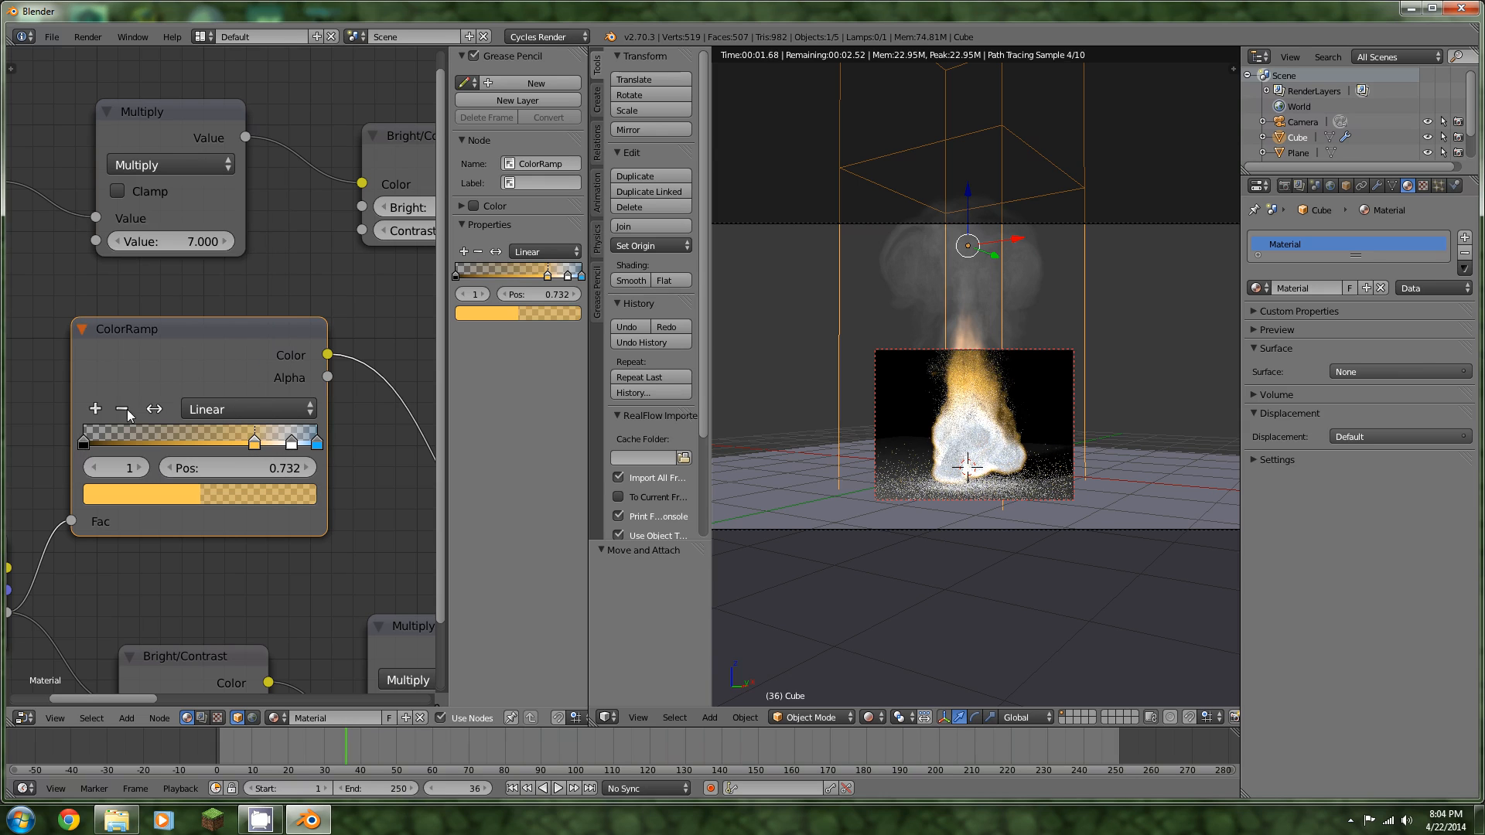
left_click_drag(263, 442, 209, 442)
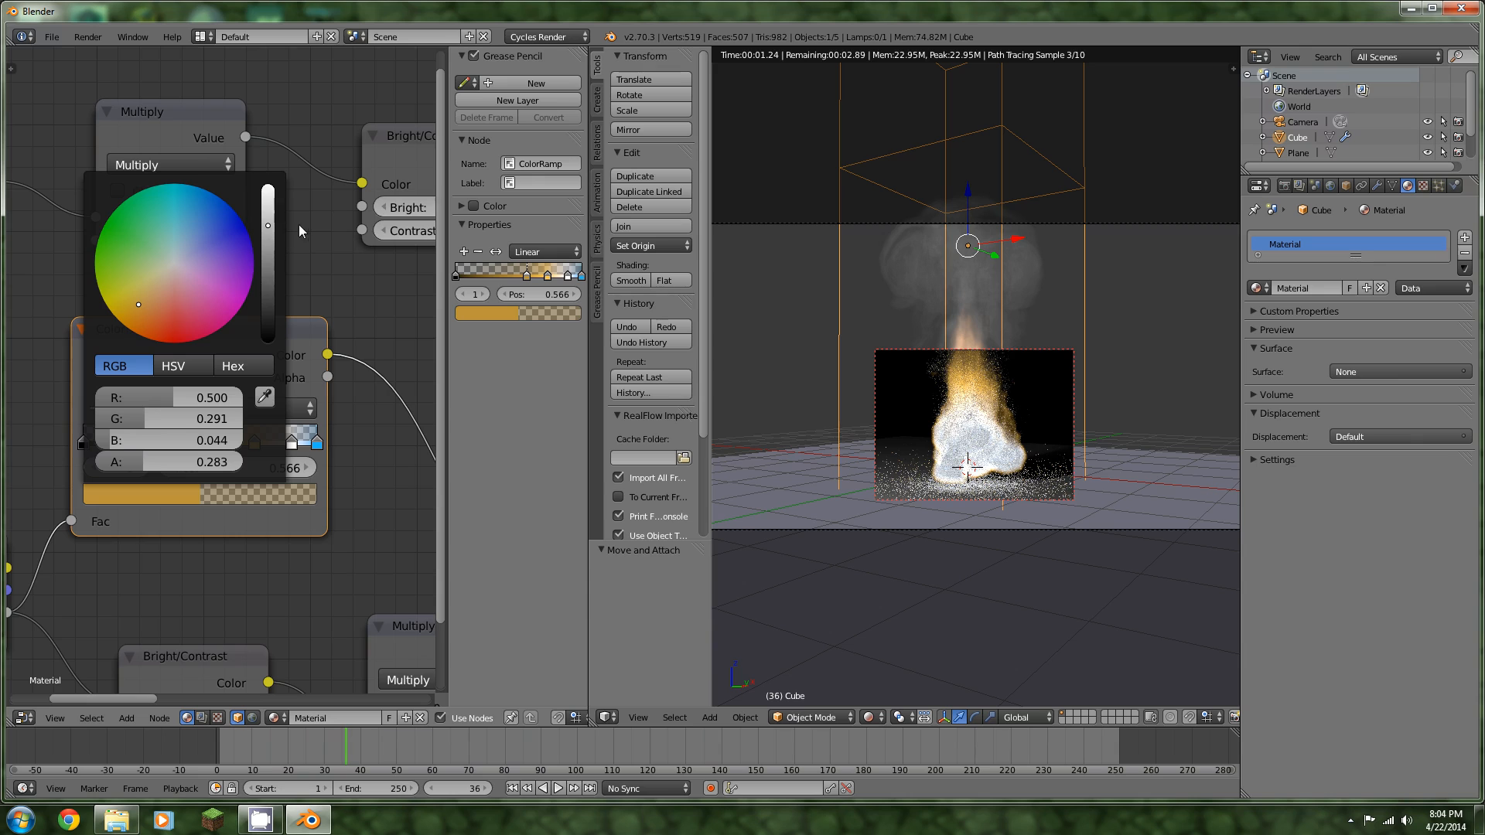
left_click(137, 327)
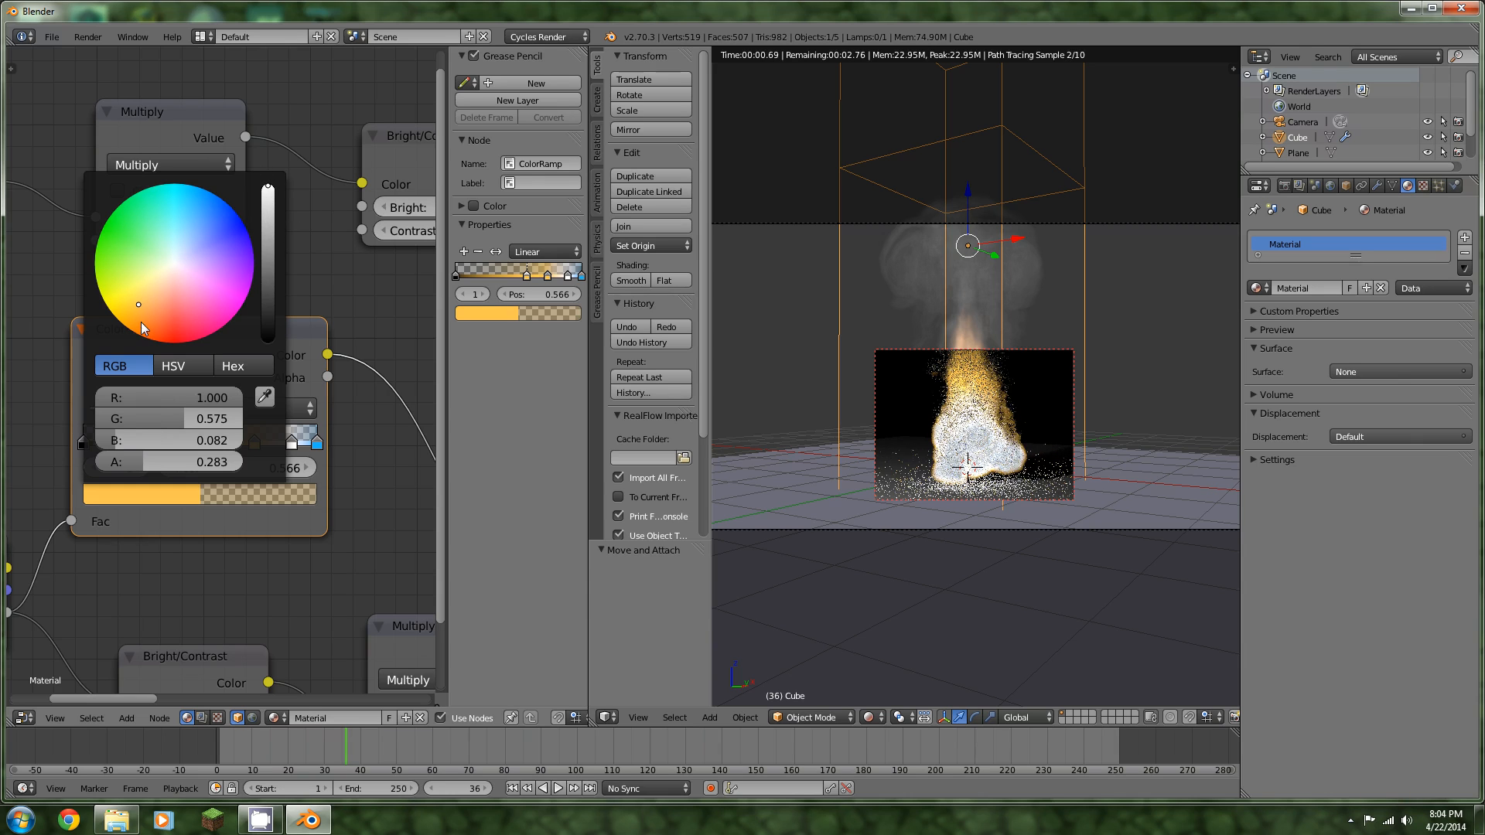
left_click_drag(138, 303, 136, 339)
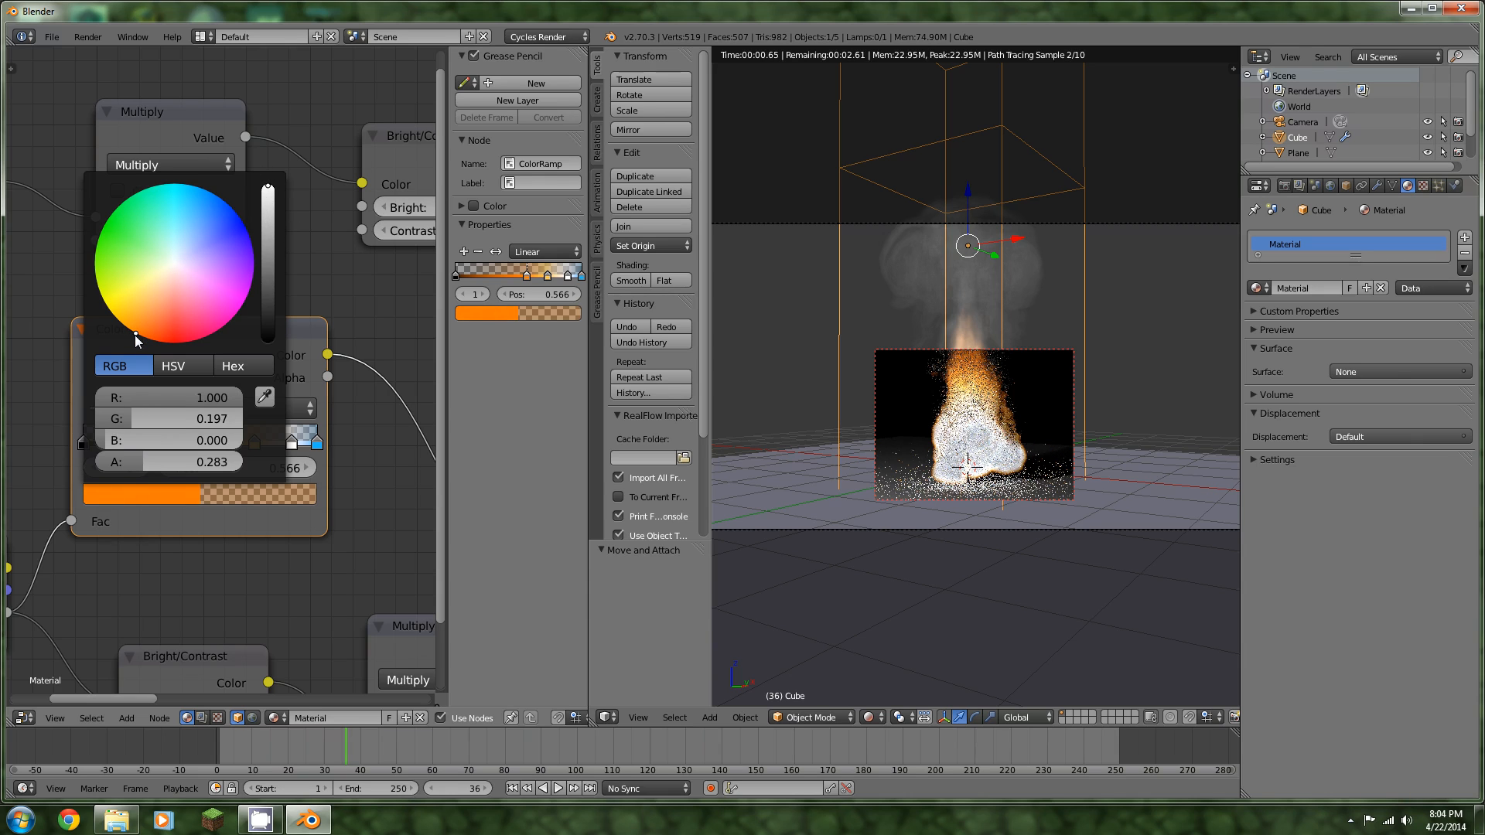
Slide the orange stop right and place the white stop near 0.900 at the ramp's end
left_click(441, 530)
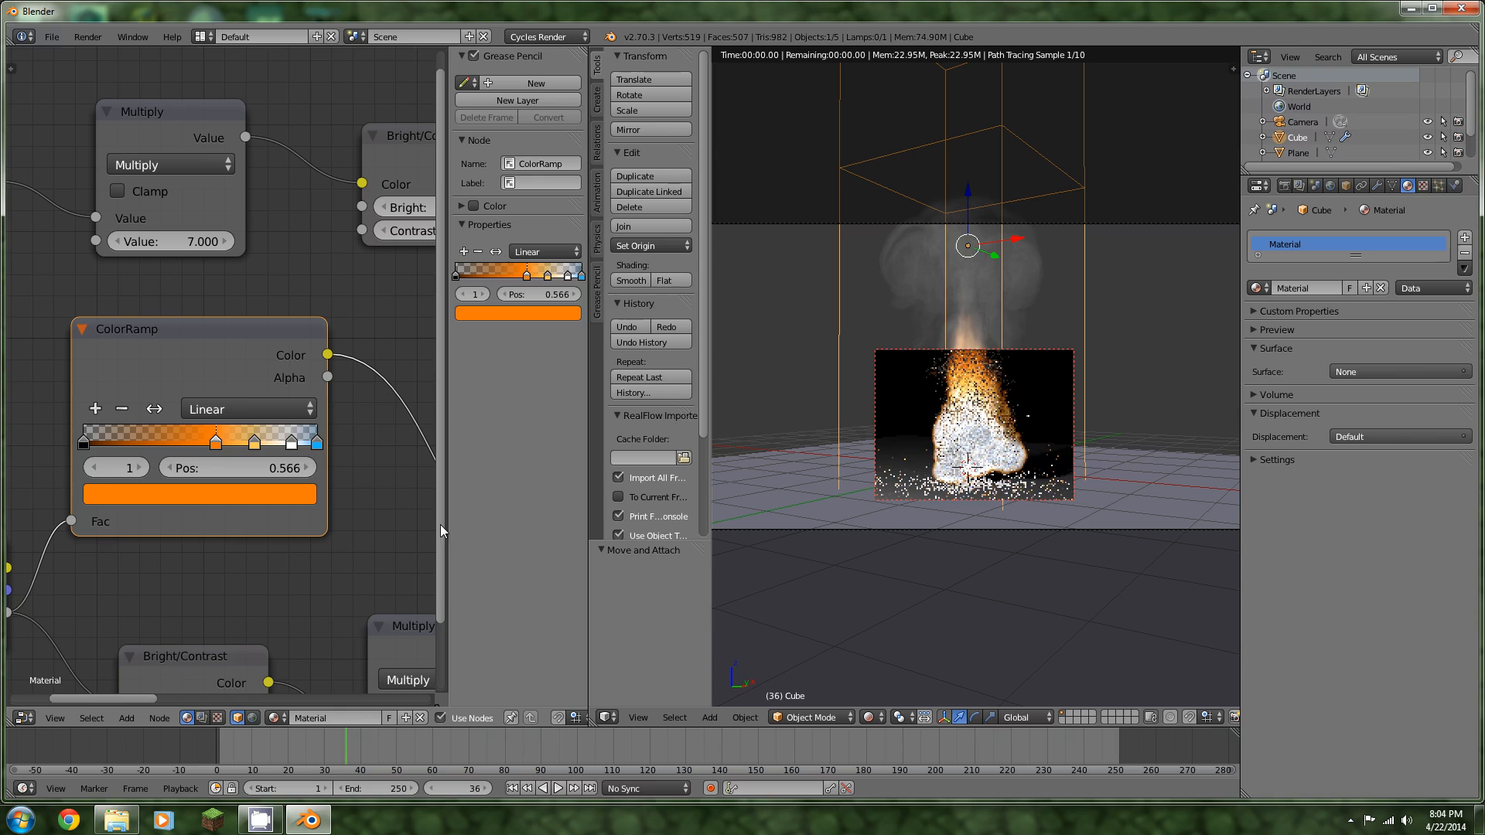
left_click_drag(216, 441, 235, 441)
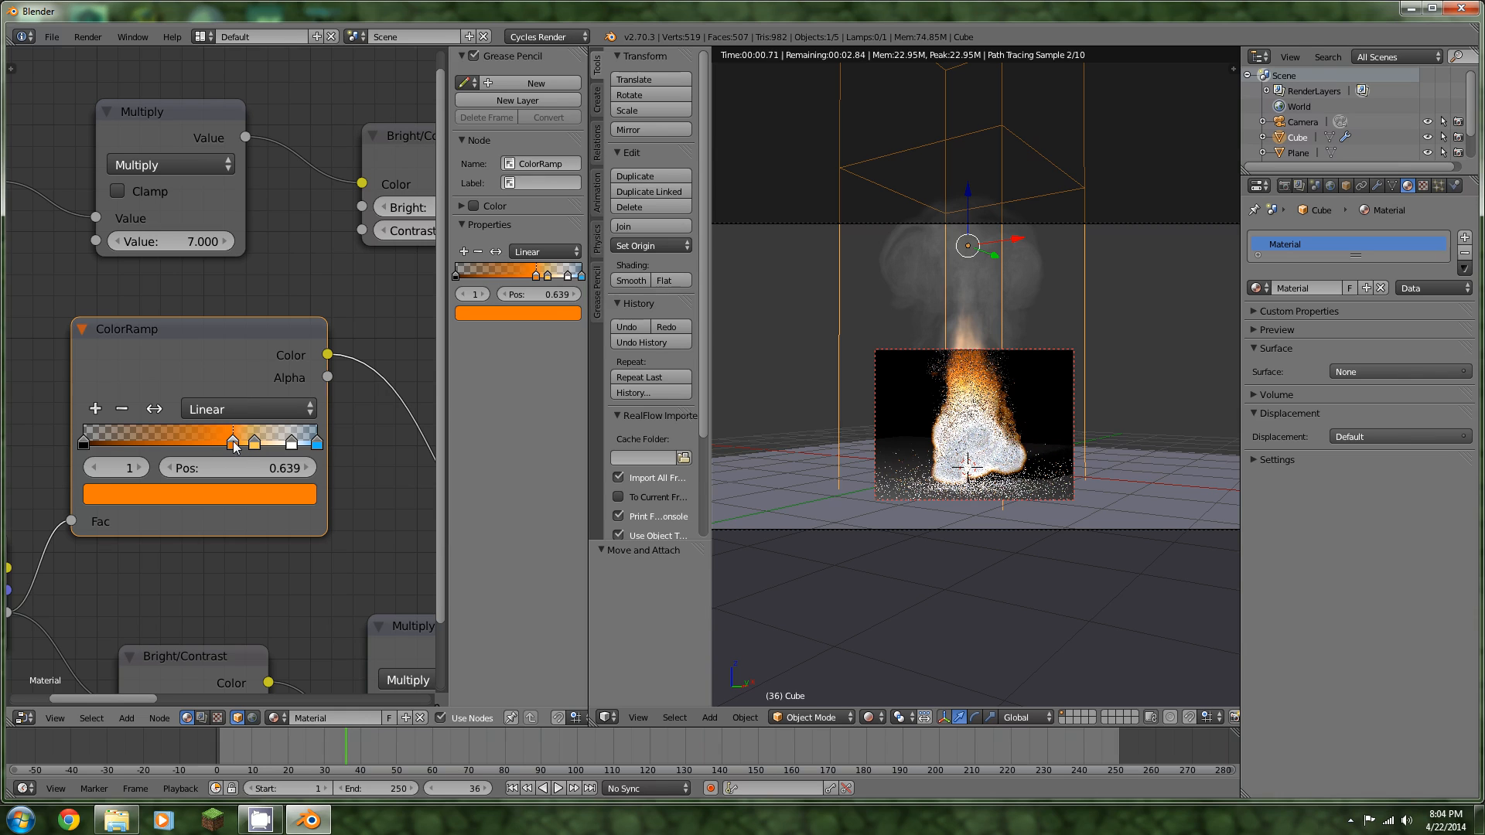
left_click_drag(233, 441, 303, 441)
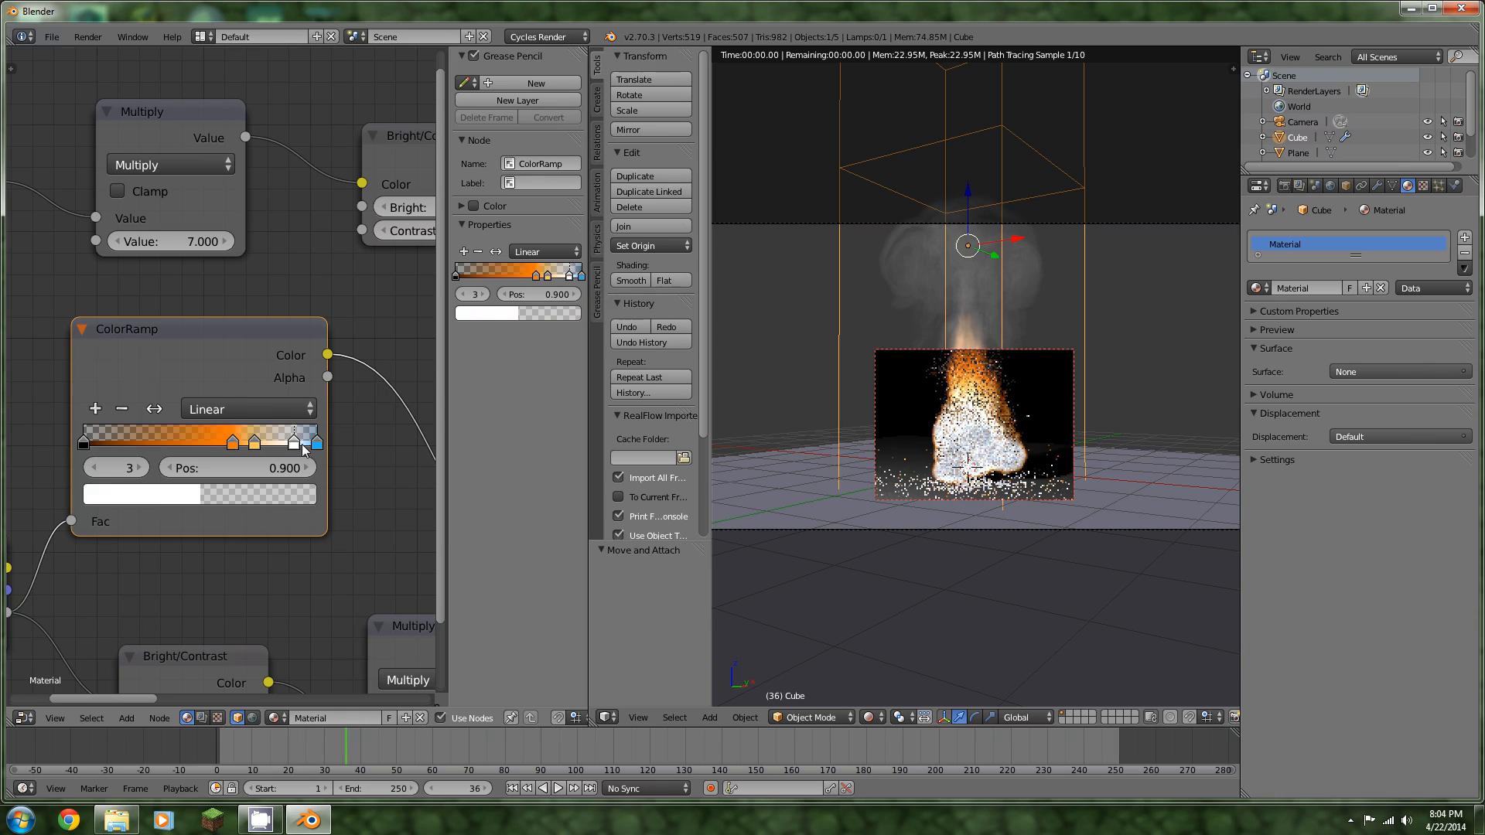
left_click_drag(294, 441, 254, 440)
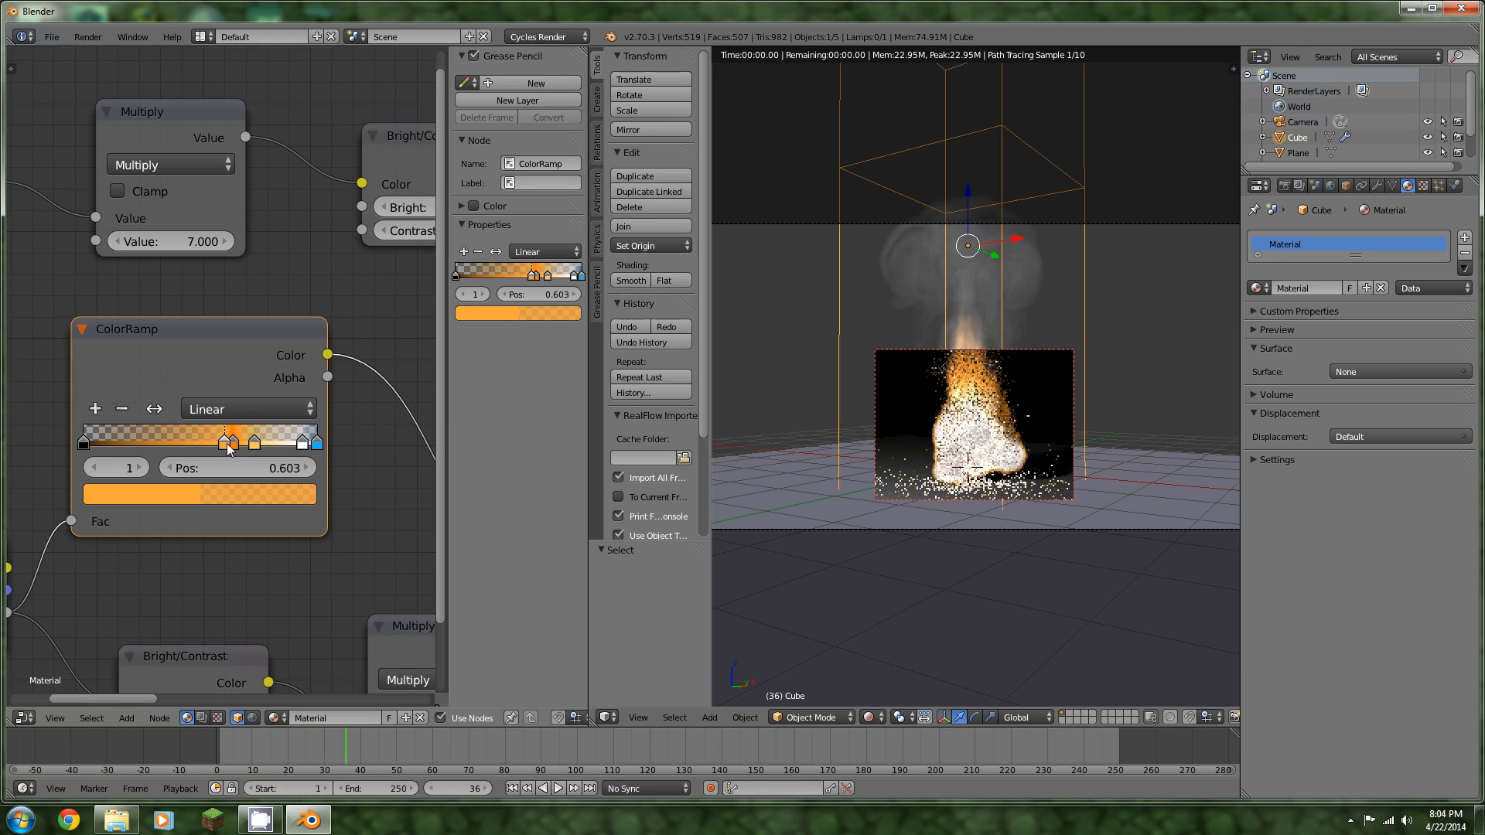
Make the first ramp stop dark brown with alpha around 0.48
left_click(199, 493)
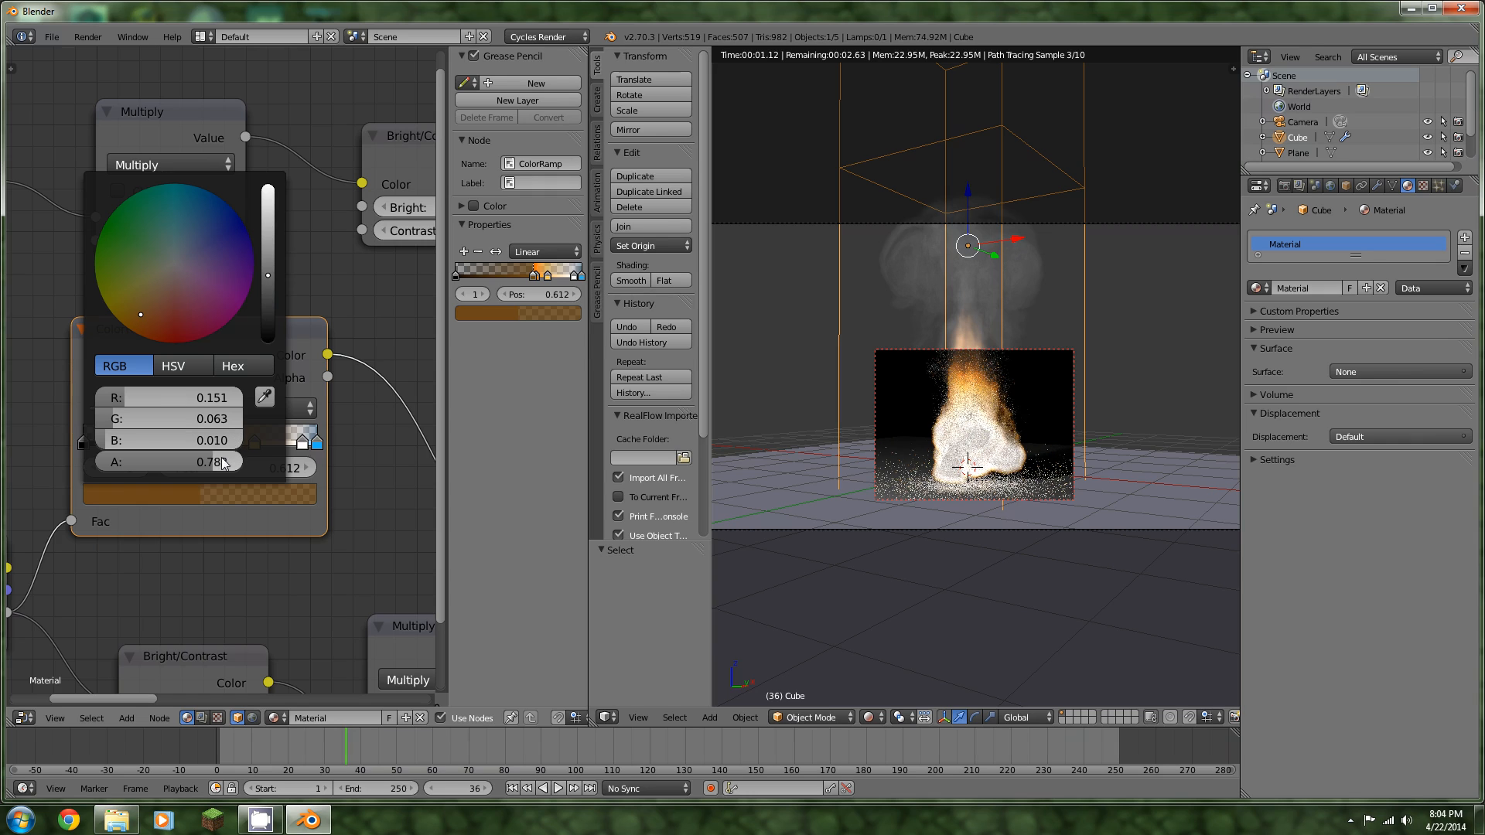
left_click_drag(218, 461, 157, 467)
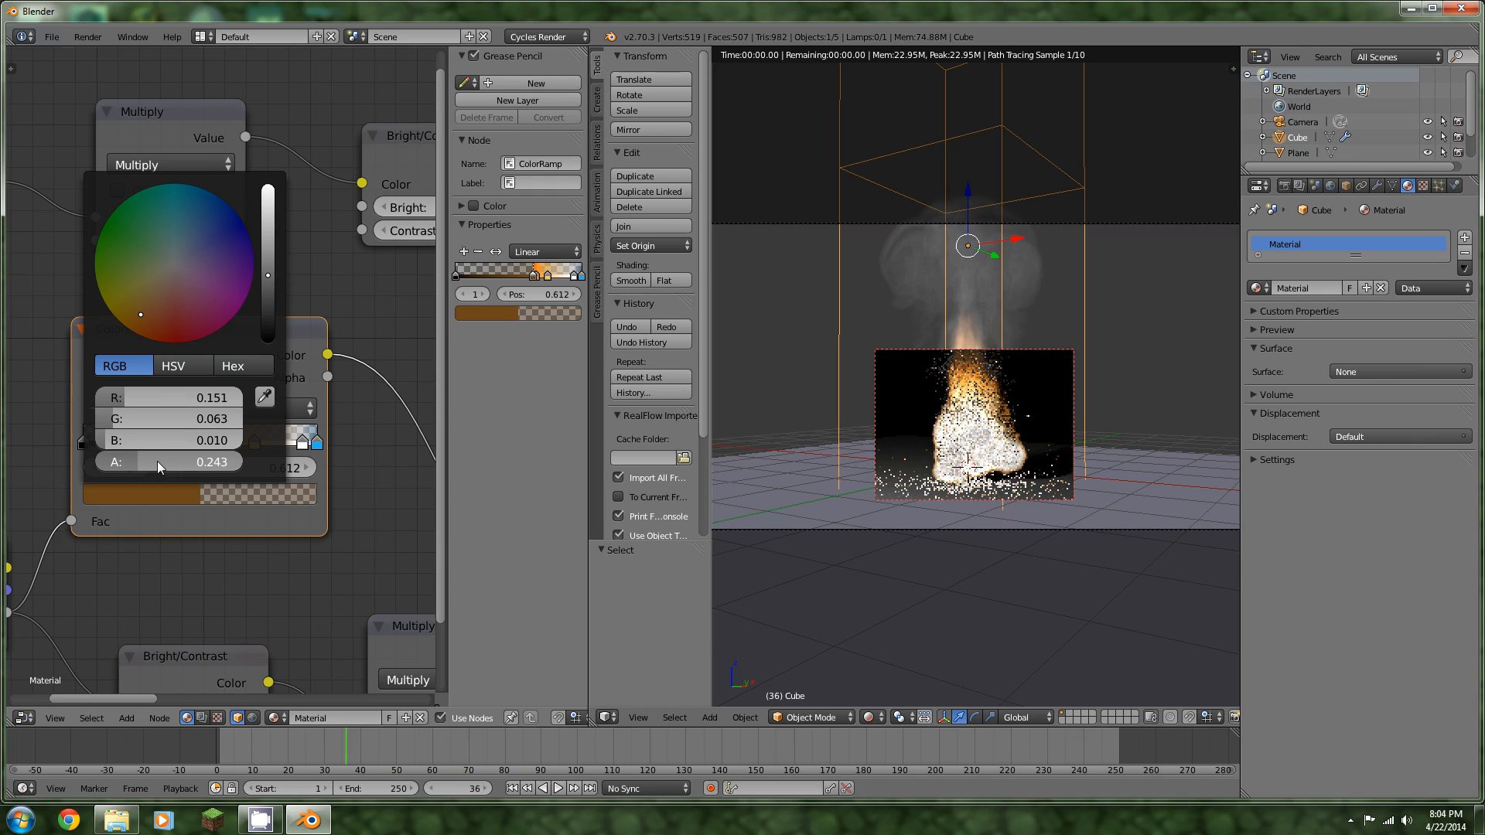
left_click_drag(143, 462, 189, 462)
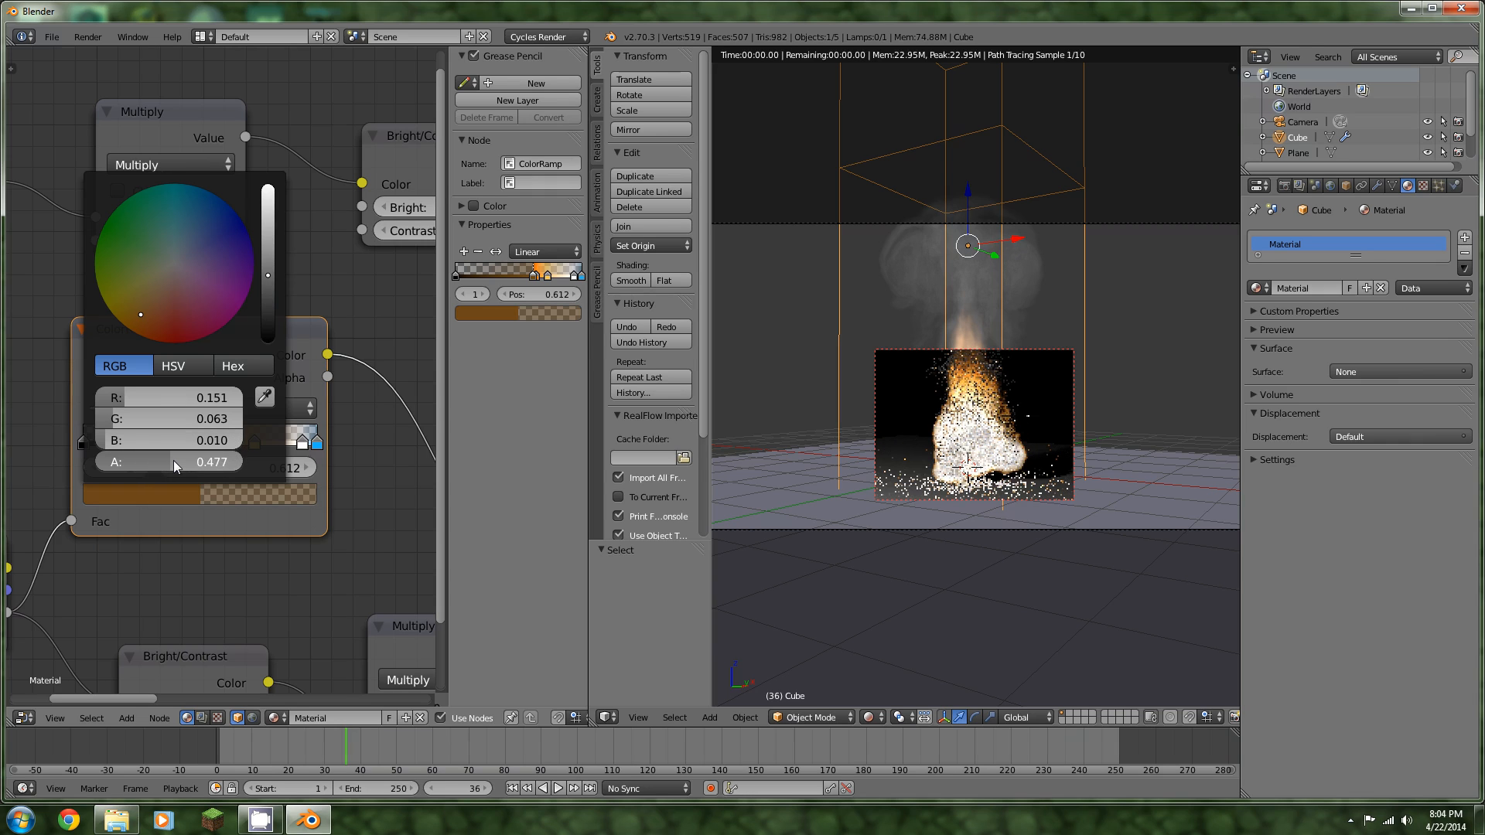
left_click_drag(218, 463, 161, 462)
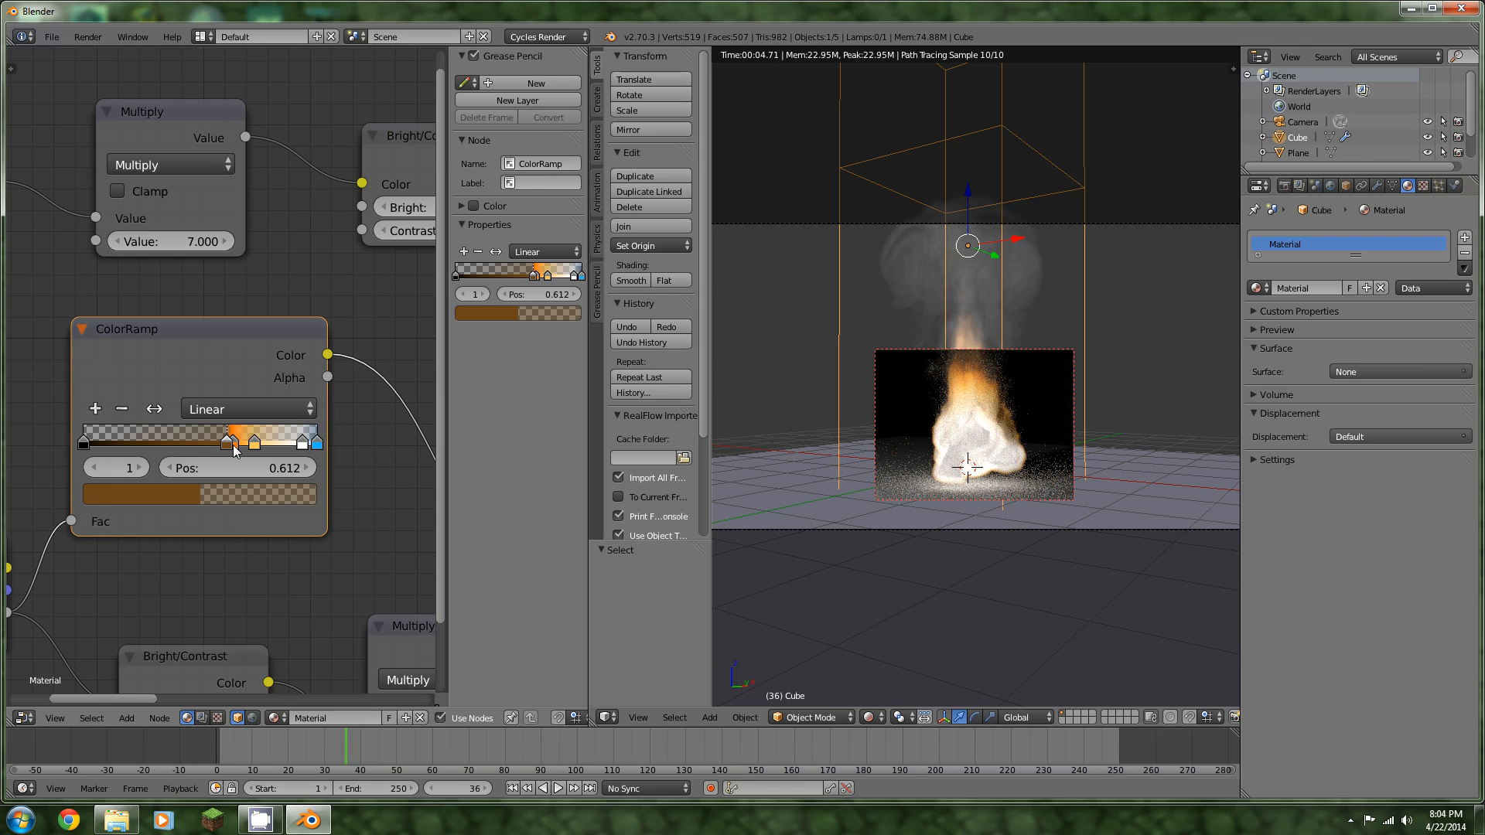
Respace the middle stops with the third near 0.800 and make the last stop translucent blue at alpha 0.689
left_click(233, 440)
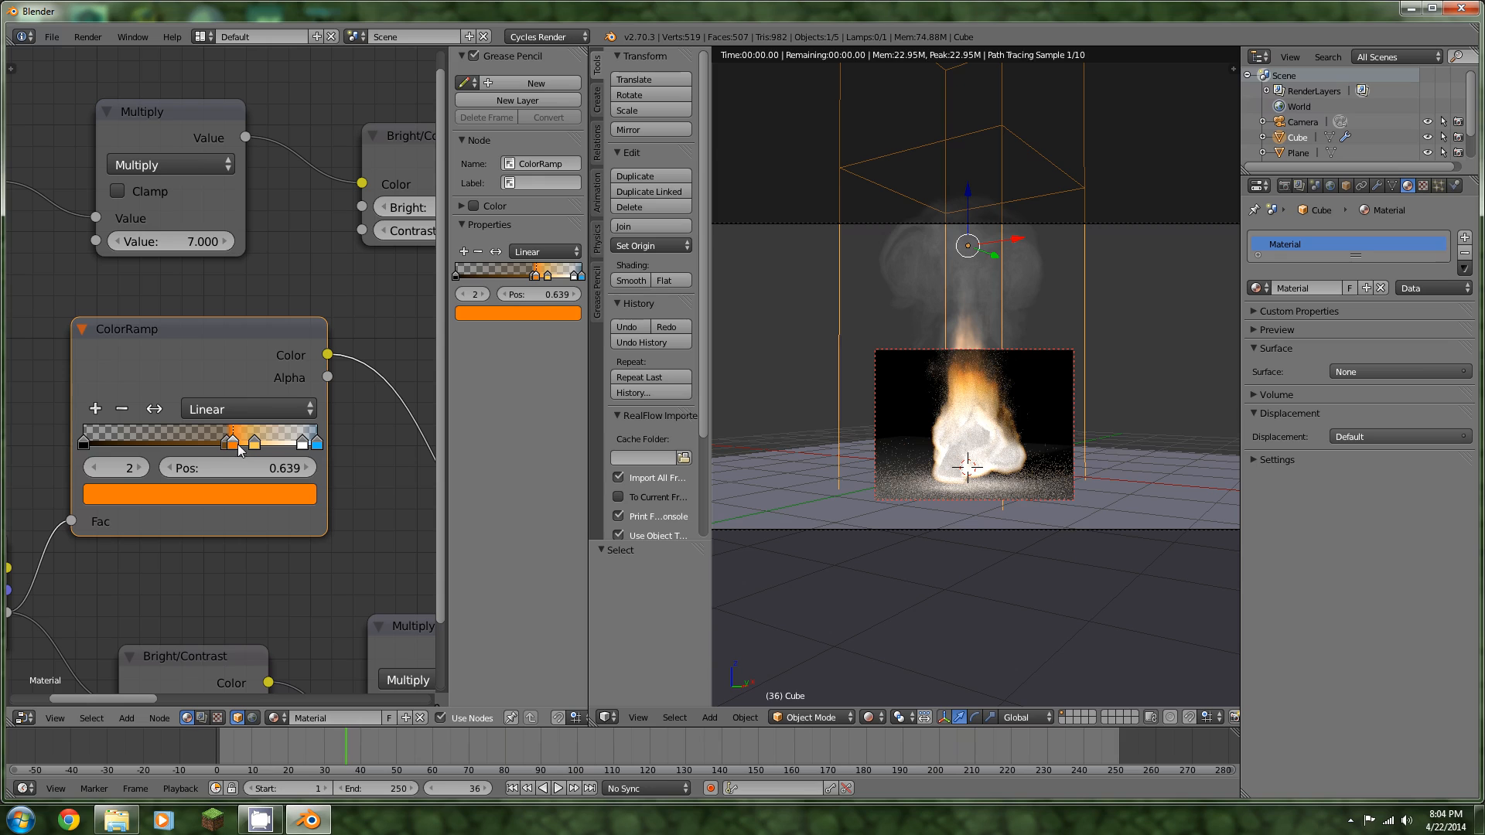
left_click_drag(235, 441, 226, 440)
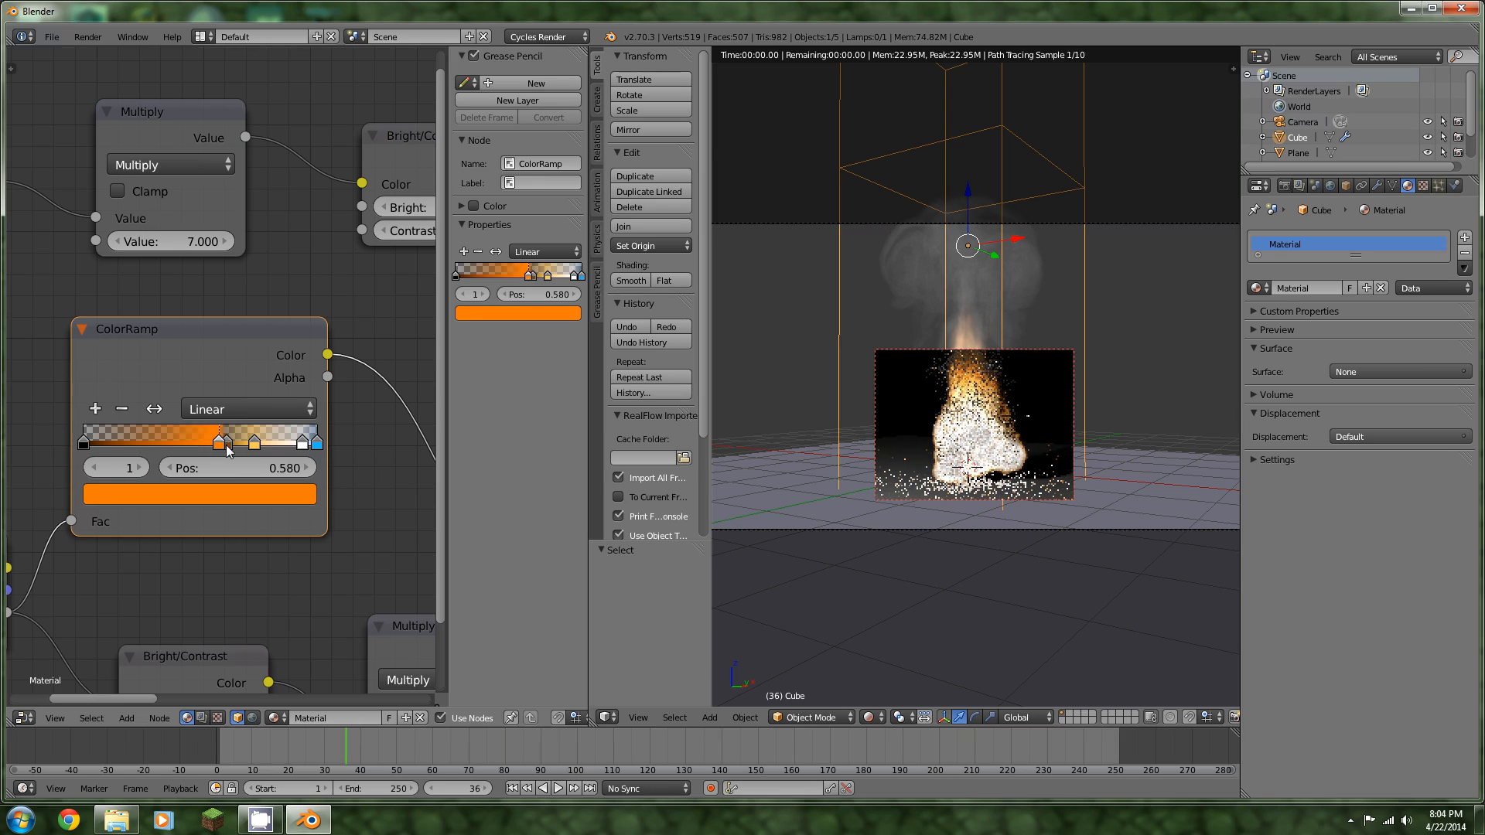
left_click_drag(222, 441, 231, 441)
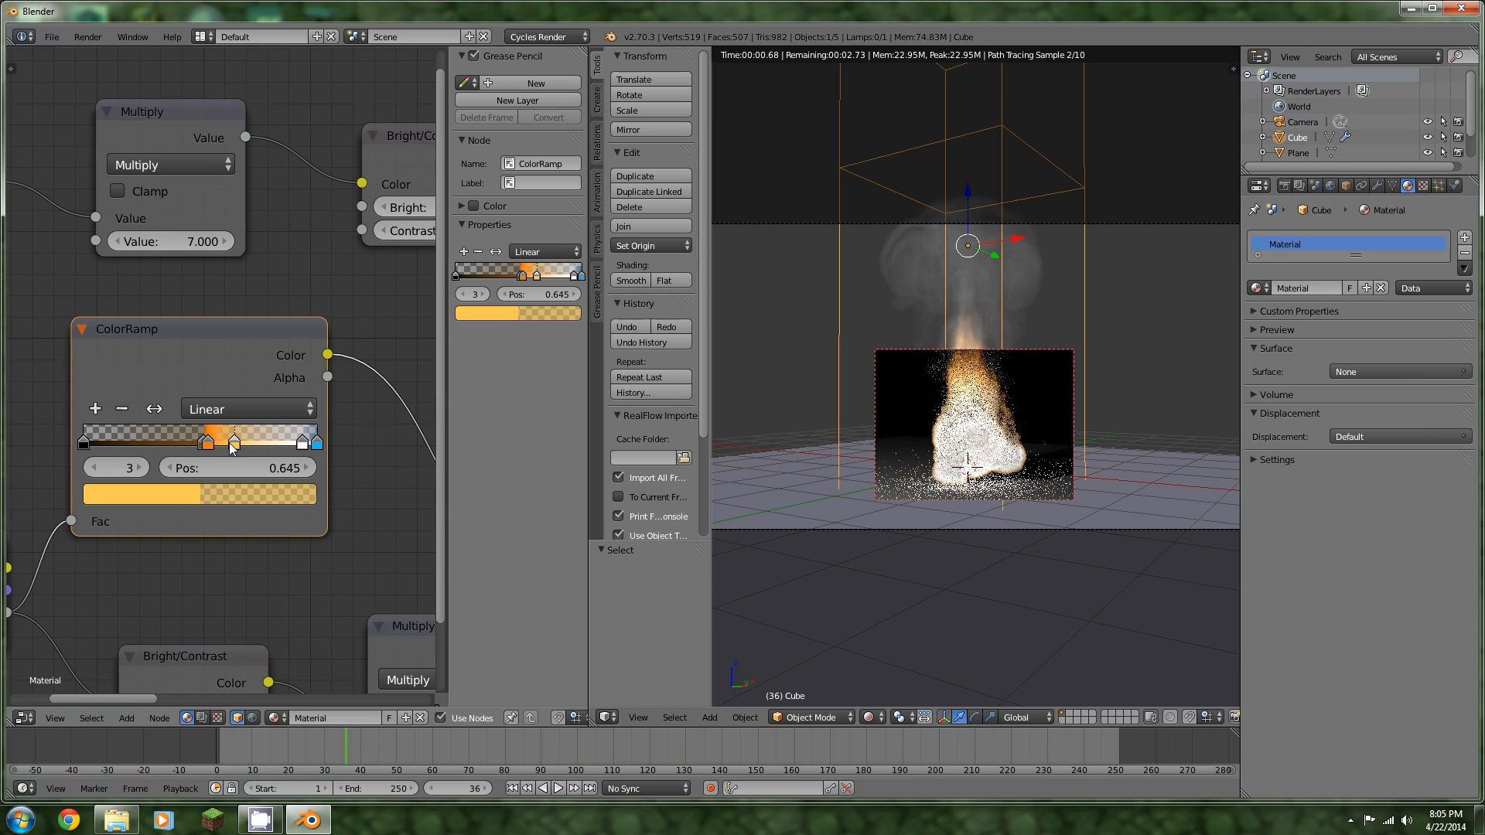
left_click_drag(234, 440, 266, 441)
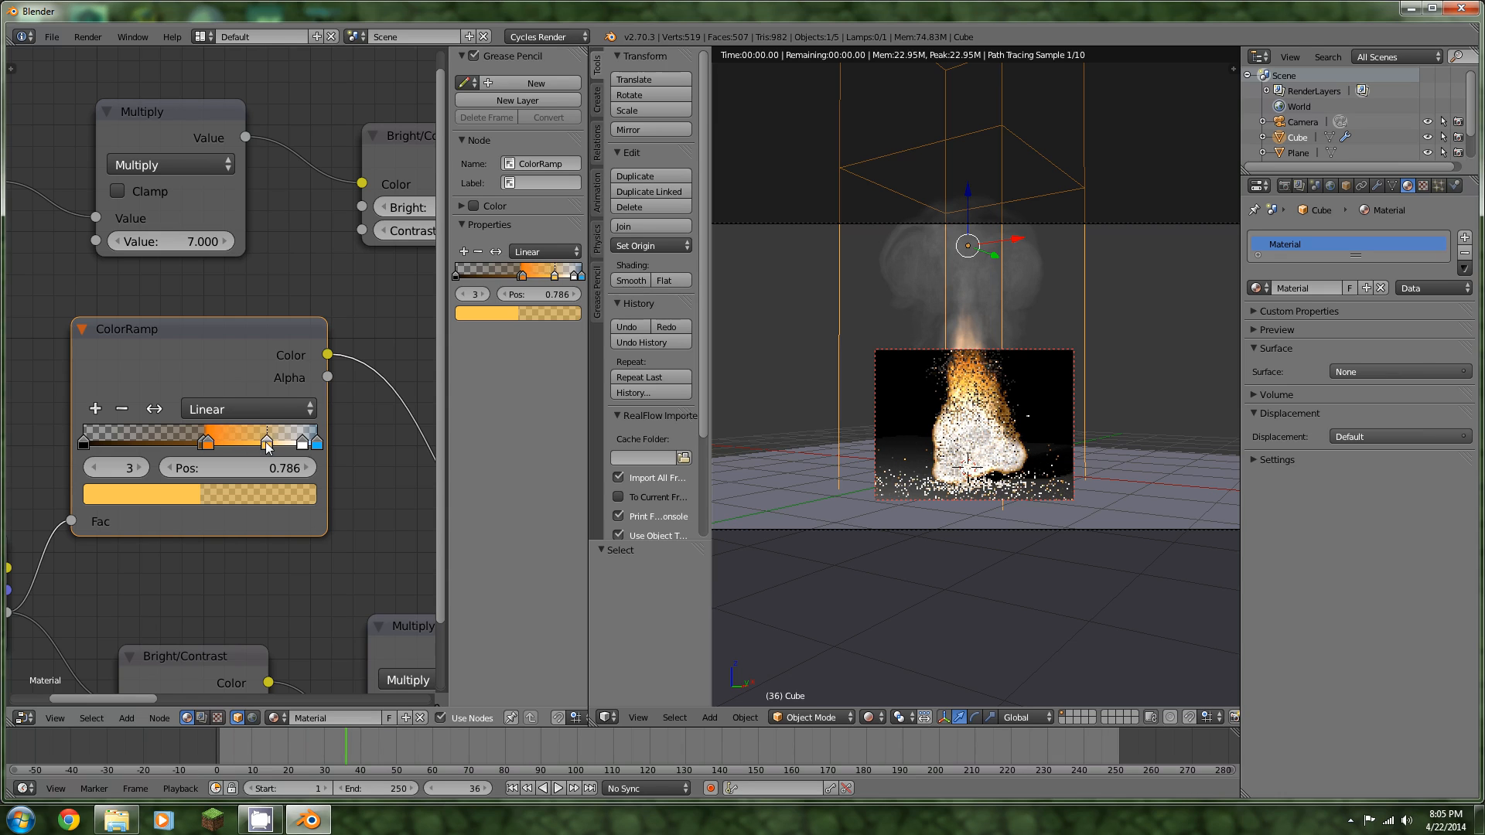
left_click_drag(266, 441, 301, 441)
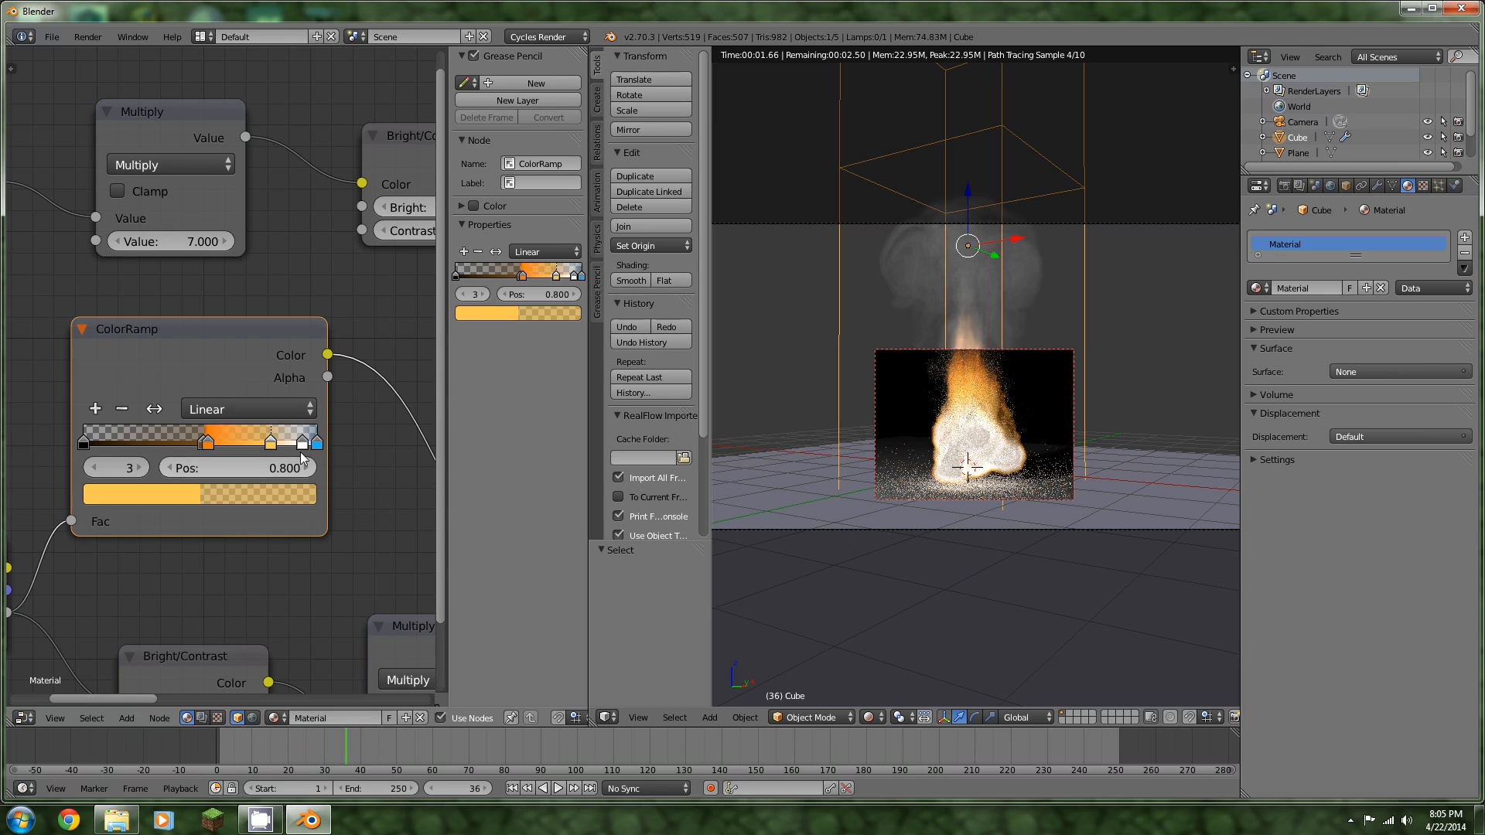
left_click(306, 441)
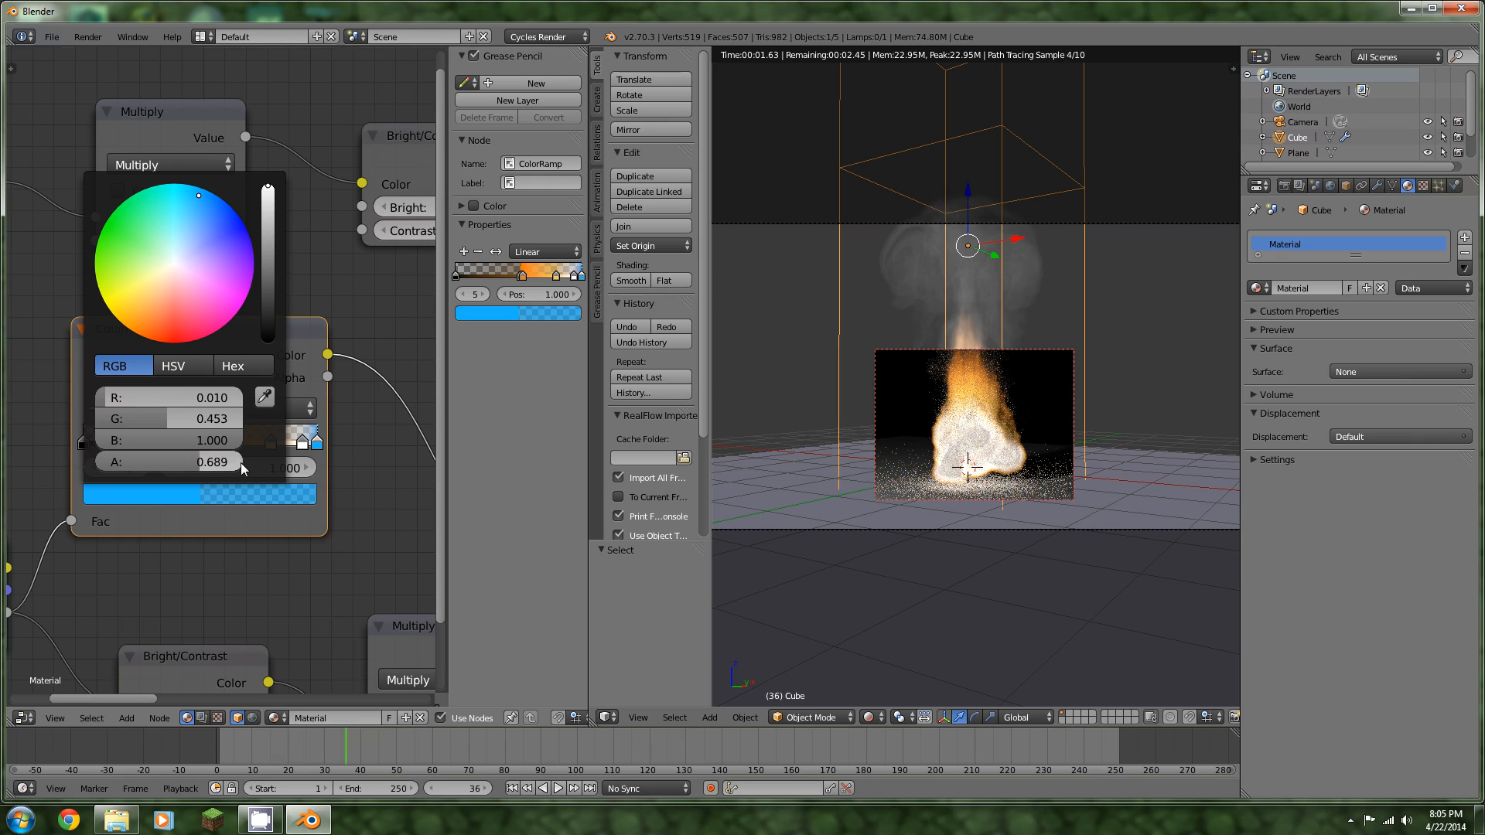
left_click(917, 513)
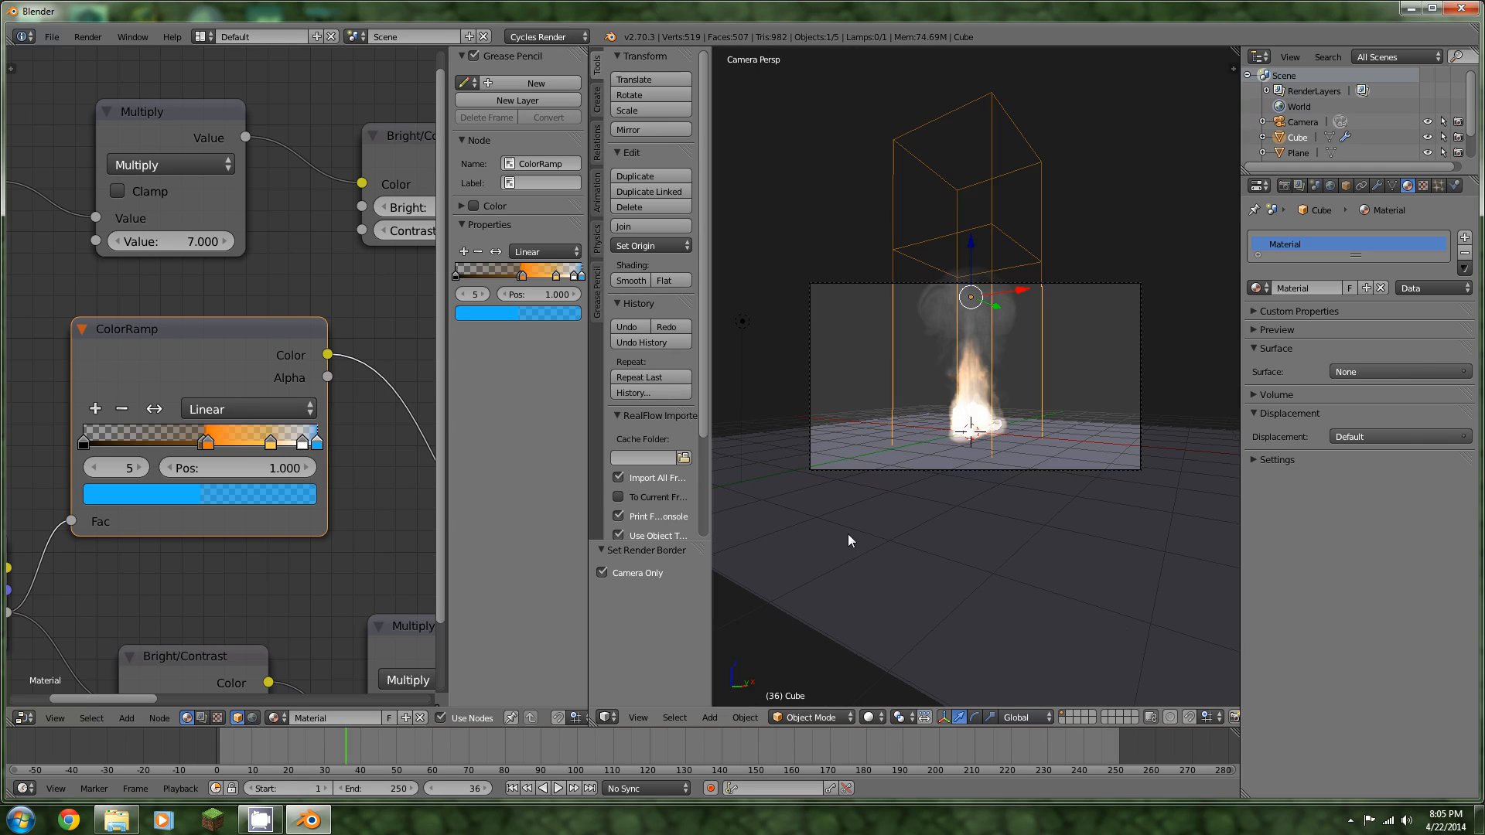
View the scene through the camera with the render border limited to the camera frame
scroll("down", 3)
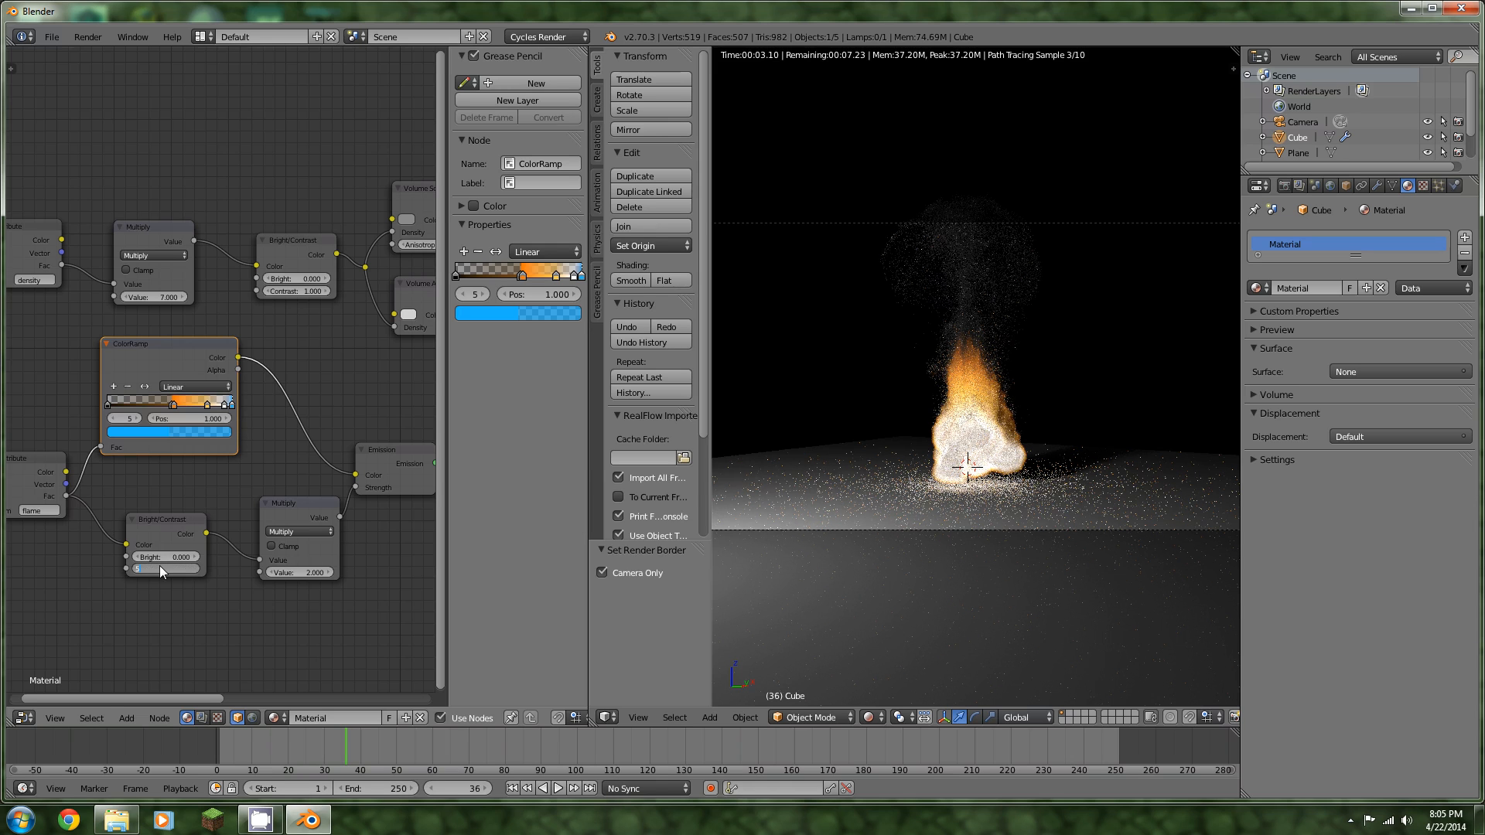
Set the flame Bright/Contrast contrast to 5.000 and the strength Multiply value to 1.500
left_click(166, 568)
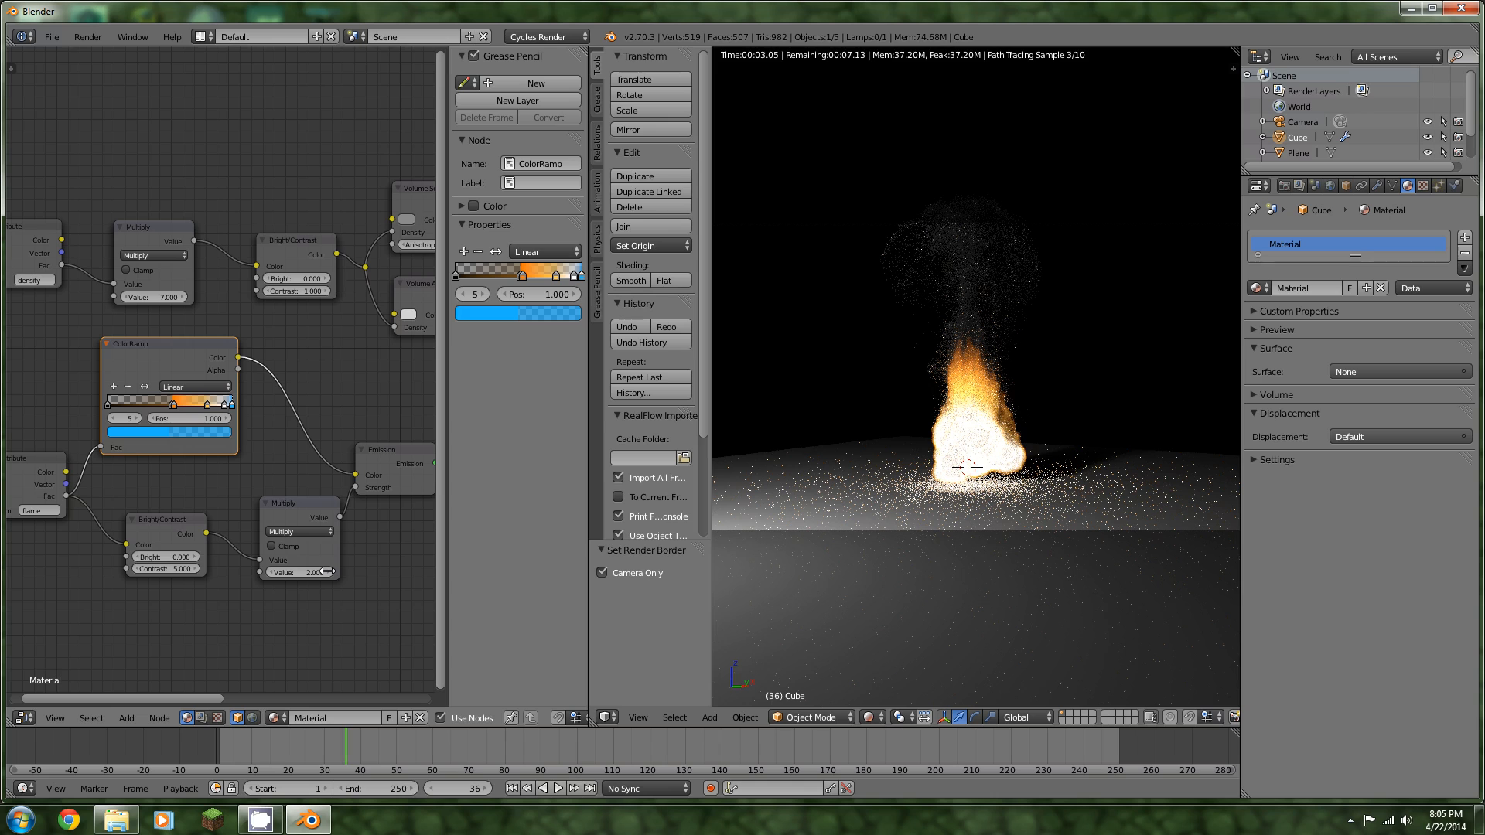
left_click(298, 572)
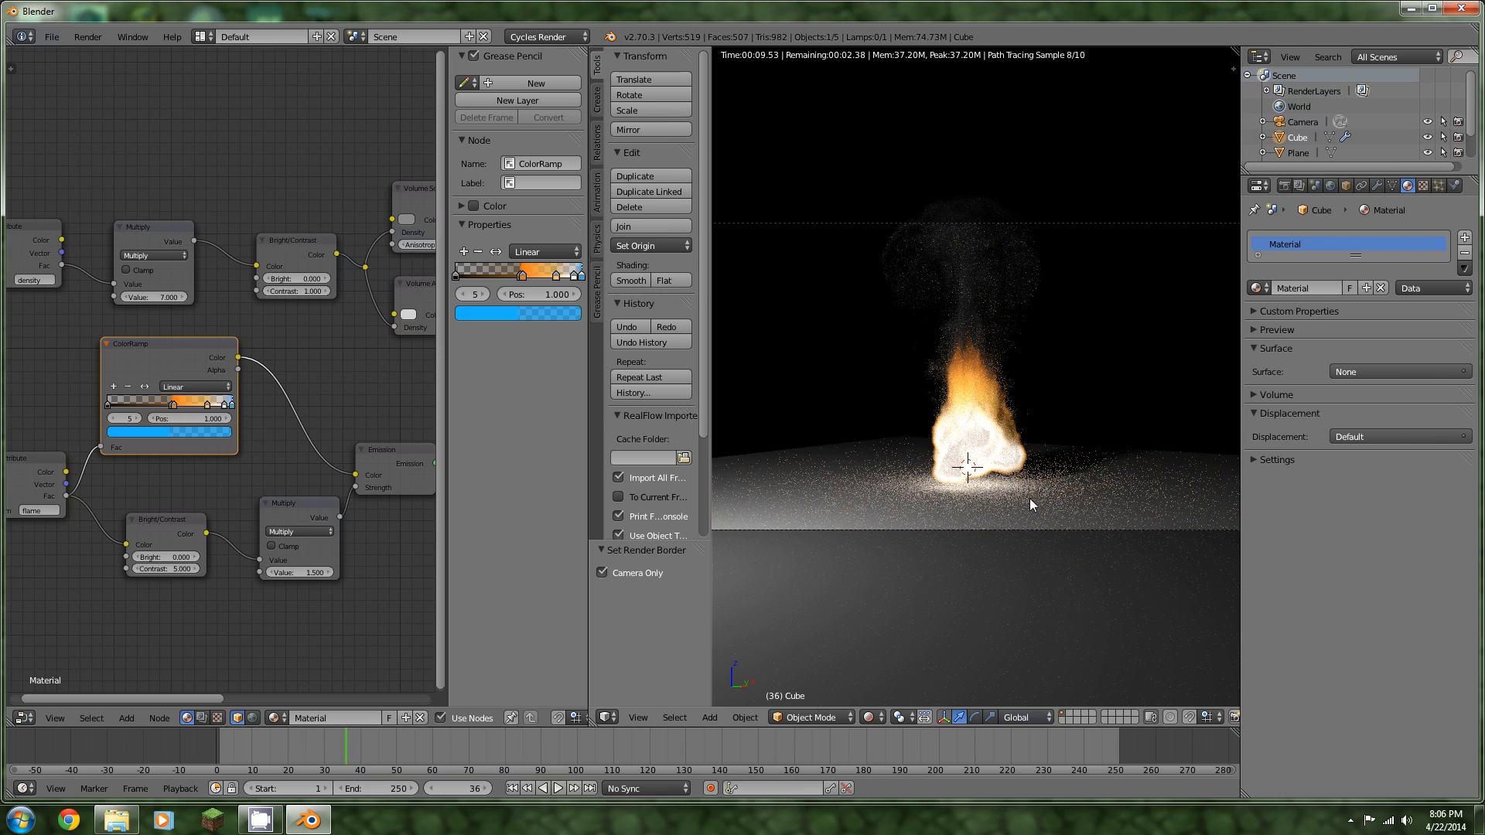
mouse_move(1017, 385)
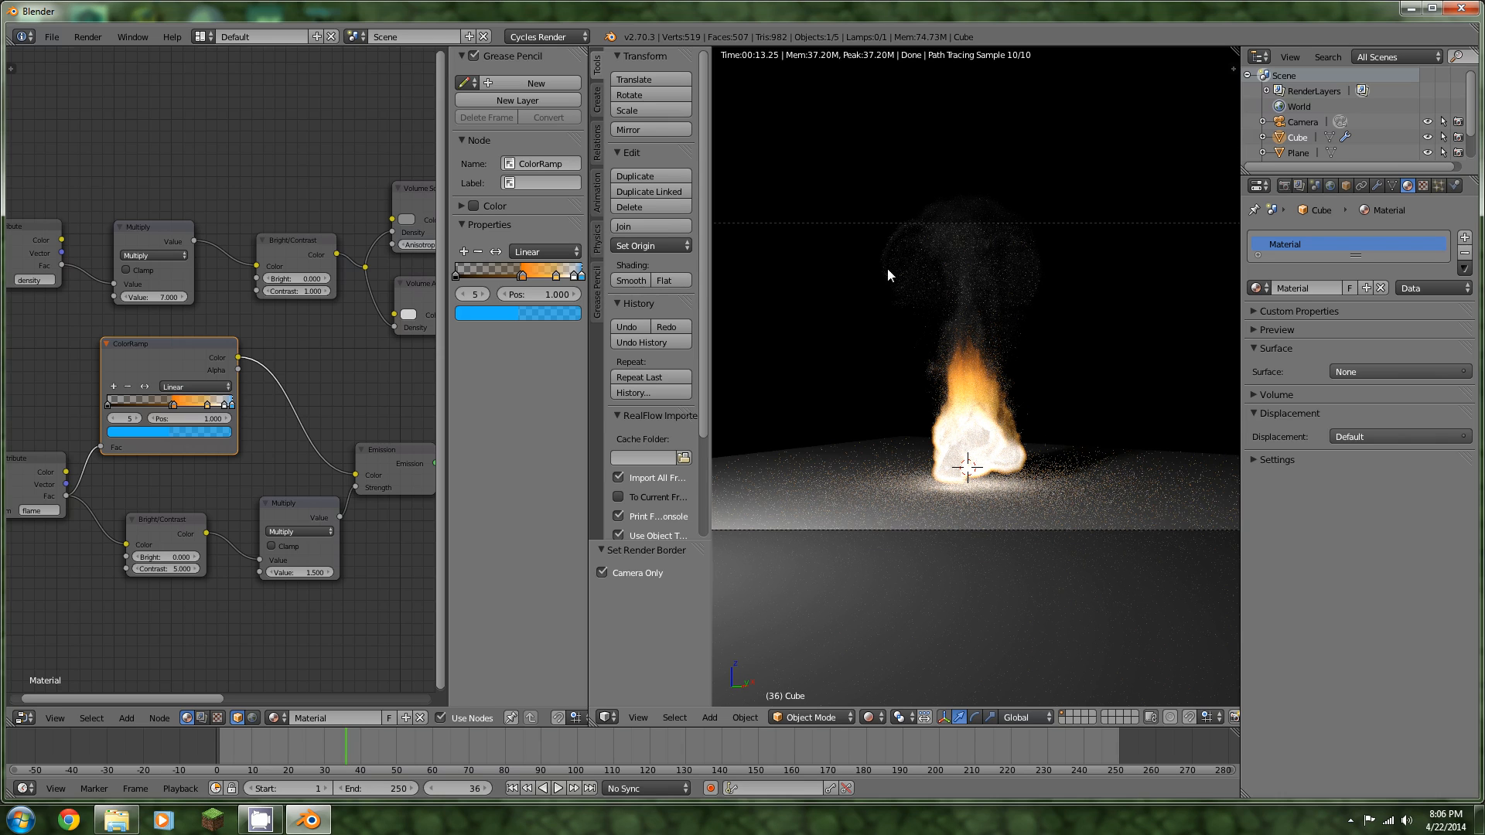
mouse_move(996, 314)
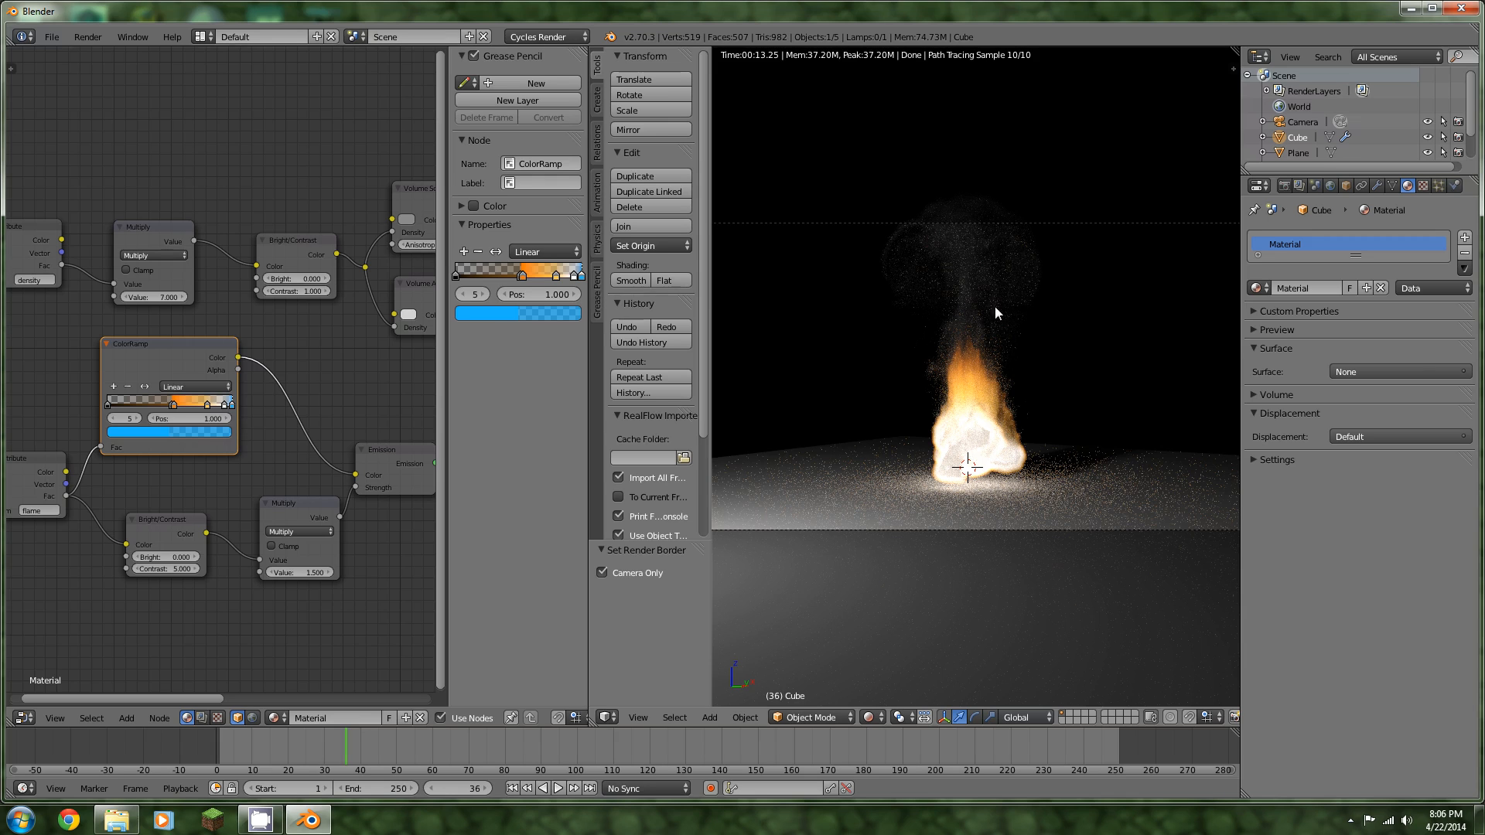
mouse_move(1022, 491)
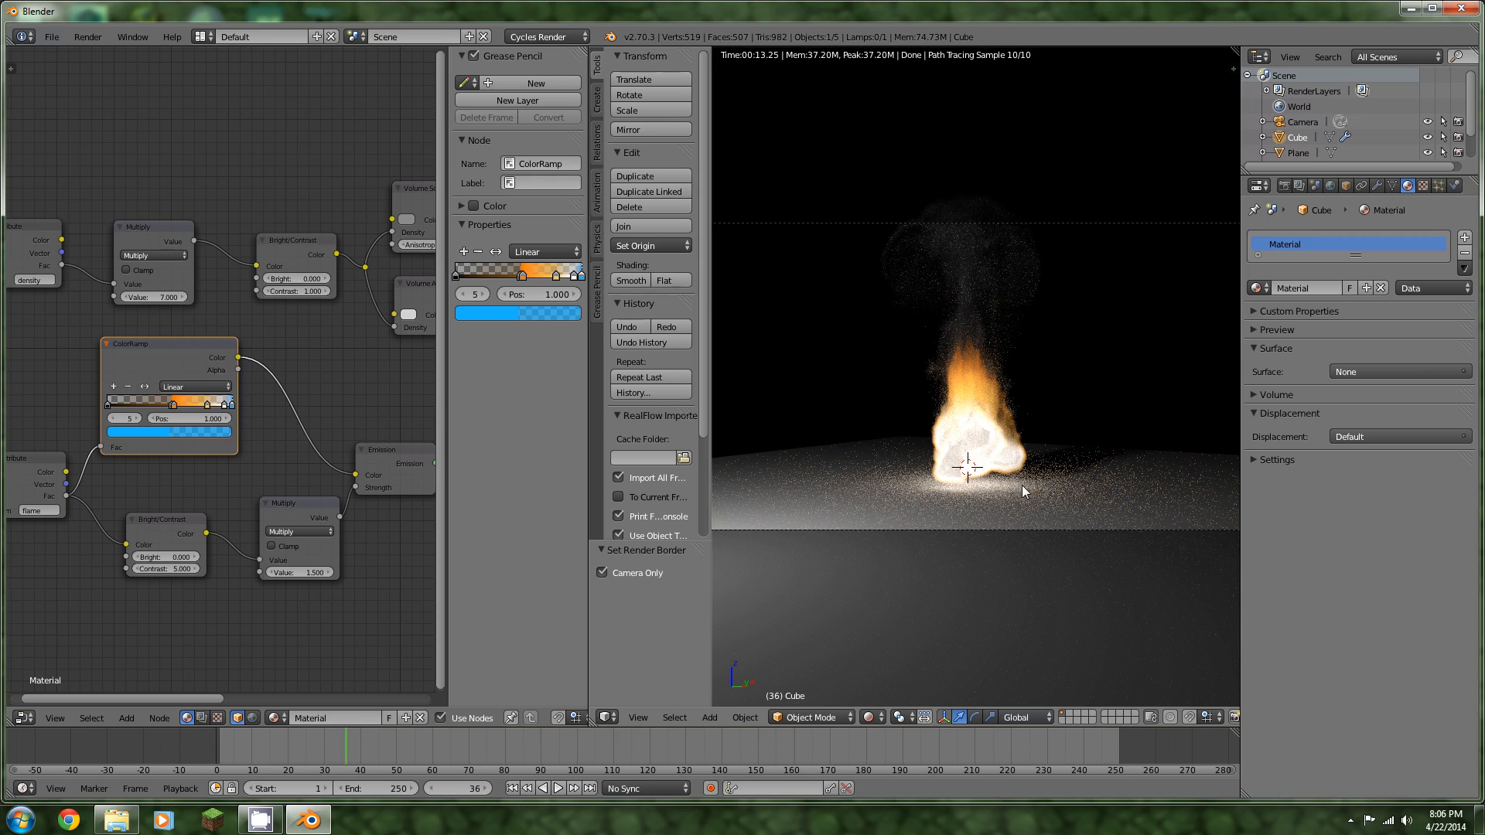
mouse_move(1028, 491)
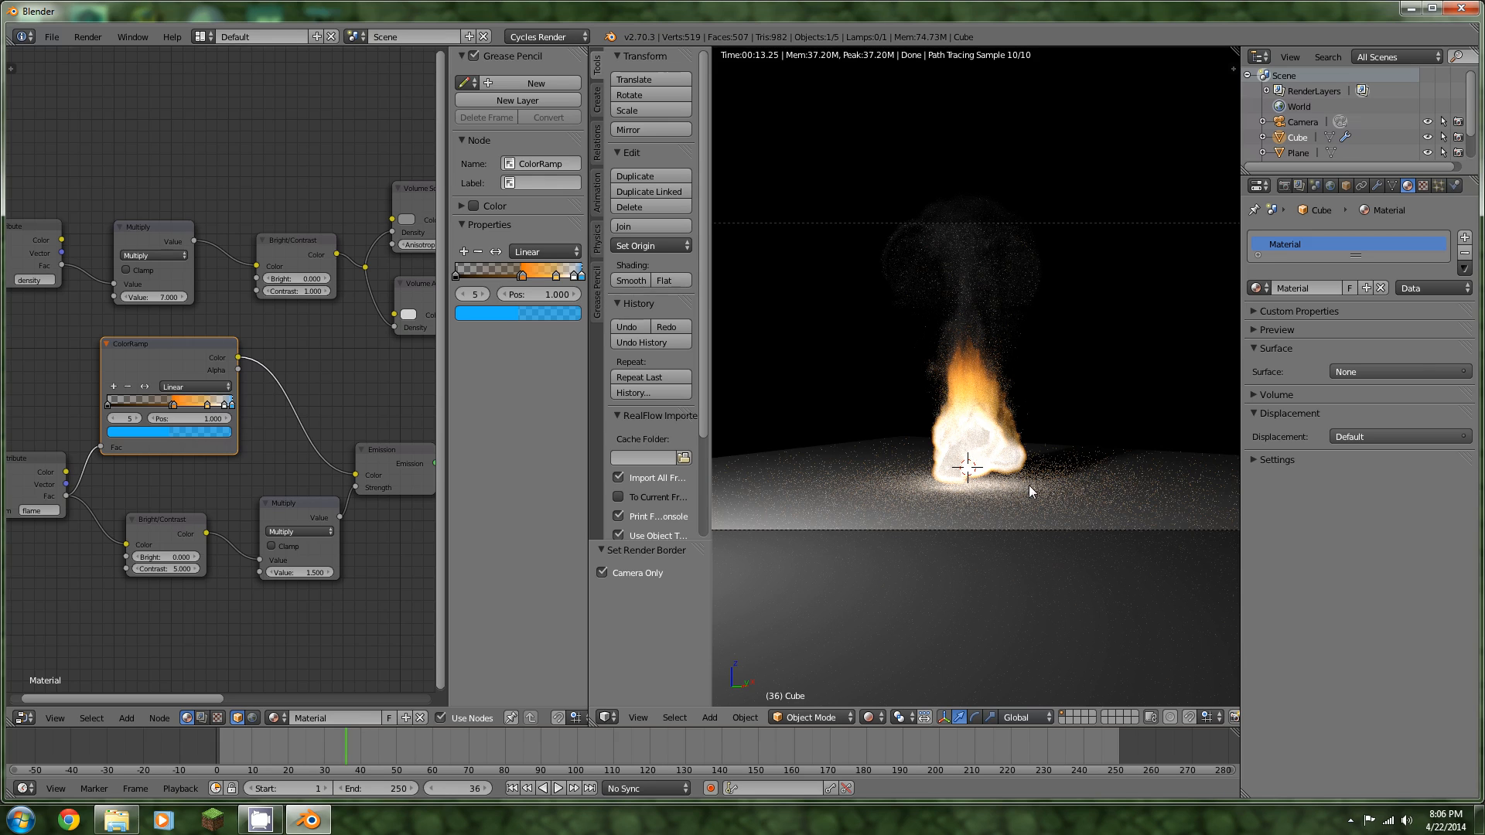
mouse_move(926, 500)
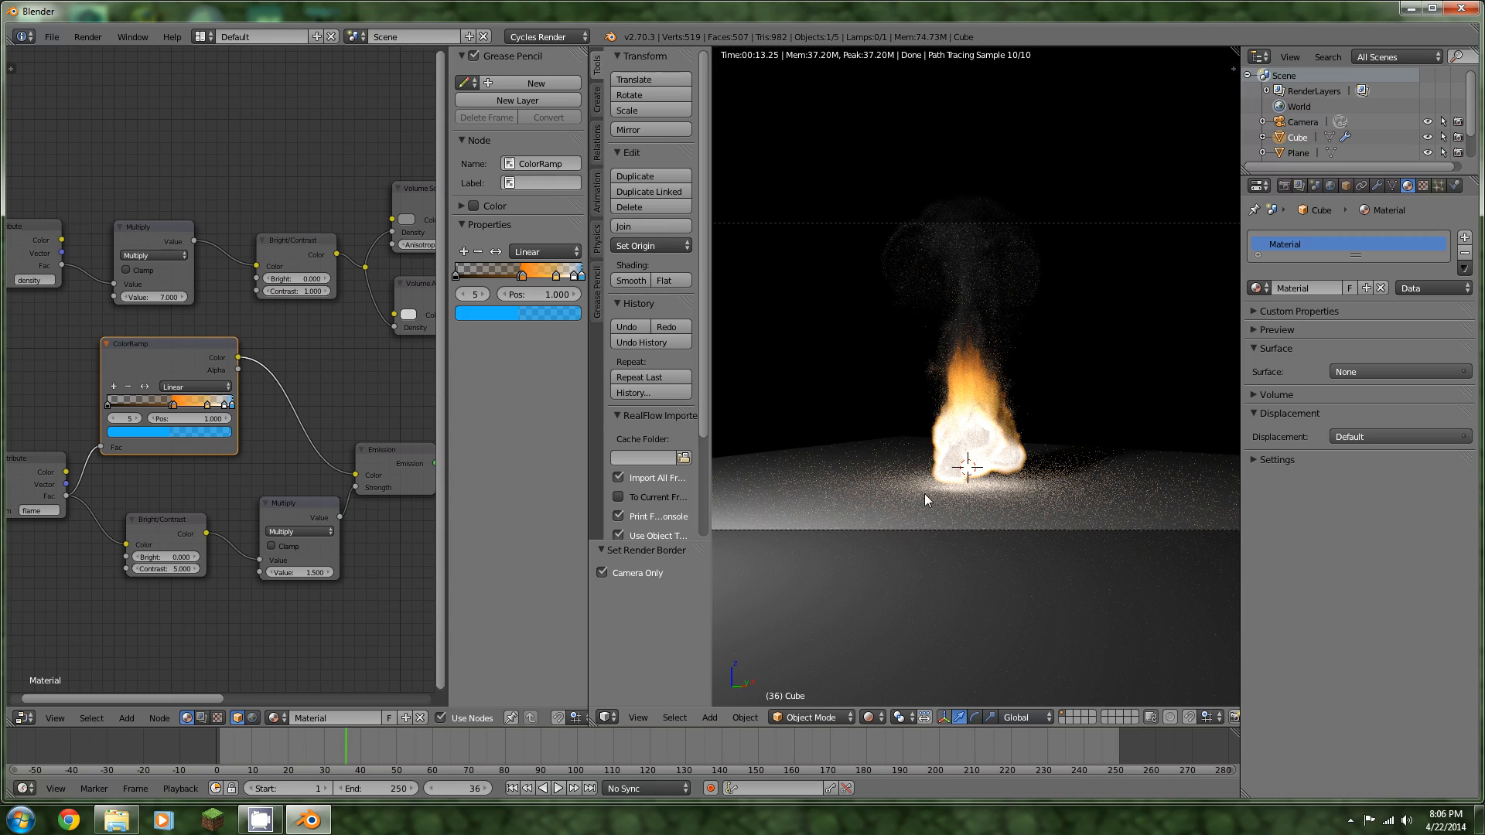
mouse_move(1132, 614)
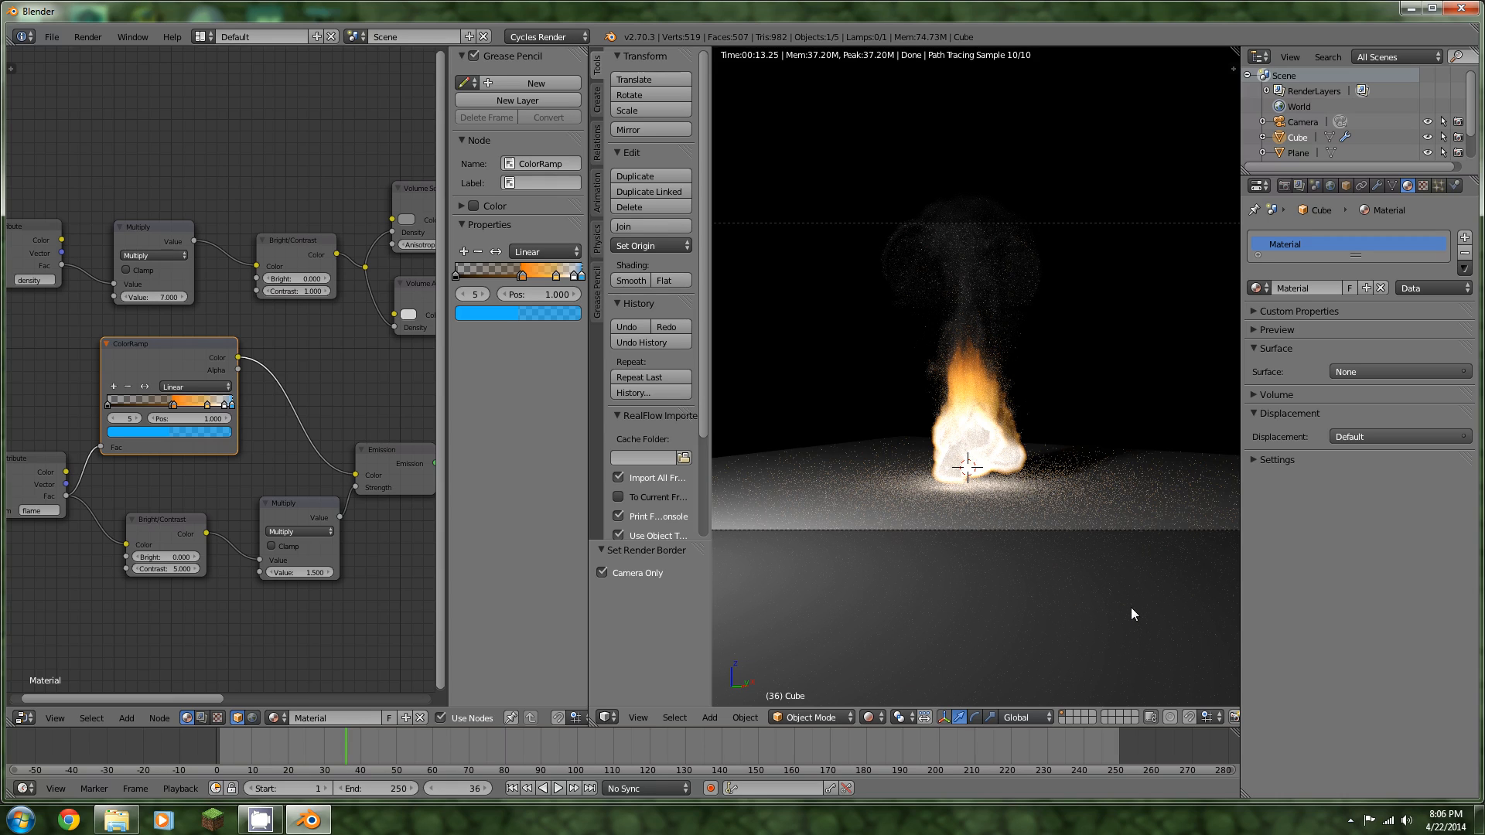
mouse_move(1117, 609)
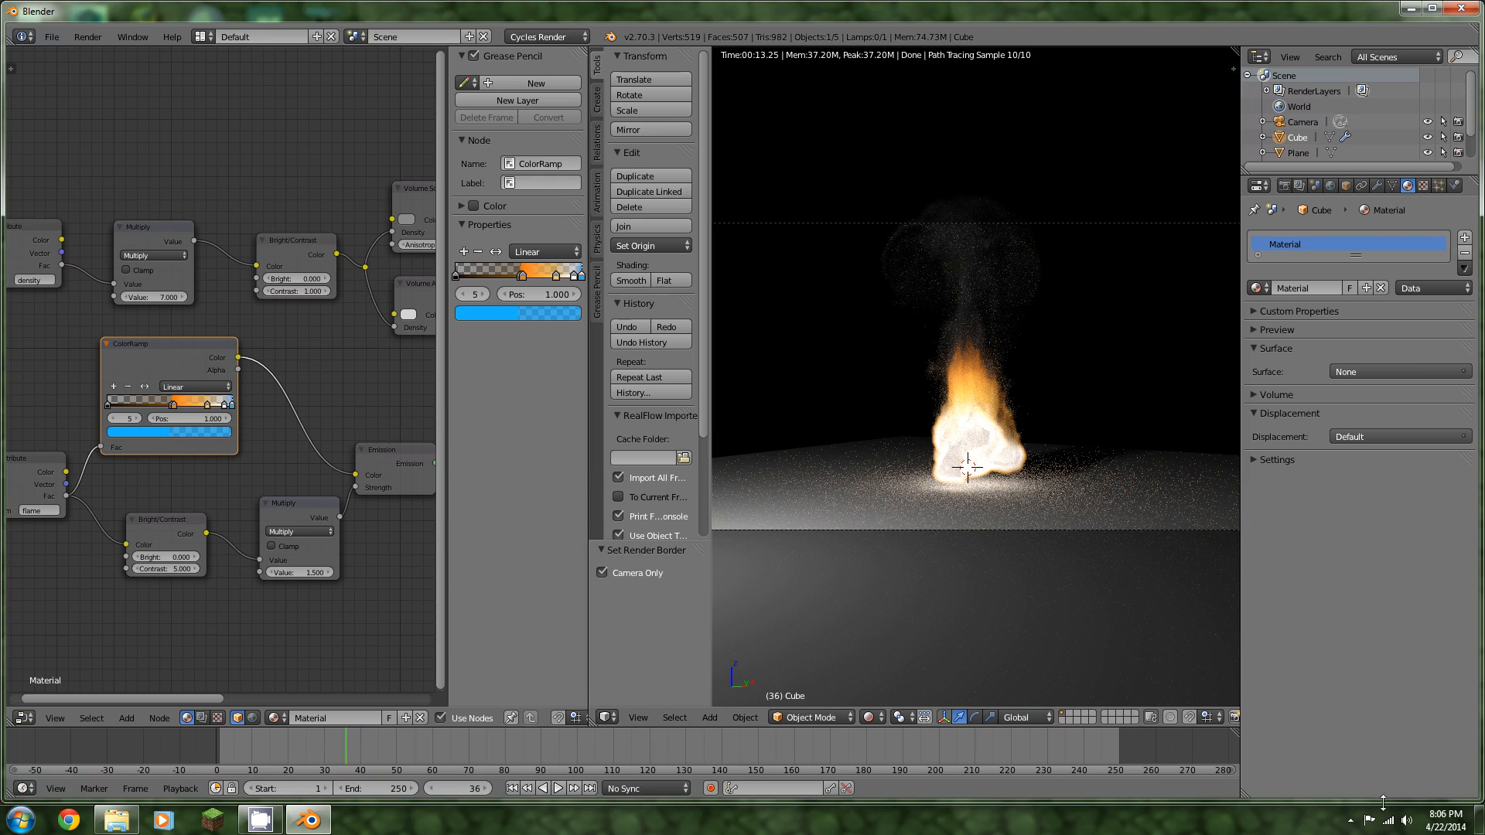
left_click(1372, 819)
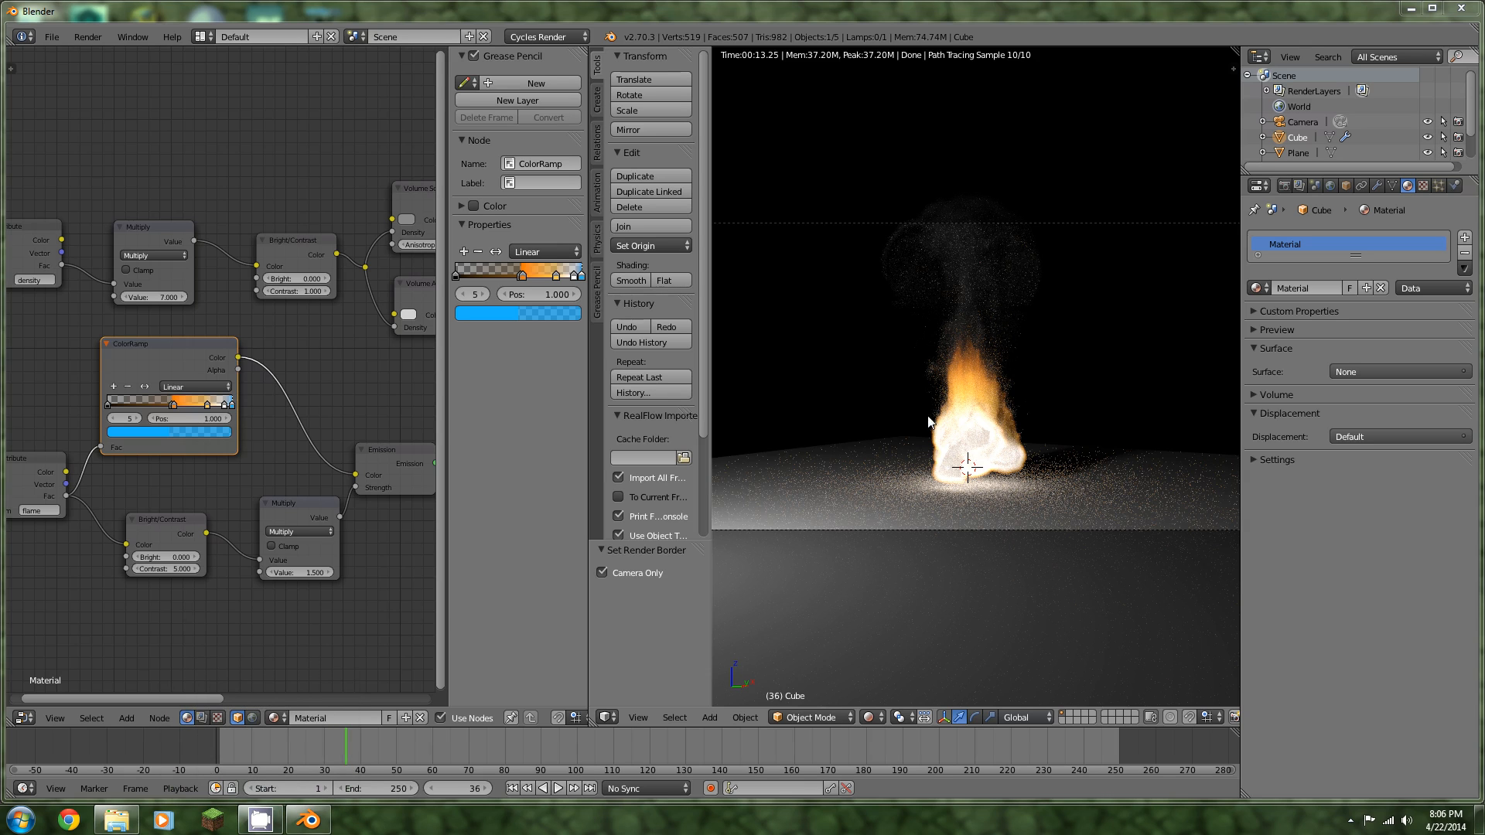
mouse_move(587, 459)
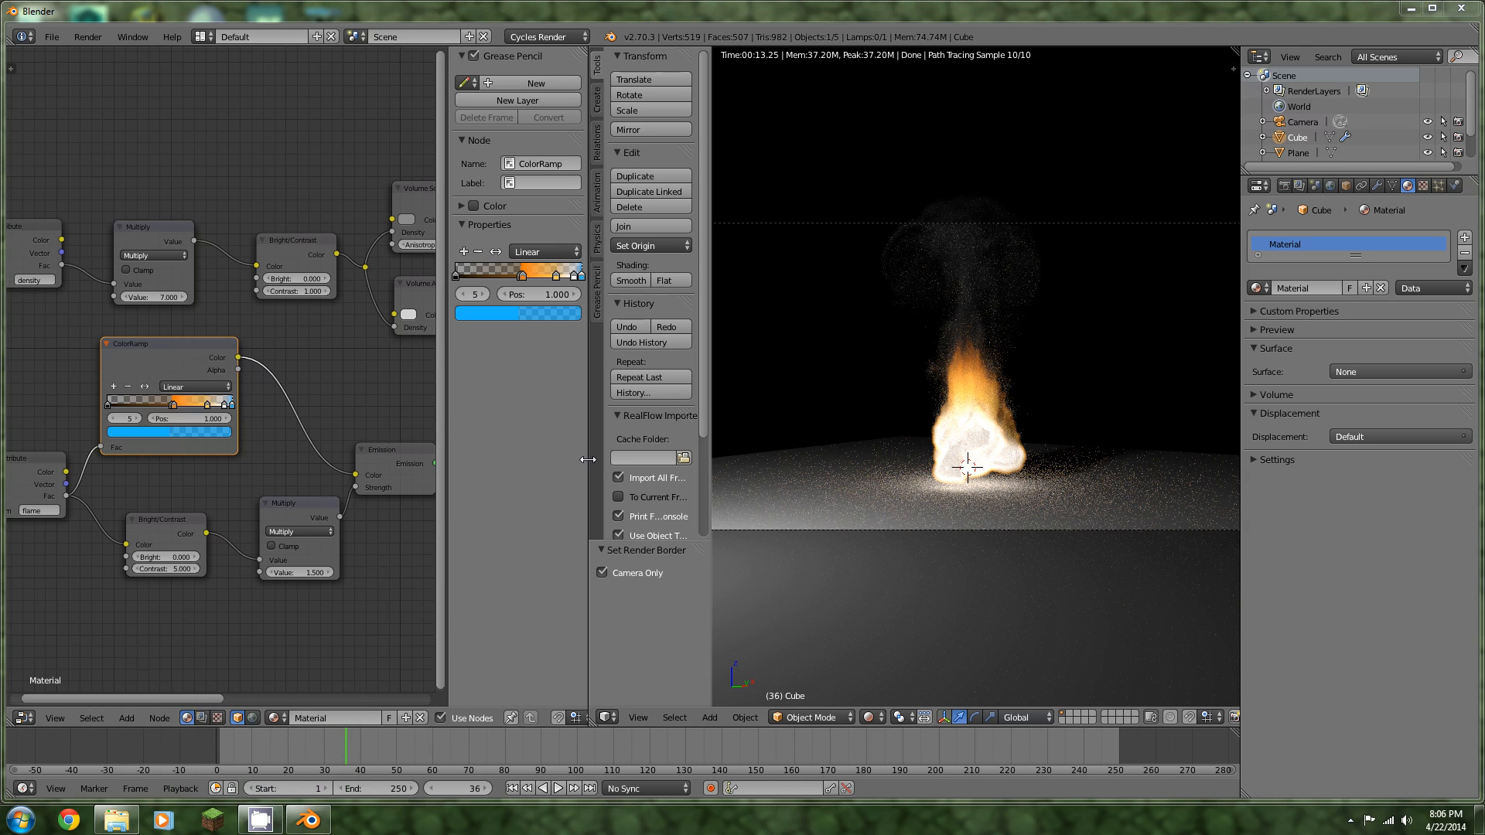